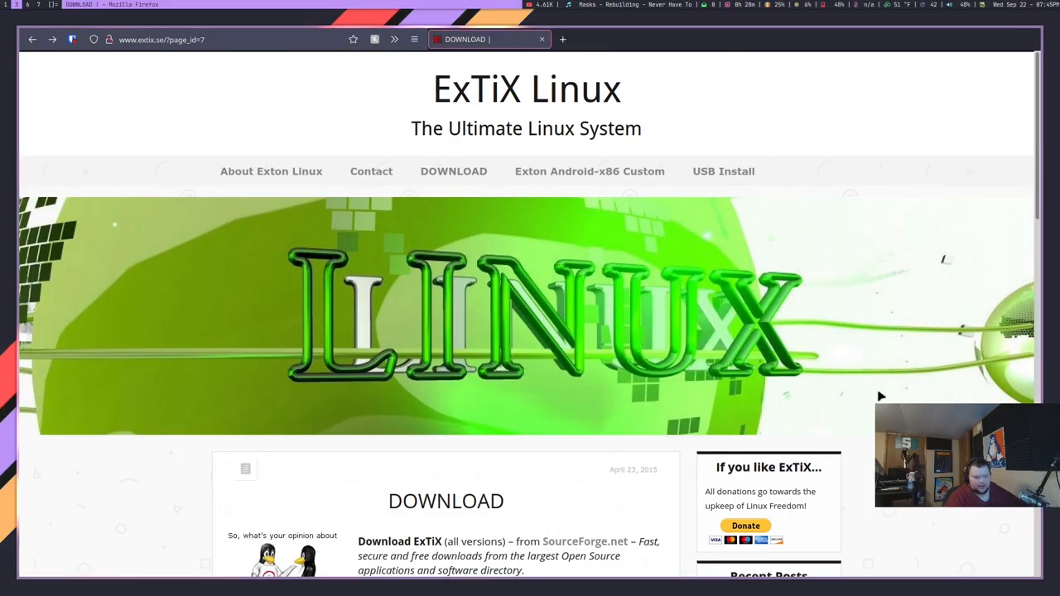
pyautogui.moveTo(742, 285)
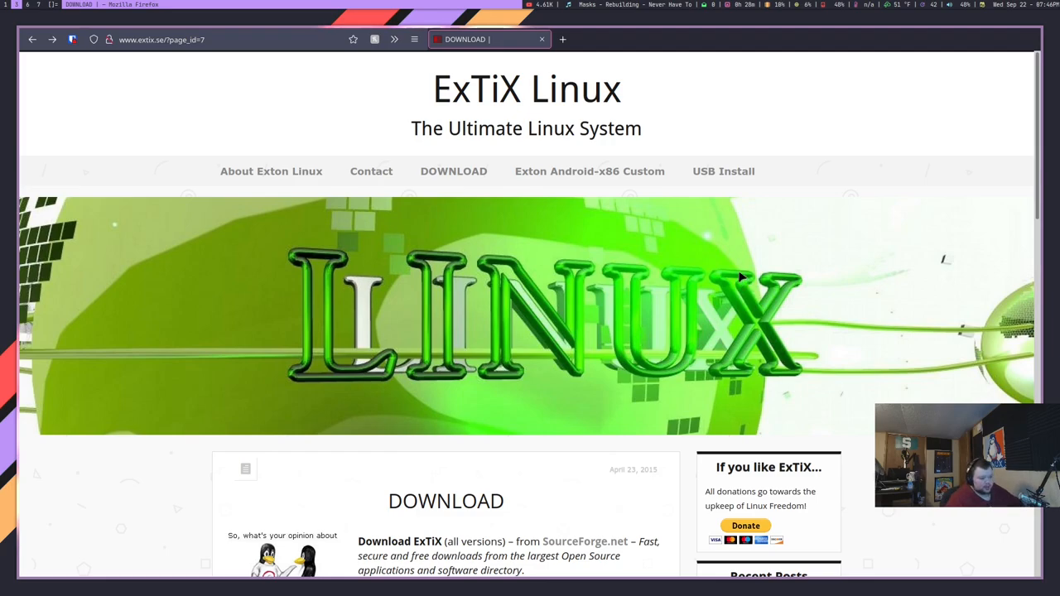
pyautogui.moveTo(738, 280)
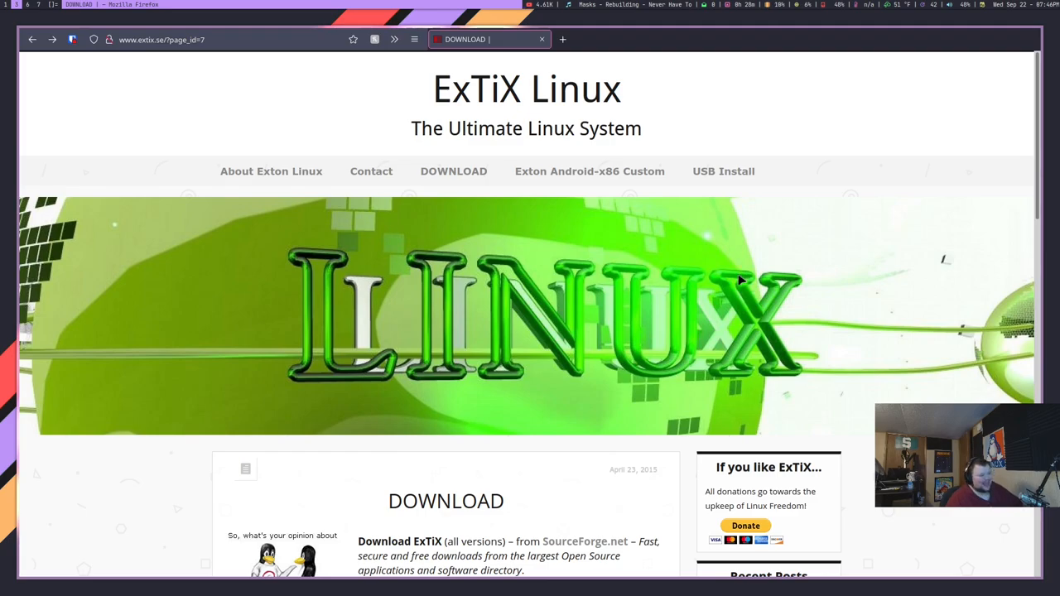
# Step: Scroll through the ExTiX Linux home page's latest posts, including the ExTiX Deepin 21.9 build
pyautogui.scroll(-3)
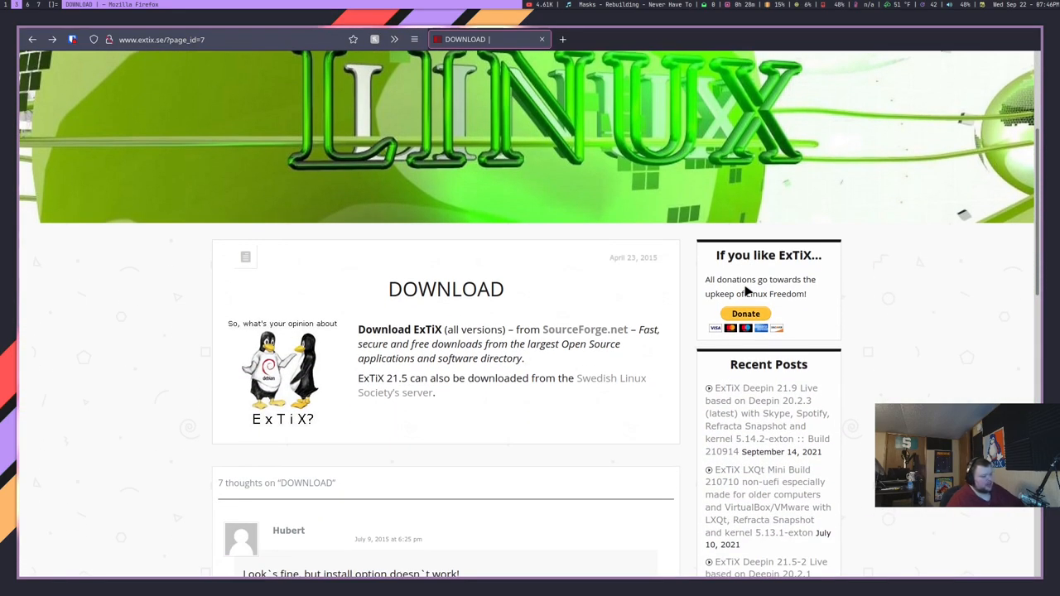
pyautogui.scroll(3)
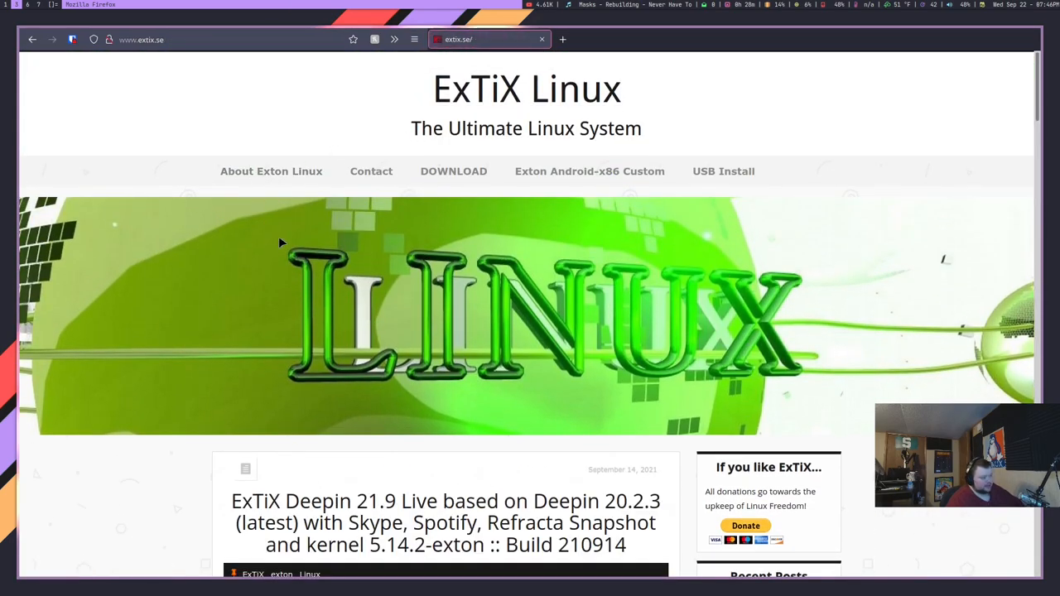
pyautogui.scroll(-3)
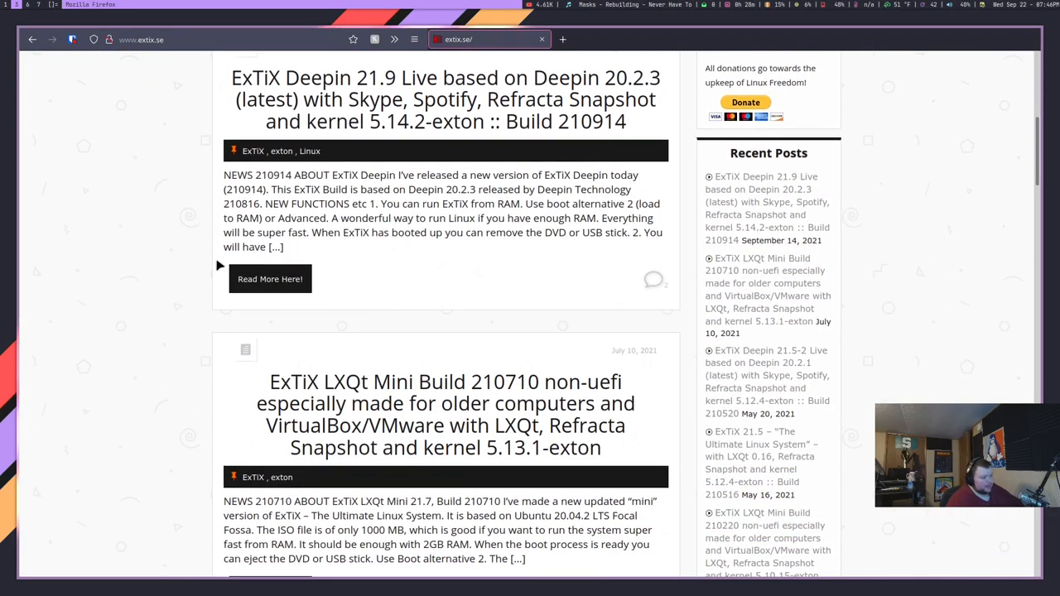
pyautogui.scroll(3)
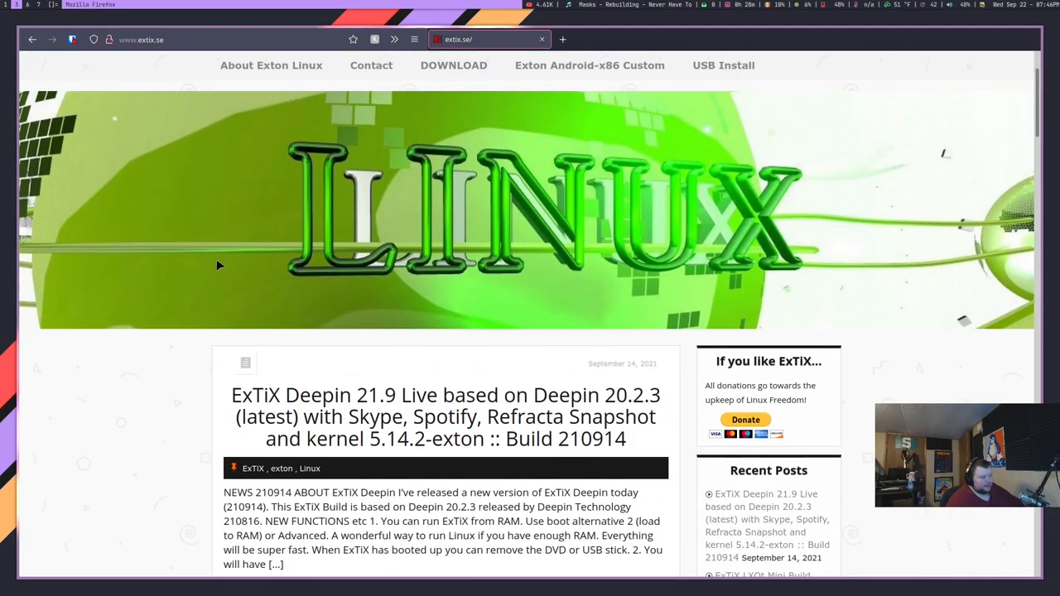
pyautogui.scroll(3)
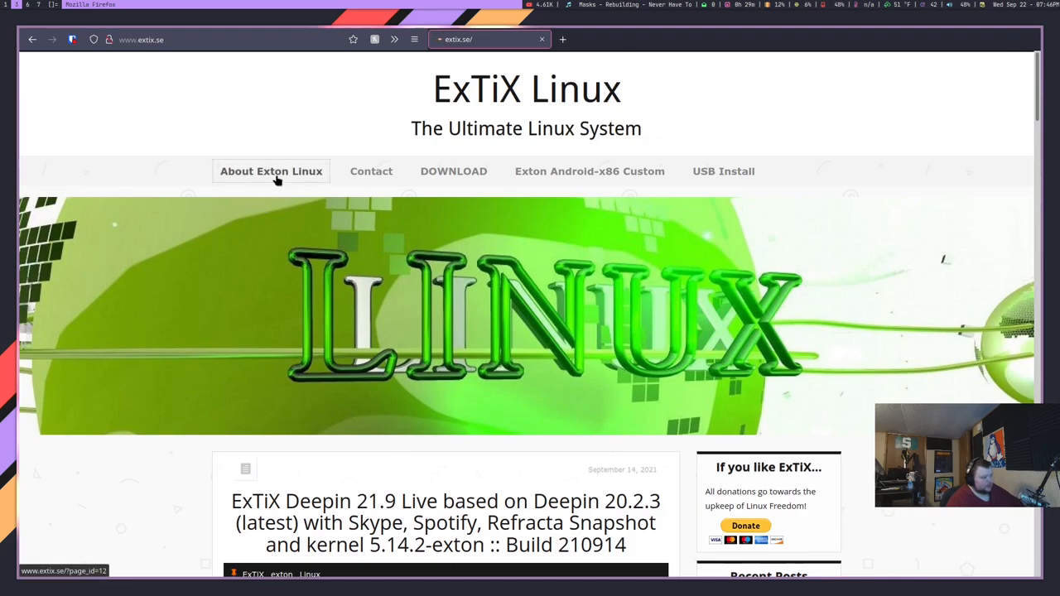
pyautogui.click(272, 170)
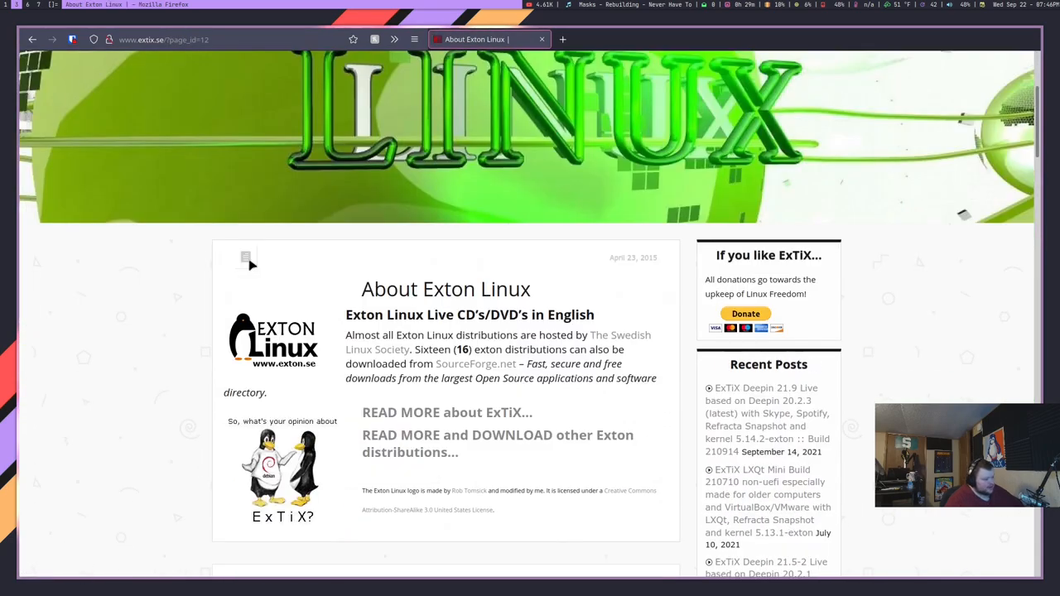
pyautogui.click(445, 412)
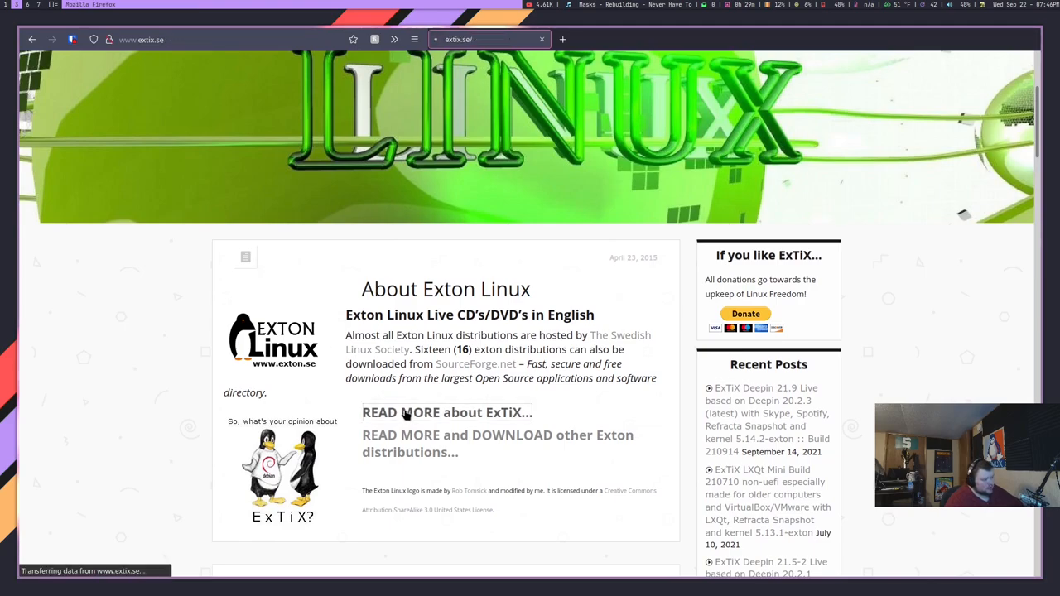
pyautogui.scroll(-3)
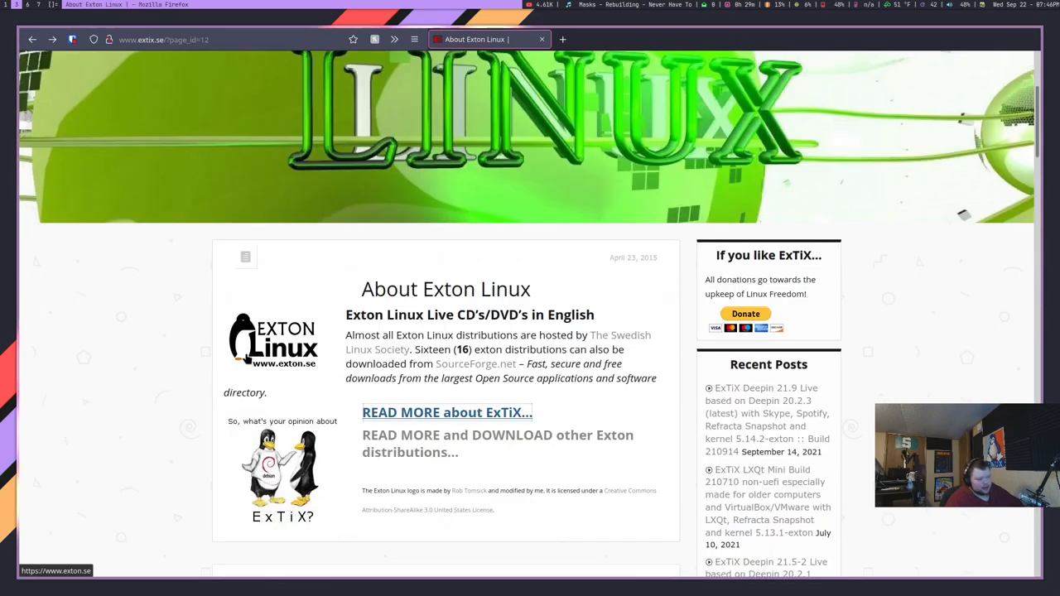
pyautogui.moveTo(441, 294)
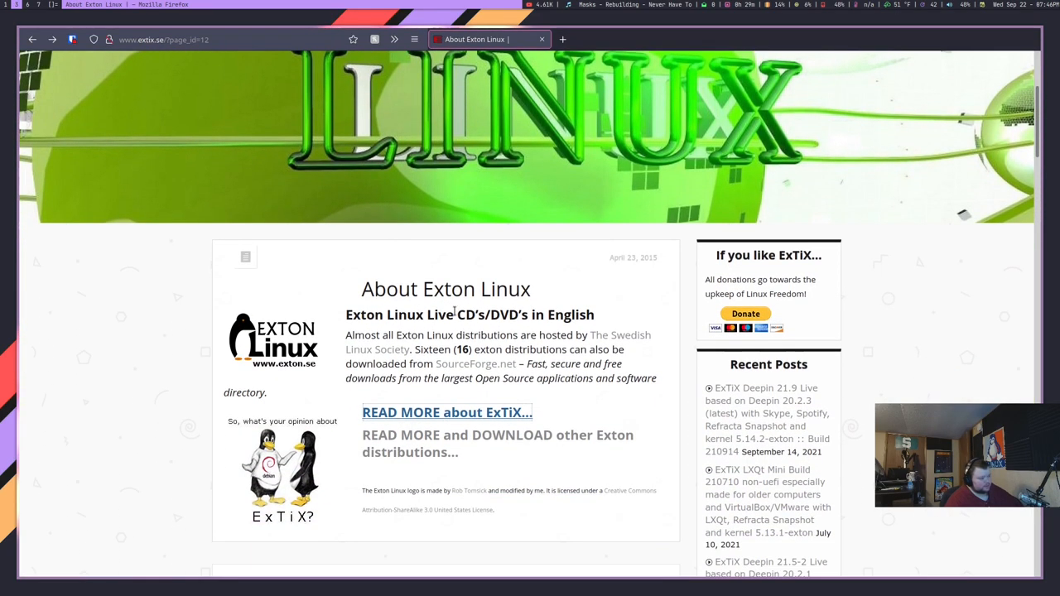
pyautogui.scroll(3)
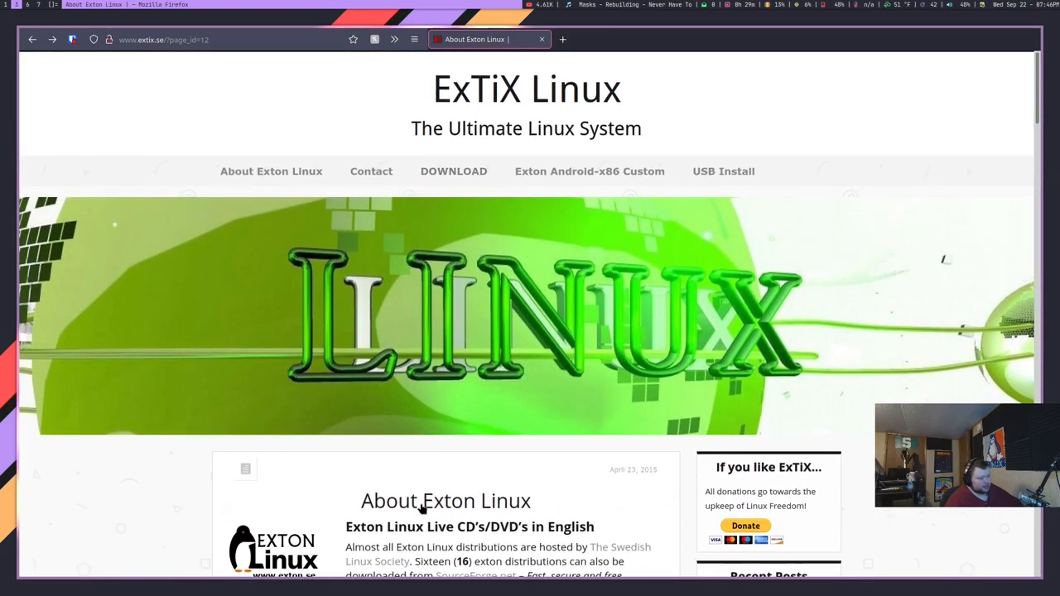
pyautogui.moveTo(507, 328)
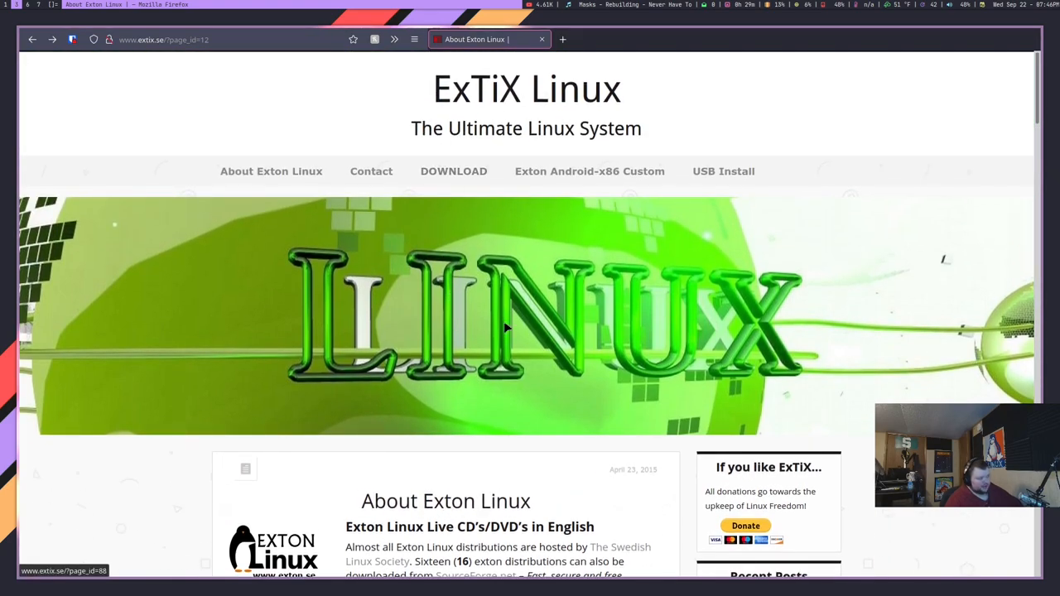
pyautogui.scroll(-3)
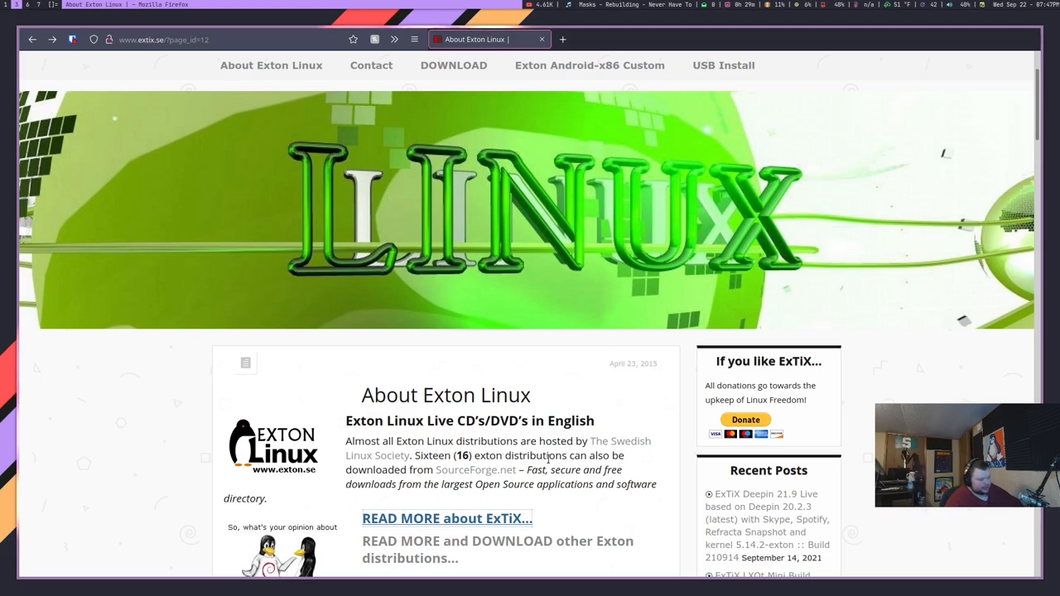
pyautogui.moveTo(444, 471)
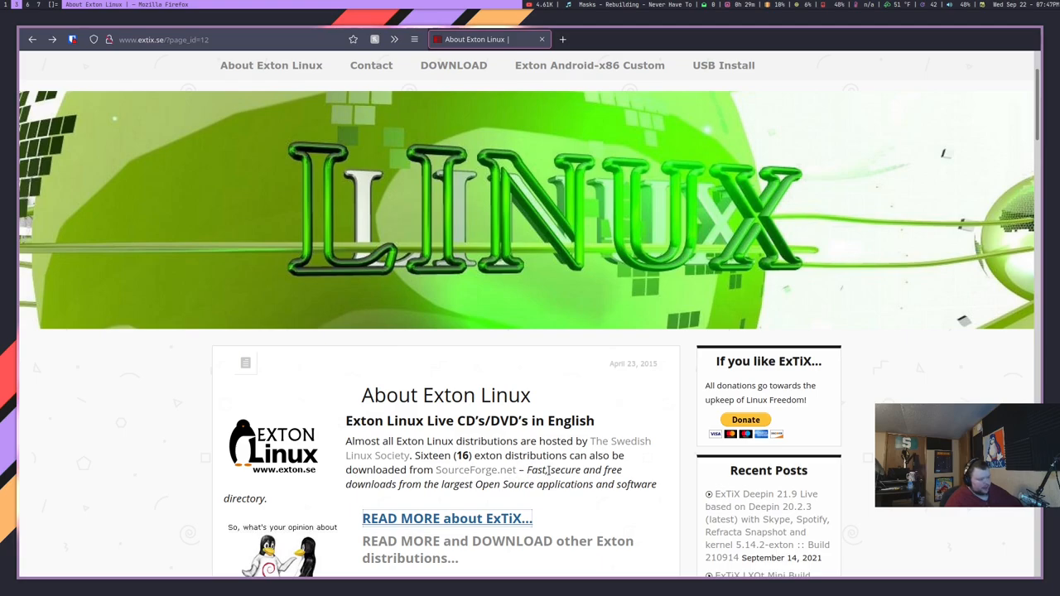
pyautogui.moveTo(467, 361)
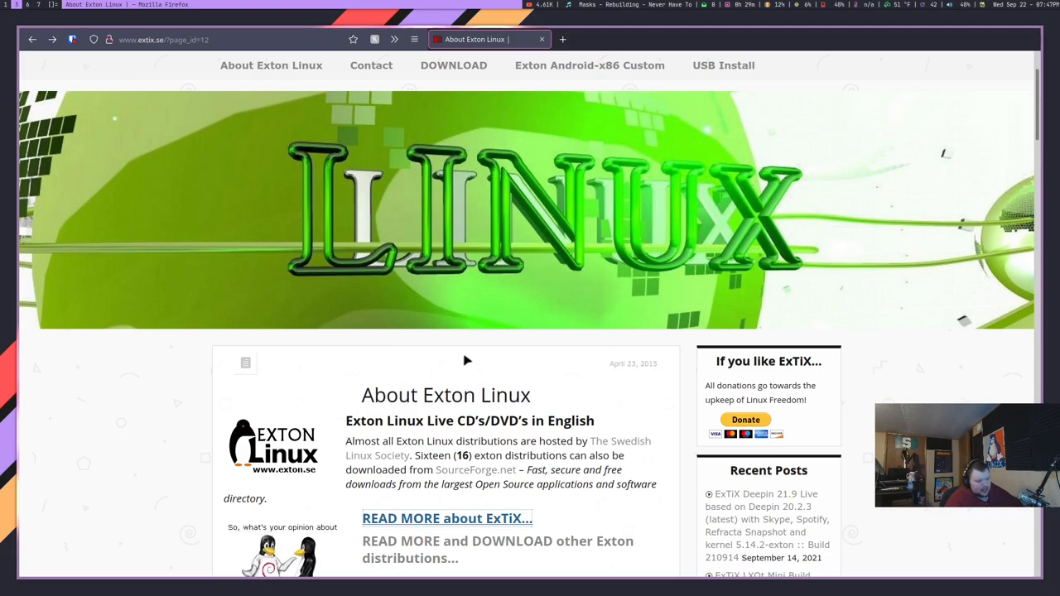
pyautogui.moveTo(467, 421)
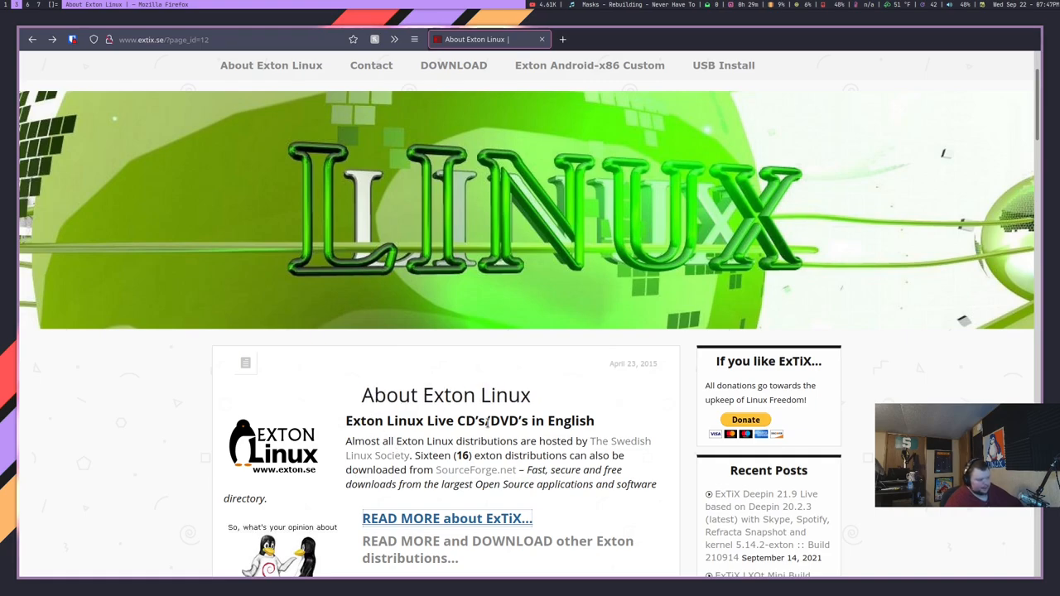
pyautogui.scroll(-3)
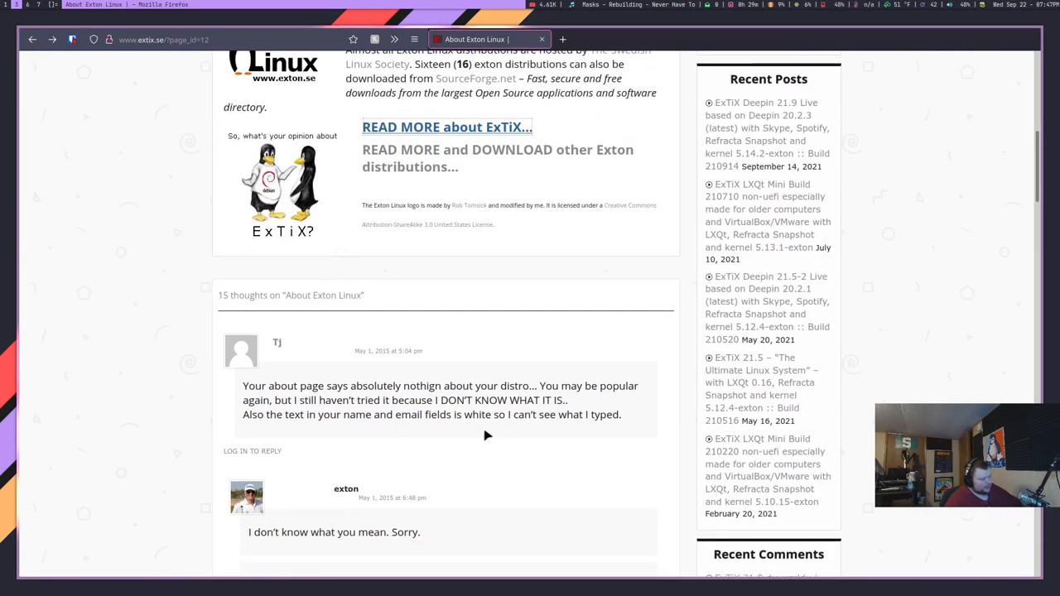
pyautogui.scroll(-3)
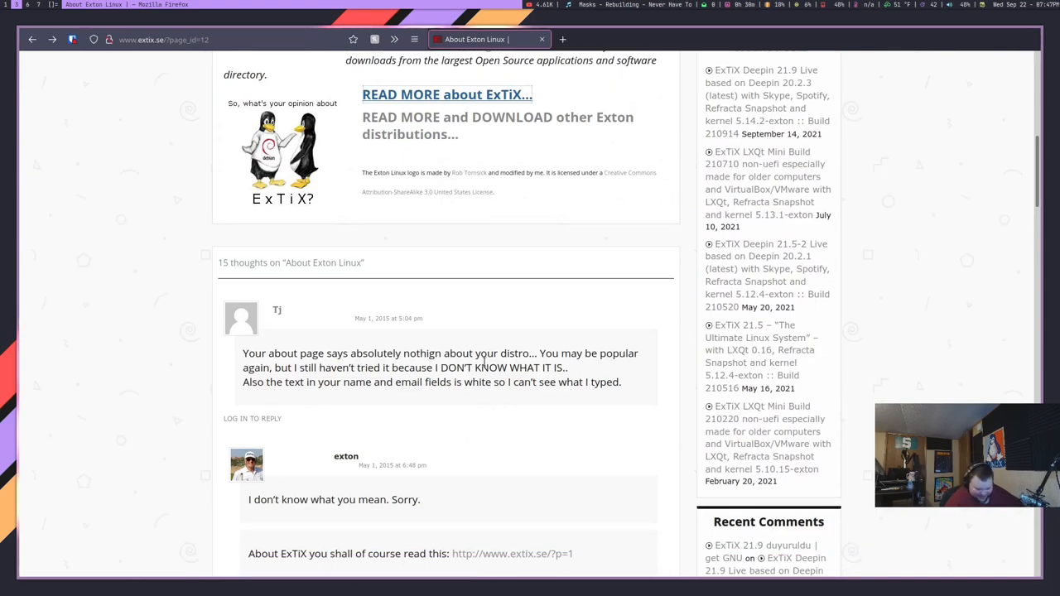
pyautogui.scroll(3)
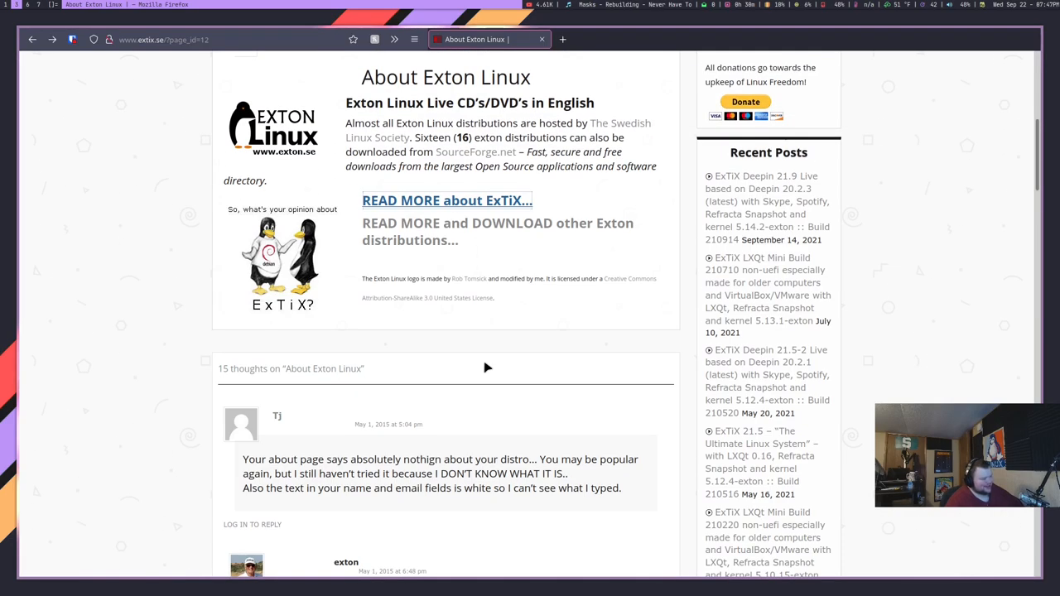
pyautogui.scroll(3)
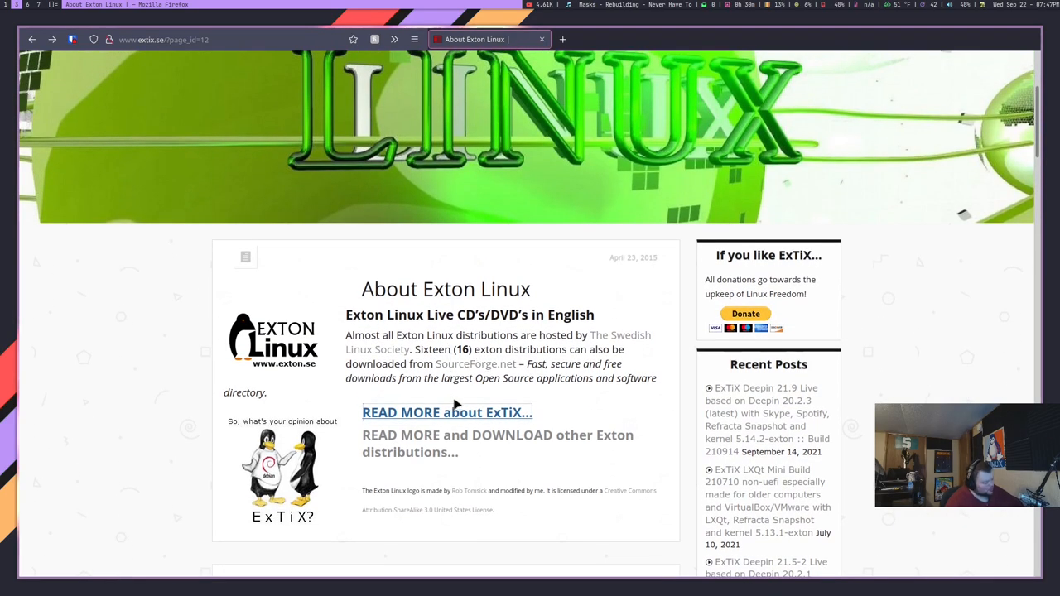
pyautogui.moveTo(447, 412)
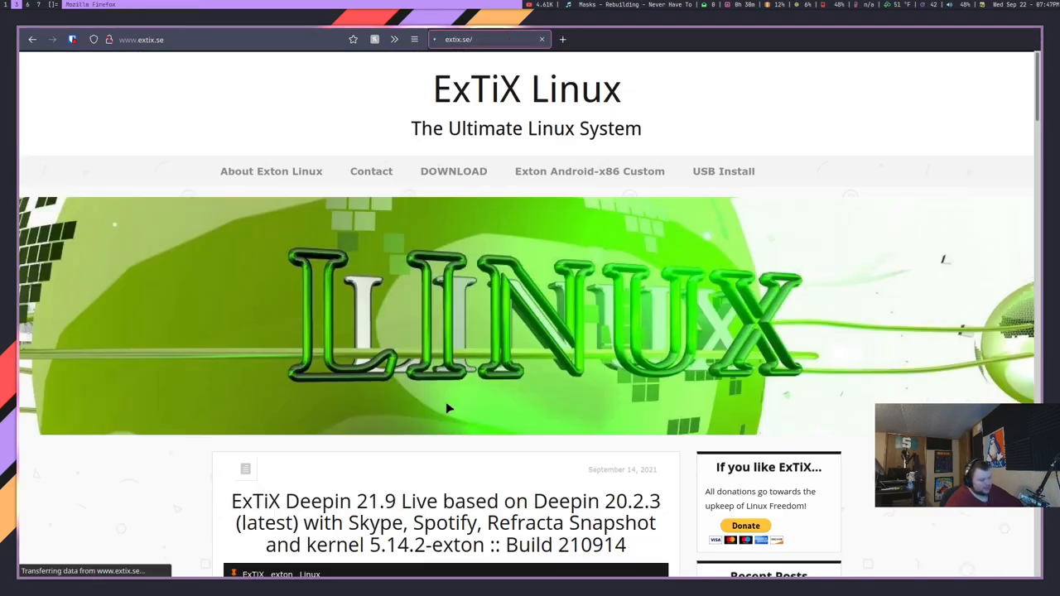
# Step: Read through the ExTiX Deepin 21.9 release post, then go to the About Exton Linux page
pyautogui.scroll(-3)
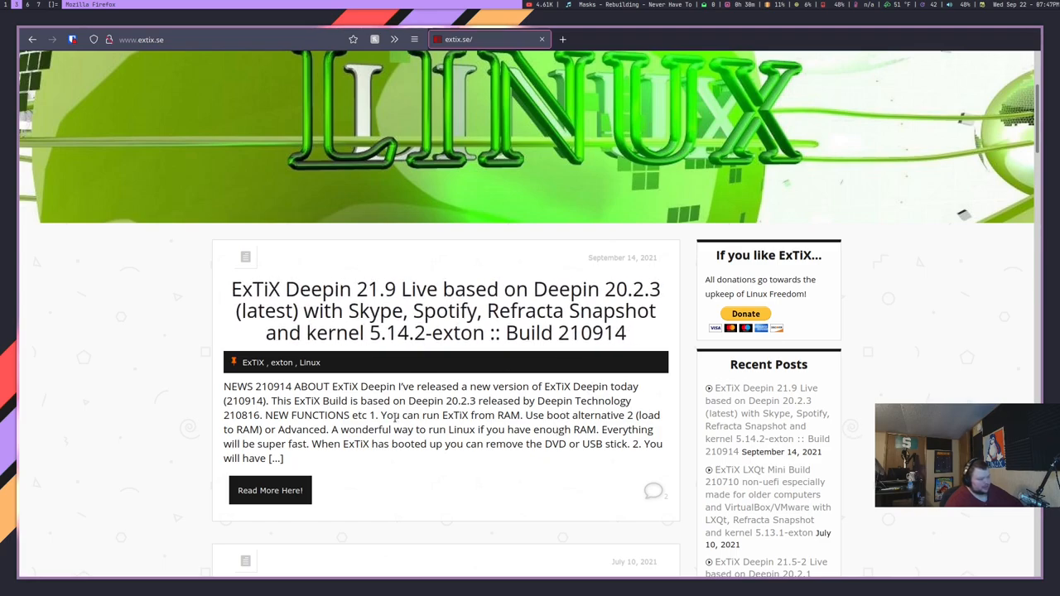
pyautogui.moveTo(379, 361)
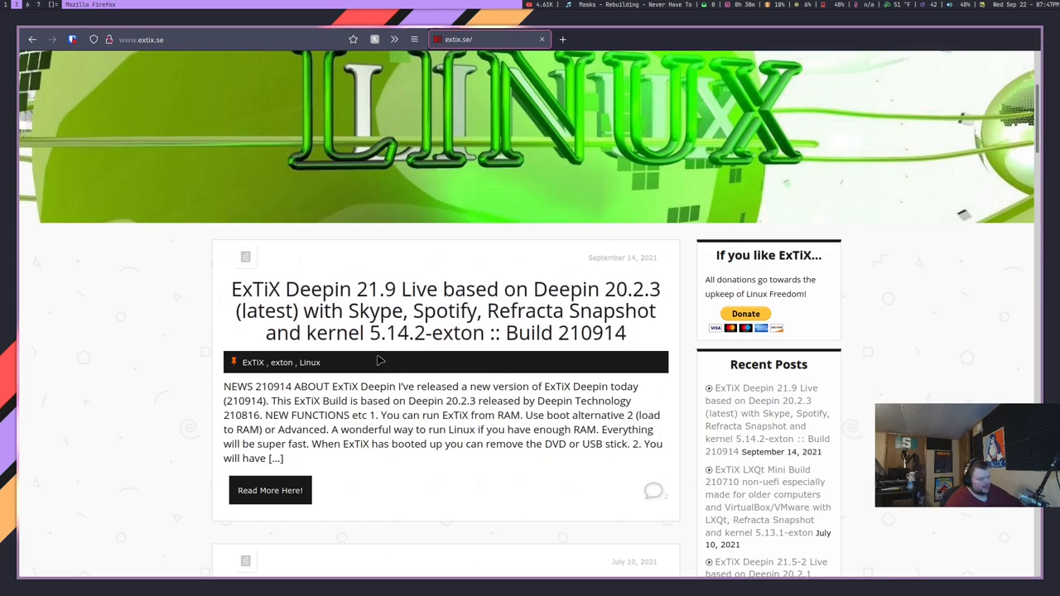
pyautogui.moveTo(494, 450)
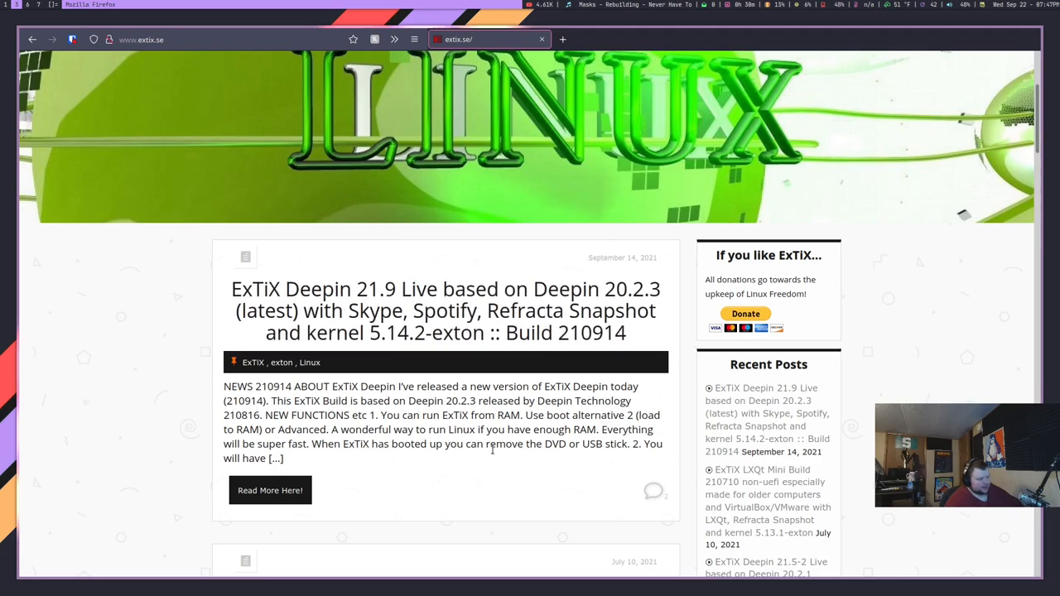
pyautogui.moveTo(444, 354)
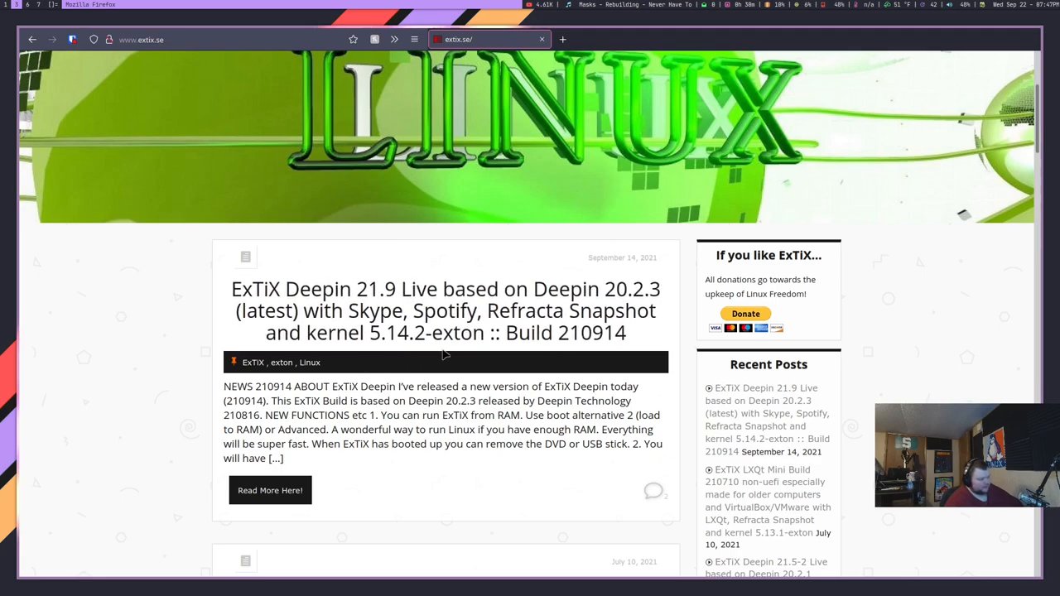
pyautogui.moveTo(451, 355)
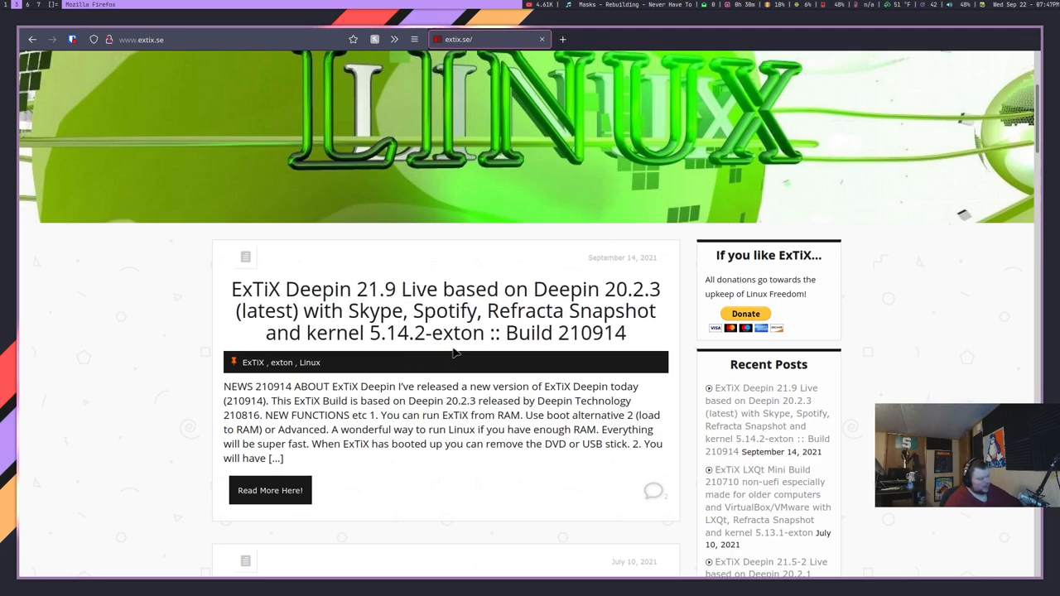
pyautogui.moveTo(427, 377)
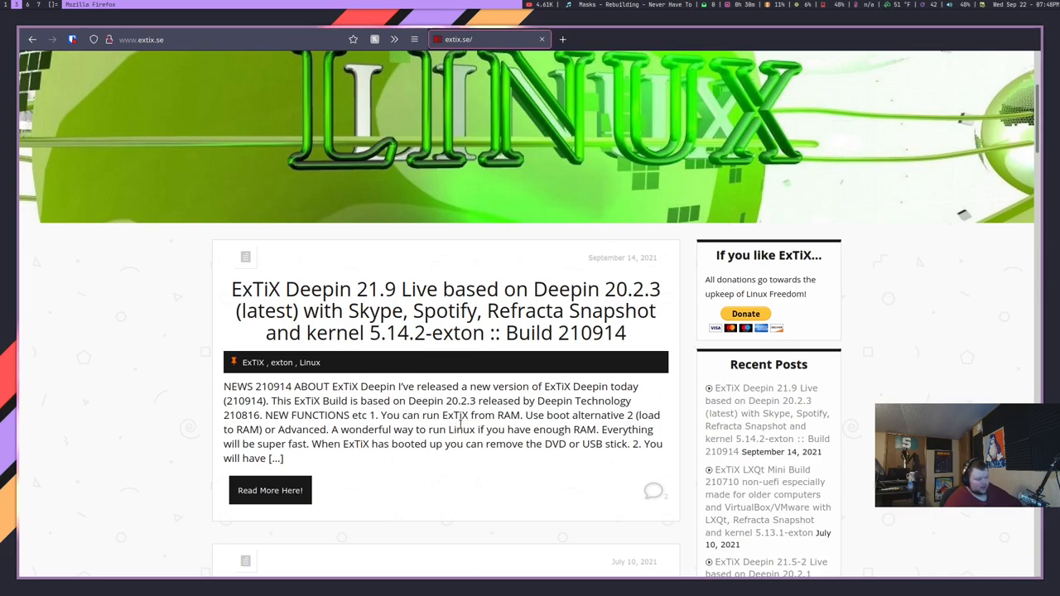
pyautogui.moveTo(280, 486)
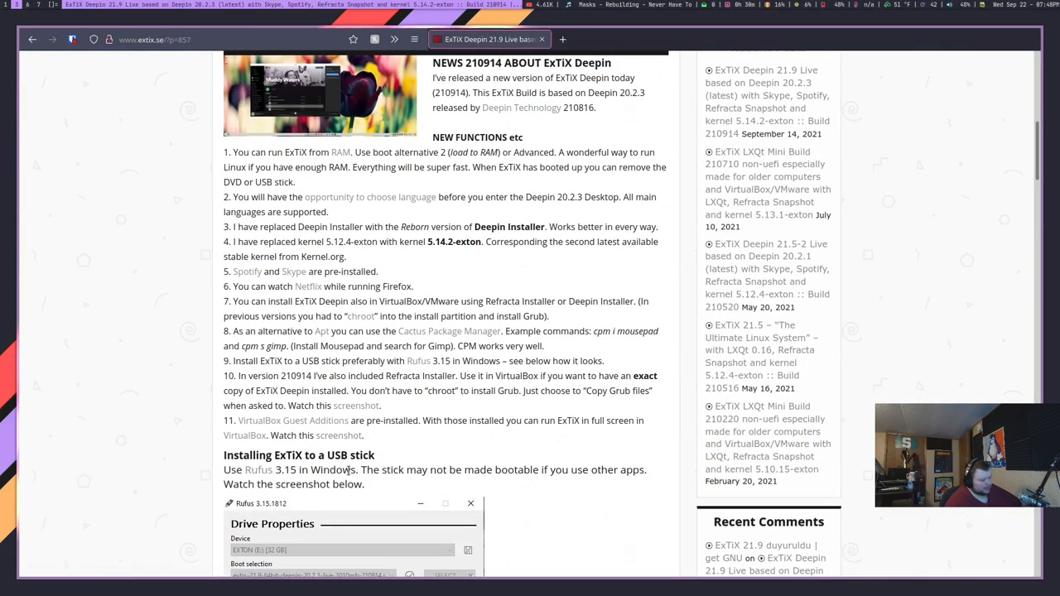
pyautogui.moveTo(543, 189)
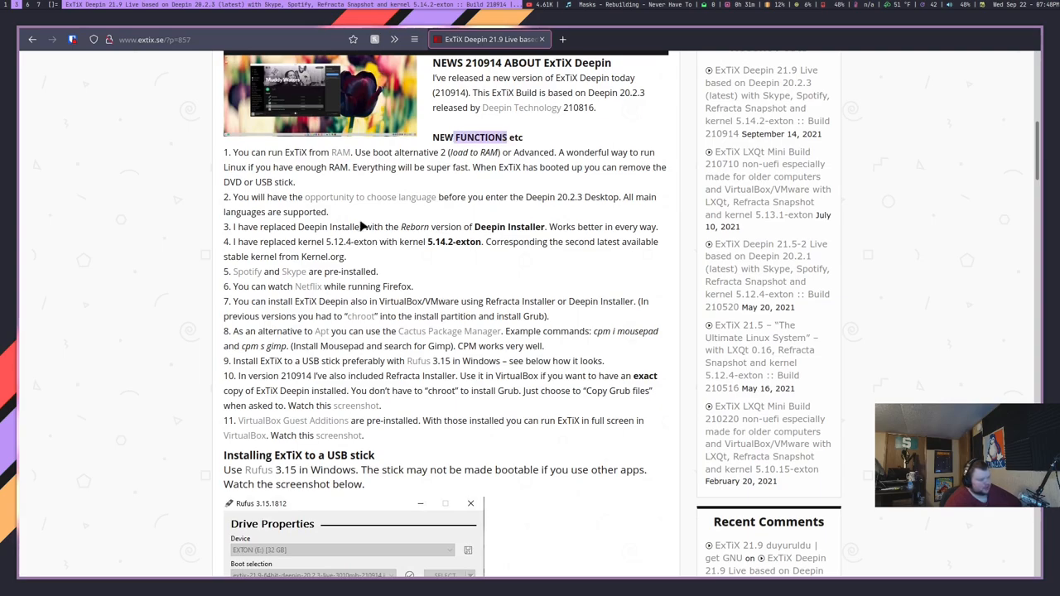
pyautogui.moveTo(351, 255)
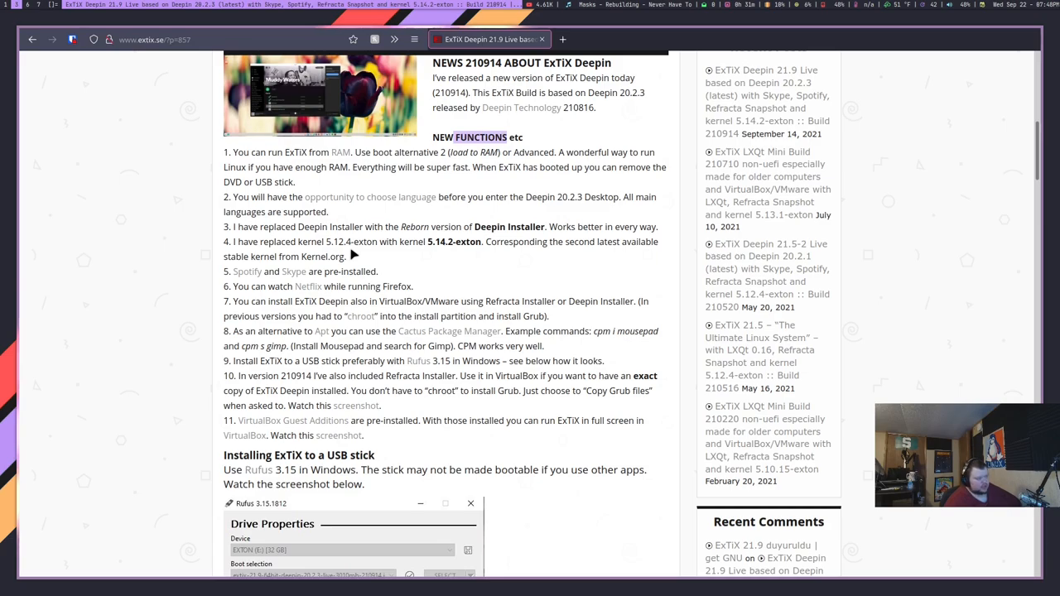
pyautogui.scroll(3)
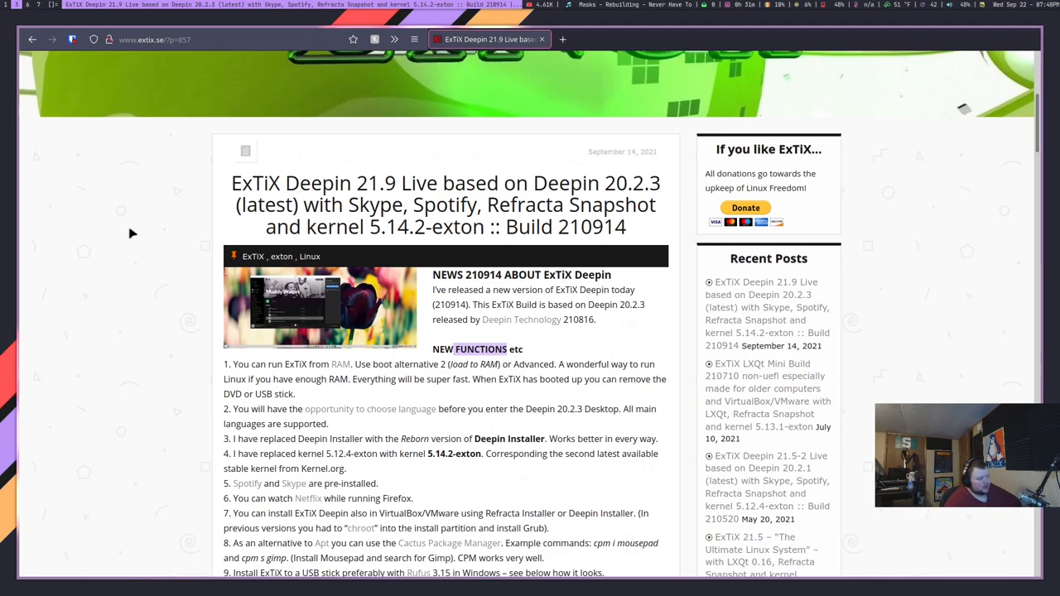
pyautogui.click(33, 39)
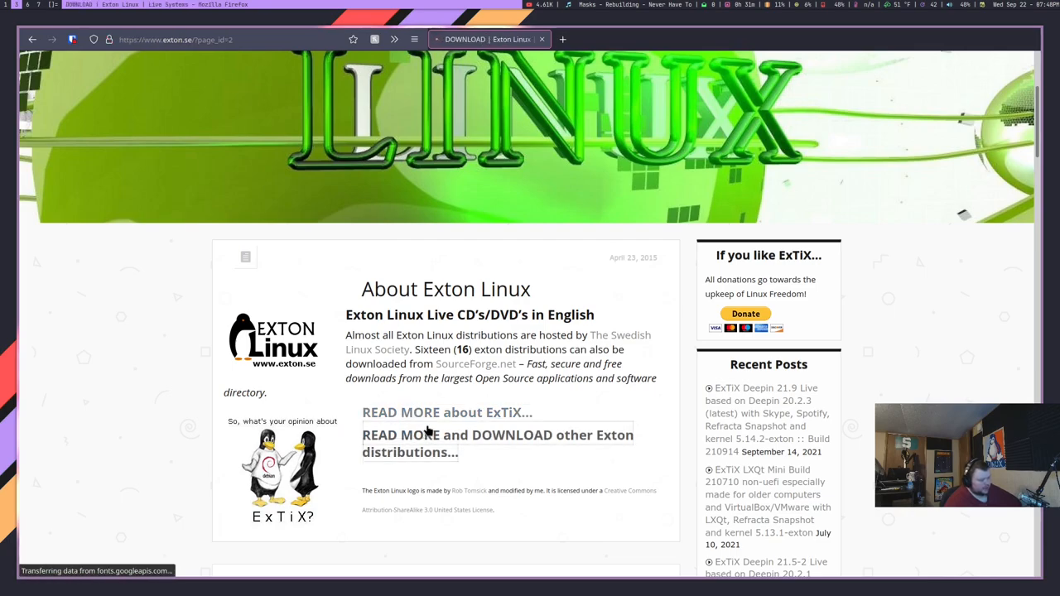
# Step: Follow the 'READ MORE and DOWNLOAD other Exton distributions' link and browse the list of live systems
pyautogui.click(497, 444)
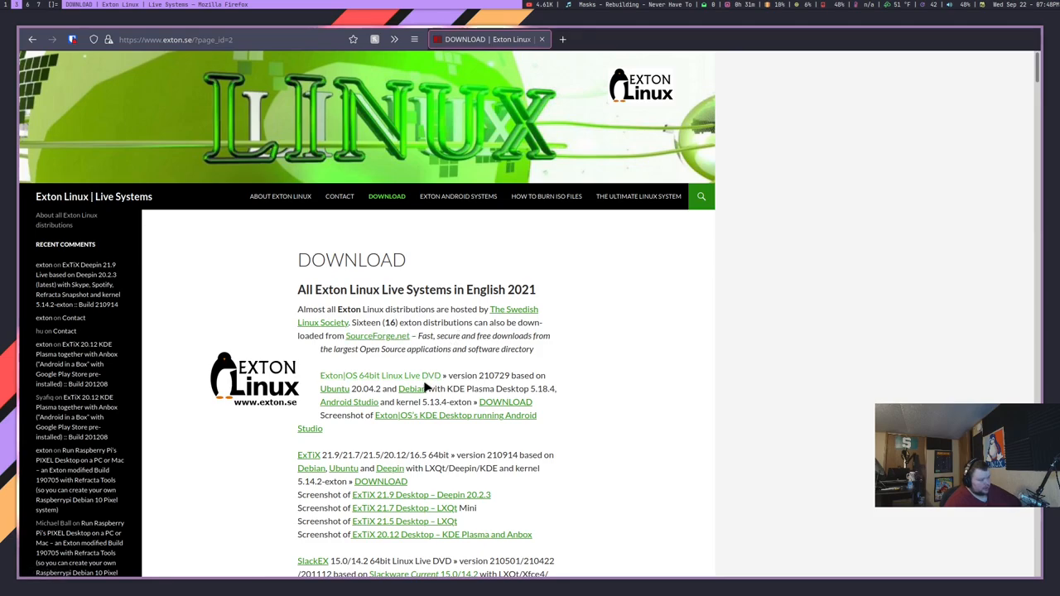
pyautogui.scroll(-3)
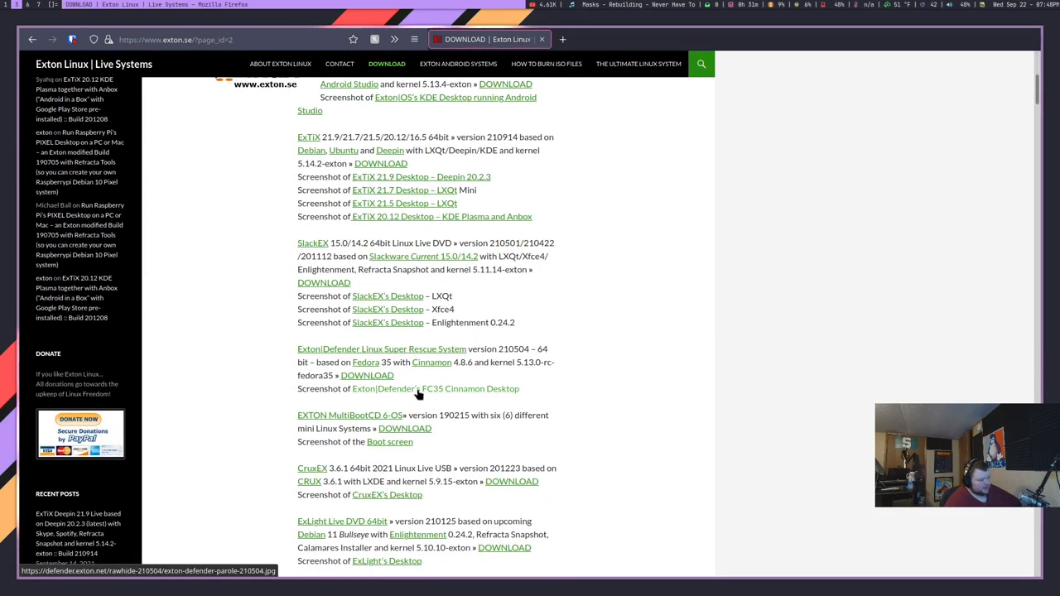
pyautogui.scroll(-3)
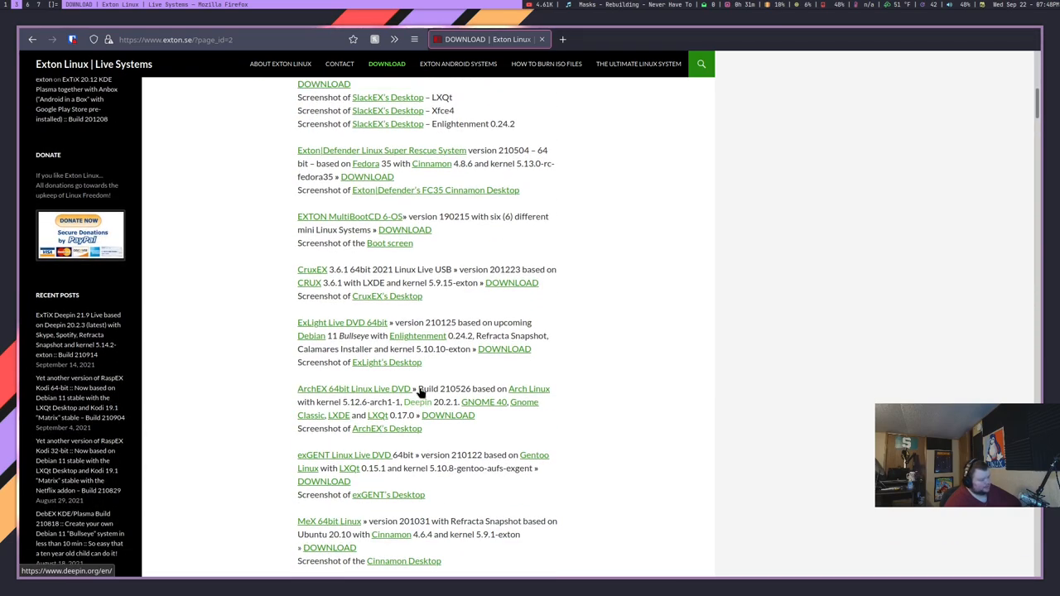
pyautogui.scroll(3)
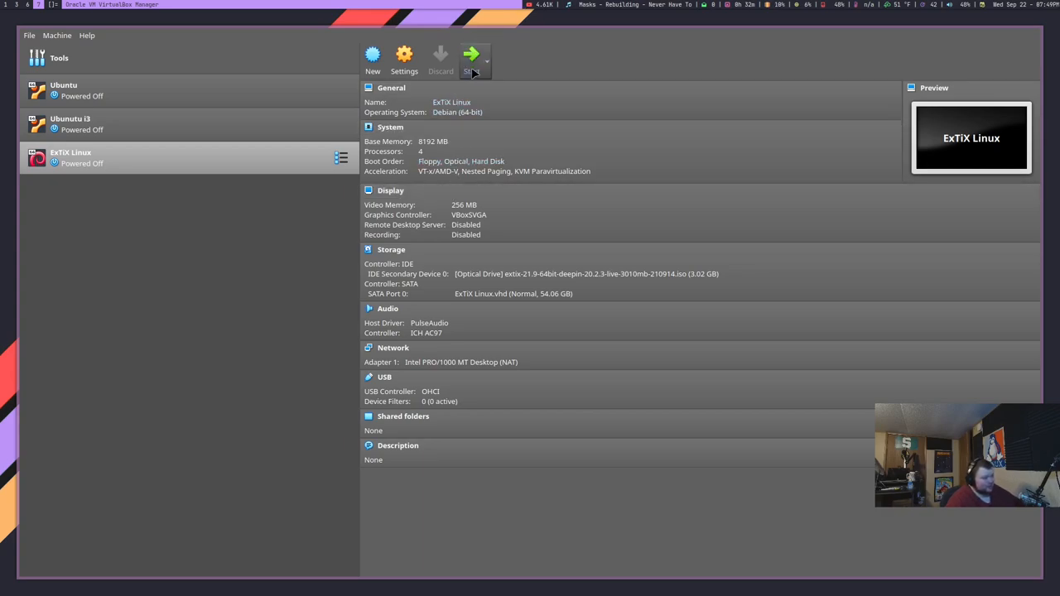
# Step: Start the selected ExTiX Linux virtual machine from the VirtualBox toolbar
pyautogui.click(470, 53)
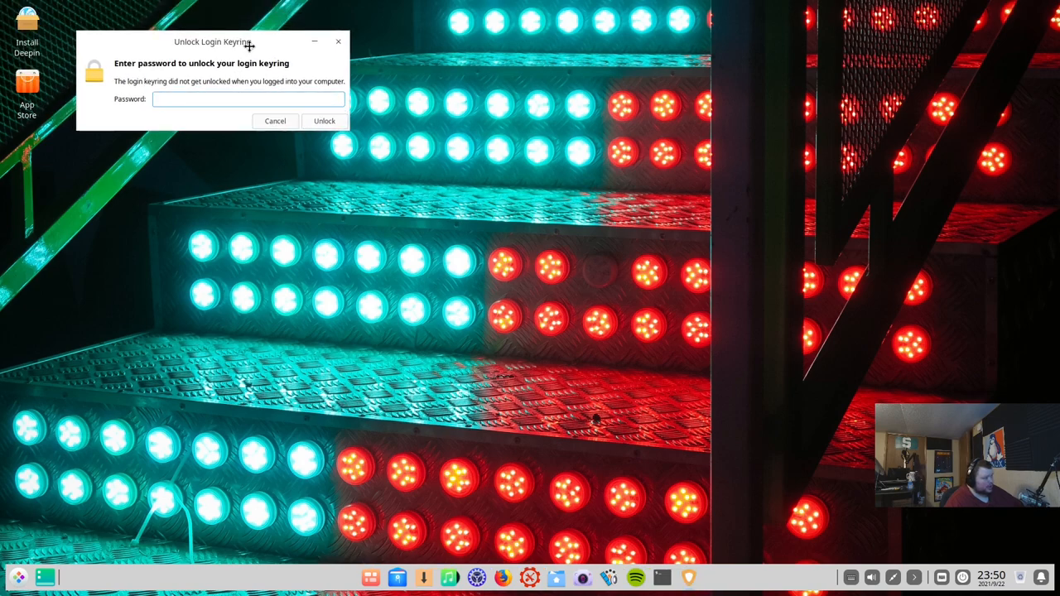
# Step: Move the Unlock Login Keyring dialog aside and cancel it to clear the desktop
pyautogui.moveTo(213, 42); pyautogui.dragTo(265, 63)
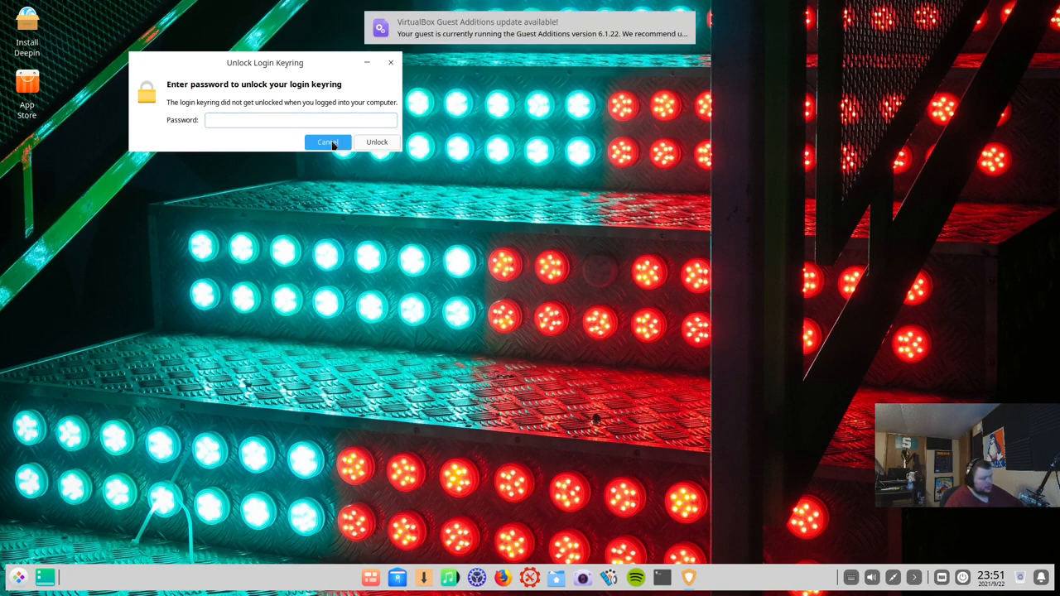
pyautogui.click(326, 142)
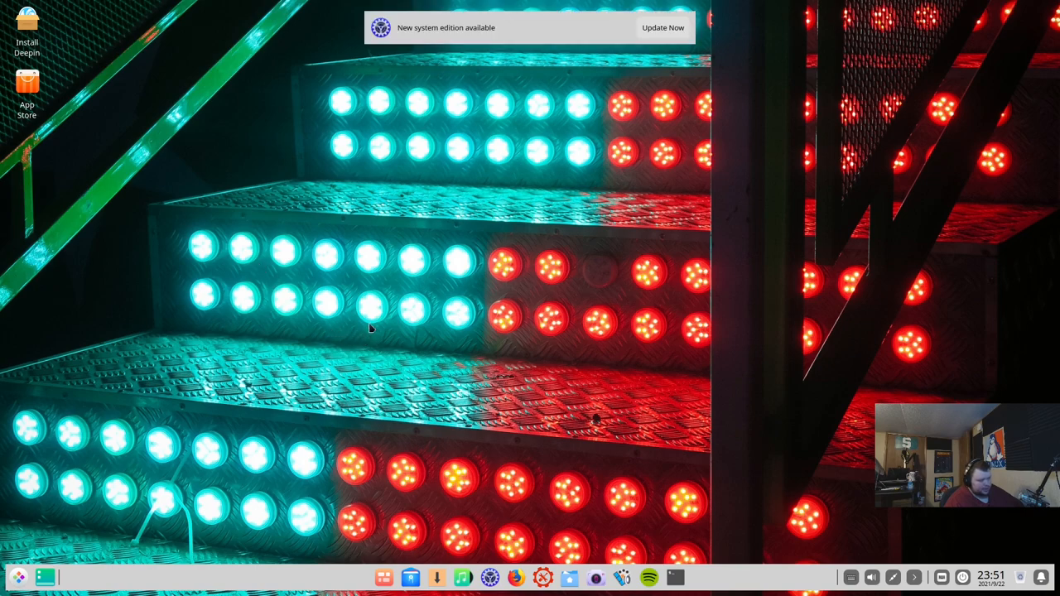
pyautogui.moveTo(588, 49)
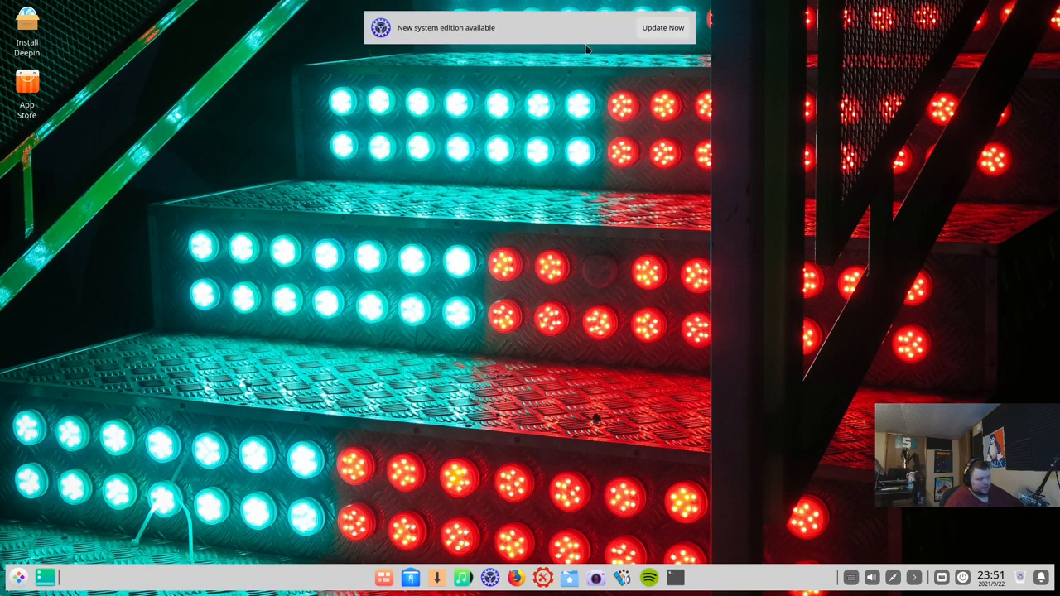
pyautogui.moveTo(510, 108)
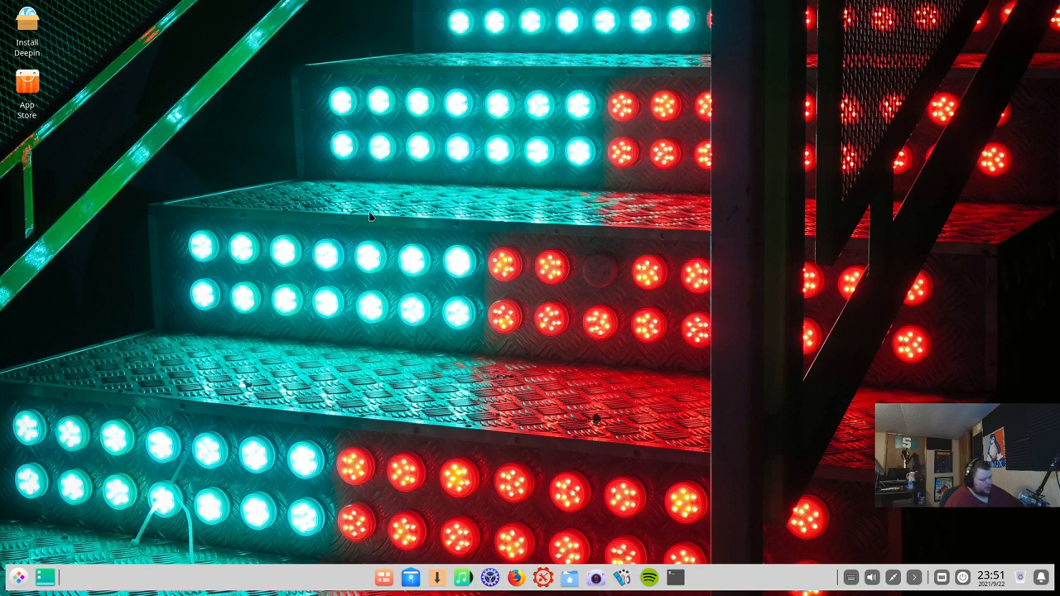
pyautogui.moveTo(90, 116)
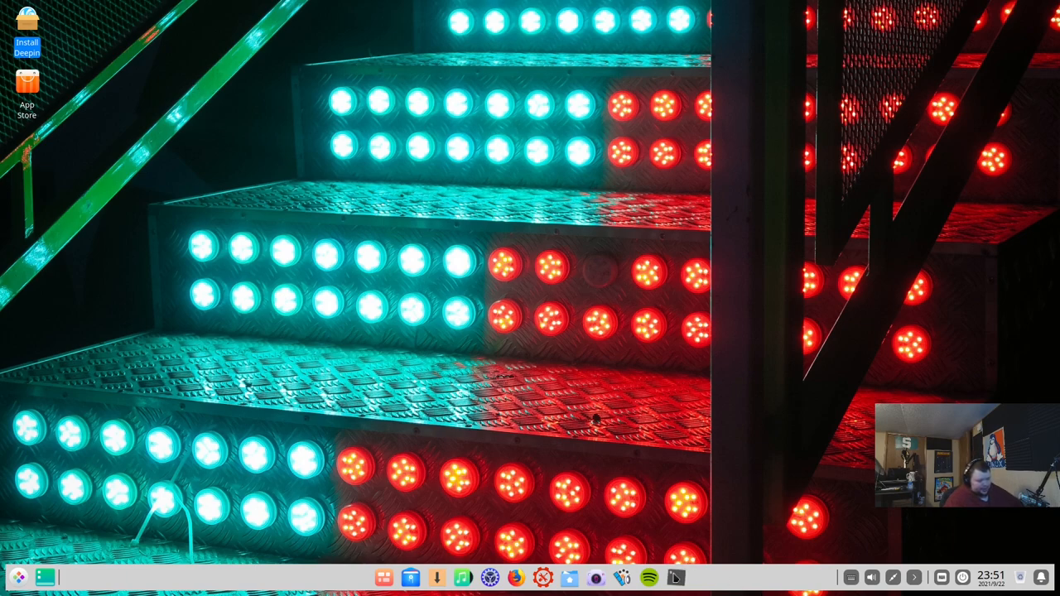
# Step: In a Deepin Terminal, run 'sudo apt install neofetch', which fails to locate the package
pyautogui.click(676, 576)
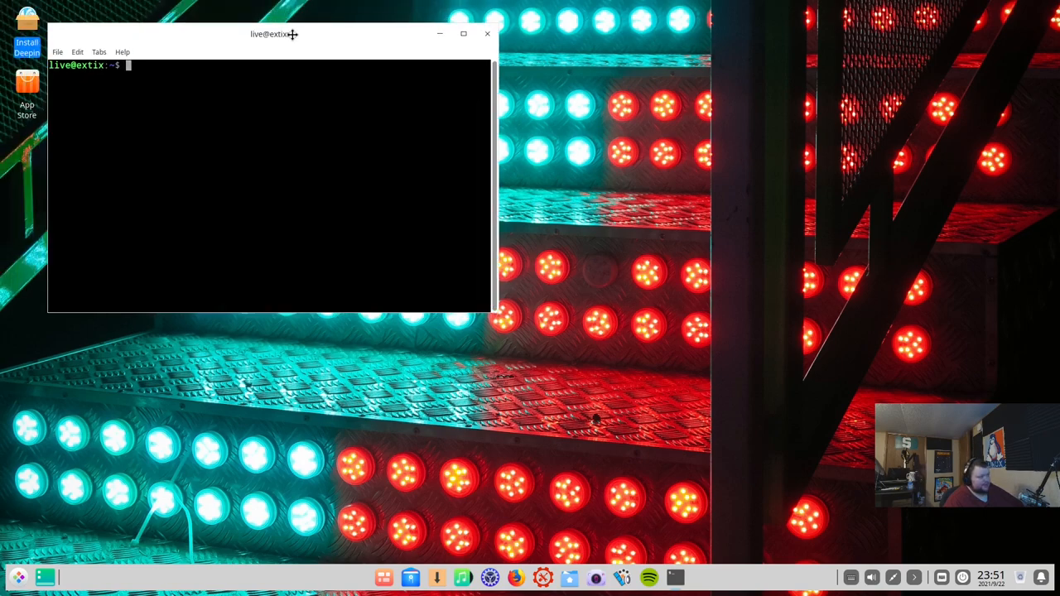
pyautogui.moveTo(274, 33); pyautogui.dragTo(369, 92)
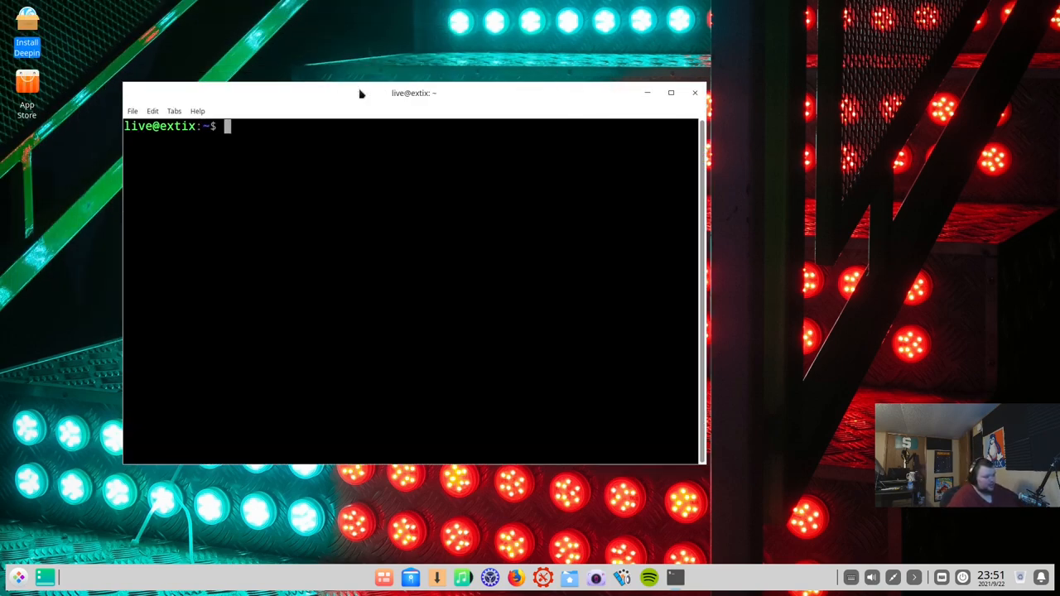
pyautogui.moveTo(284, 139)
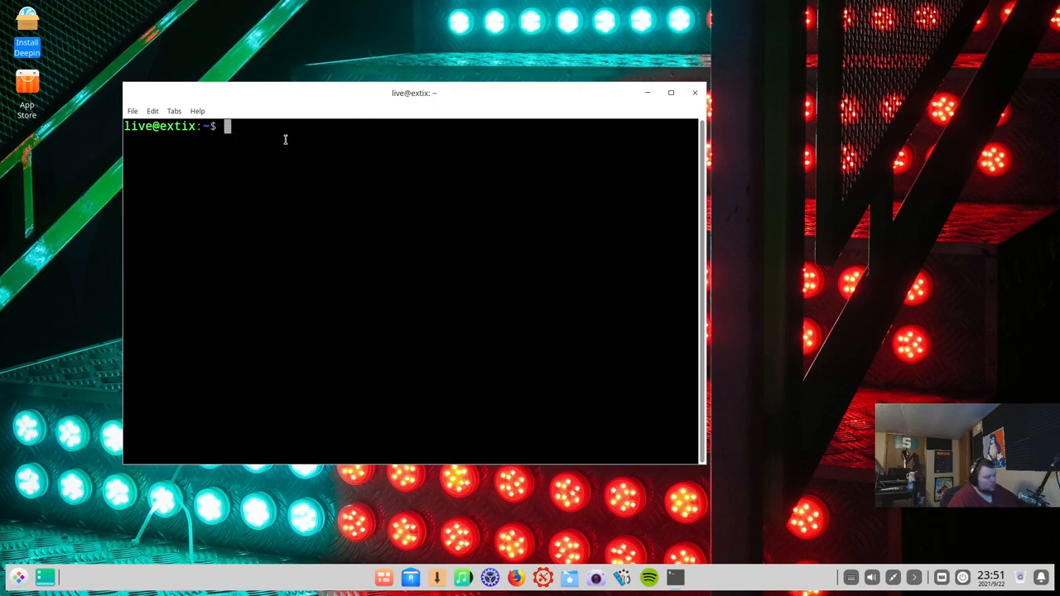
pyautogui.moveTo(302, 149)
pyautogui.write('neofetch')
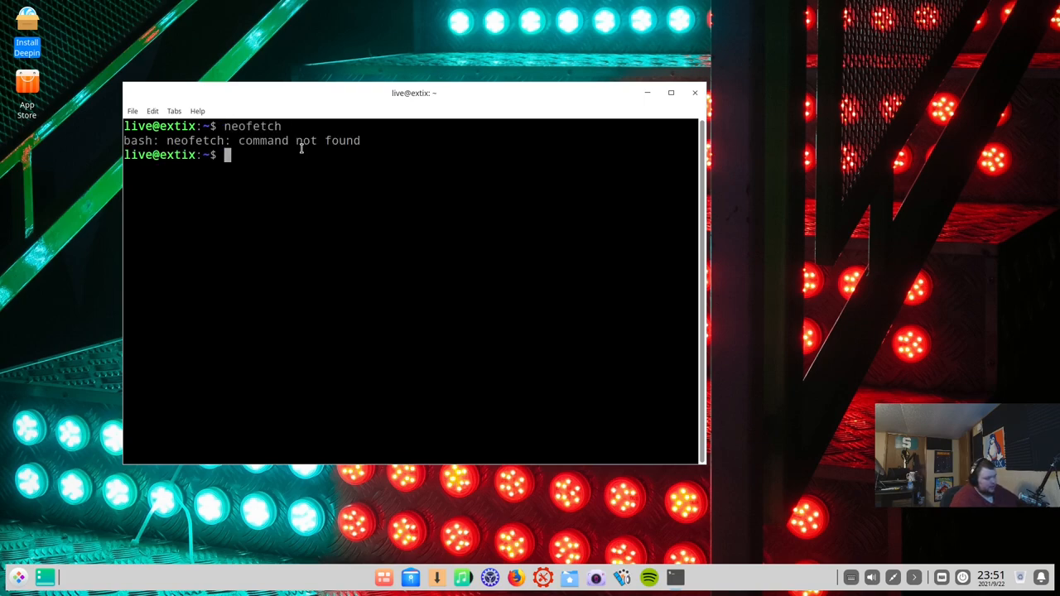
pyautogui.write('sudo p')
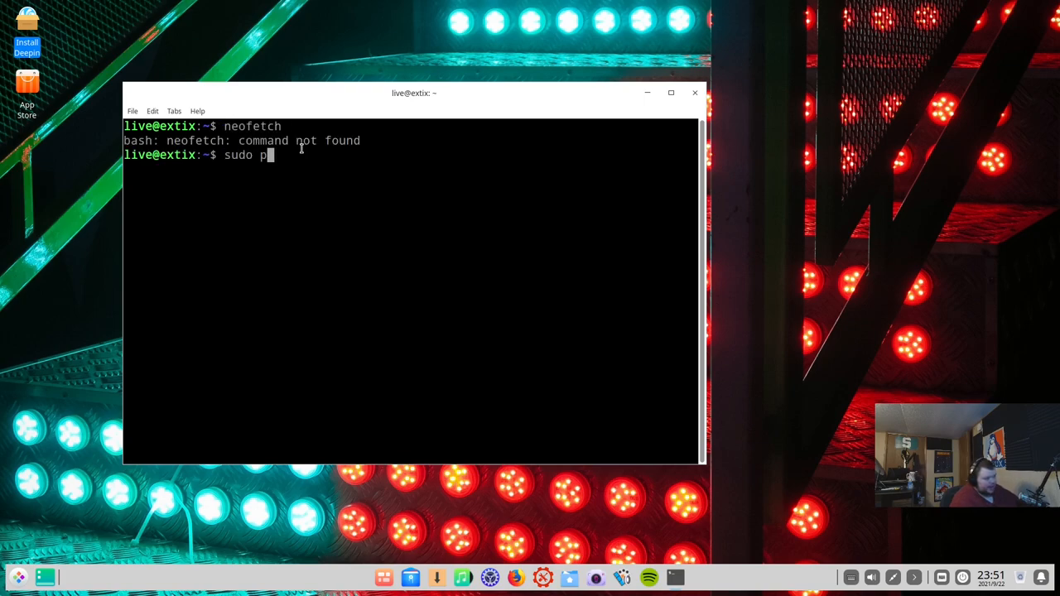
pyautogui.write('apt install neofe')
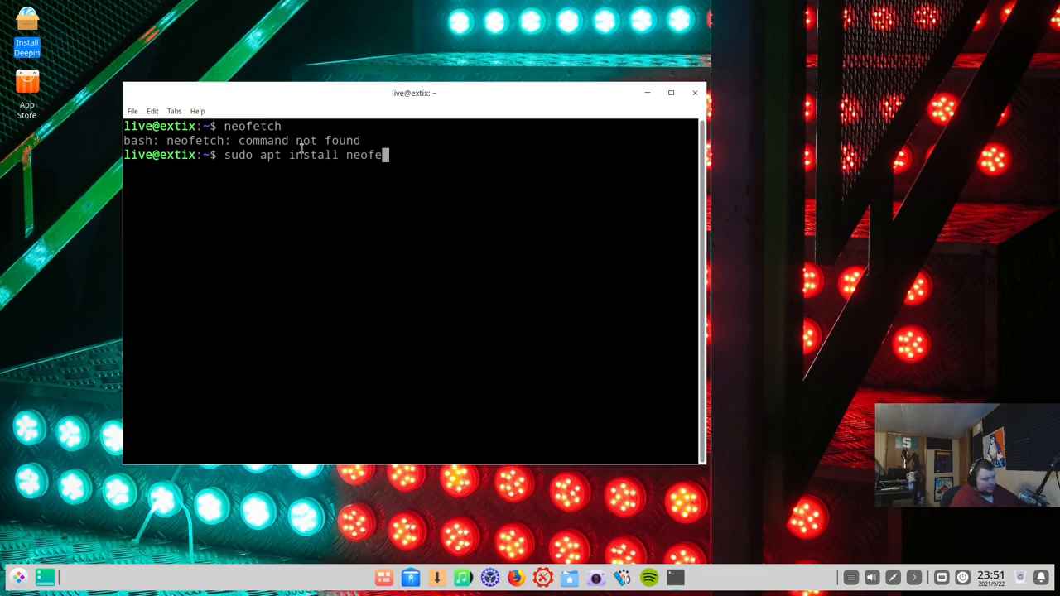
pyautogui.press('Return')
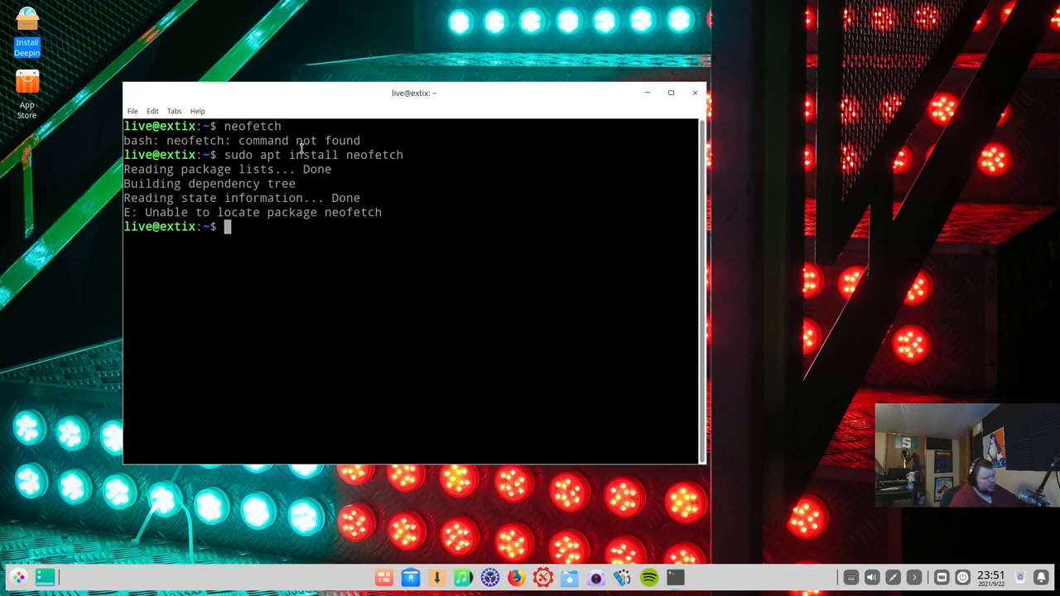
pyautogui.moveTo(447, 169)
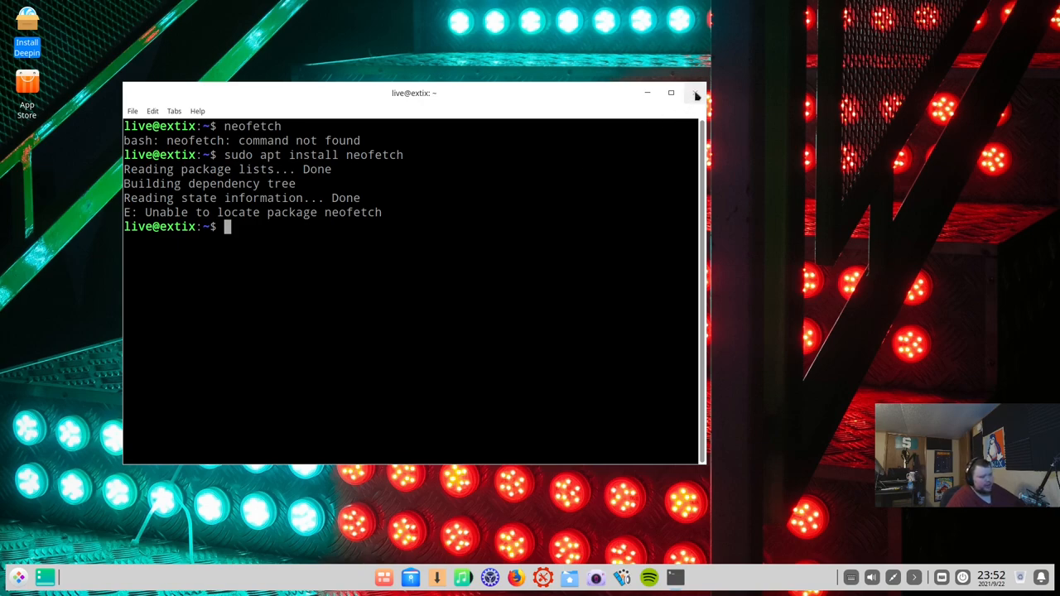
pyautogui.moveTo(696, 93)
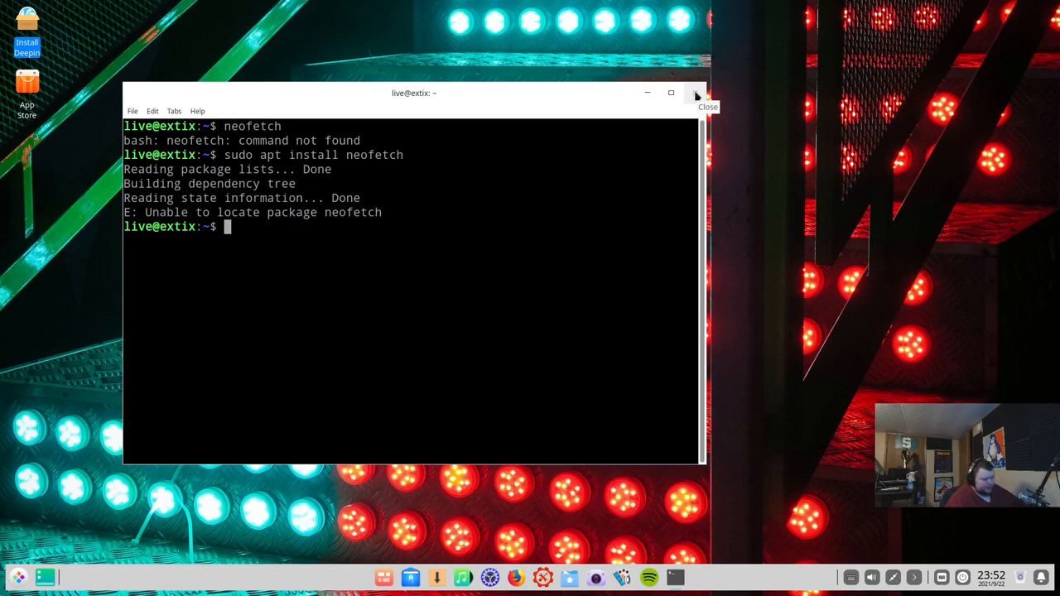
# Step: Close the terminal, then in Deepin Installer choose English, accept the license agreement and continue
pyautogui.click(695, 93)
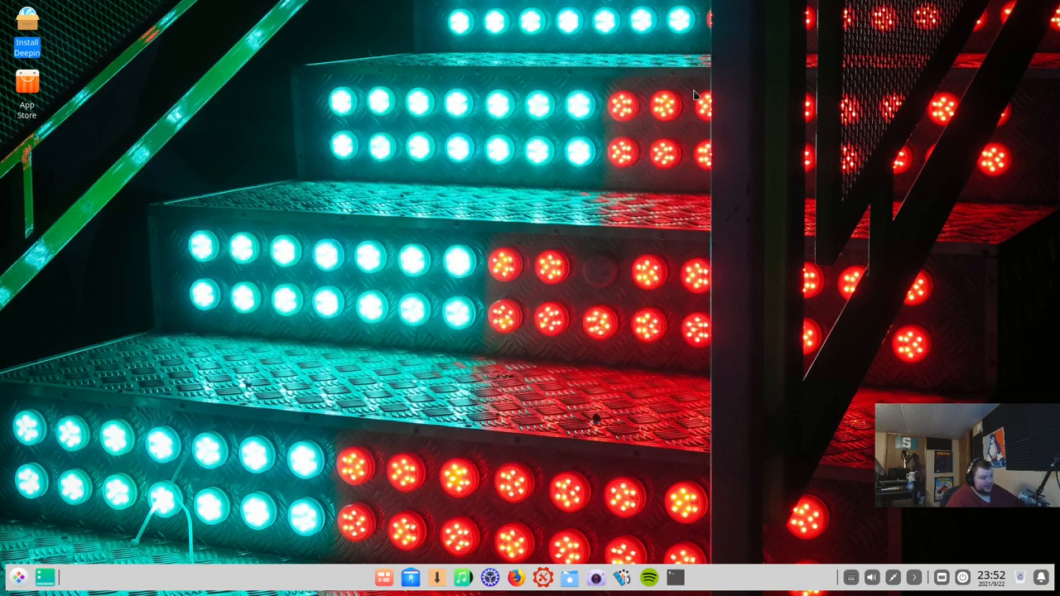
pyautogui.moveTo(212, 133)
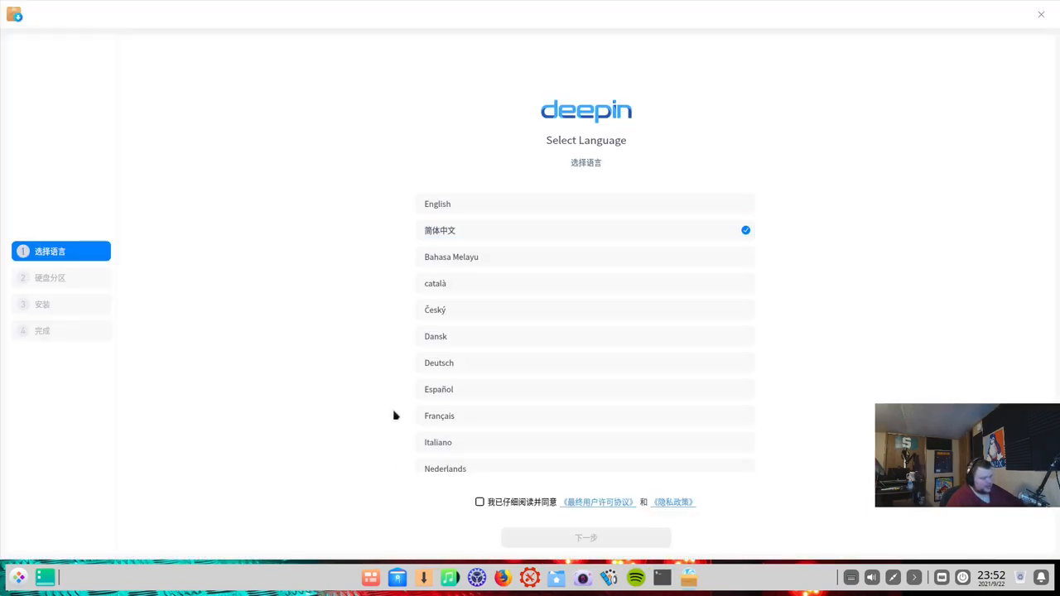
pyautogui.moveTo(517, 195)
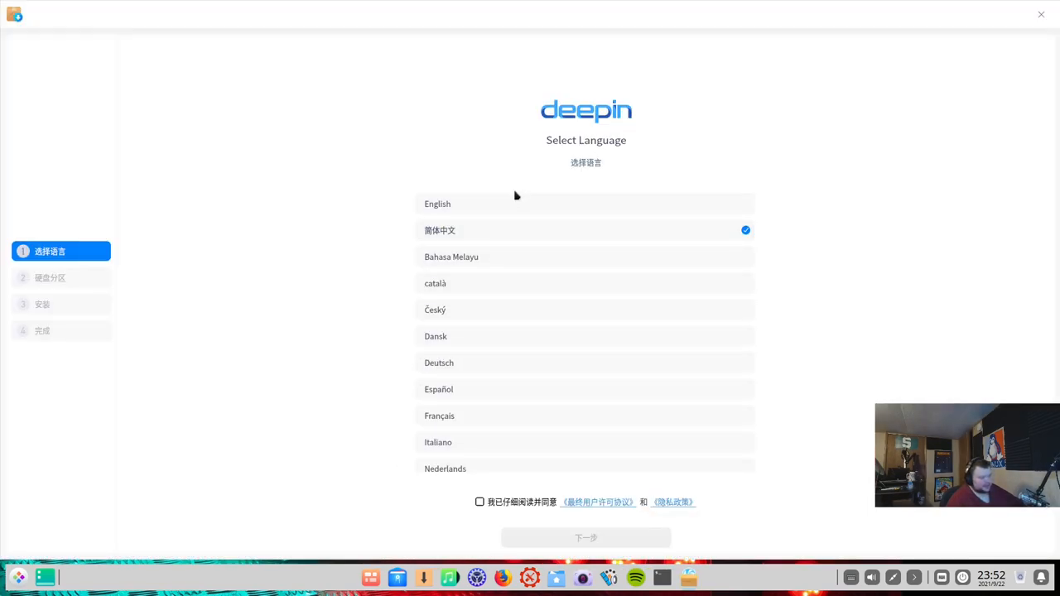
pyautogui.click(437, 204)
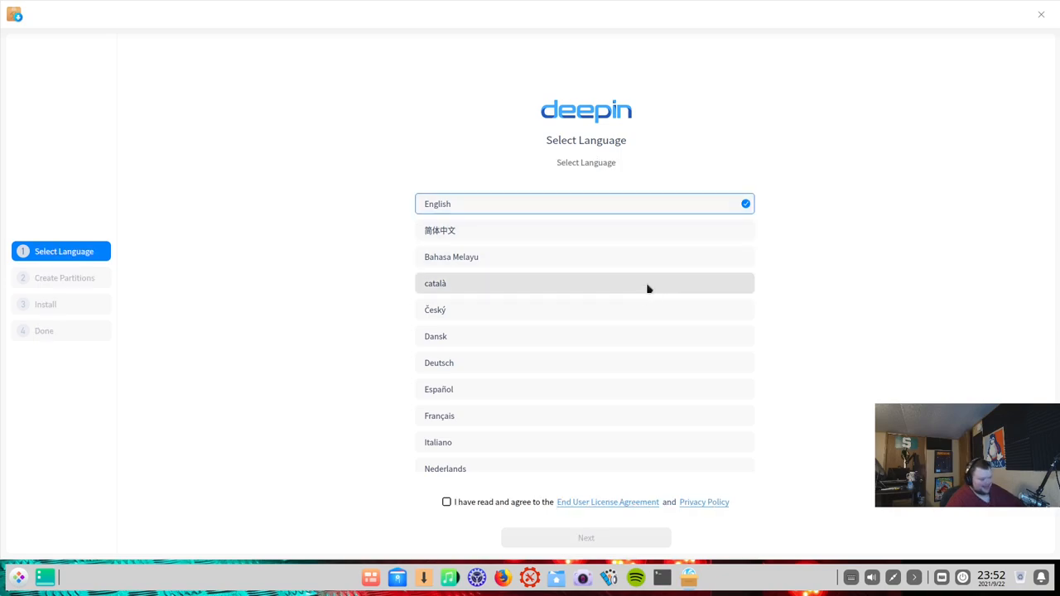
pyautogui.click(447, 502)
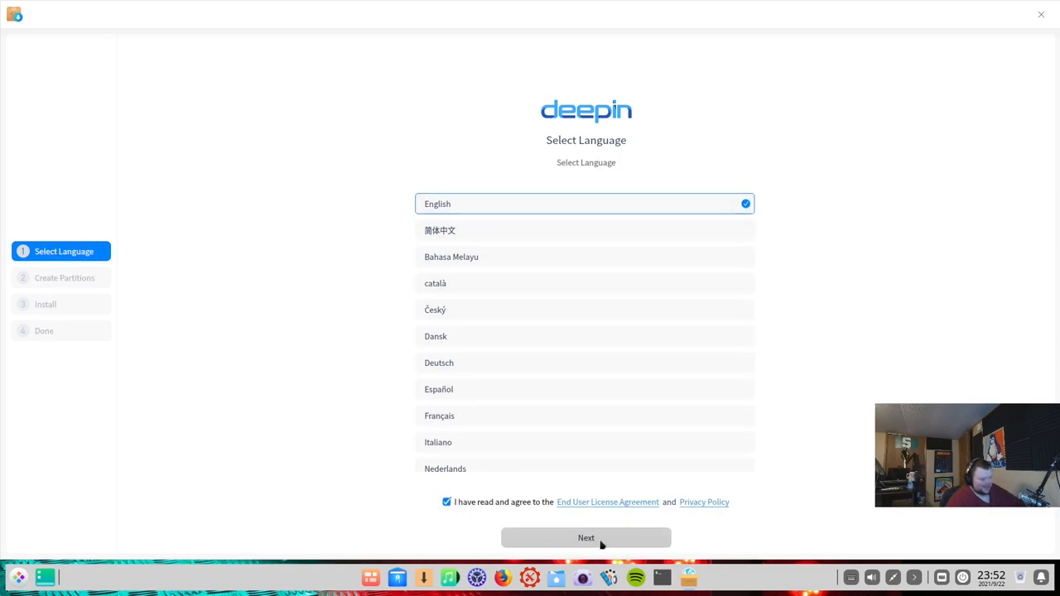
pyautogui.click(586, 537)
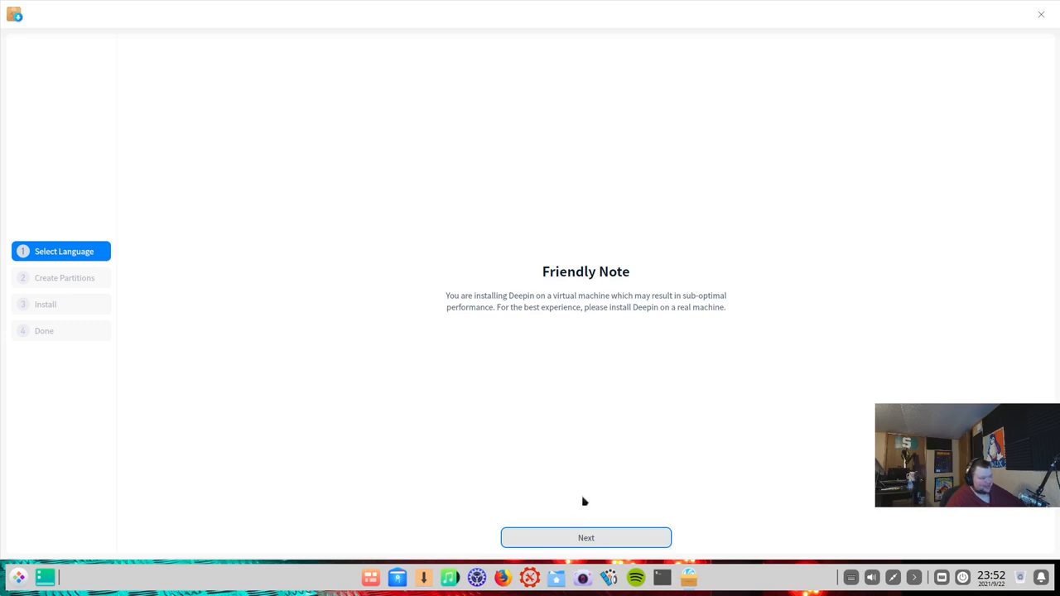
pyautogui.moveTo(576, 487)
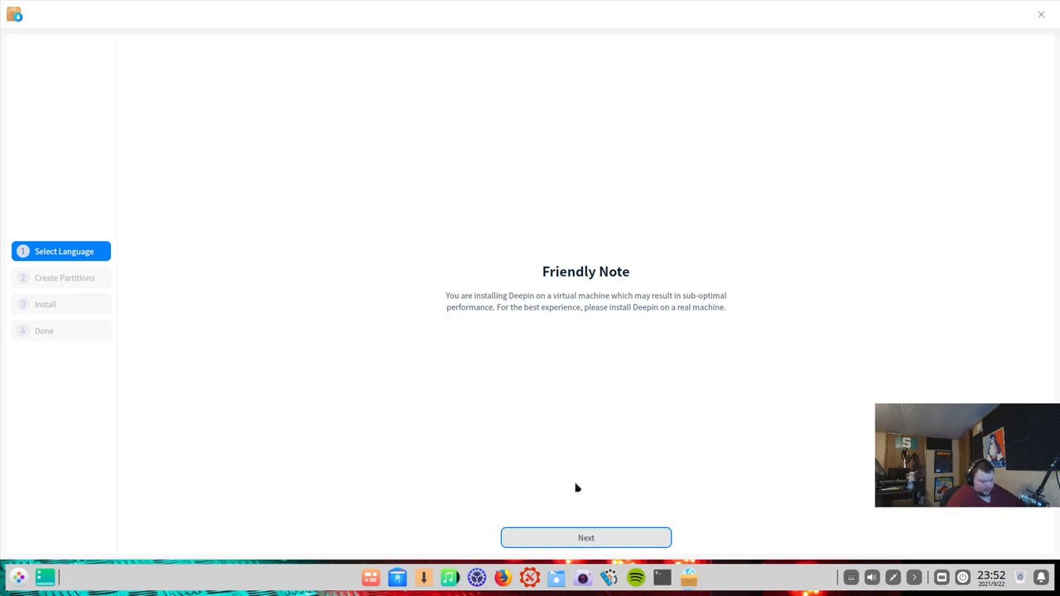
# Step: Choose the 54 GB /dev/sda disk on Create Partitions, then close the installer over the 64 GB minimum
pyautogui.click(586, 536)
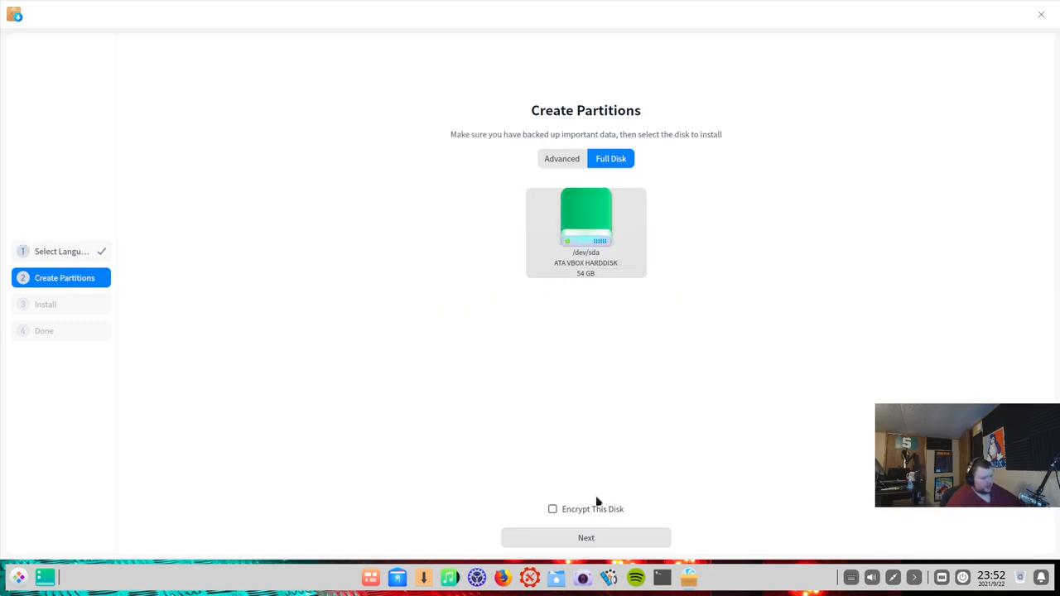
pyautogui.click(586, 232)
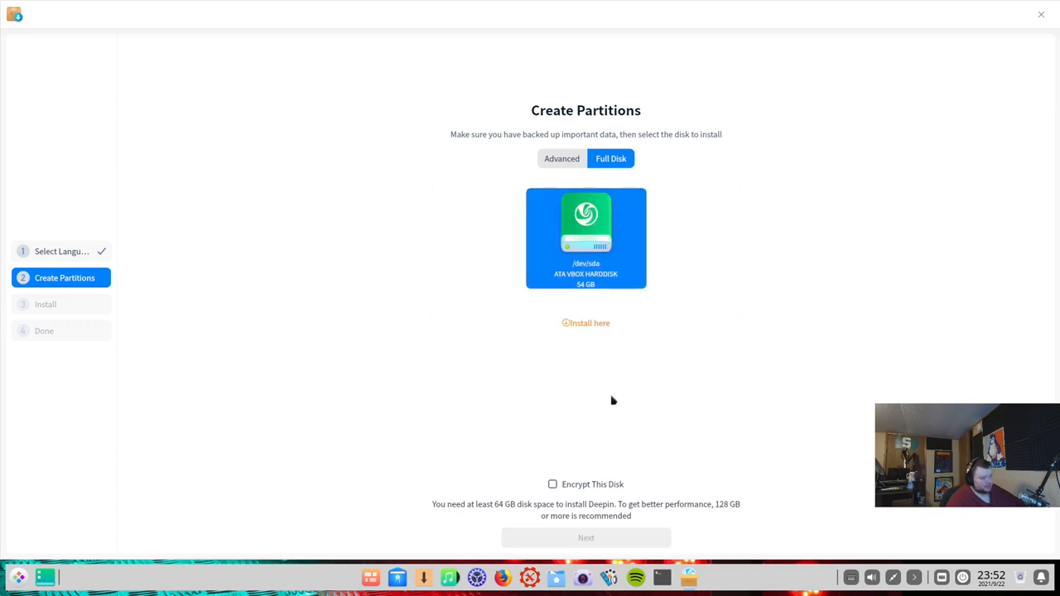
pyautogui.moveTo(578, 502)
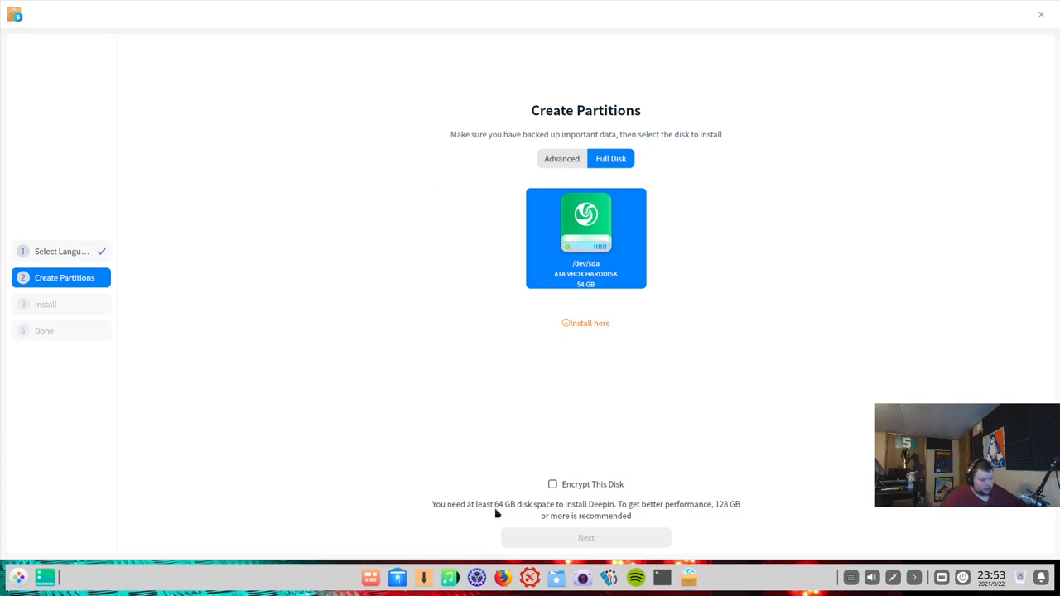
pyautogui.moveTo(870, 120)
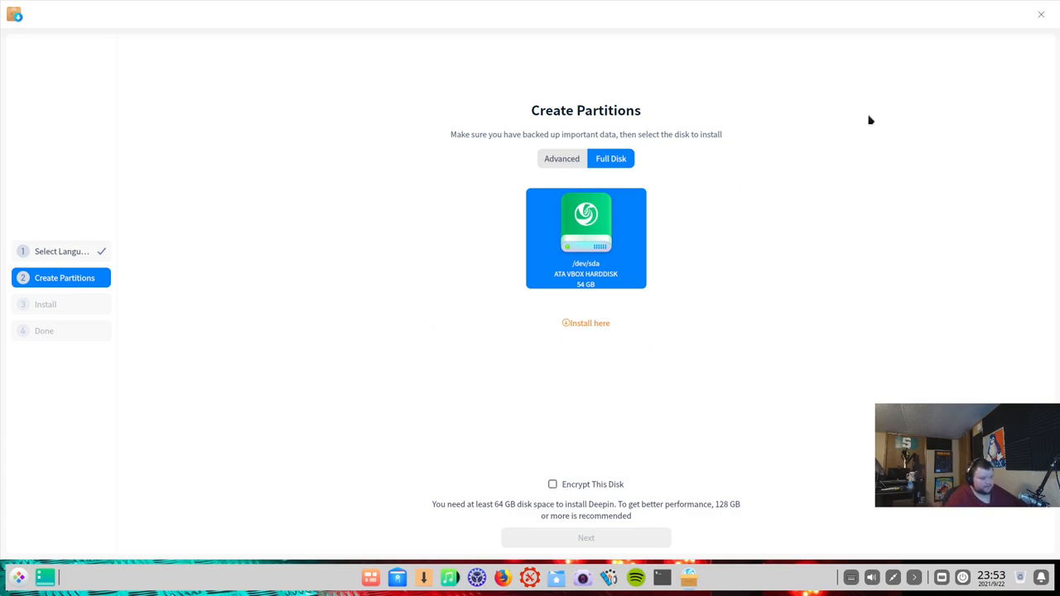
pyautogui.moveTo(805, 157)
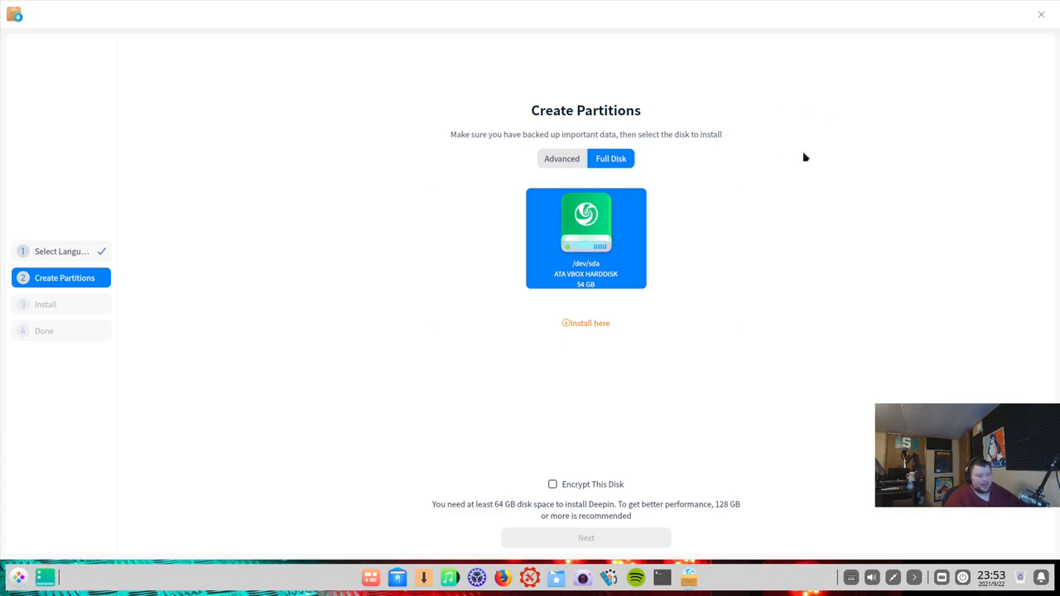
pyautogui.moveTo(810, 151)
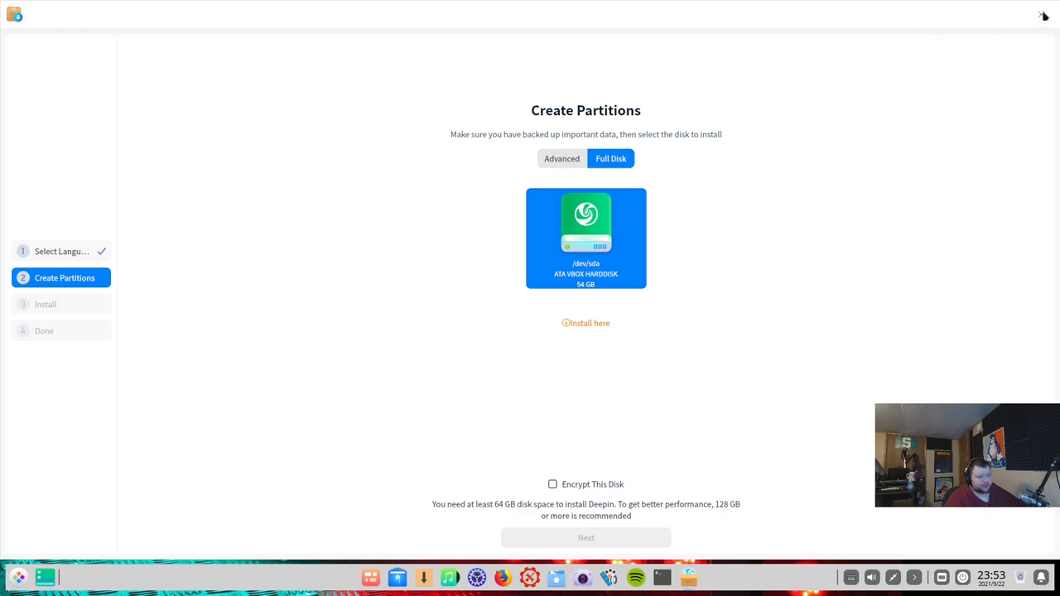
pyautogui.click(1044, 13)
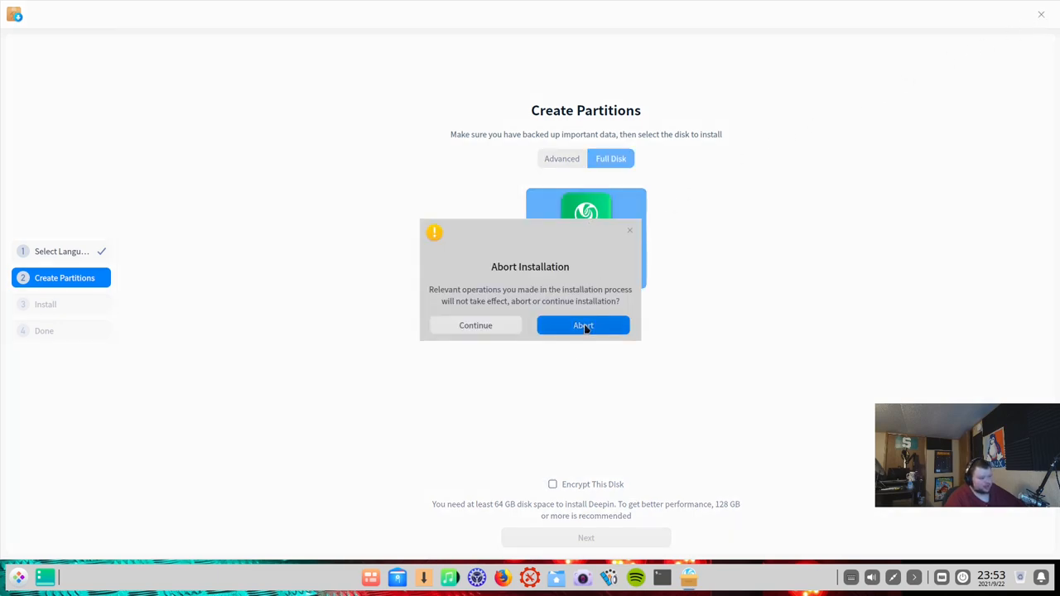
# Step: Abort the install, then create a new Deepin VM with default memory, an 80 GB disk and VBoxSVGA graphics
pyautogui.click(583, 324)
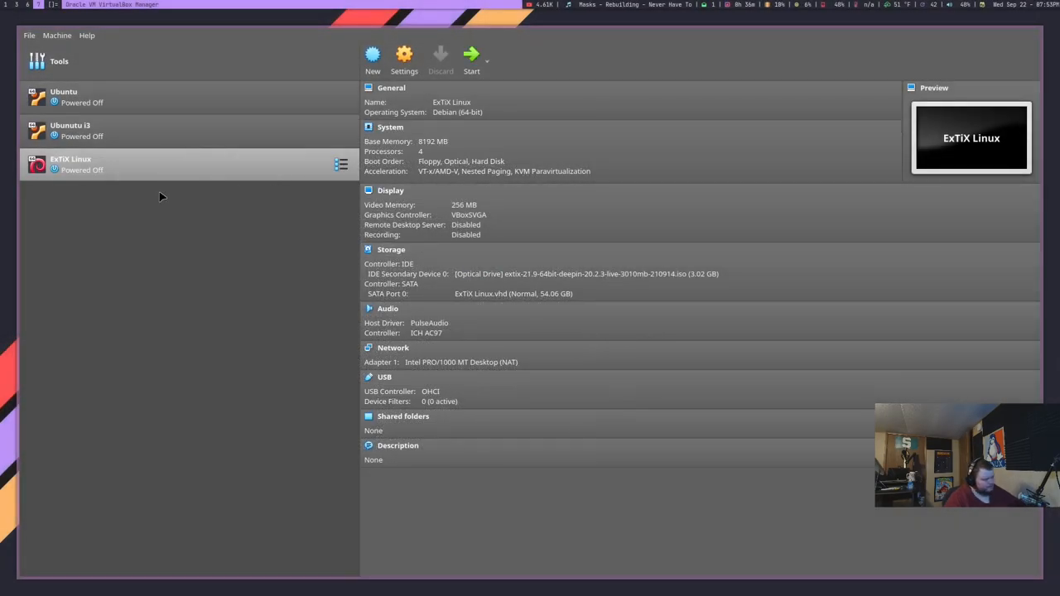
pyautogui.moveTo(440, 315)
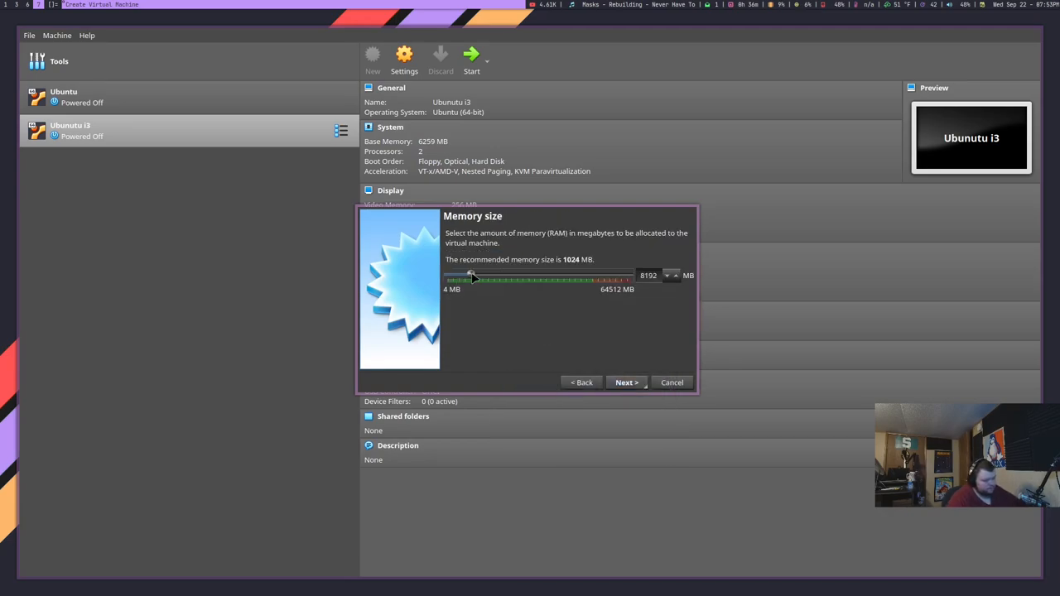
pyautogui.click(627, 381)
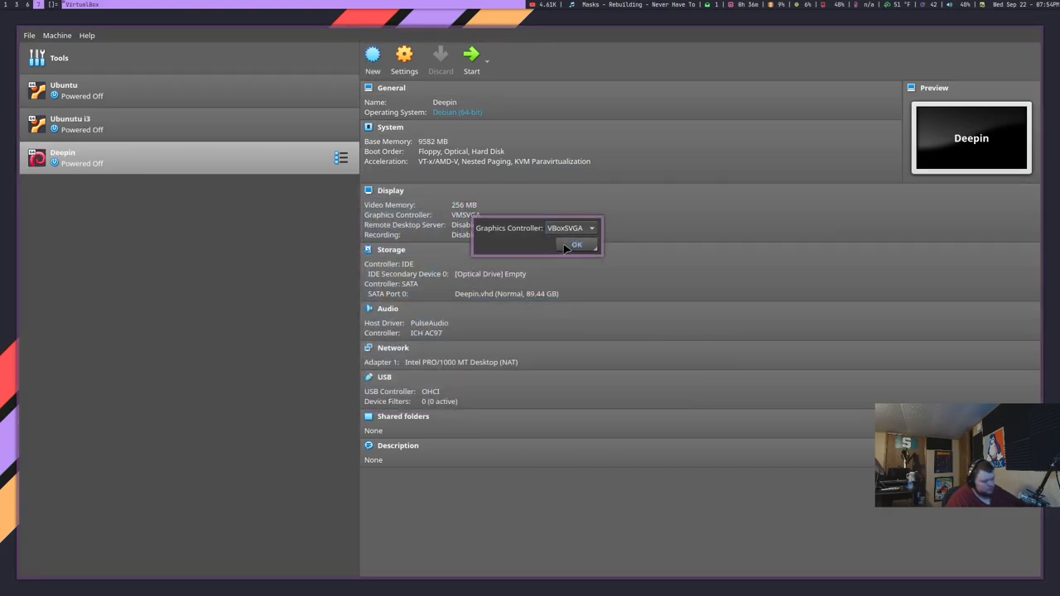
pyautogui.click(577, 245)
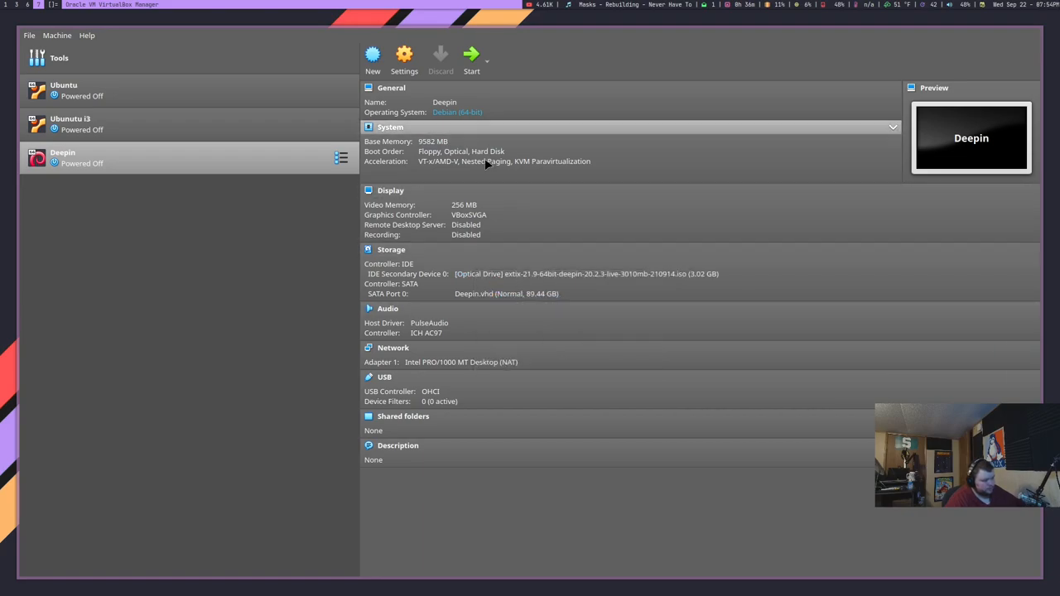
pyautogui.click(404, 54)
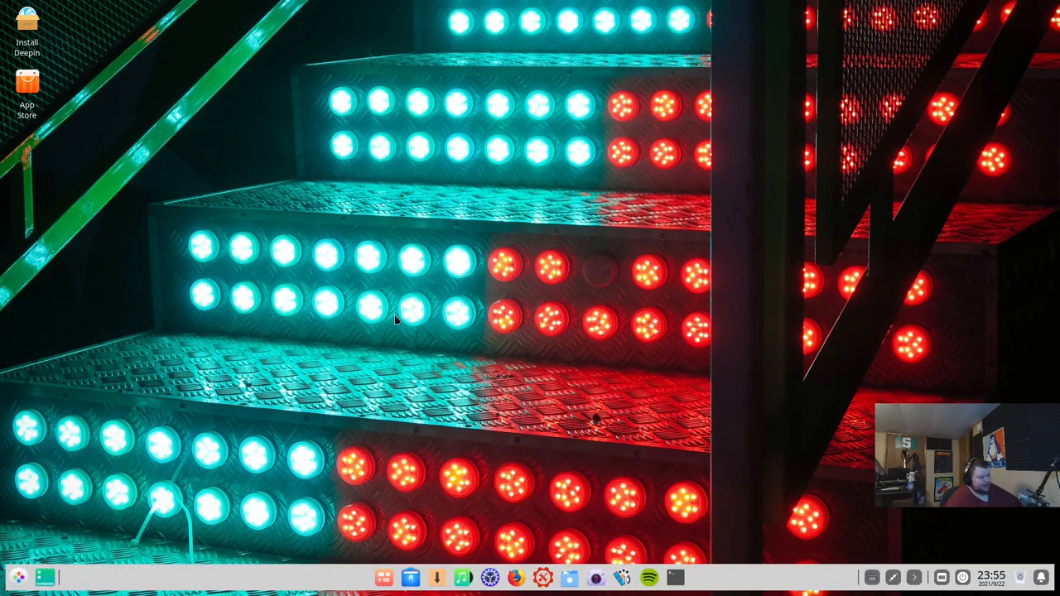
pyautogui.moveTo(346, 307)
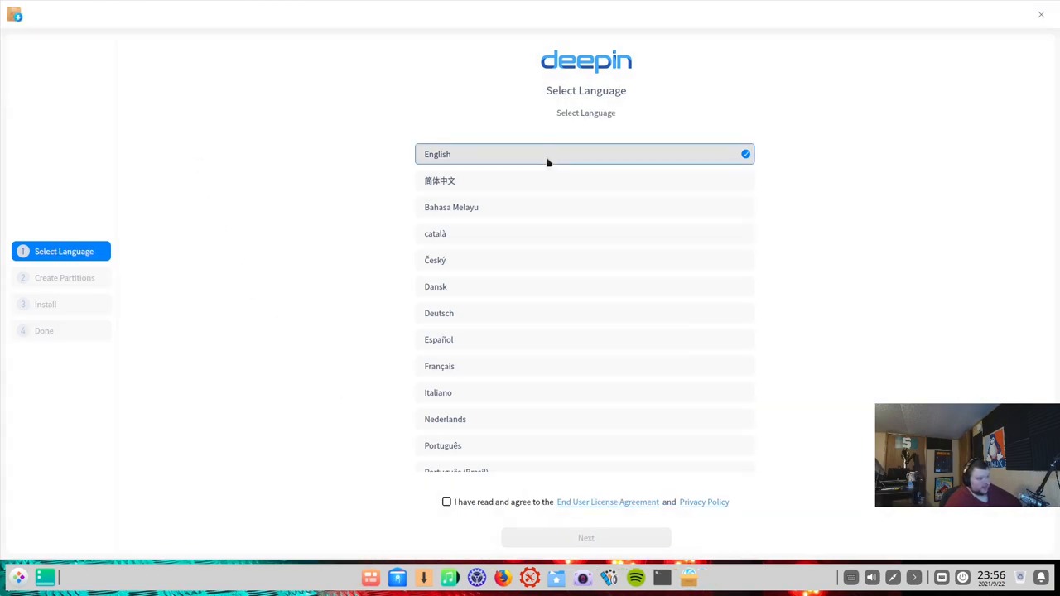
# Step: In Deepin Installer keep English, agree to the license and privacy policy, and continue
pyautogui.click(447, 502)
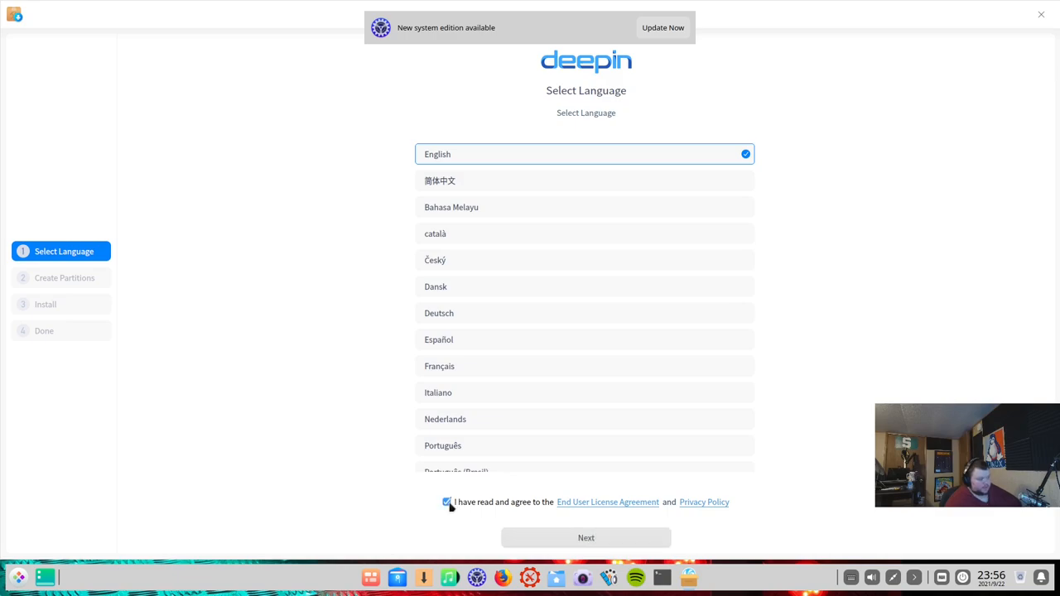
pyautogui.click(587, 537)
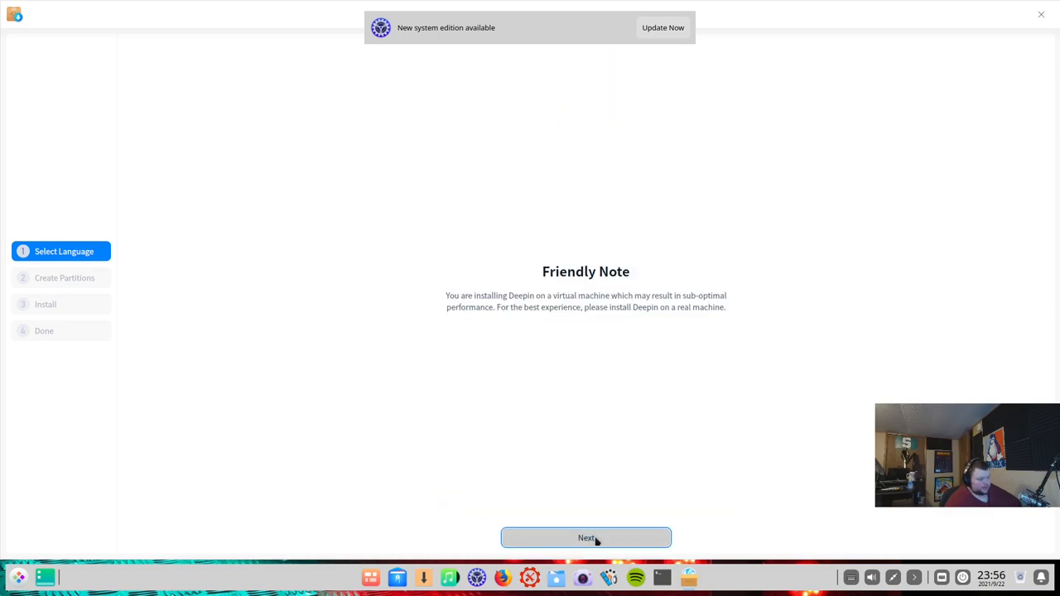
# Step: Select the 80 GB /dev/sda disk for a full-disk install and proceed to the Ready to Install summary
pyautogui.click(586, 537)
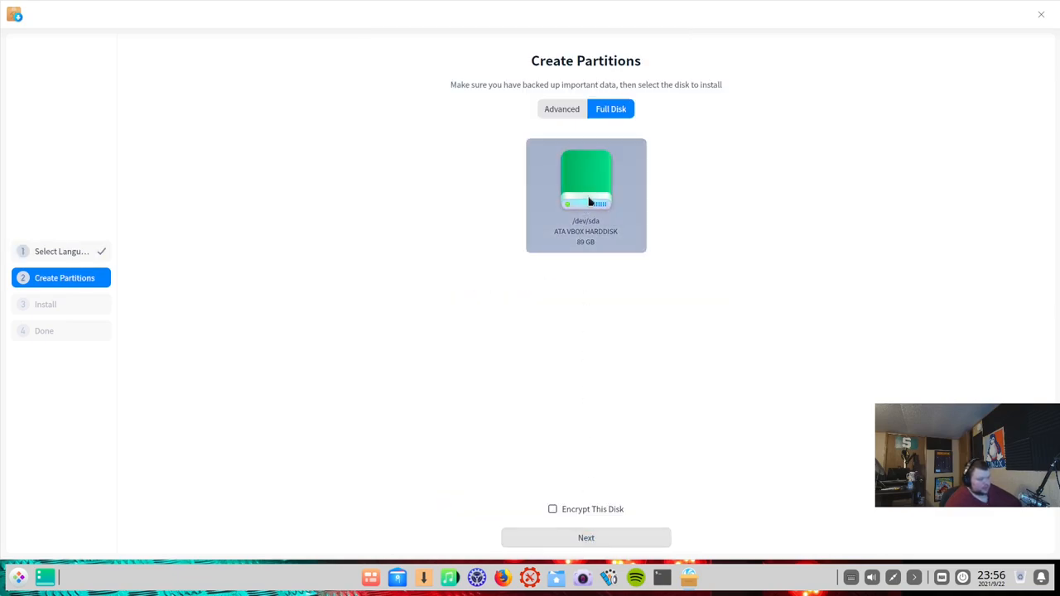
pyautogui.click(586, 195)
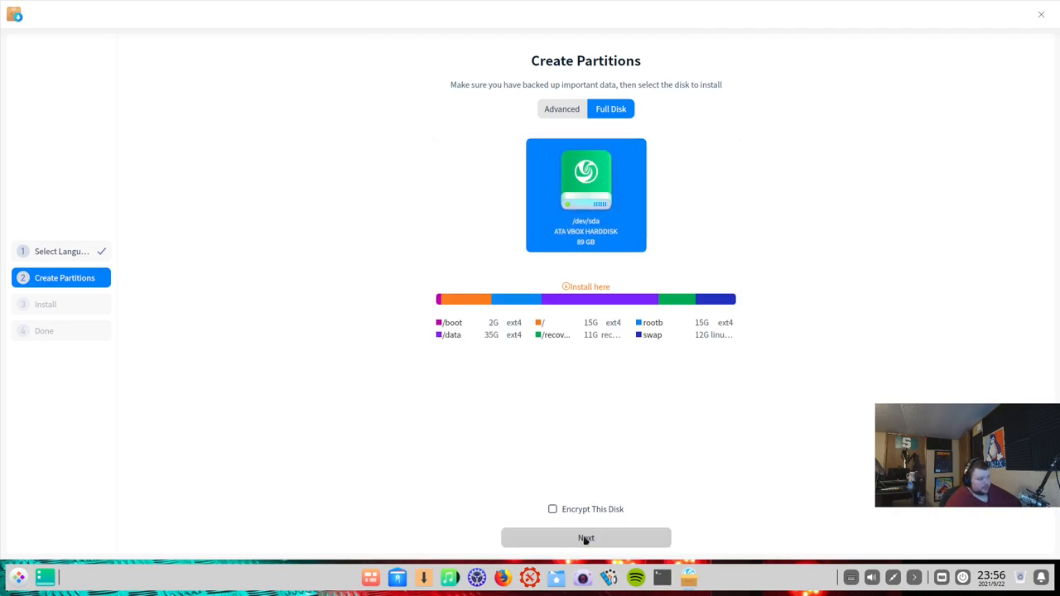
pyautogui.moveTo(579, 414)
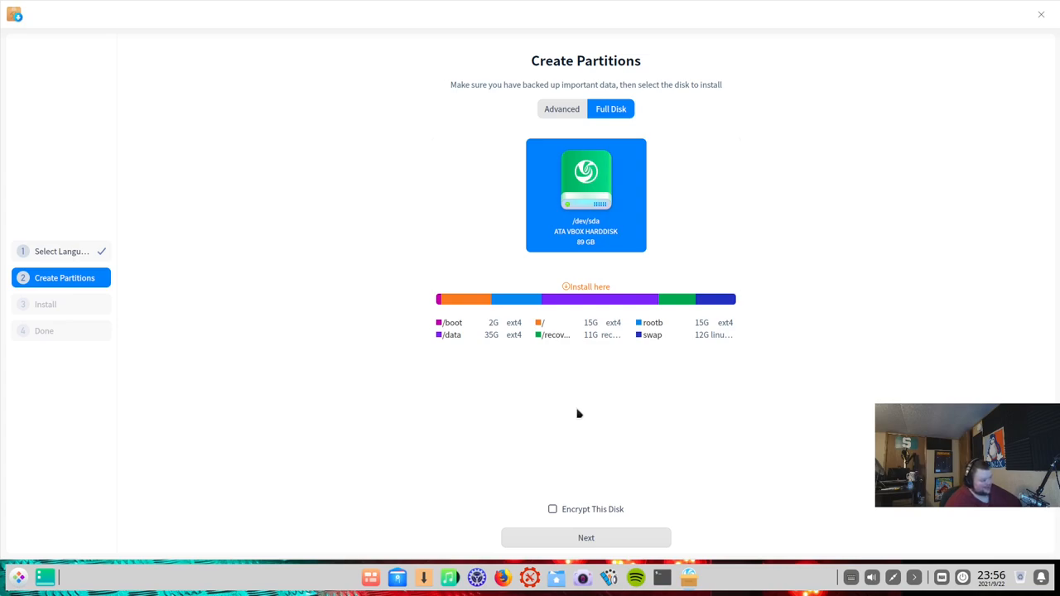
pyautogui.moveTo(571, 409)
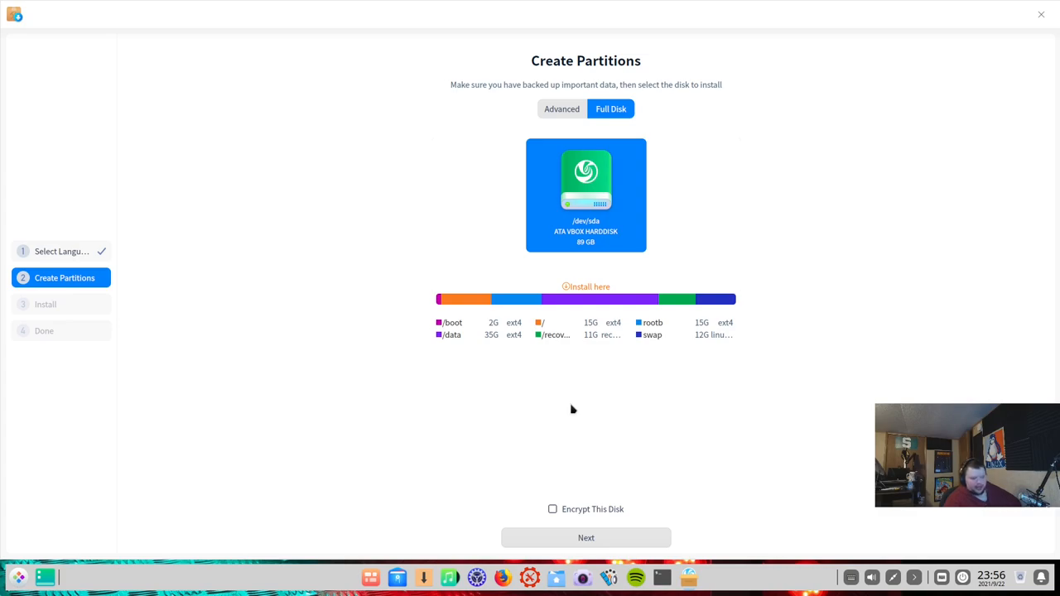
pyautogui.moveTo(540, 379)
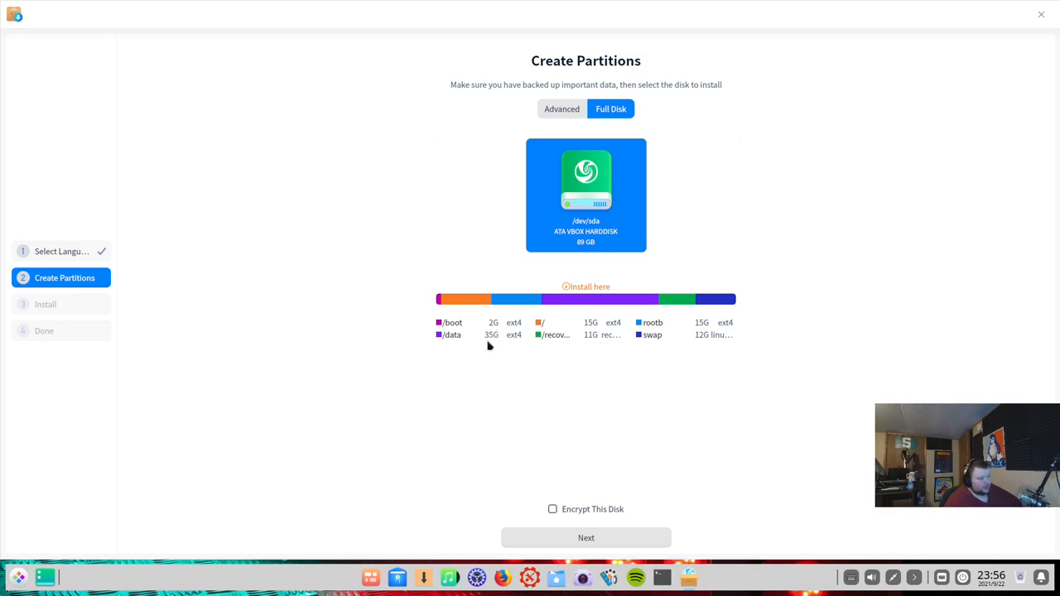
pyautogui.moveTo(594, 338)
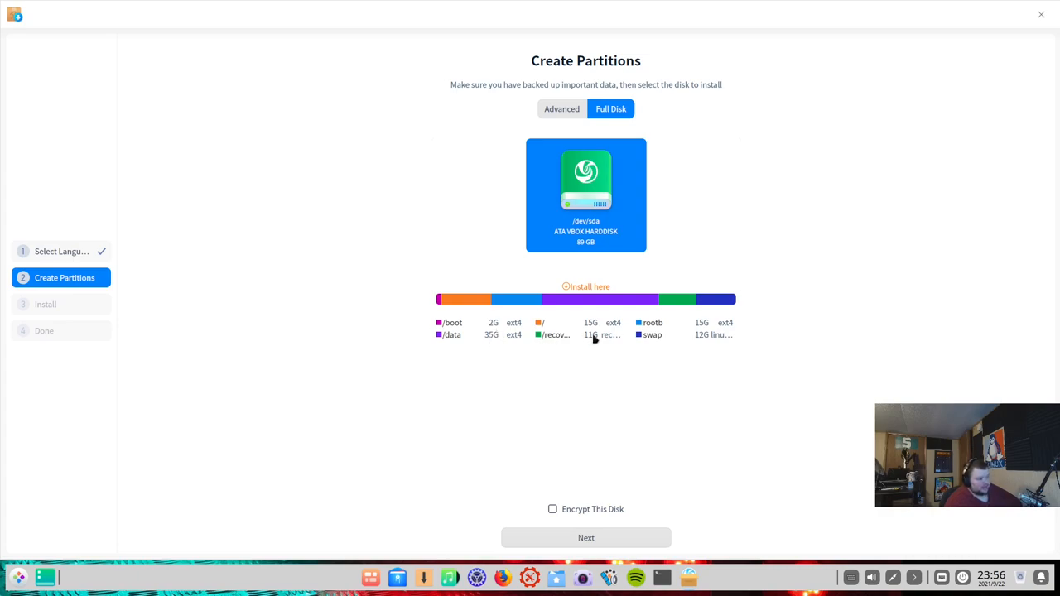
pyautogui.moveTo(610, 332)
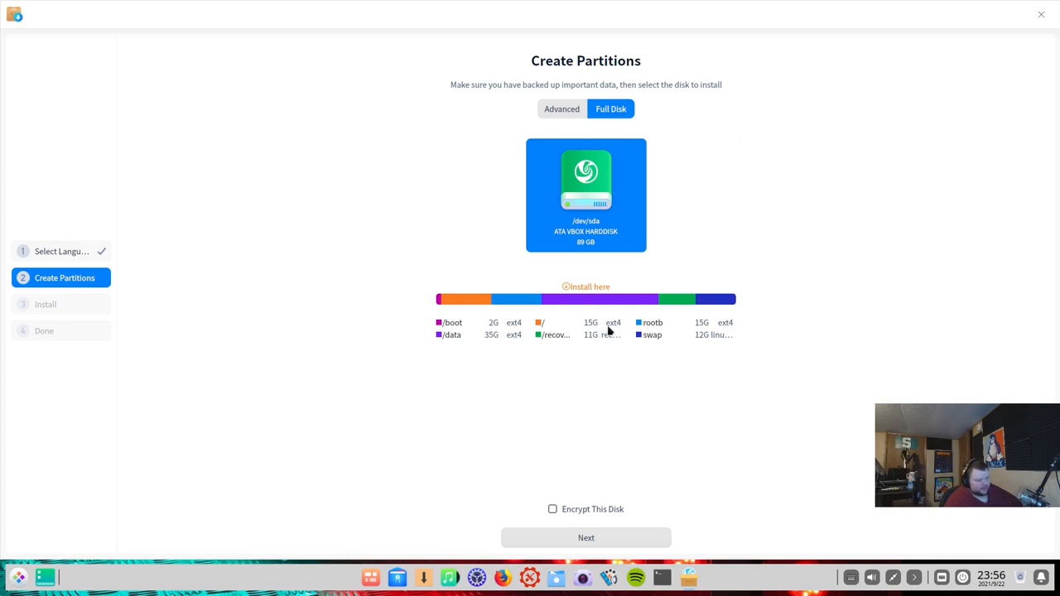
pyautogui.moveTo(603, 328)
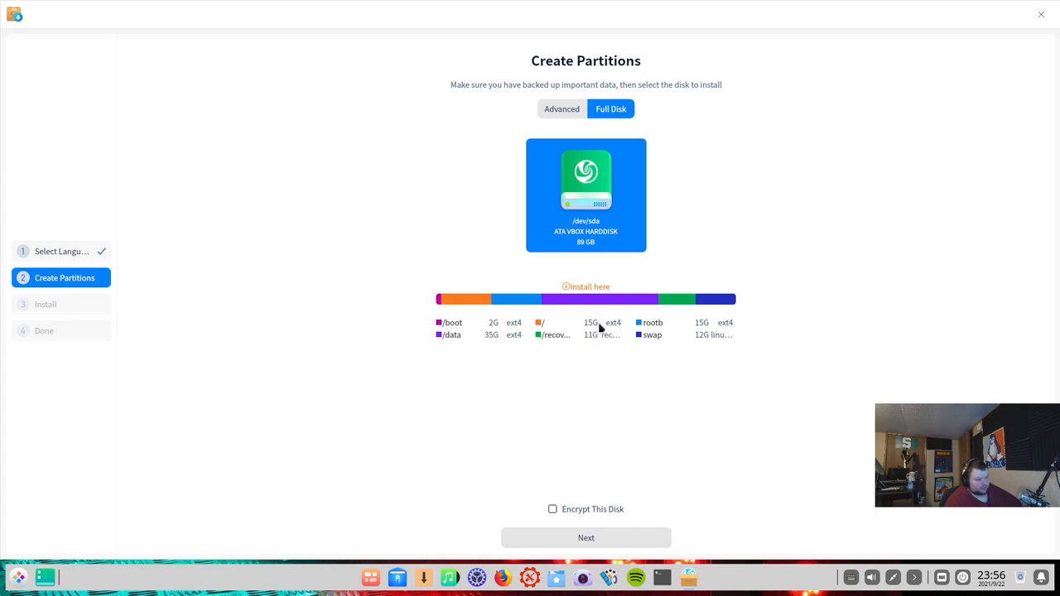
pyautogui.moveTo(704, 328)
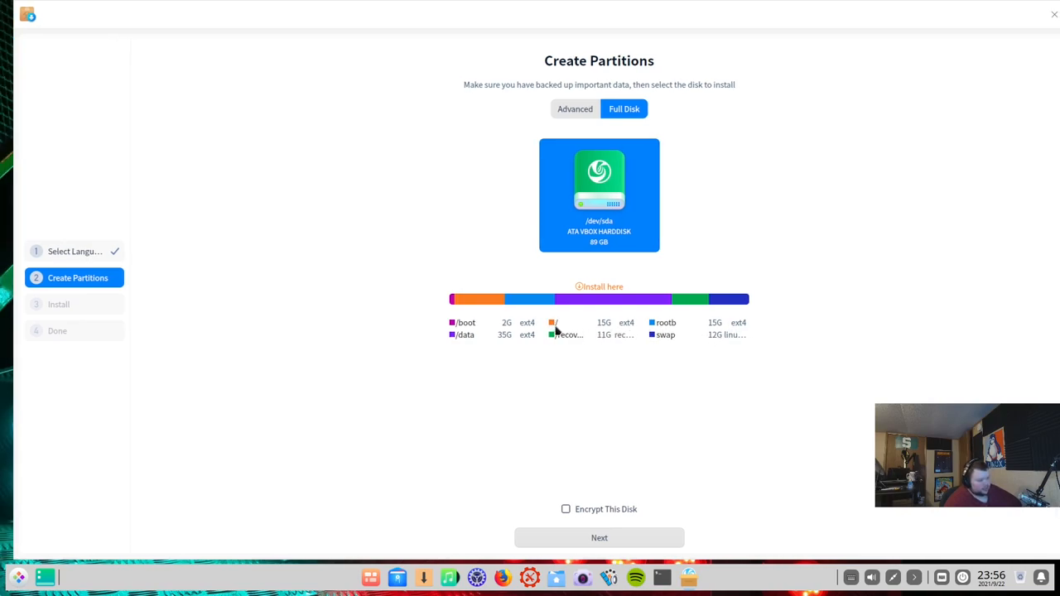
pyautogui.moveTo(674, 330)
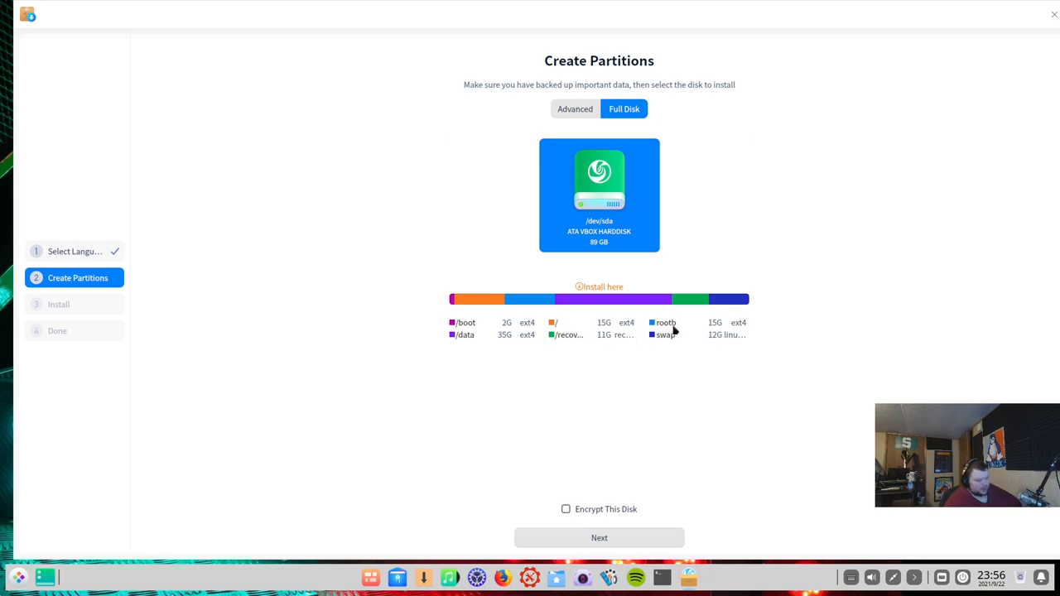
pyautogui.moveTo(694, 344)
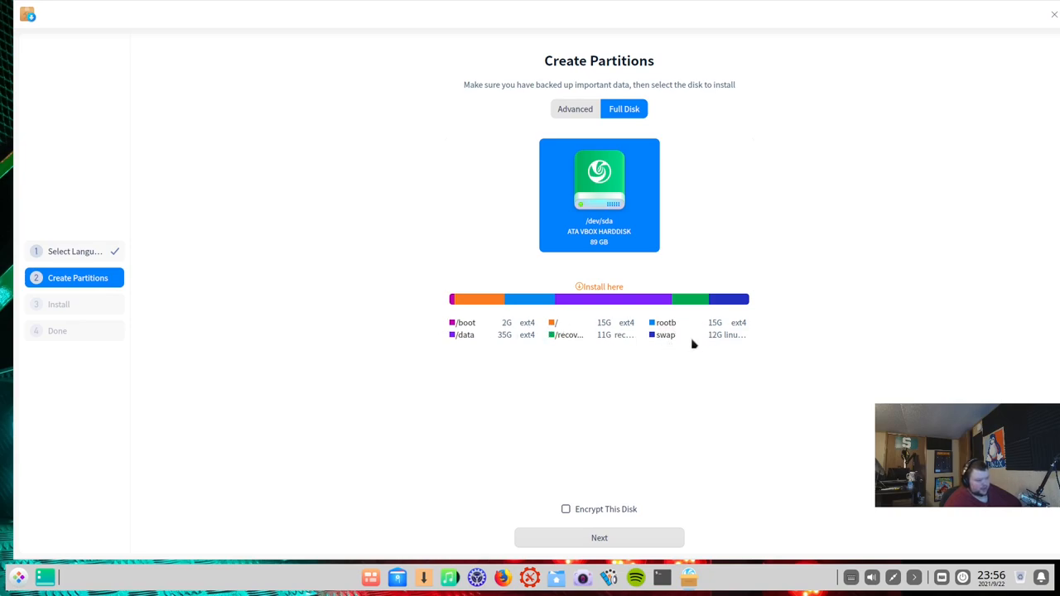
pyautogui.moveTo(714, 341)
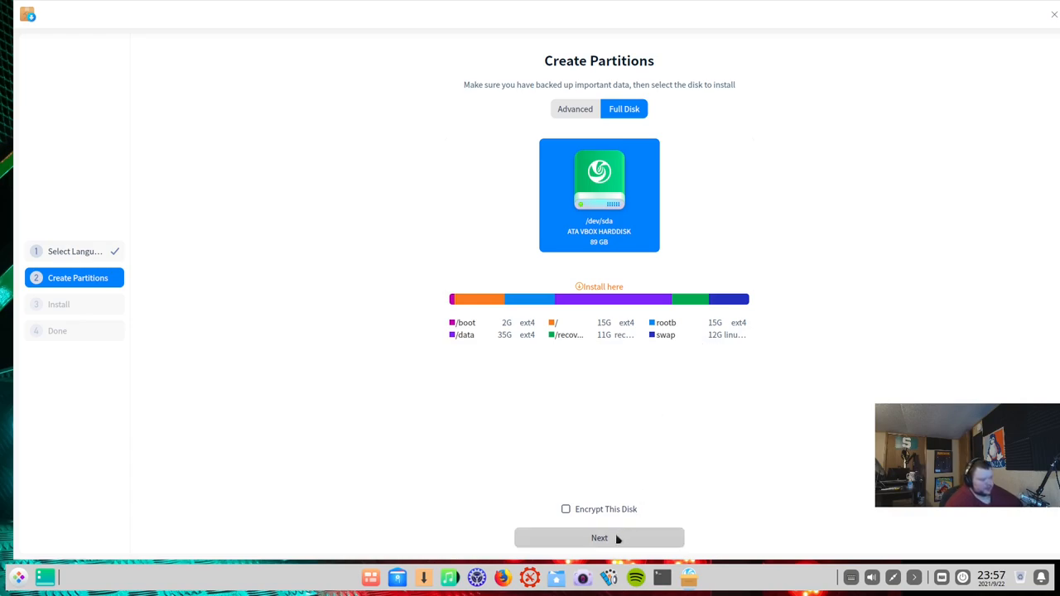
pyautogui.moveTo(699, 457)
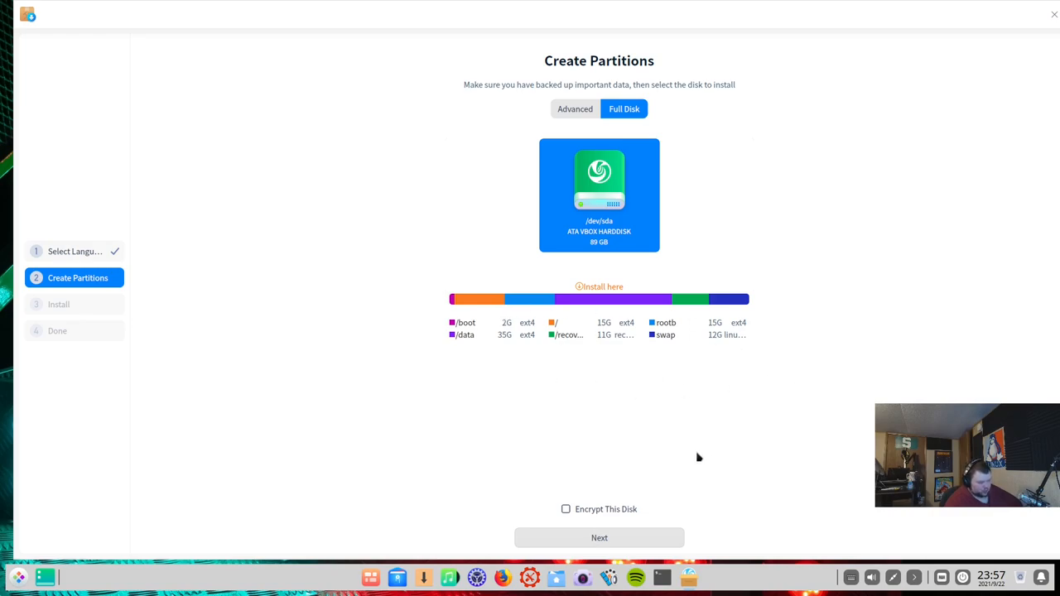
pyautogui.moveTo(506, 78)
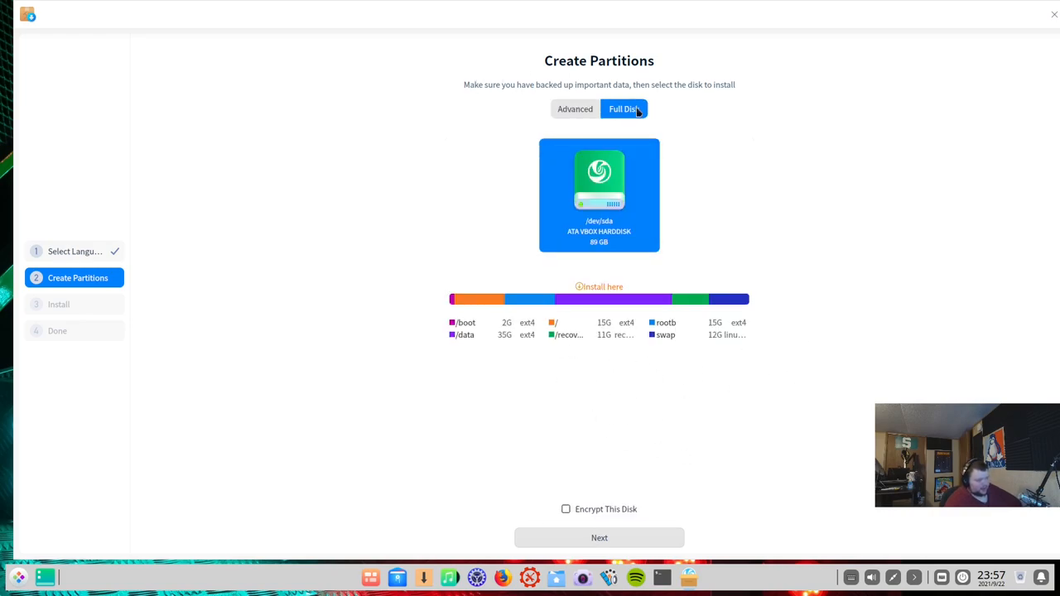
pyautogui.moveTo(596, 351)
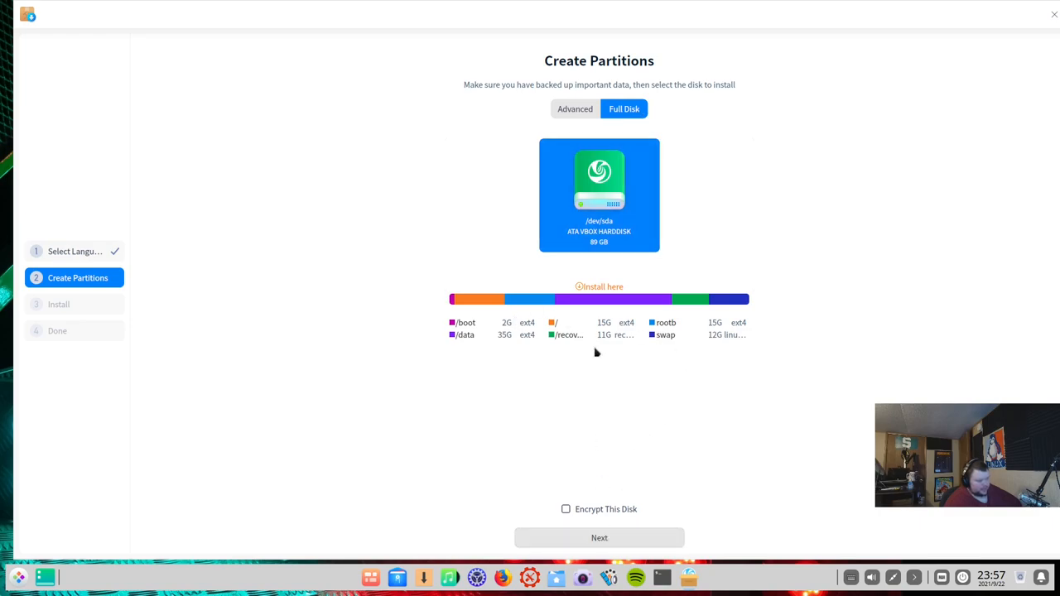
pyautogui.click(599, 537)
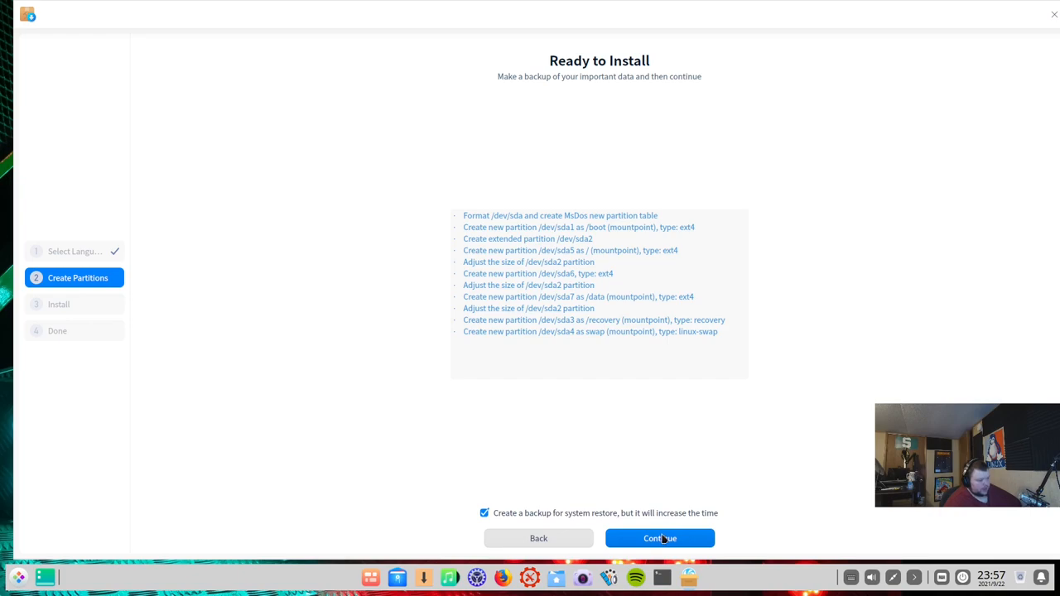
# Step: Run the installation with the listed partition plan and reboot once it reports success
pyautogui.click(659, 538)
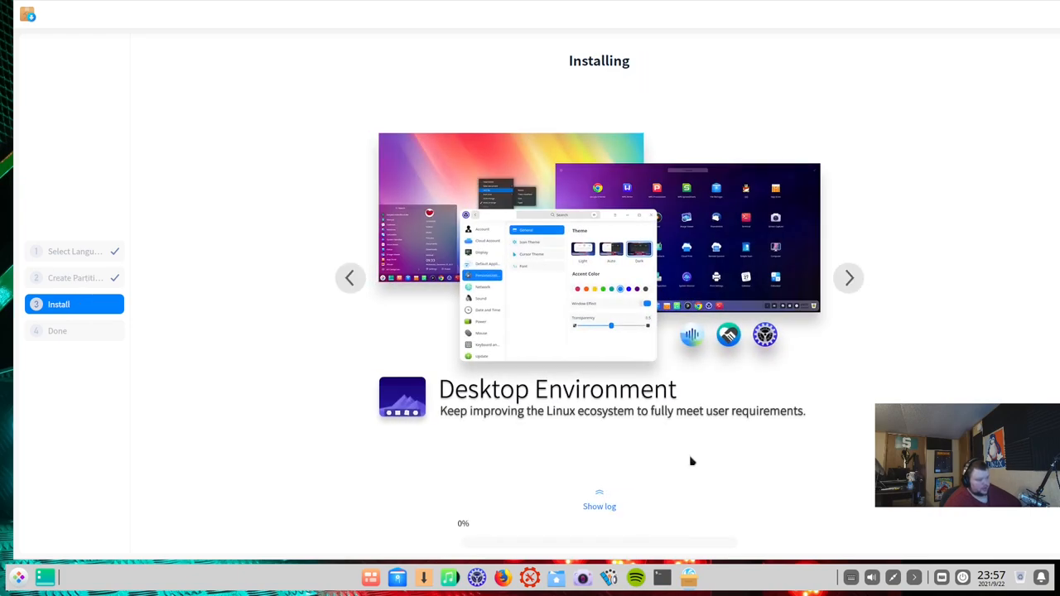
pyautogui.moveTo(769, 169)
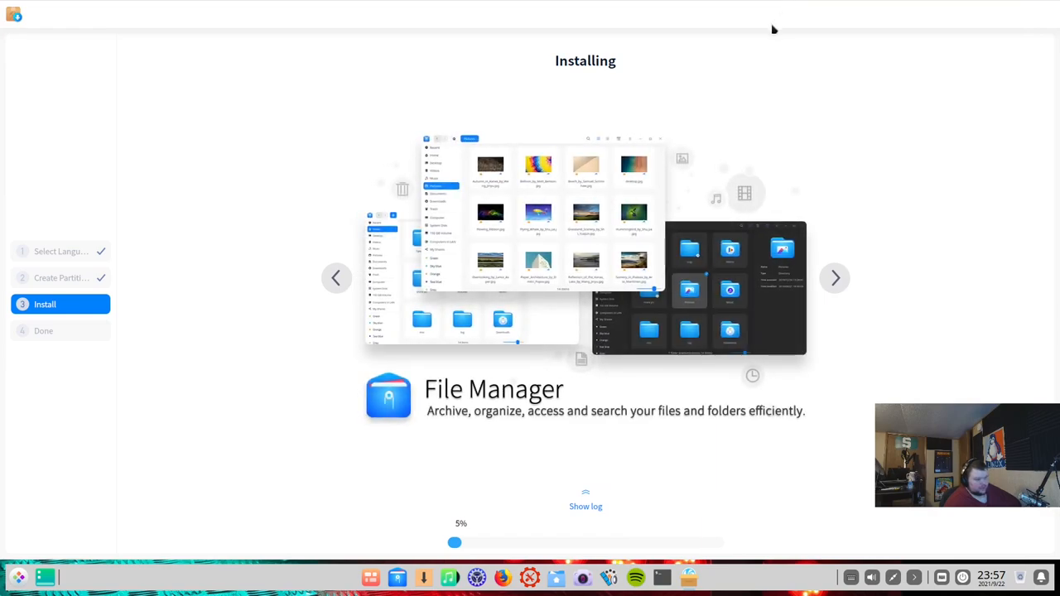
pyautogui.moveTo(699, 306)
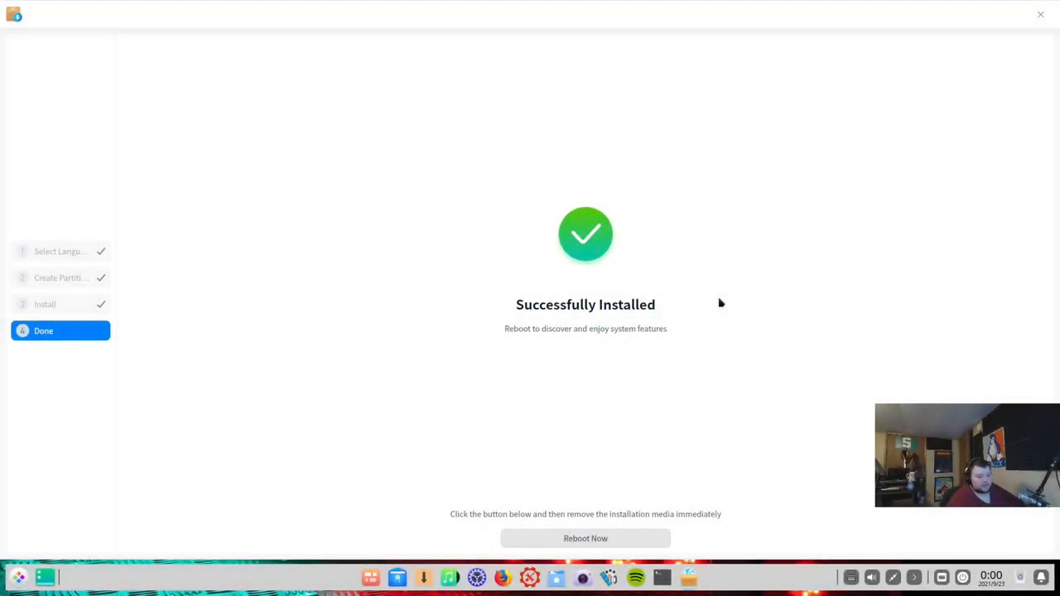
pyautogui.moveTo(715, 310)
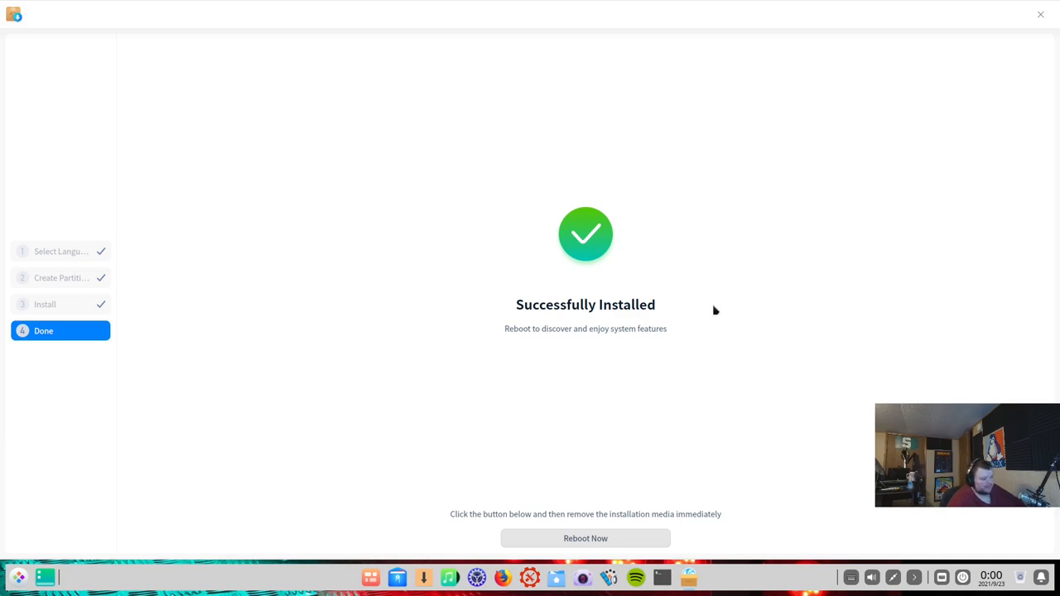
pyautogui.moveTo(656, 381)
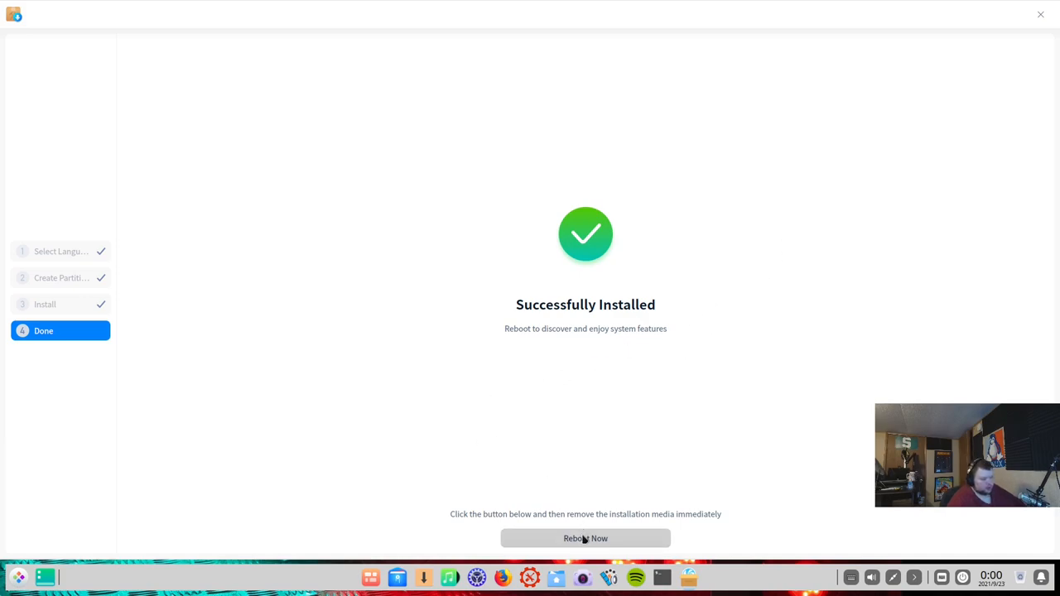
pyautogui.click(585, 538)
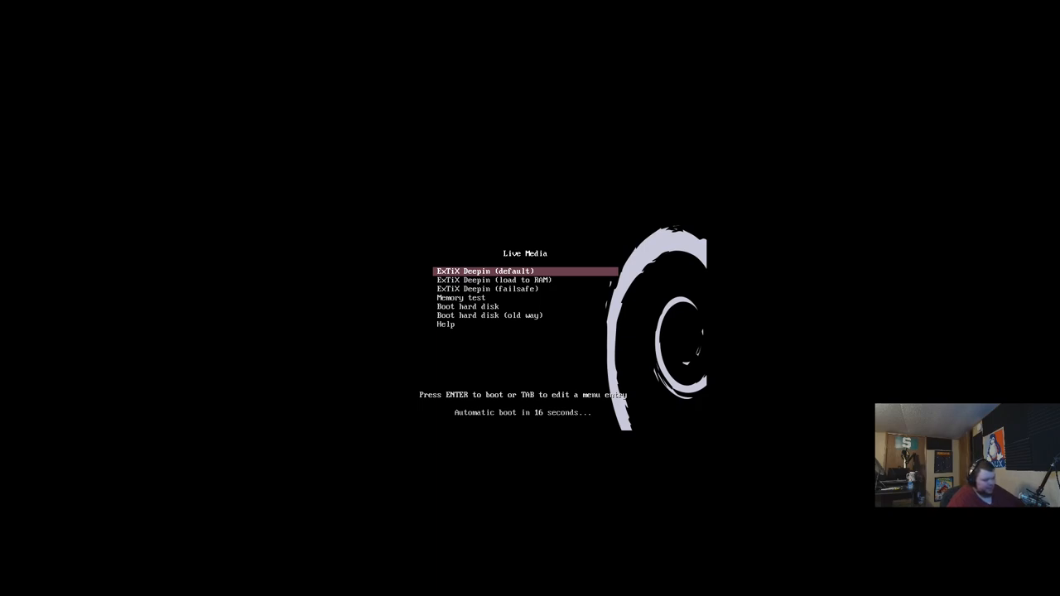
# Step: Boot the 'Boot hard disk' entry from the live media menu and focus the VM window
pyautogui.press('Down')
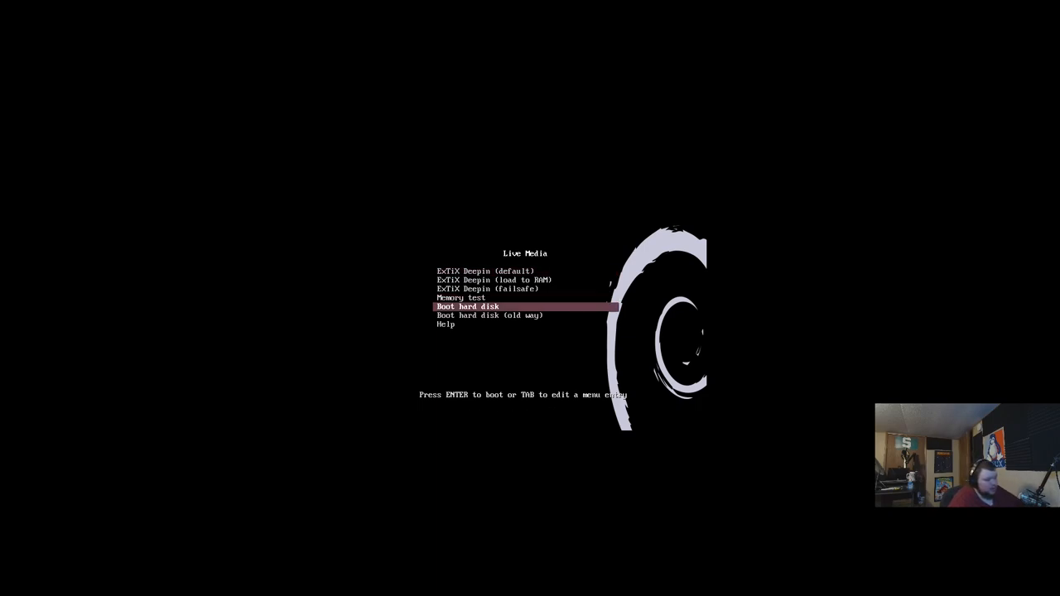
pyautogui.press('Return')
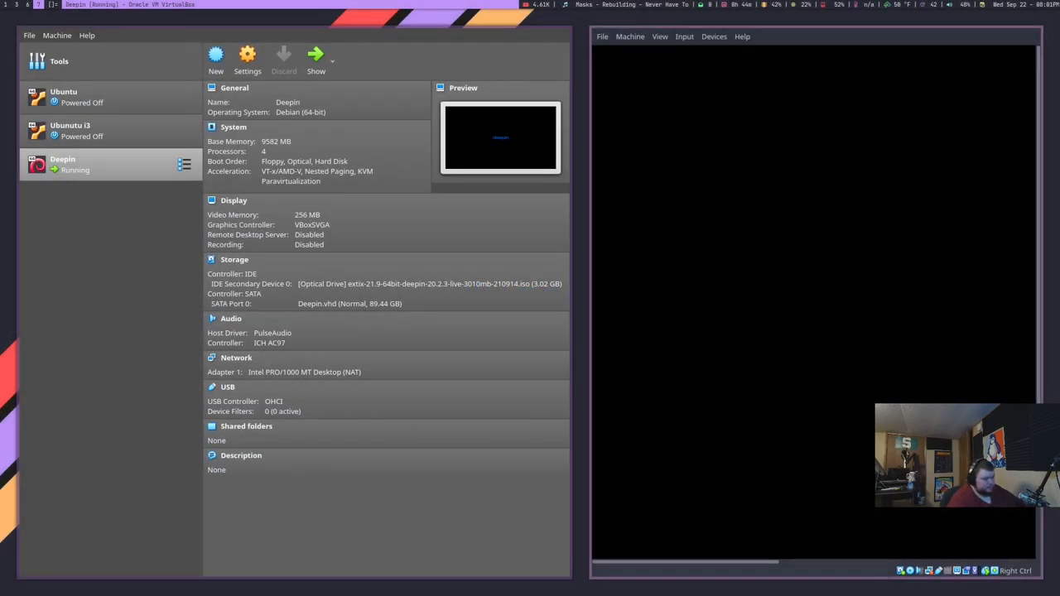
pyautogui.click(603, 36)
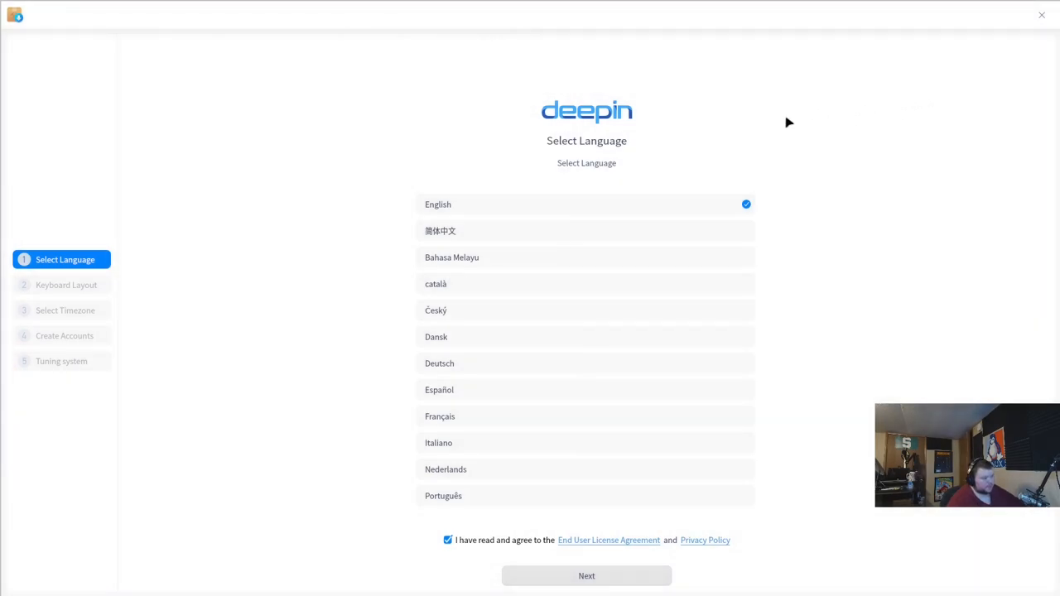
pyautogui.moveTo(600, 471)
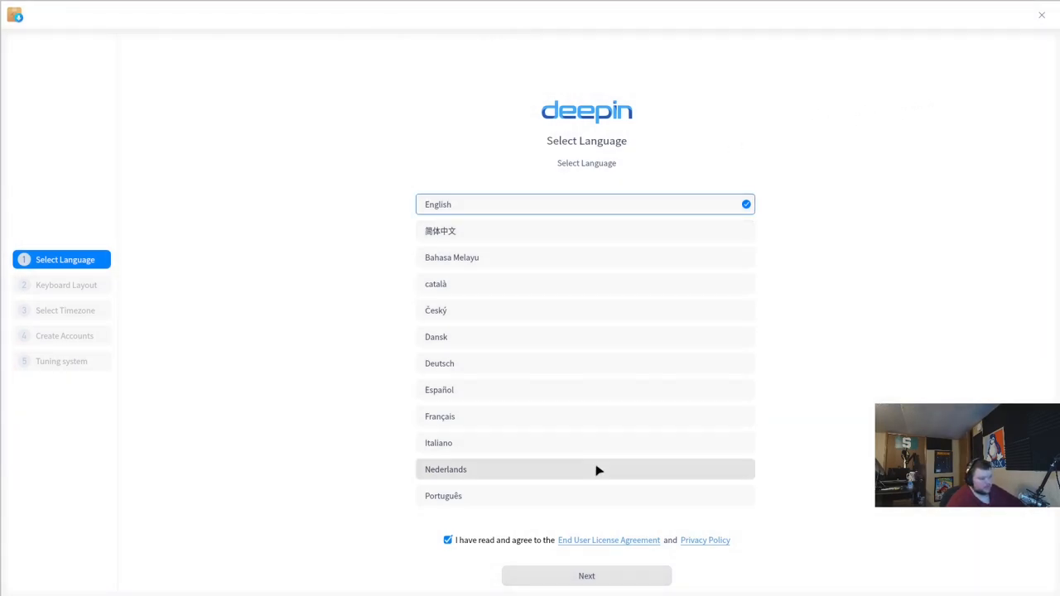
# Step: Keep English language and English (US) keyboard, then set the timezone to New_York in the United States
pyautogui.click(587, 576)
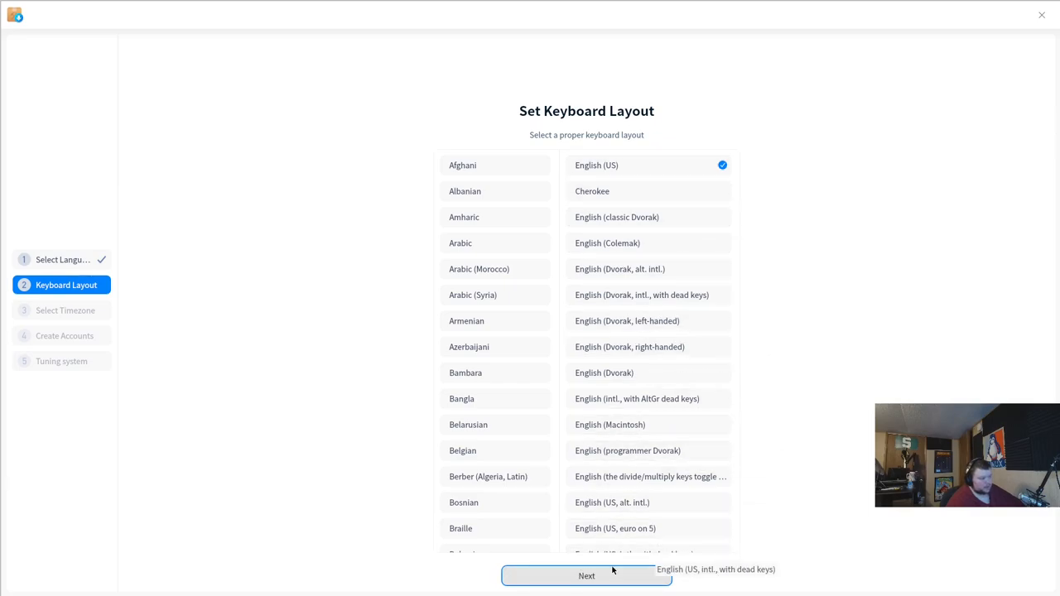
pyautogui.click(586, 576)
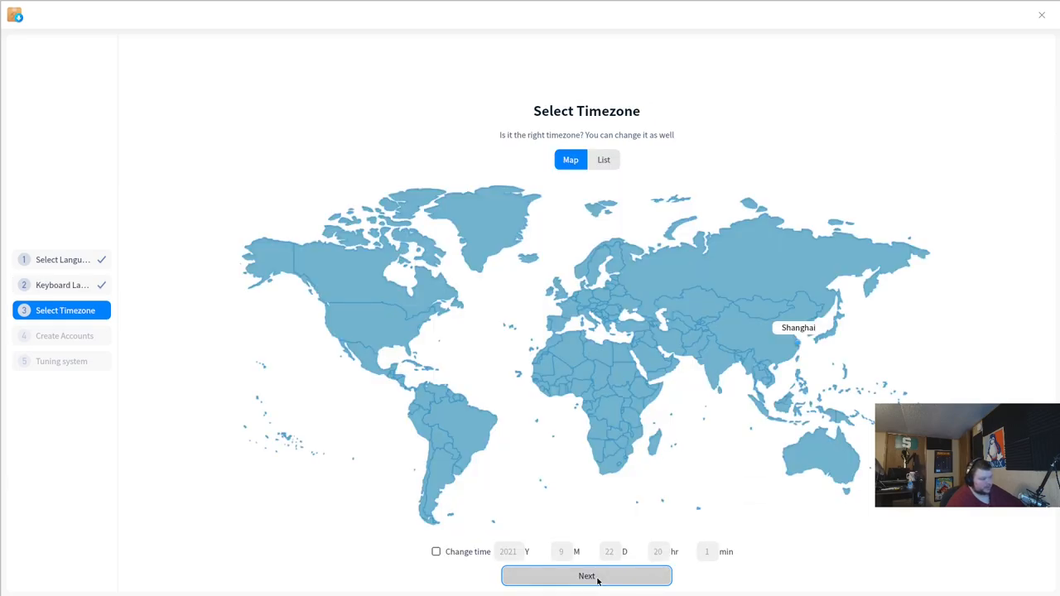
pyautogui.click(398, 323)
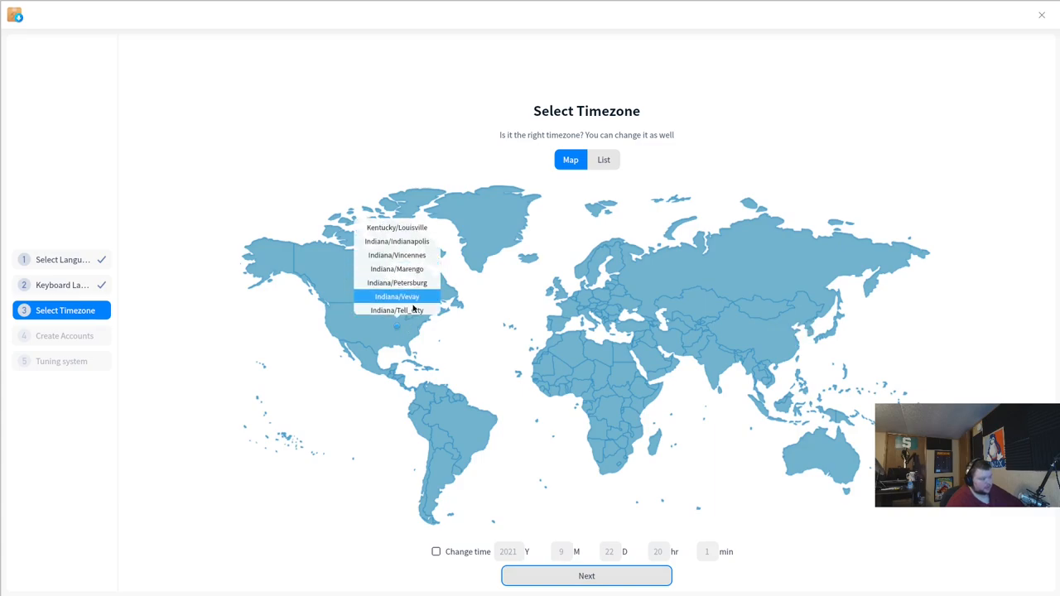
pyautogui.click(417, 323)
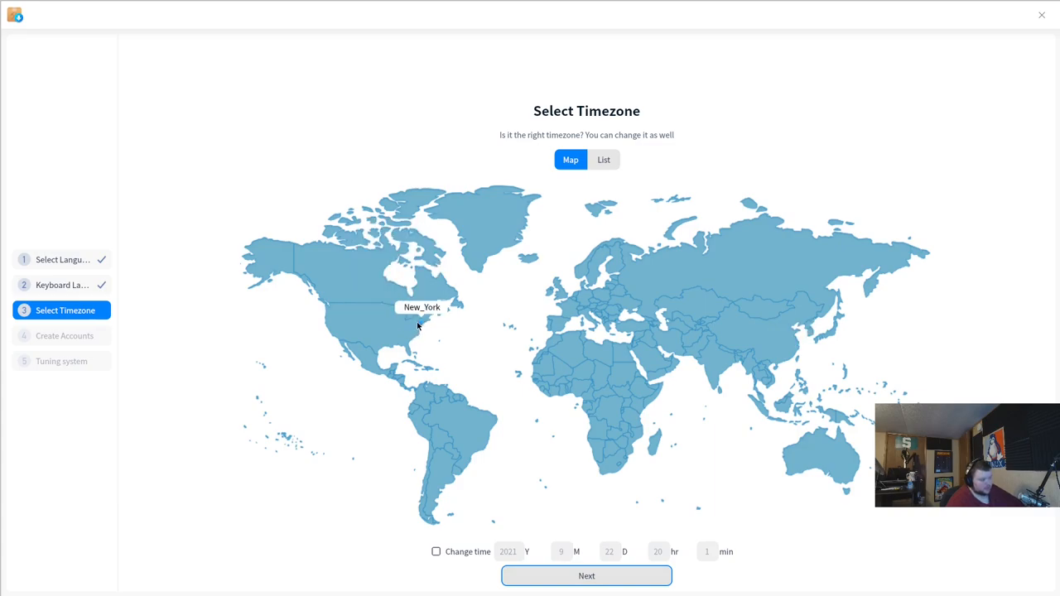
pyautogui.click(586, 576)
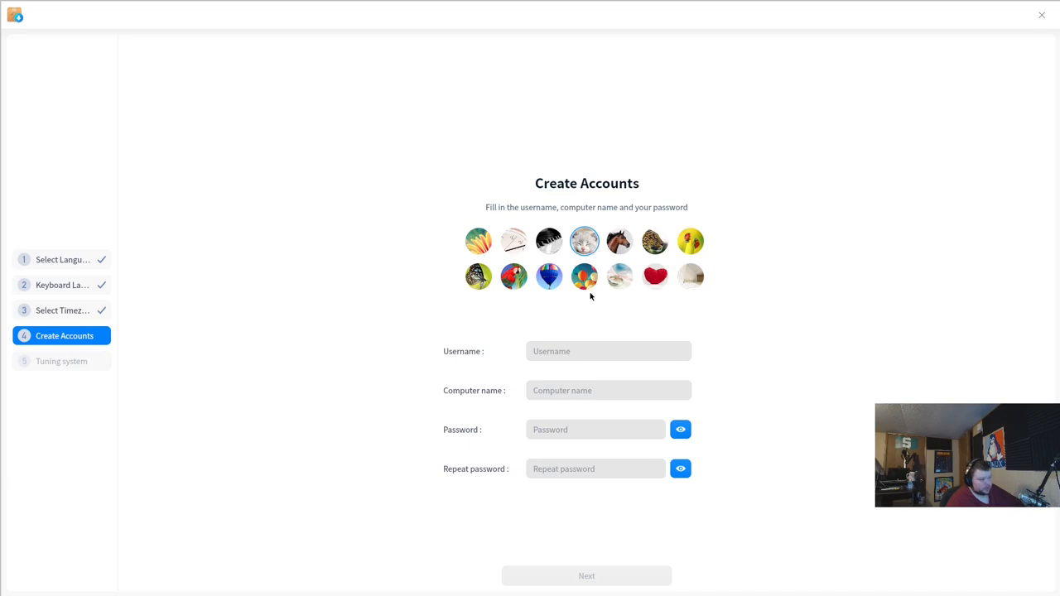
# Step: Fill in the username, computer name and matching password, then continue to system tuning
pyautogui.click(608, 352)
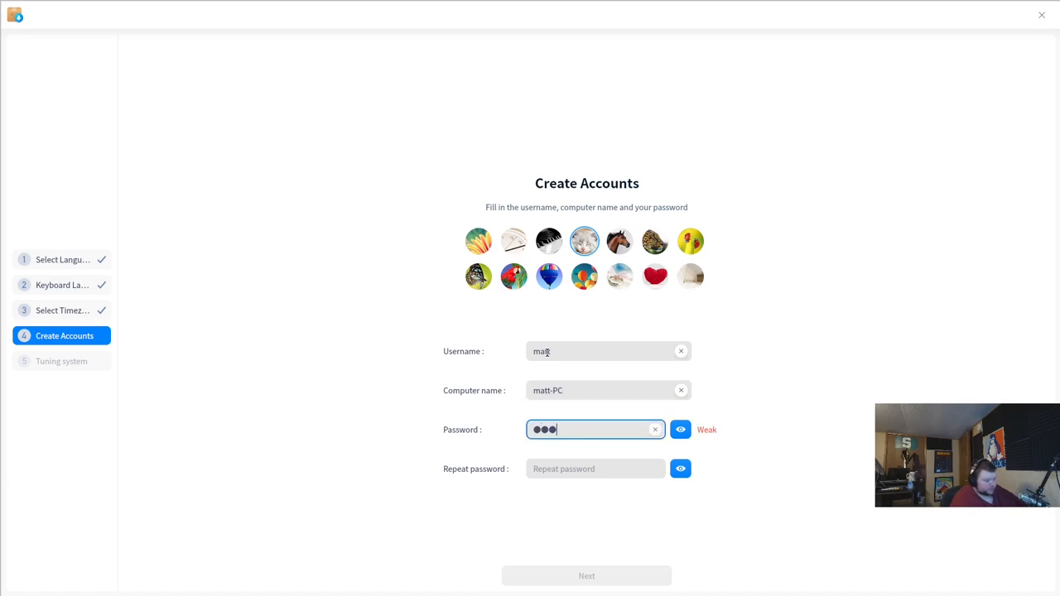
pyautogui.write('••')
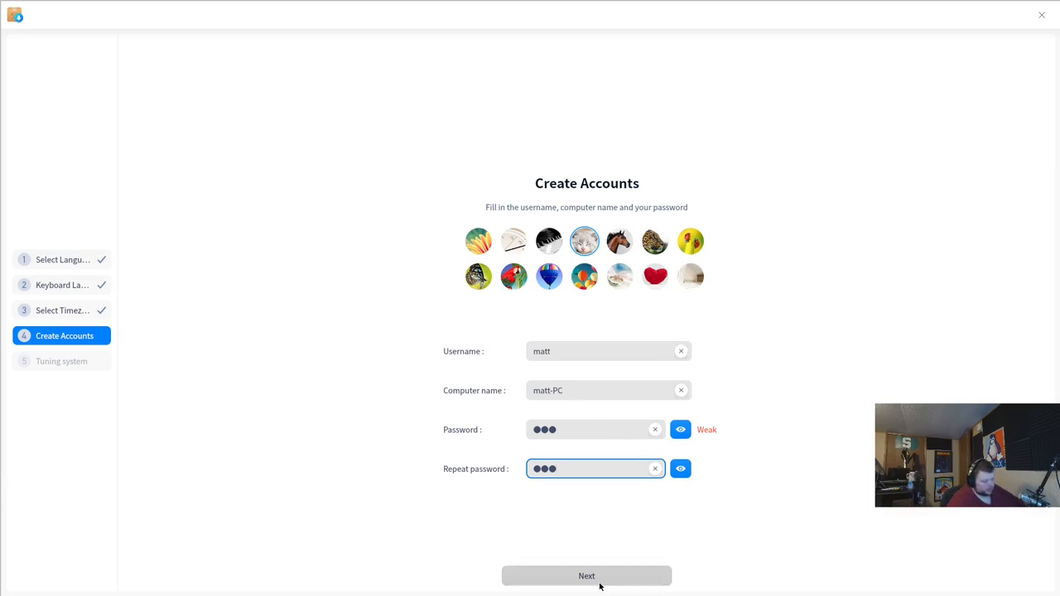
pyautogui.click(586, 576)
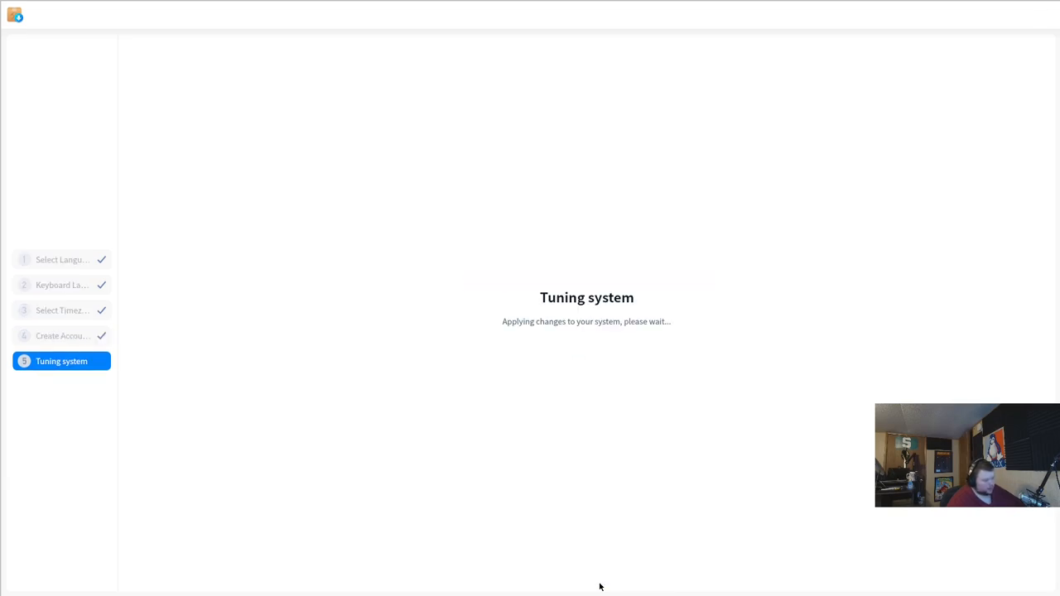
pyautogui.moveTo(510, 302)
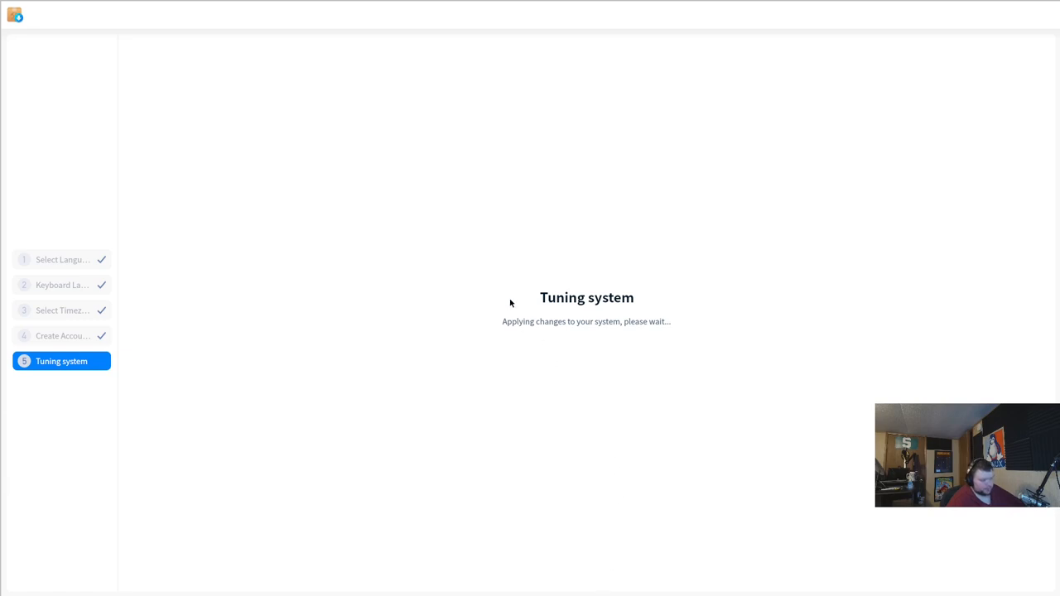
pyautogui.moveTo(502, 301)
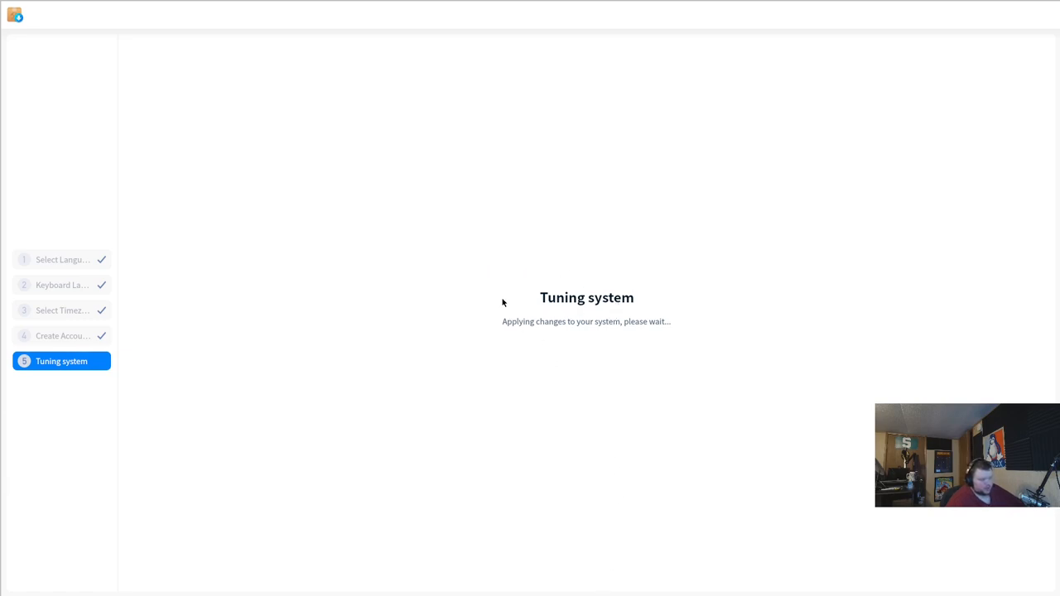
pyautogui.moveTo(572, 294)
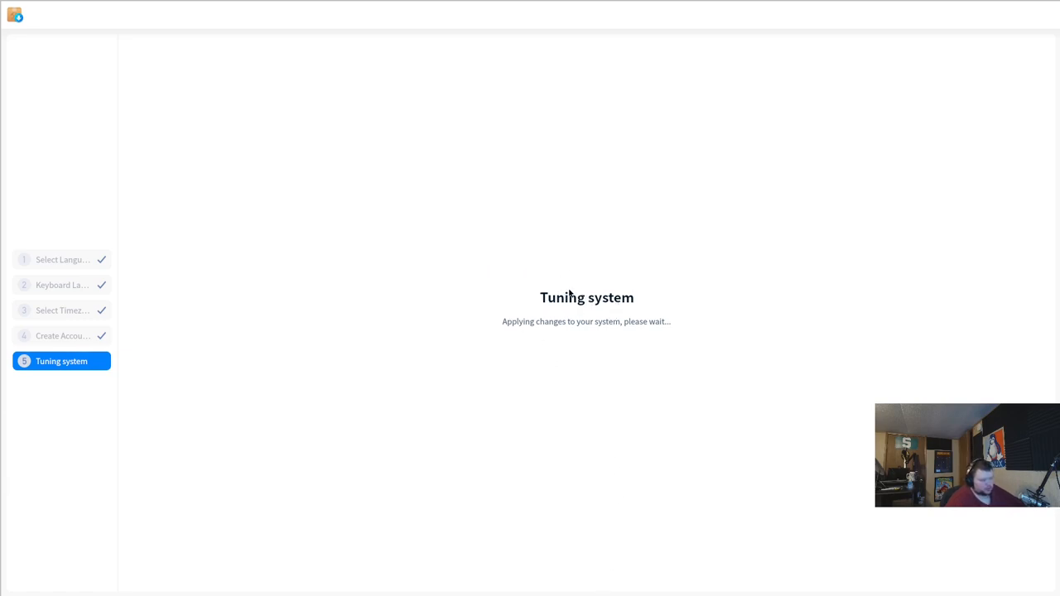
pyautogui.moveTo(591, 328)
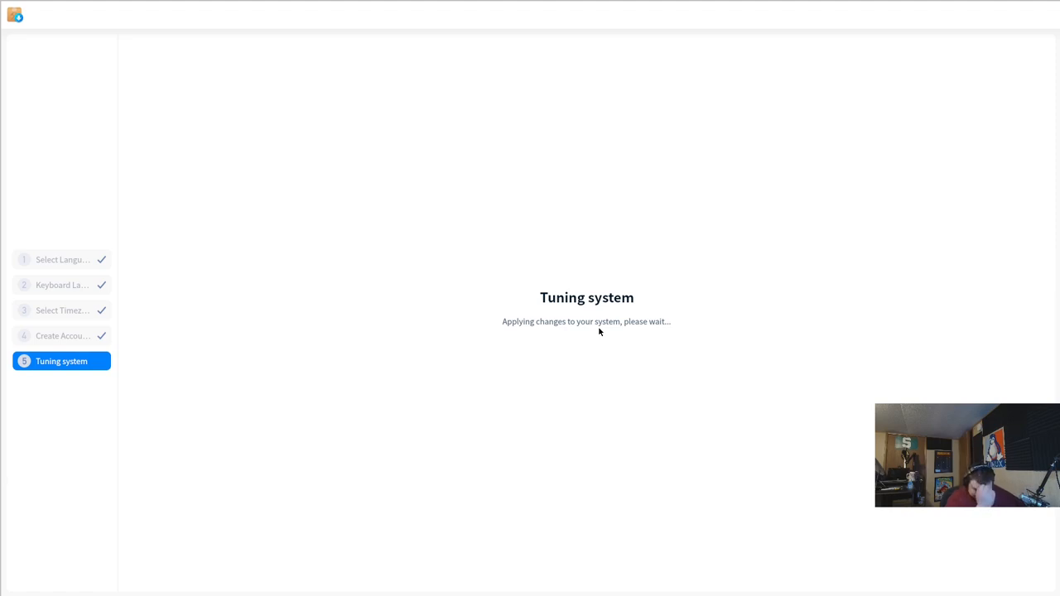
pyautogui.moveTo(626, 335)
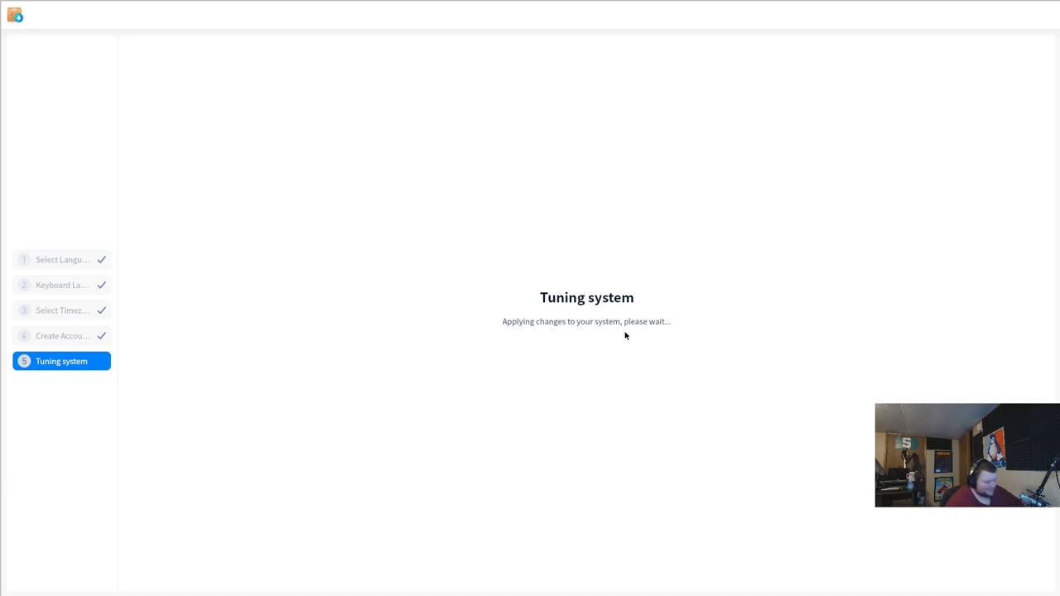
pyautogui.moveTo(682, 258)
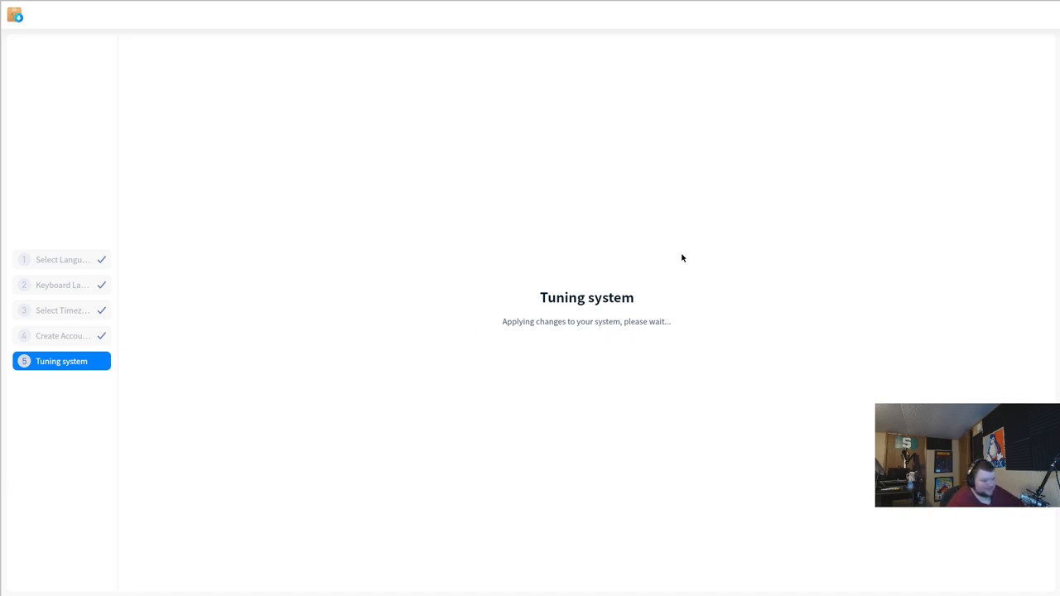
pyautogui.moveTo(643, 268)
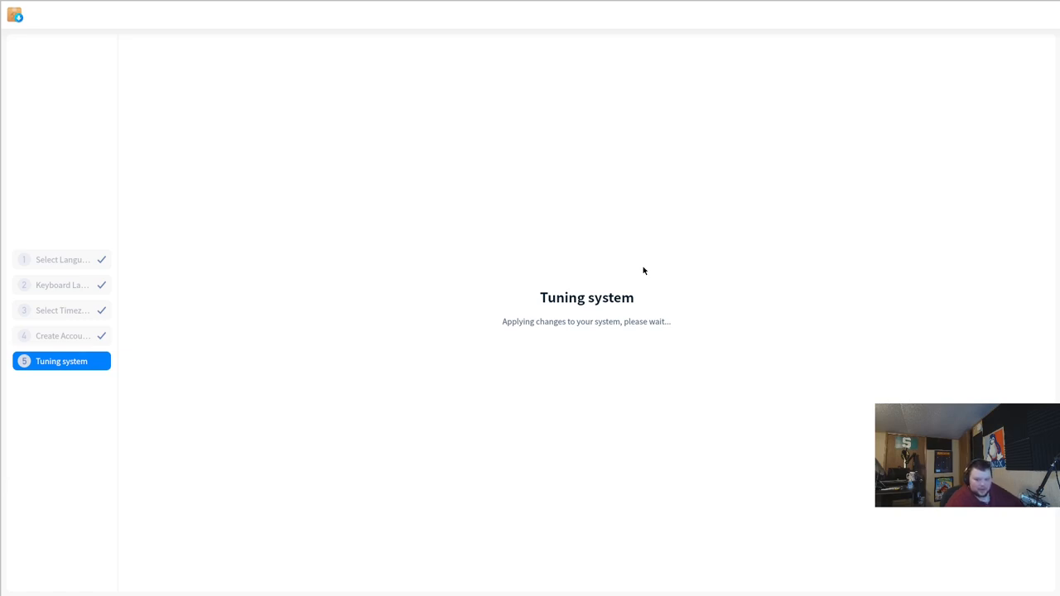
pyautogui.moveTo(659, 270)
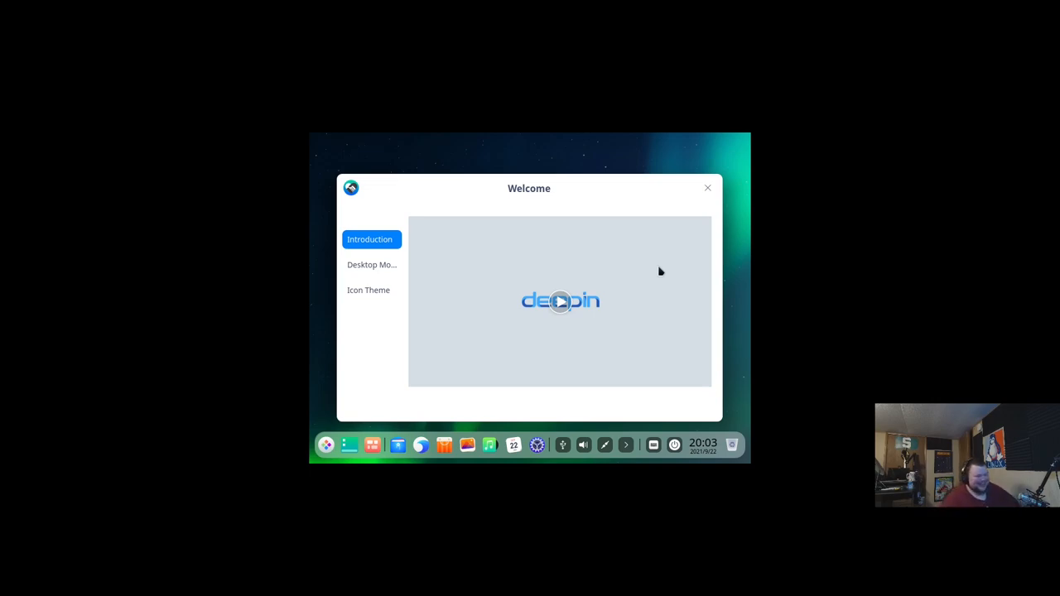
pyautogui.moveTo(431, 361)
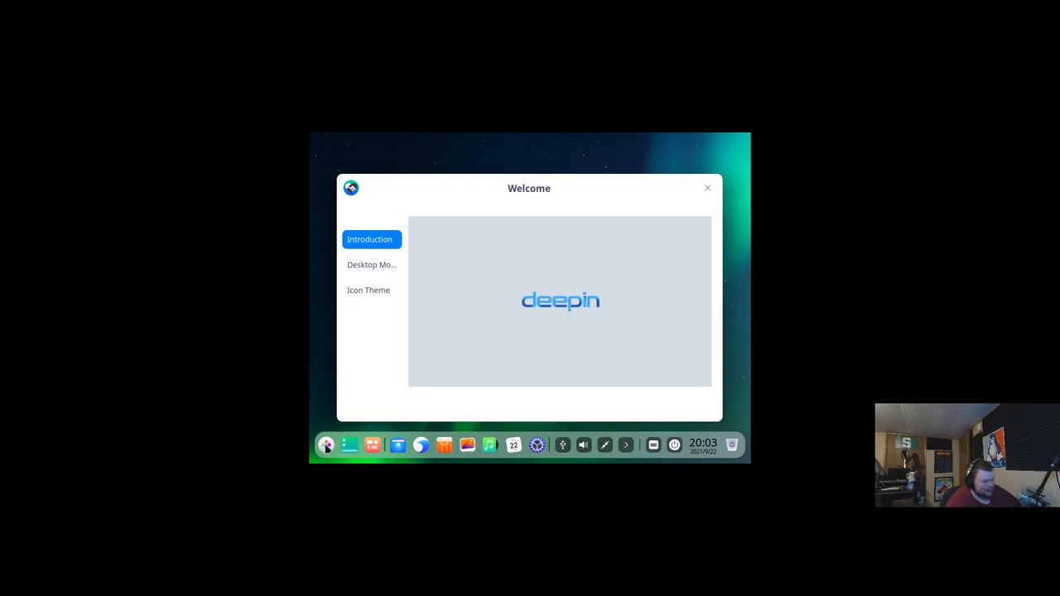
# Step: Launch a terminal and run xrandr -s 1920x1080 to switch the display resolution
pyautogui.click(328, 446)
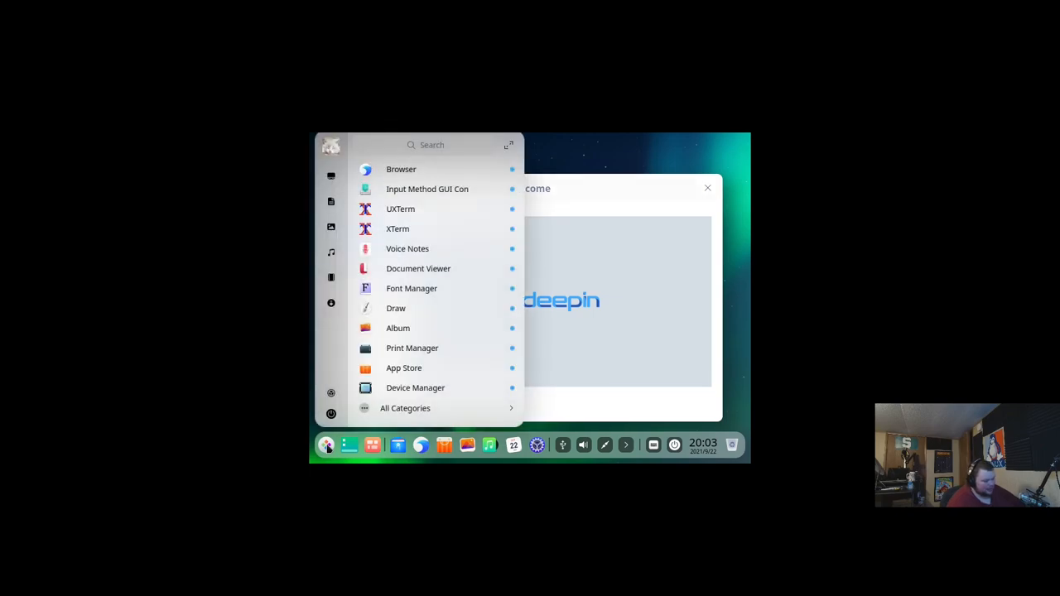
pyautogui.write('terminal')
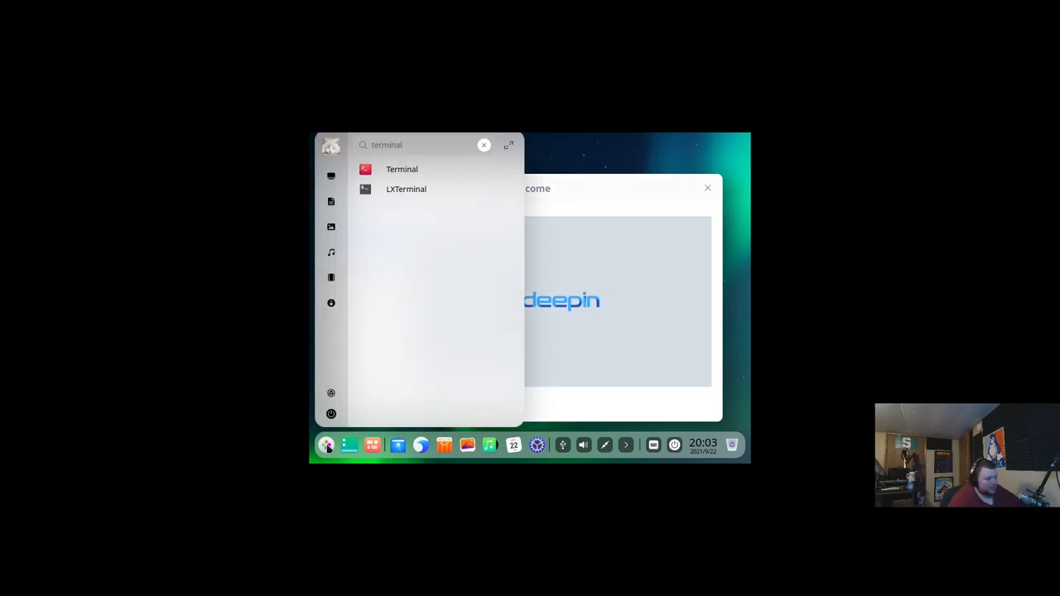
pyautogui.click(401, 169)
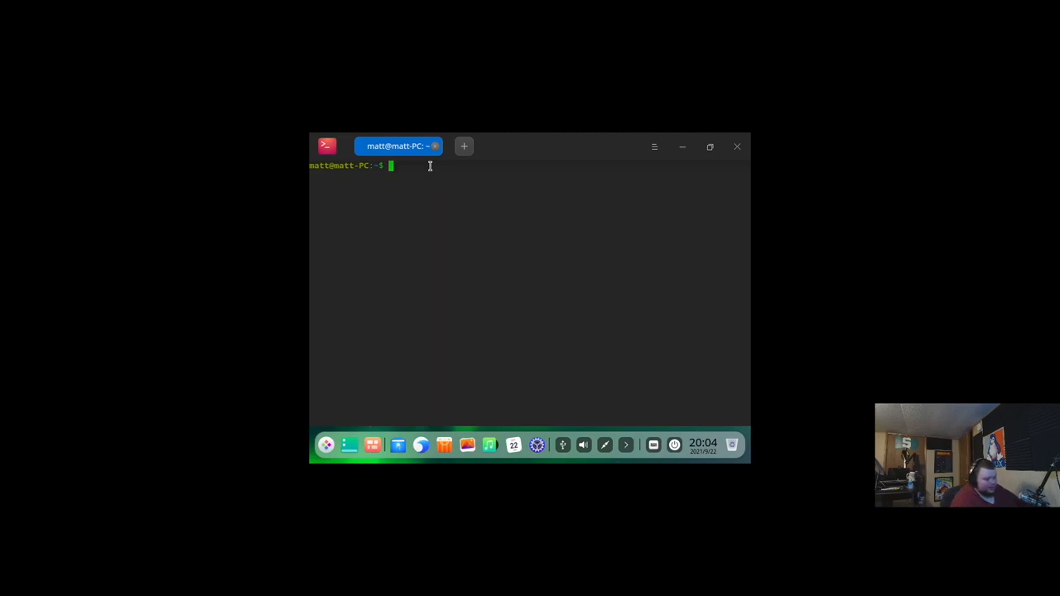
pyautogui.write('xrandr -s 1920x1')
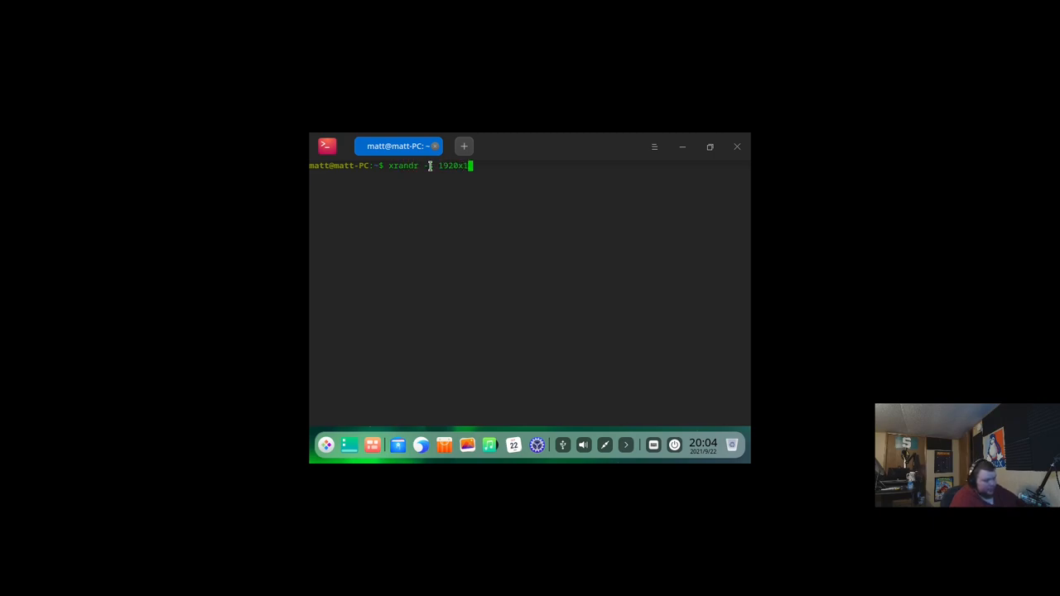
pyautogui.press('Return')
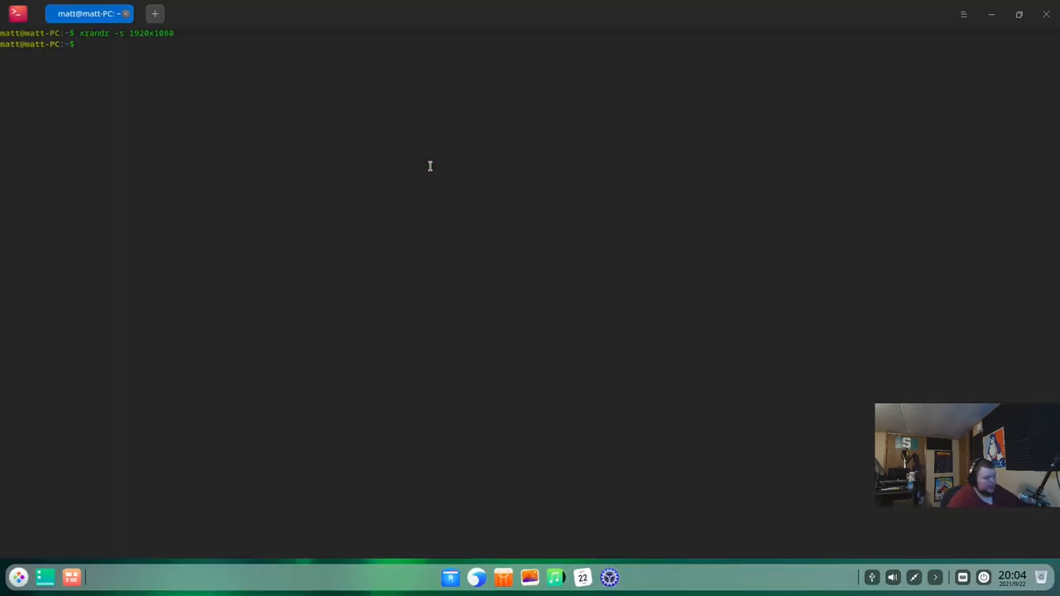
pyautogui.moveTo(827, 25)
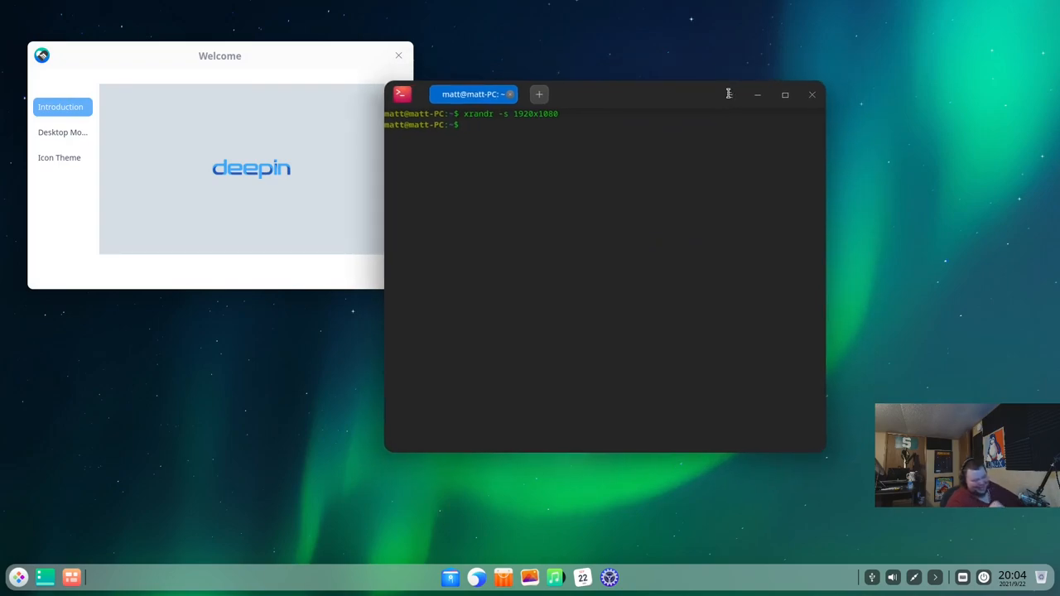
pyautogui.moveTo(749, 73)
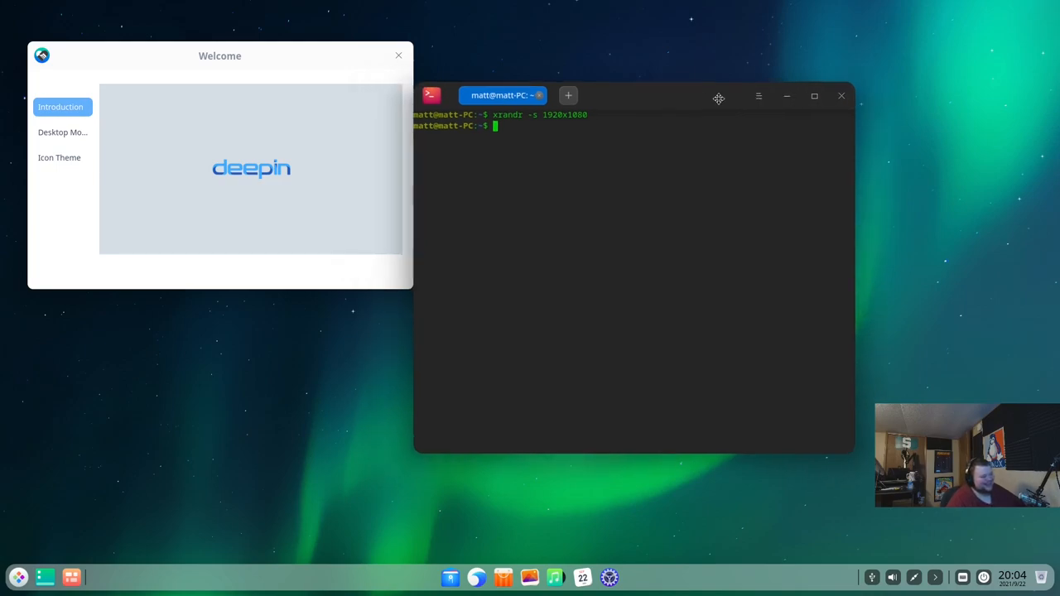
# Step: Move the terminal aside and run free -m to list RAM and swap usage in megabytes
pyautogui.moveTo(719, 95); pyautogui.dragTo(775, 101)
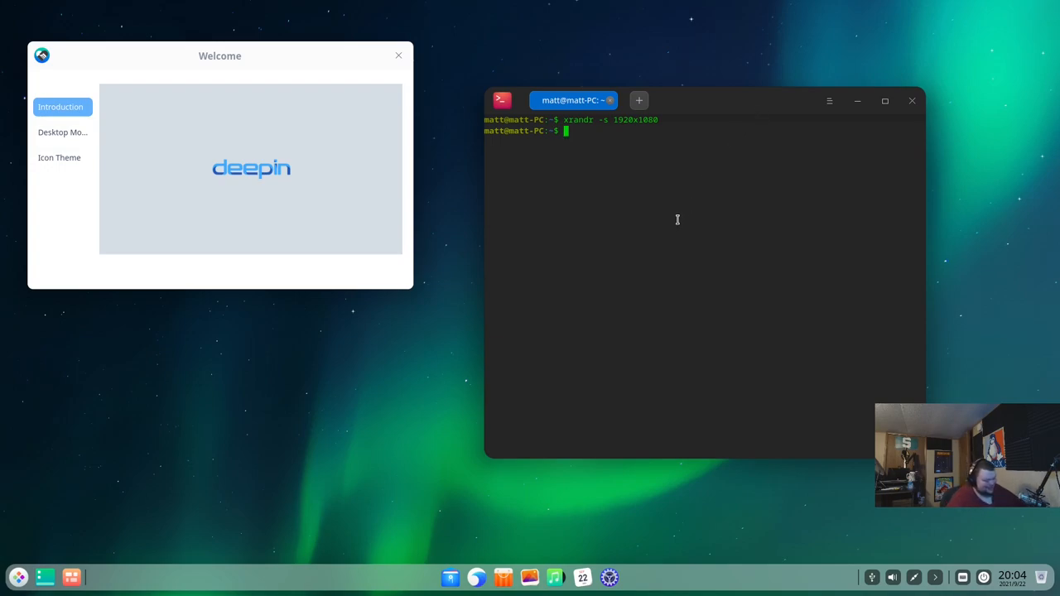
pyautogui.write('freem')
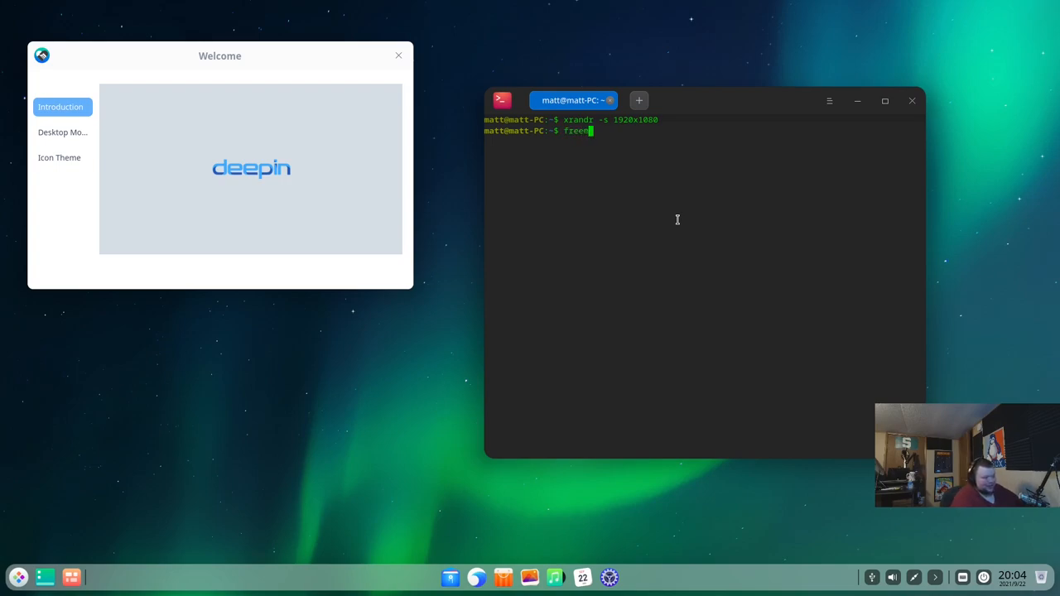
pyautogui.write('-m')
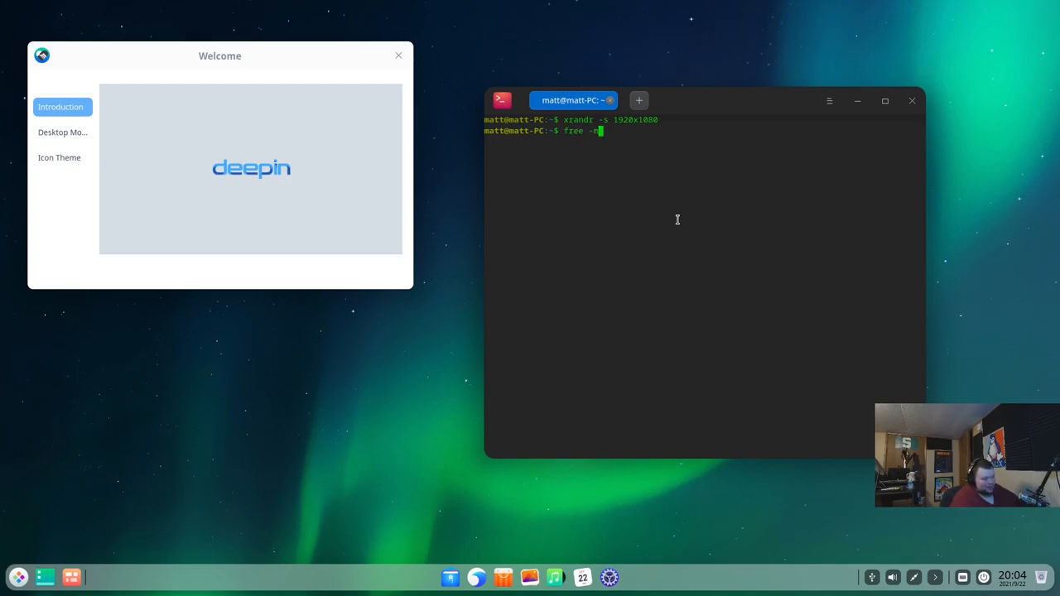
pyautogui.press('Return')
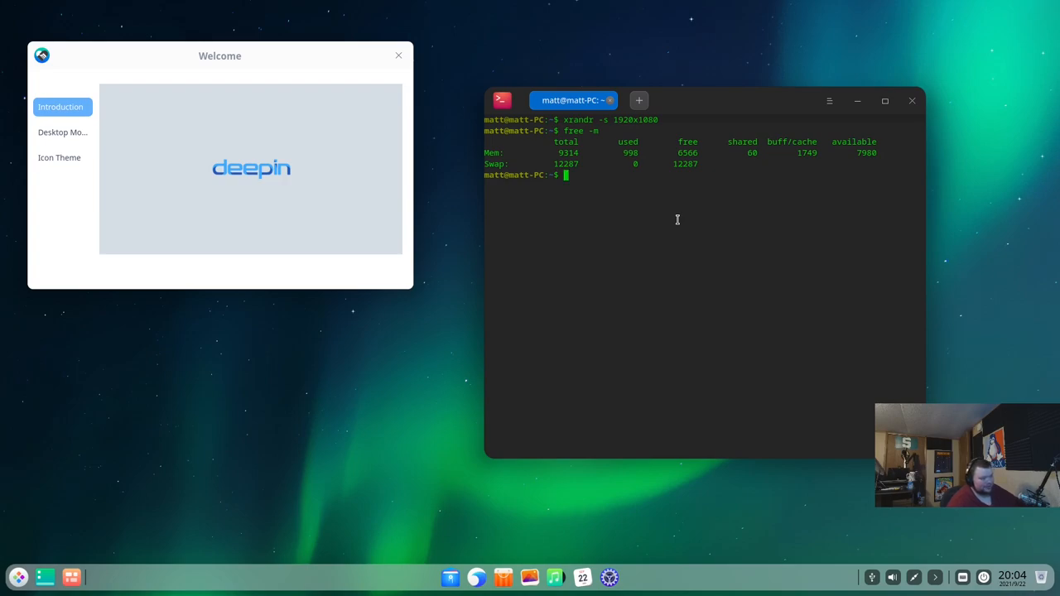
pyautogui.moveTo(644, 179)
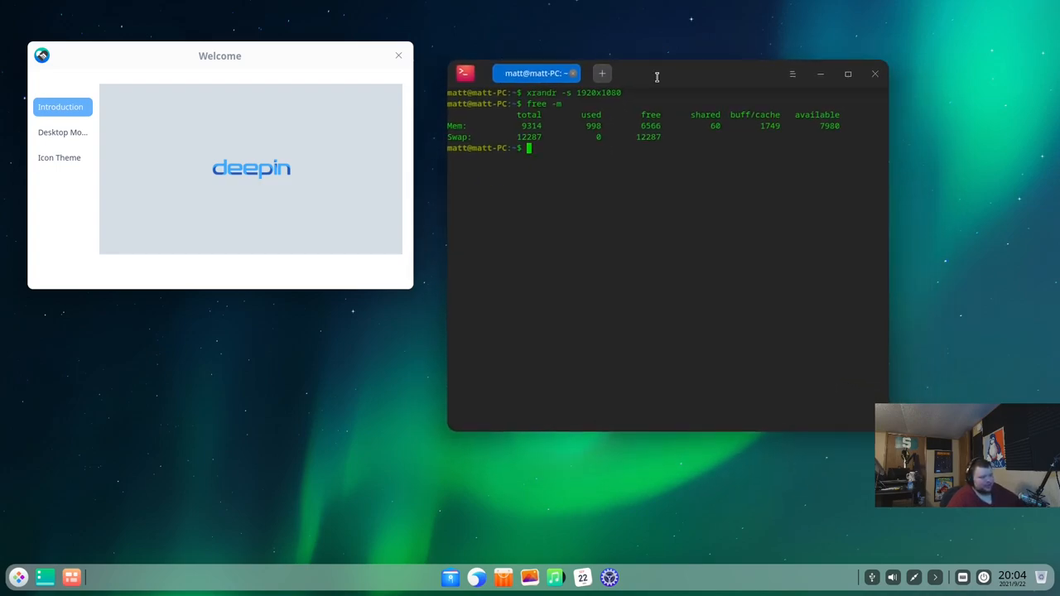
pyautogui.moveTo(623, 175)
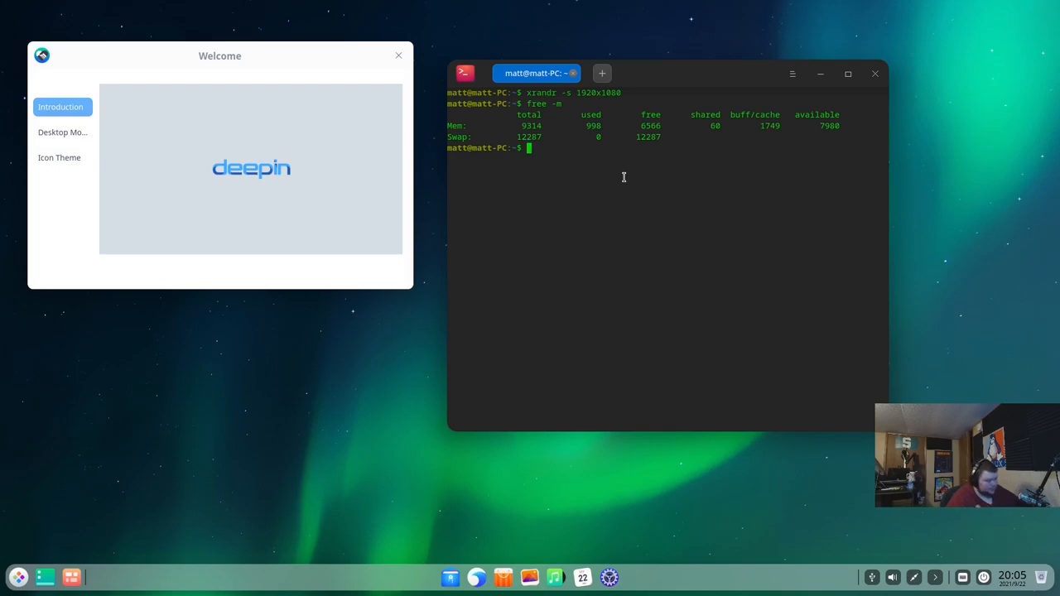
# Step: Run sudo apt install neofetch with the password, see the package not located, and close the terminal
pyautogui.write('sudo apt')
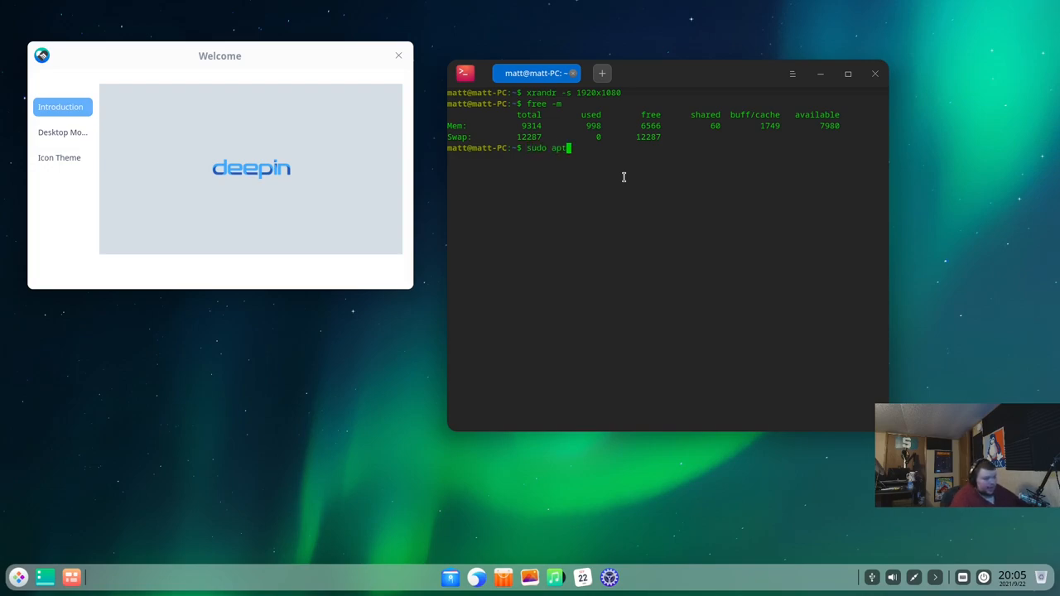
pyautogui.write('install neo')
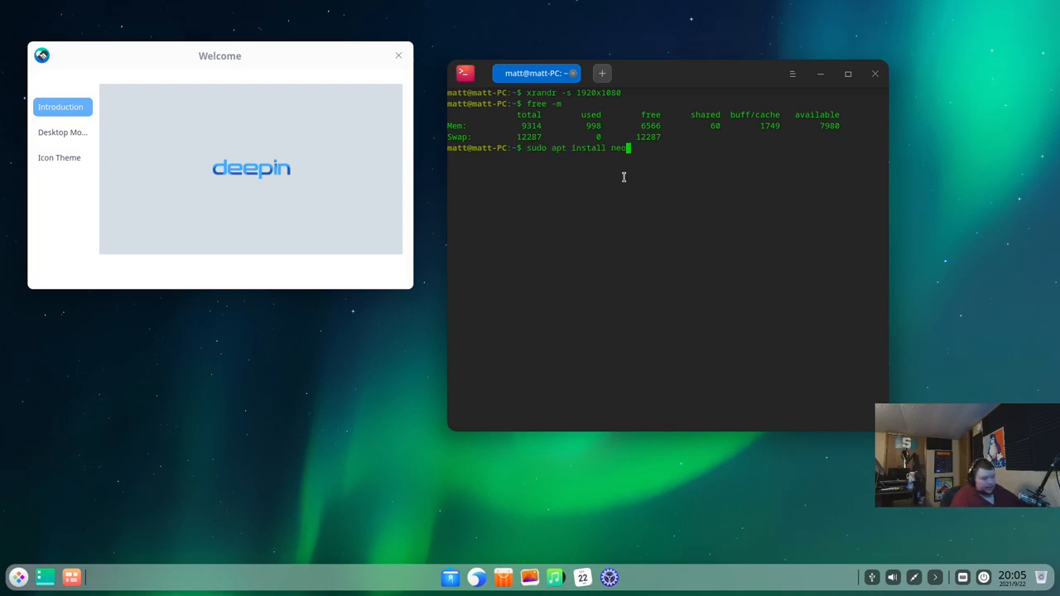
pyautogui.press('Return')
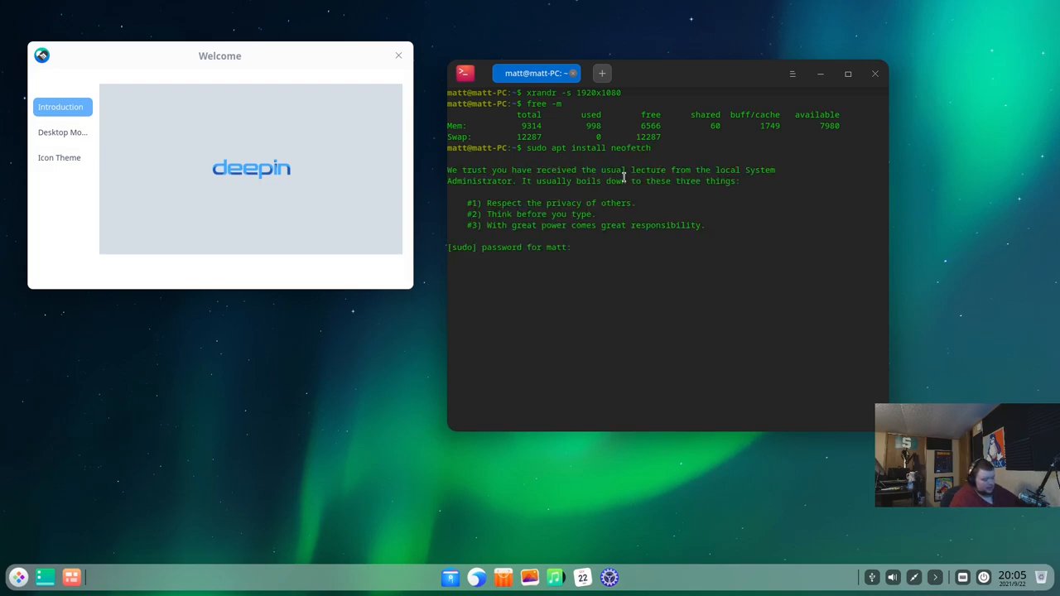
pyautogui.press('Return')
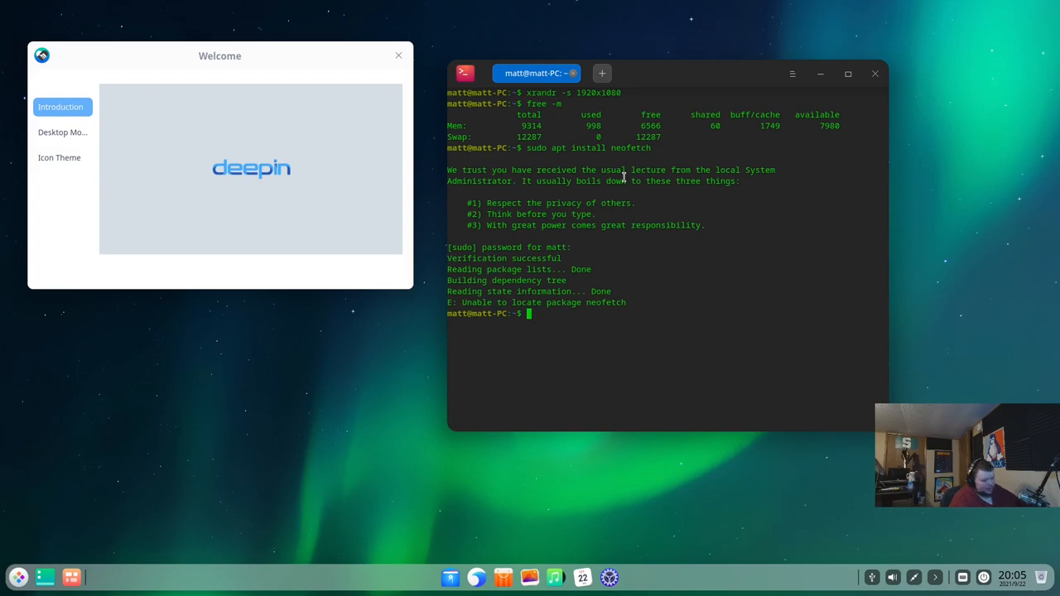
pyautogui.moveTo(616, 255)
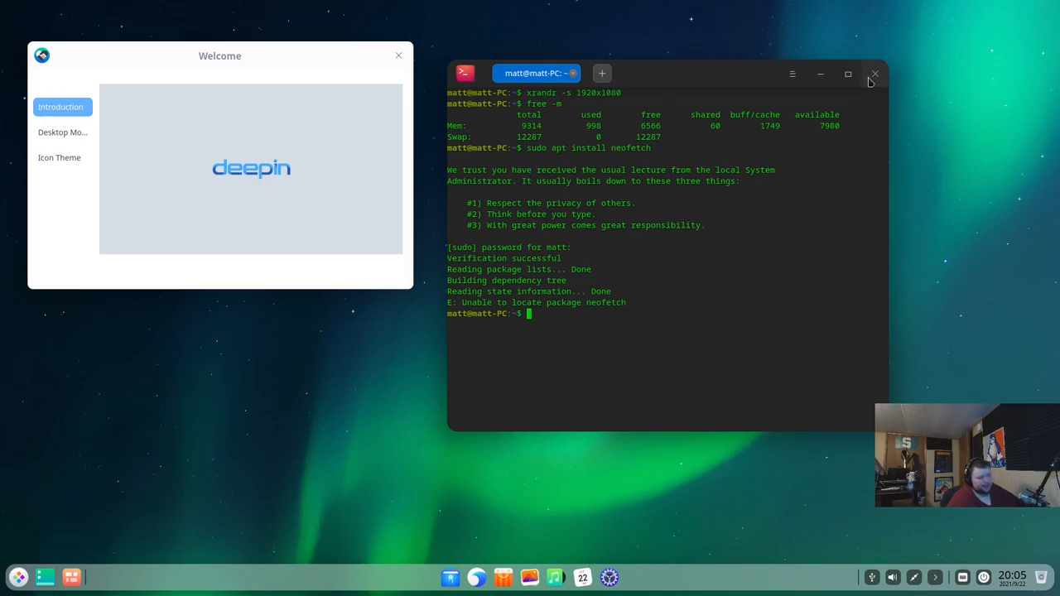
pyautogui.click(875, 73)
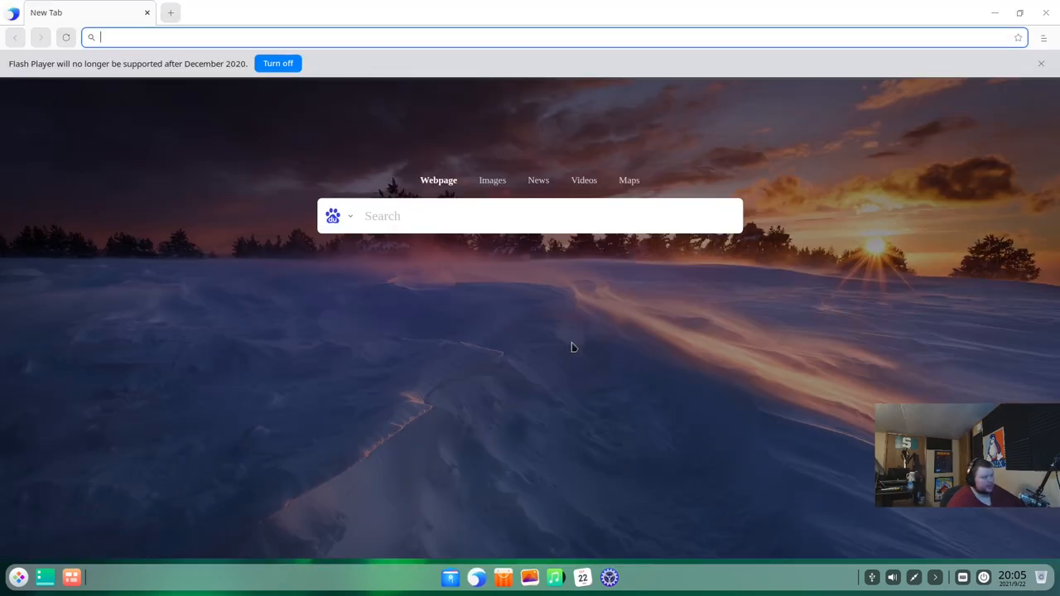
pyautogui.moveTo(597, 145)
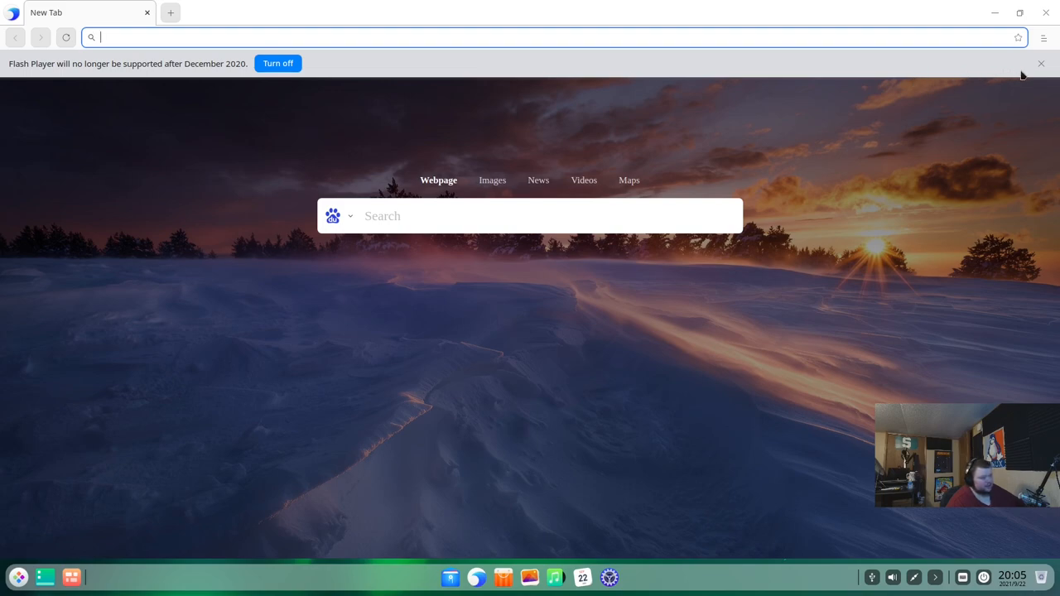
# Step: Dismiss the Flash Player bar and go to Settings from the browser's hamburger menu
pyautogui.click(1040, 63)
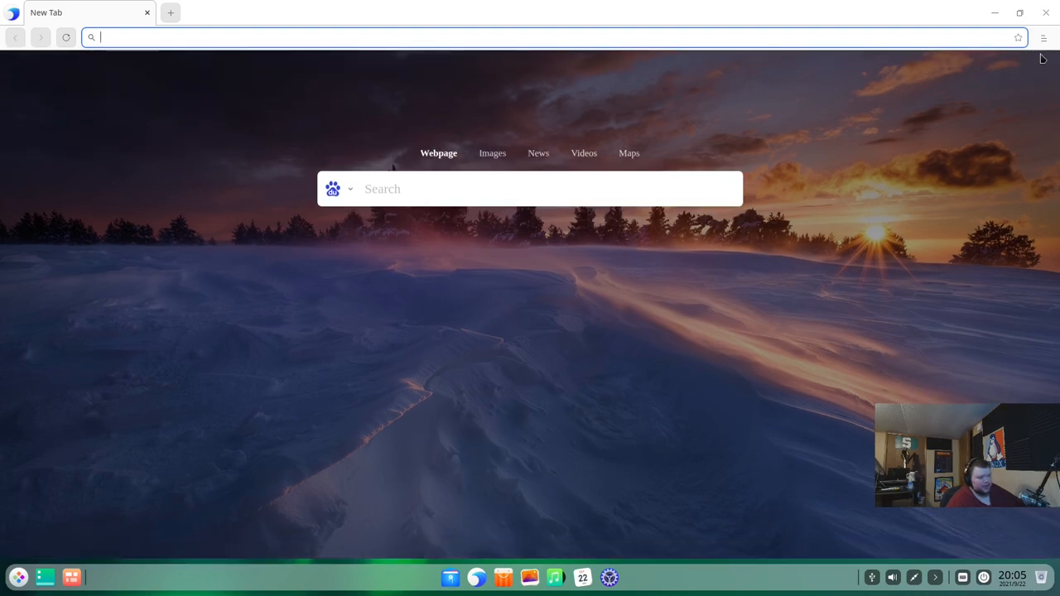
pyautogui.click(1043, 37)
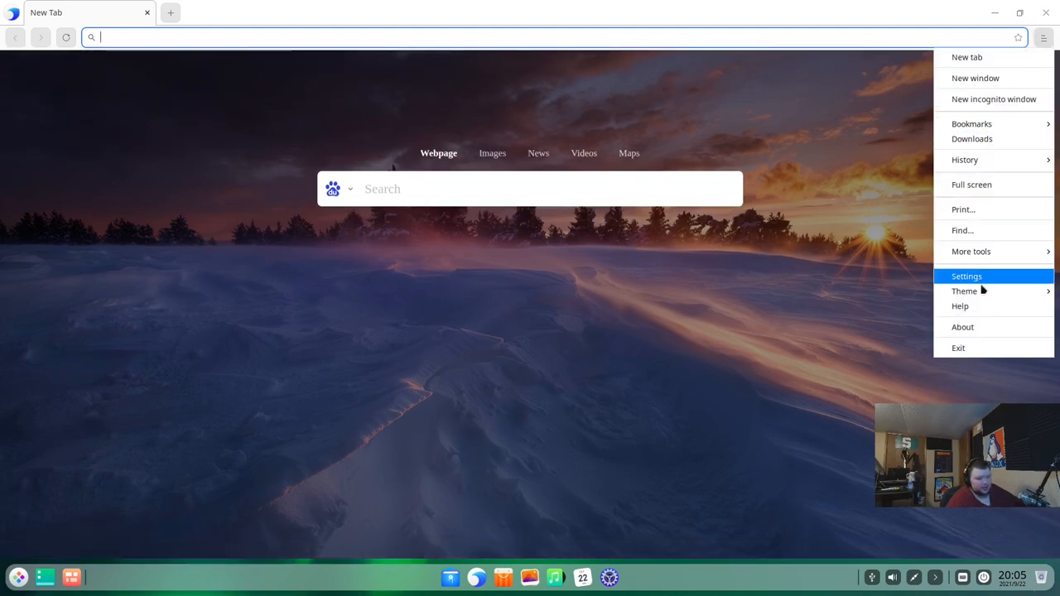
pyautogui.click(967, 275)
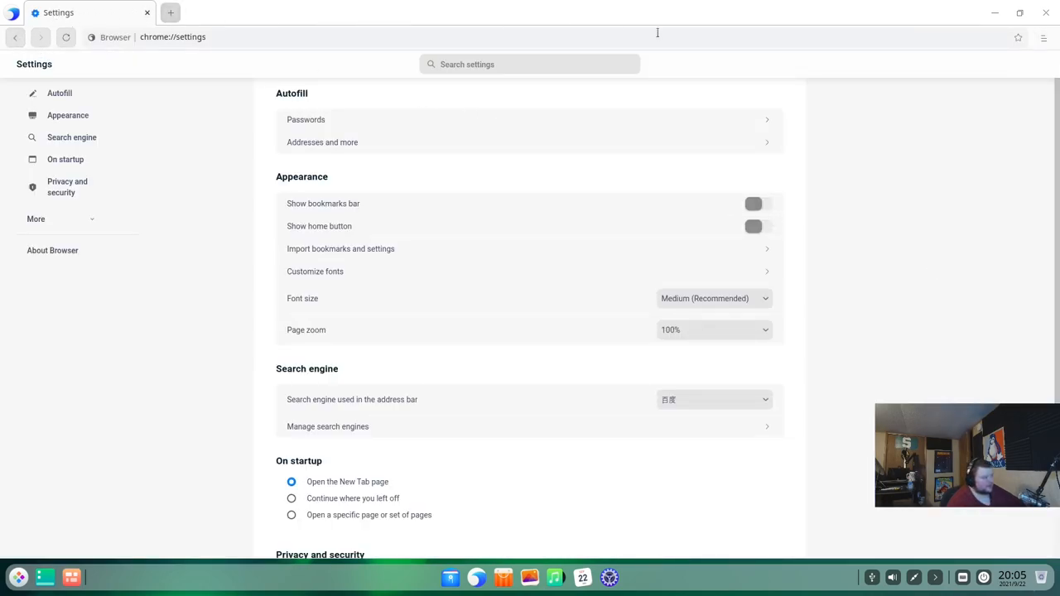
# Step: Show About Browser: version 5.3.19 on Chromium 83.0.4103.116
pyautogui.click(1043, 36)
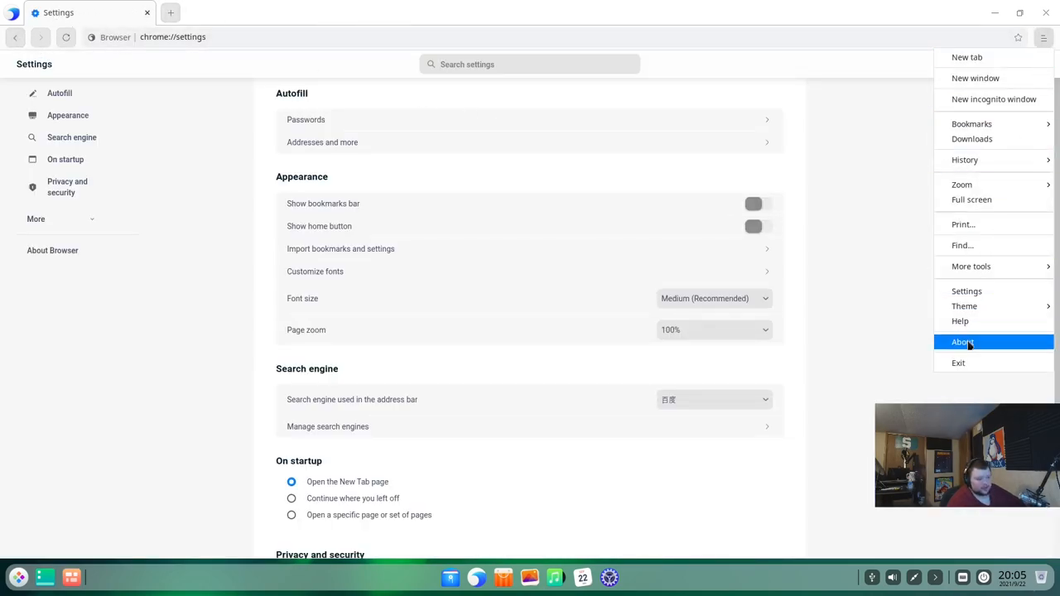
pyautogui.click(962, 341)
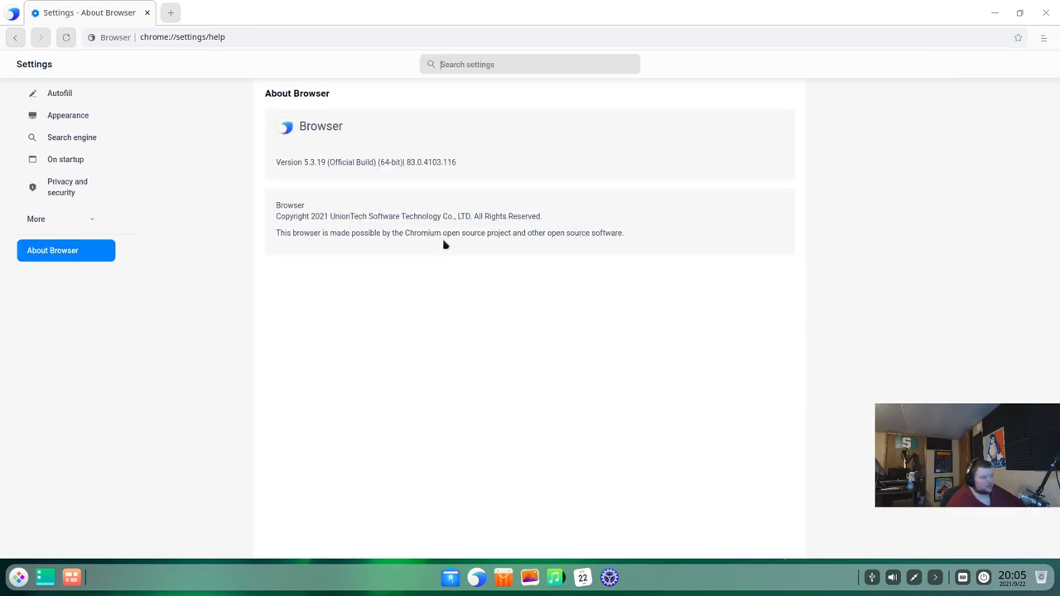
pyautogui.moveTo(320, 167)
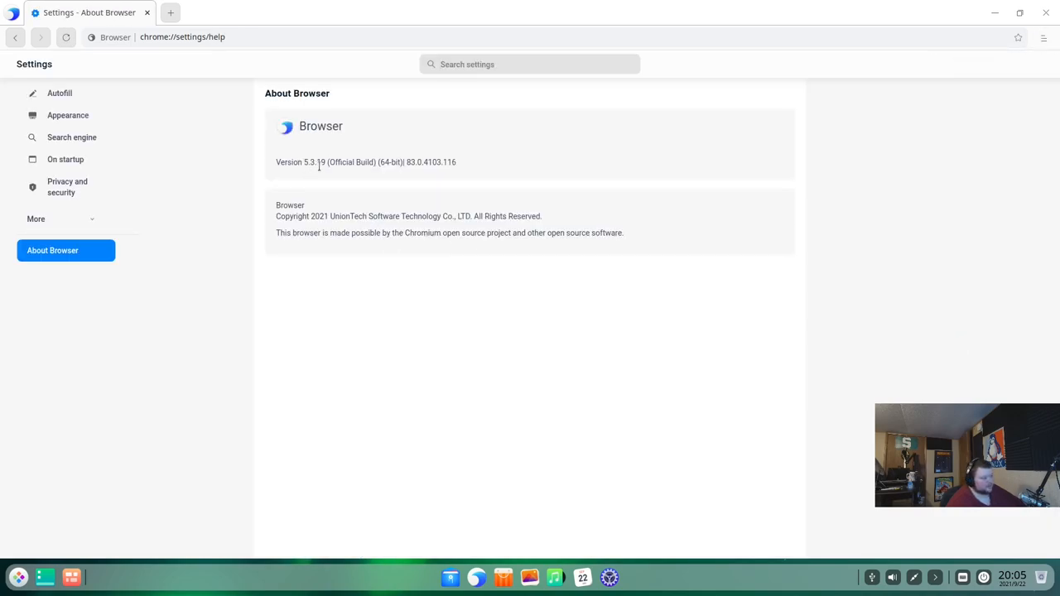
pyautogui.moveTo(335, 206)
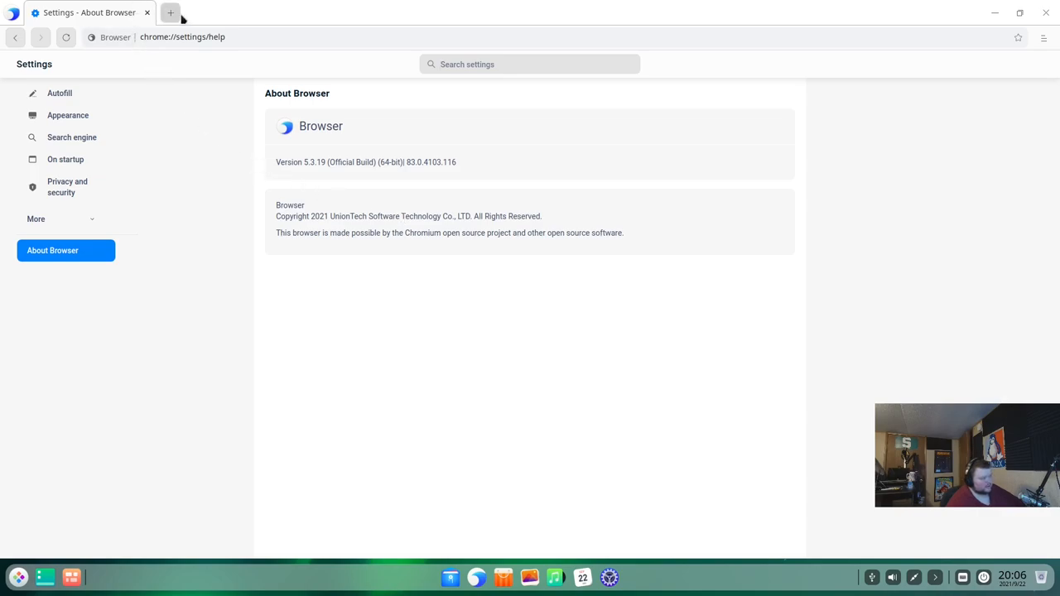
pyautogui.moveTo(234, 192)
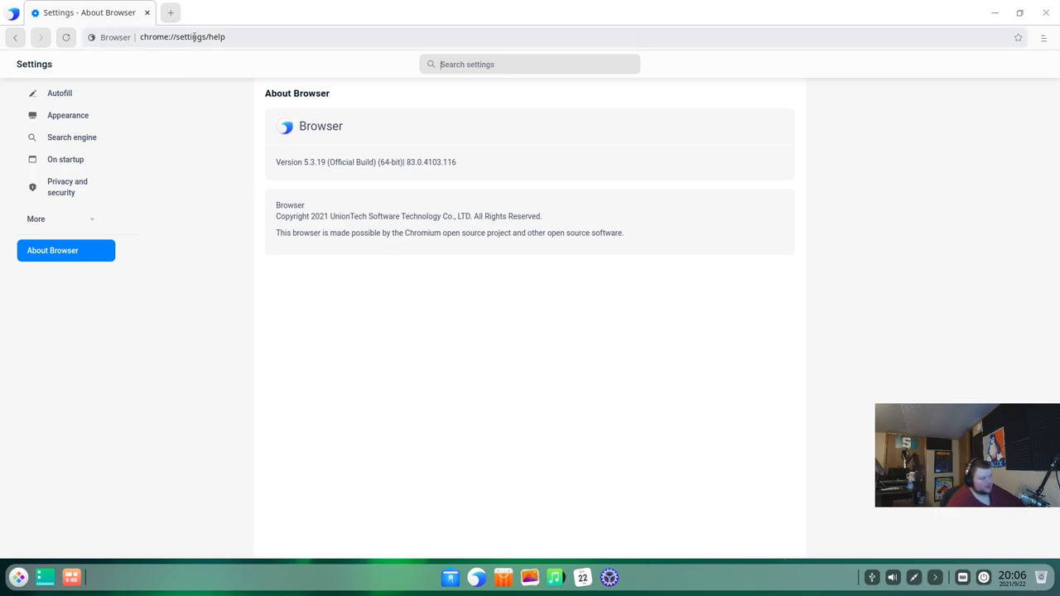
# Step: Search bfetch via Google and open the NNBnh/bfetch GitHub repository result
pyautogui.click(182, 36)
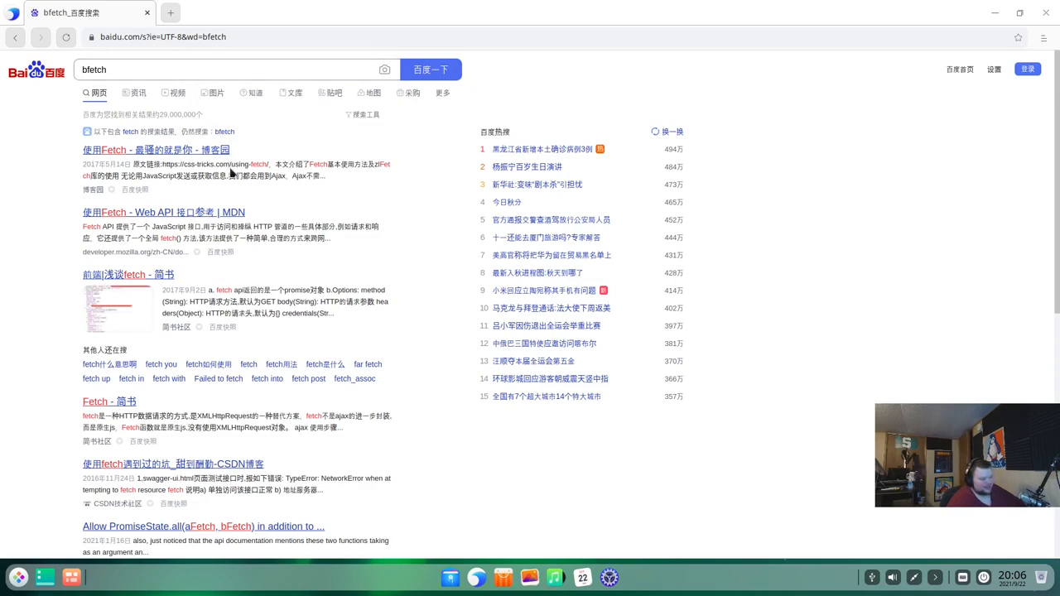
pyautogui.click(146, 36)
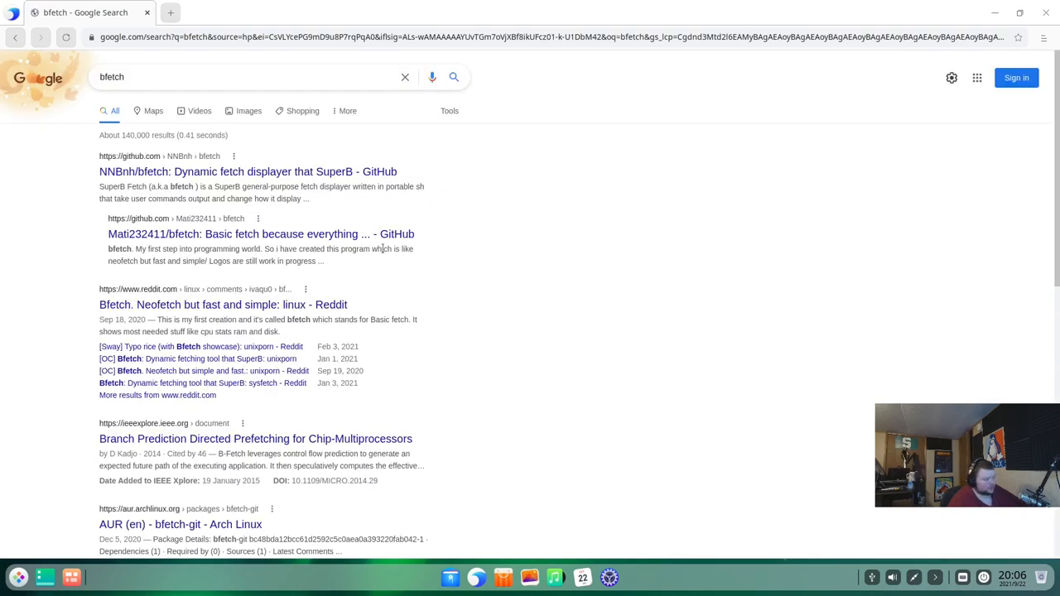
pyautogui.click(248, 170)
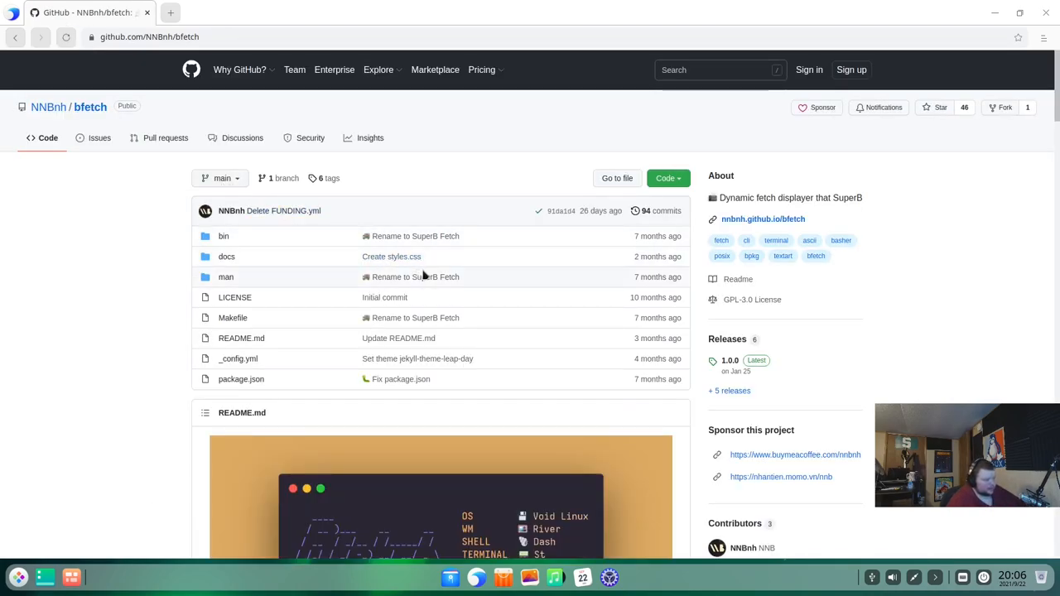
# Step: Copy the repository's HTTPS clone address and open a new terminal from the launcher
pyautogui.click(667, 179)
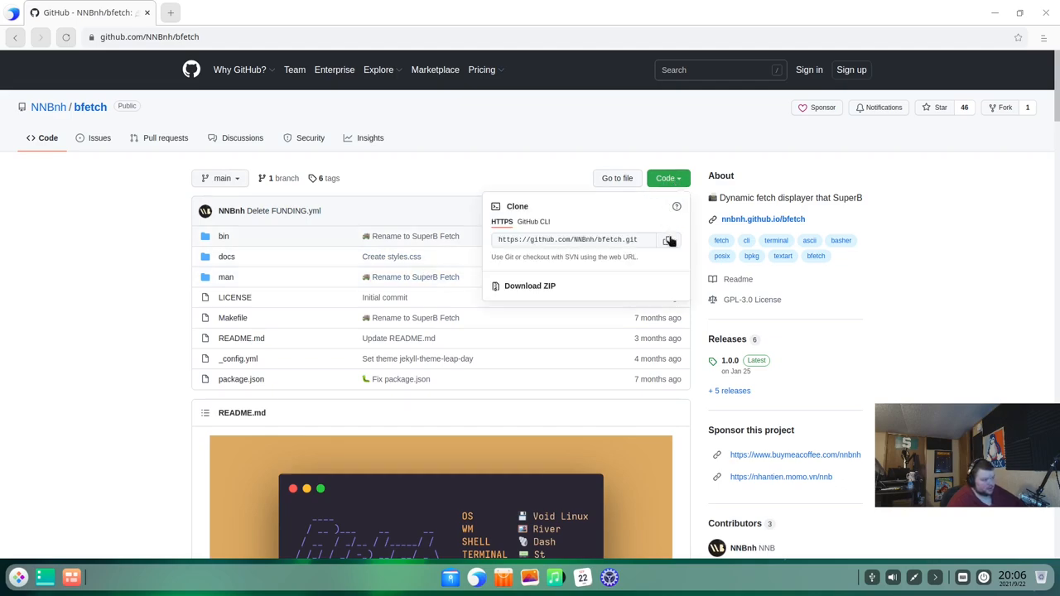
pyautogui.click(669, 239)
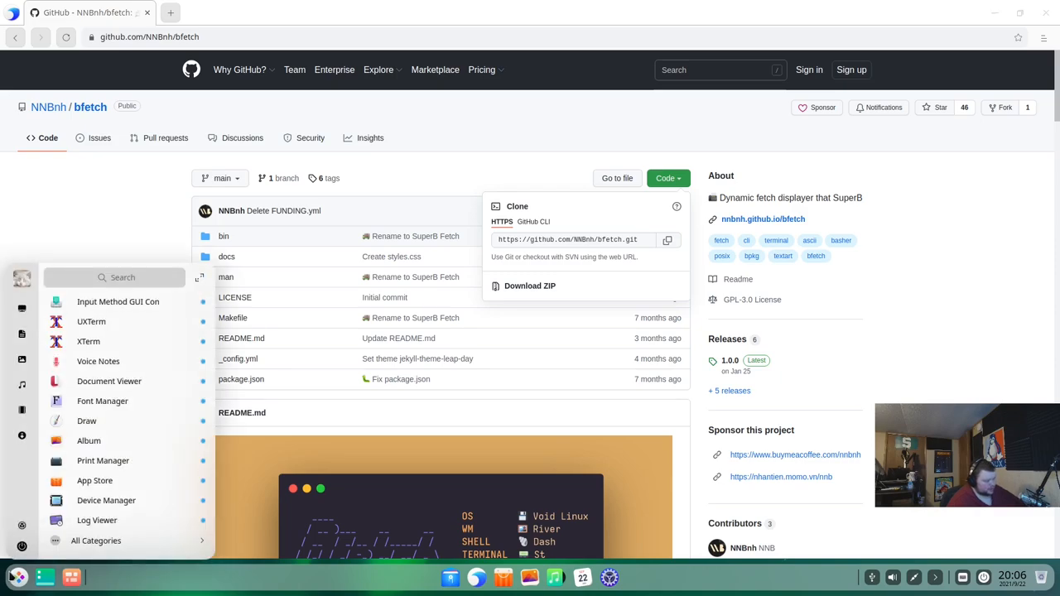
pyautogui.write('termi')
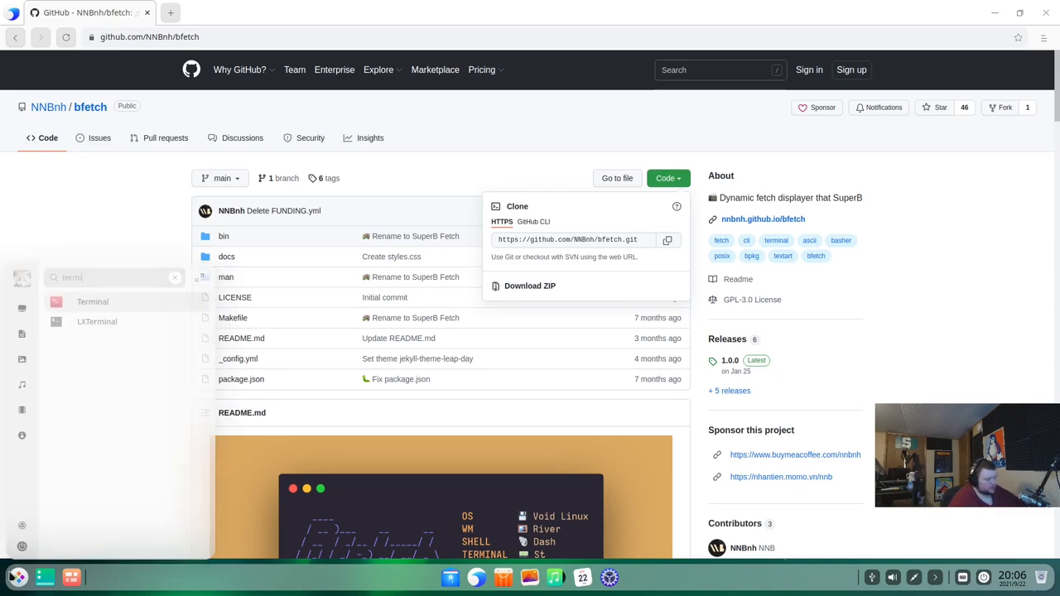
pyautogui.click(93, 301)
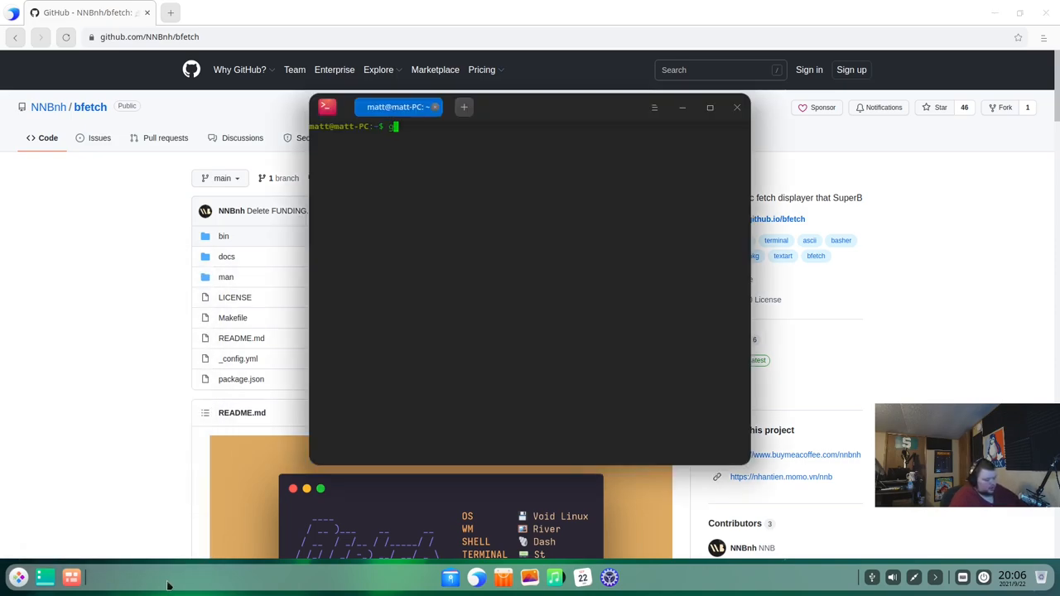
# Step: Run git clone with the pasted bfetch URL to clone it into a bfetch folder
pyautogui.write('git clone')
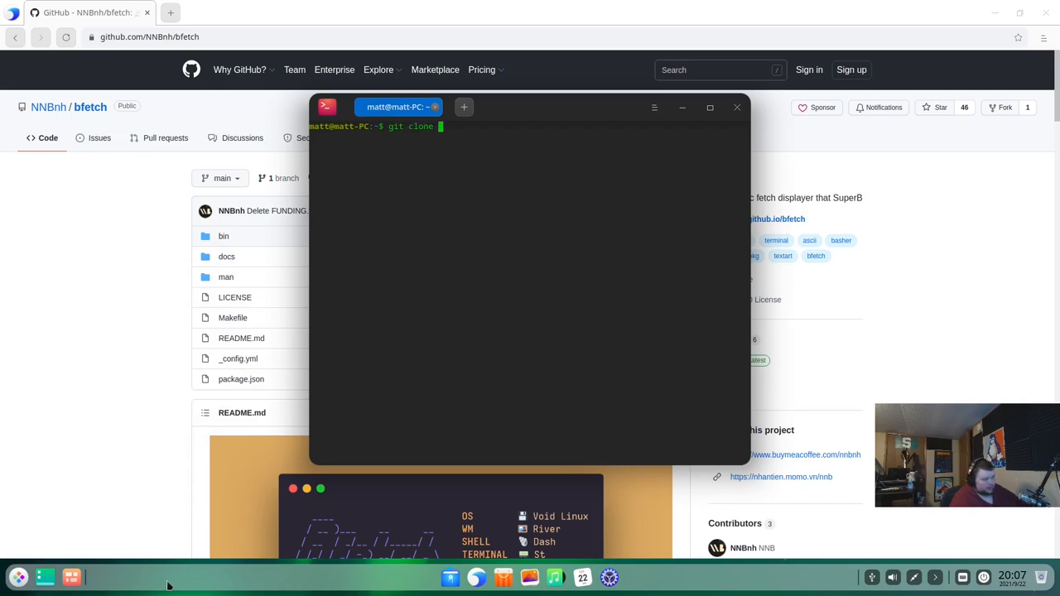
pyautogui.press('Return')
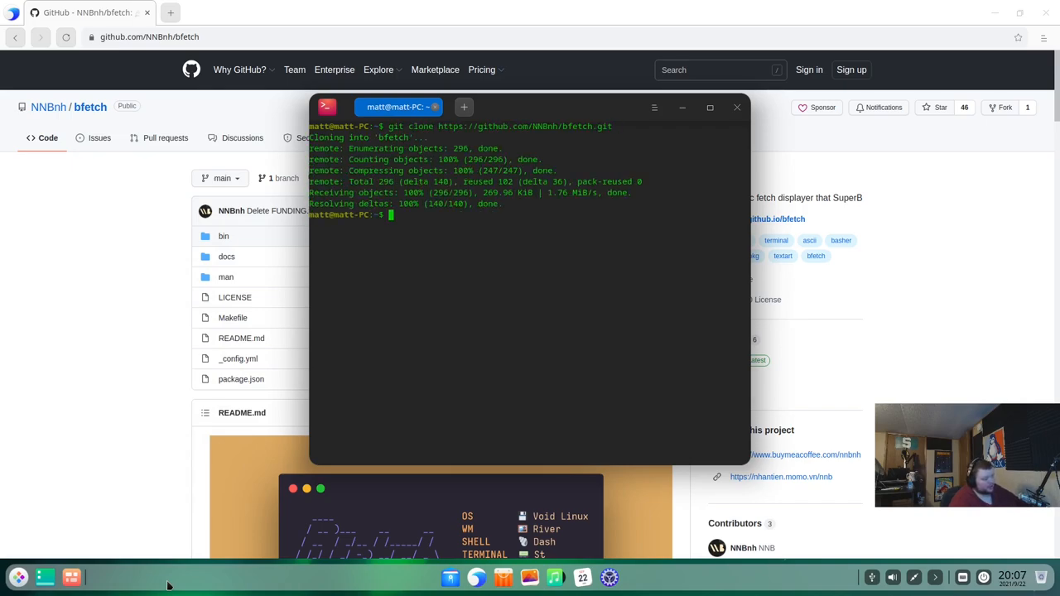
pyautogui.write('c')
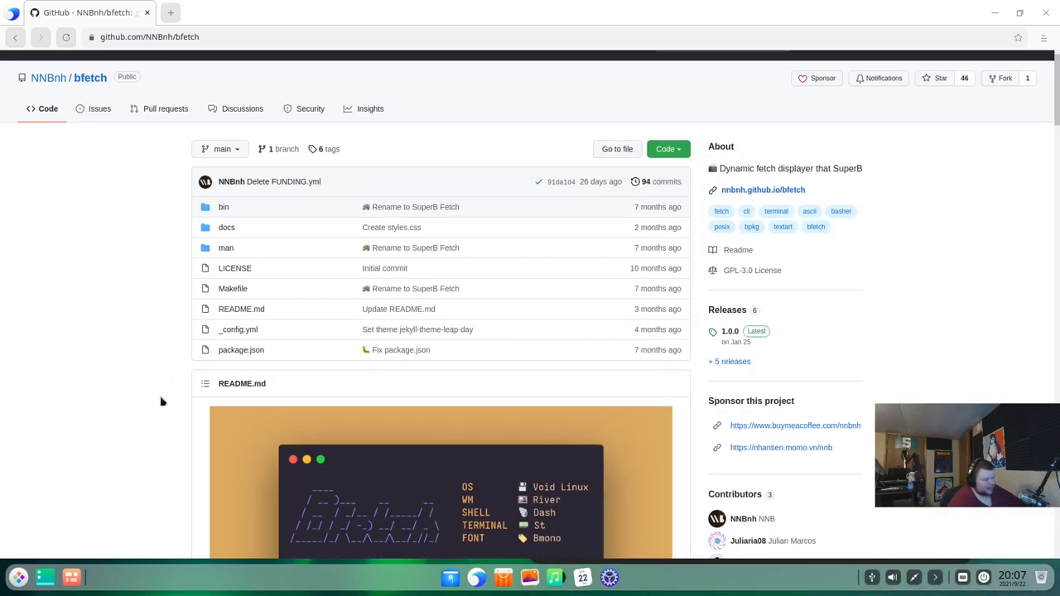
# Step: Scroll the bfetch README down to the Setup > Installation section with its curl and git commands
pyautogui.scroll(-3)
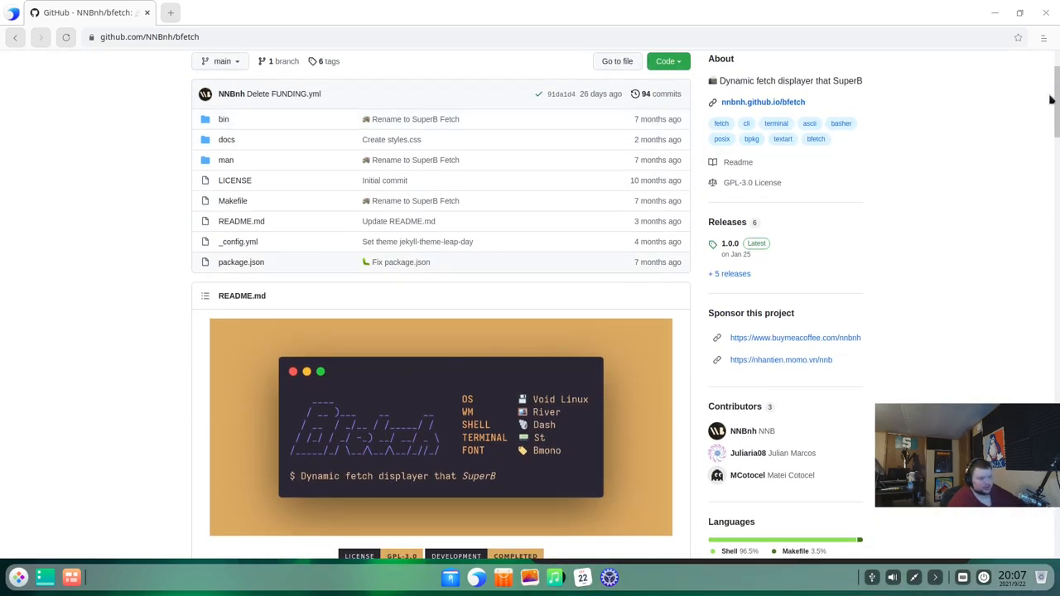
pyautogui.scroll(-3)
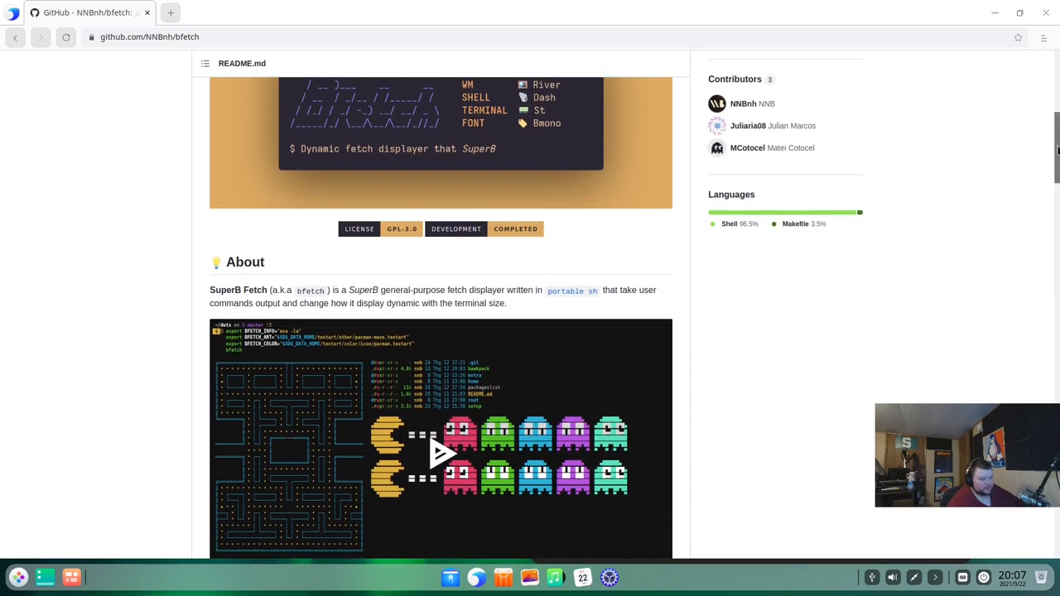
pyautogui.scroll(-3)
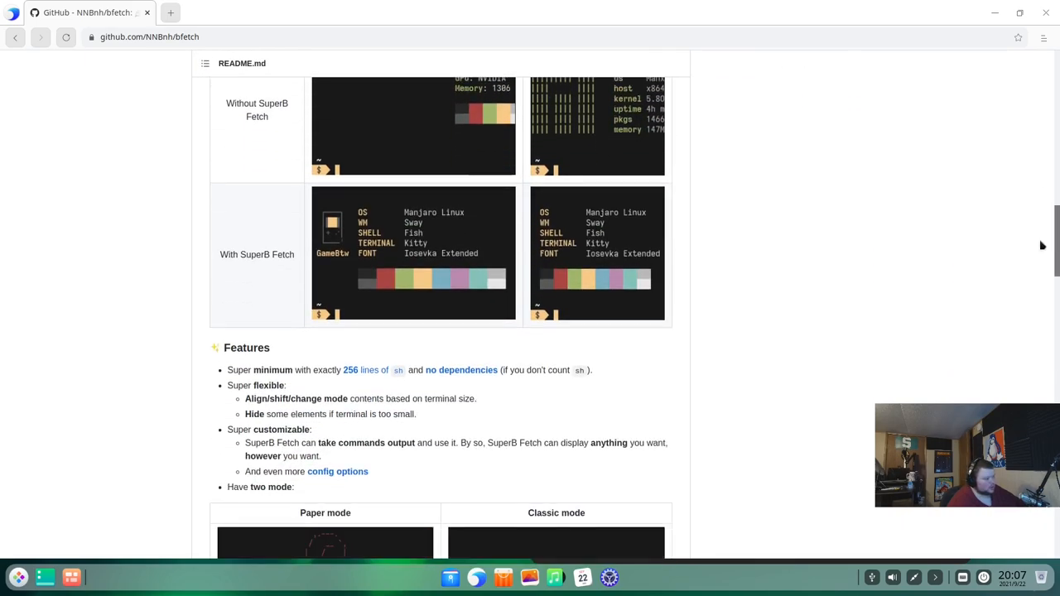
pyautogui.scroll(-3)
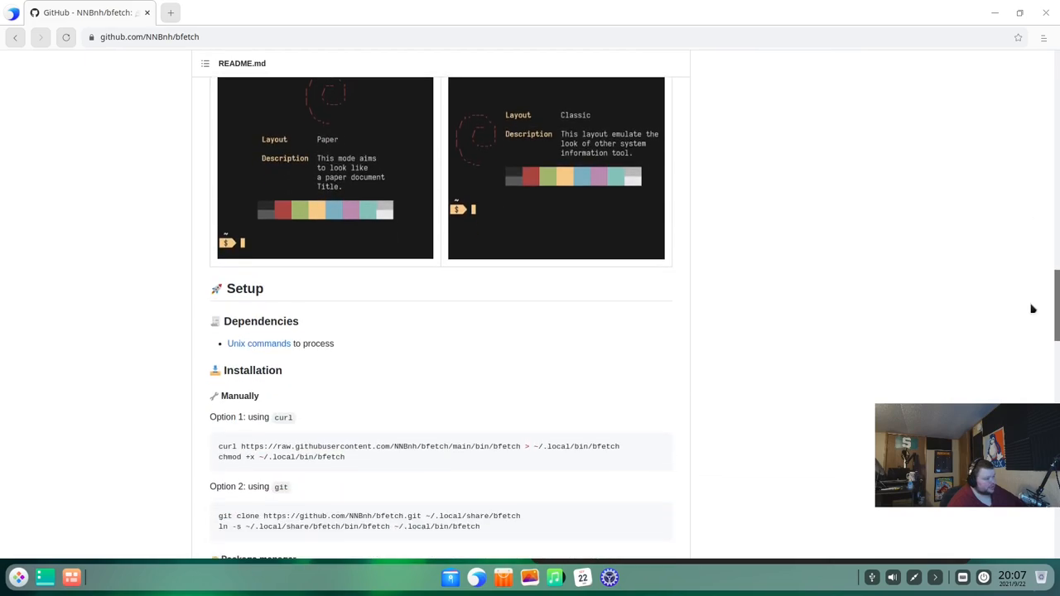
pyautogui.scroll(-3)
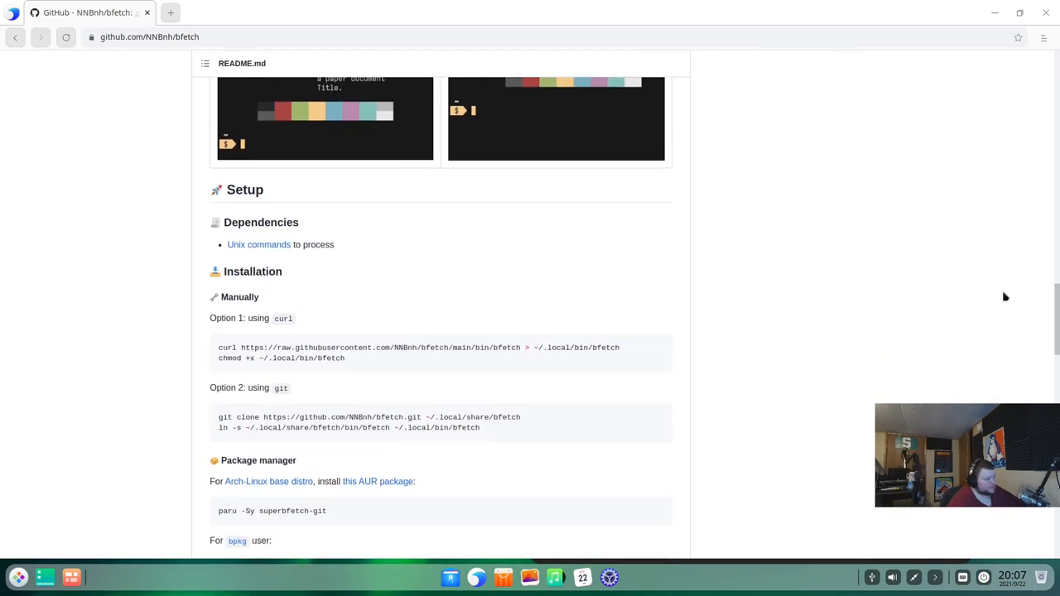
pyautogui.moveTo(357, 358)
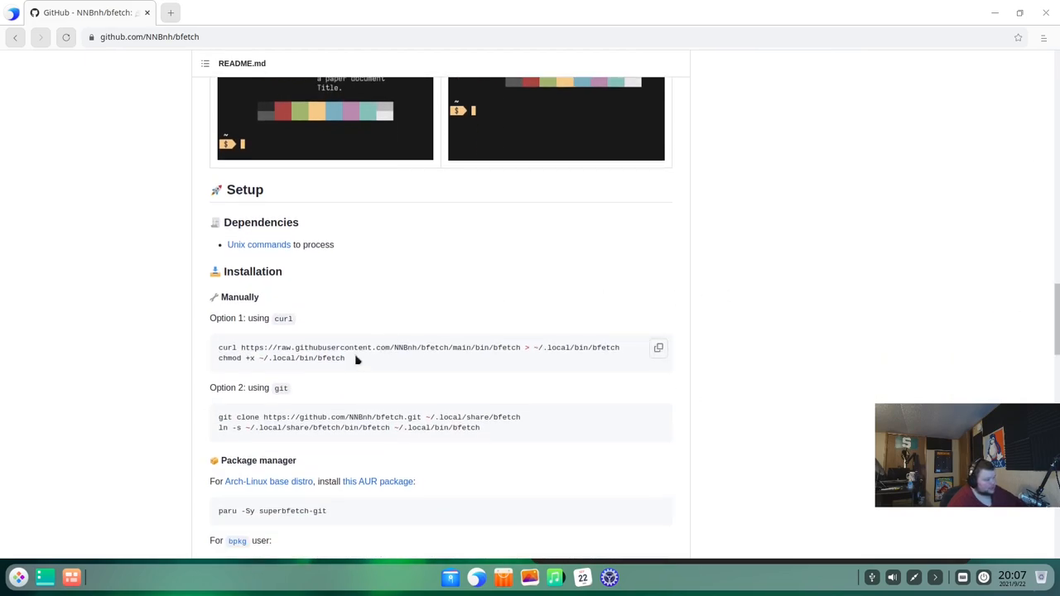
pyautogui.moveTo(491, 429)
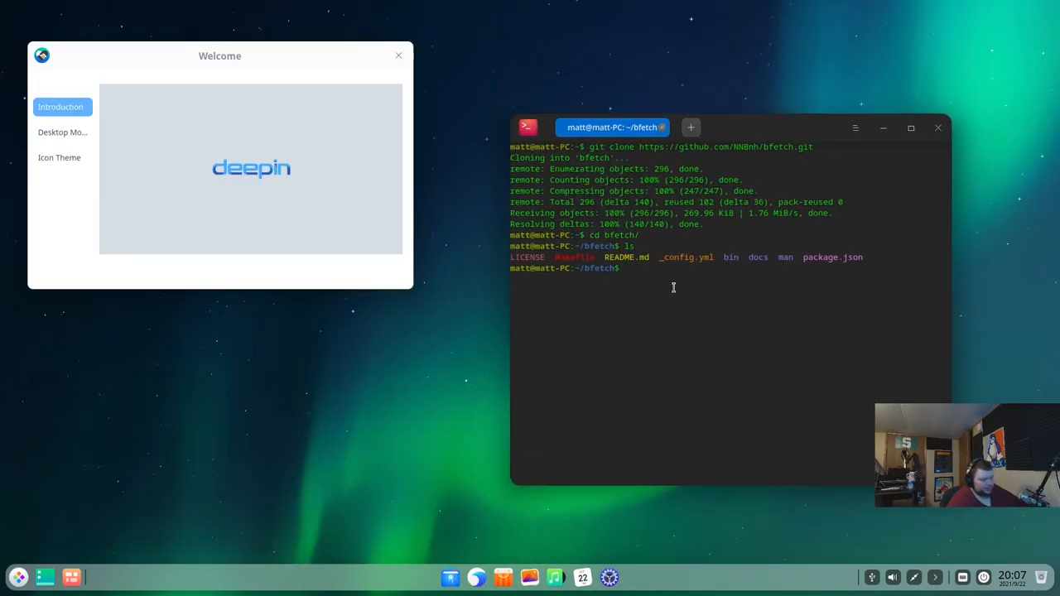
# Step: Run the ln -s command linking bfetch into ~/.local/bin, then close the terminal after it fails
pyautogui.press('Return')
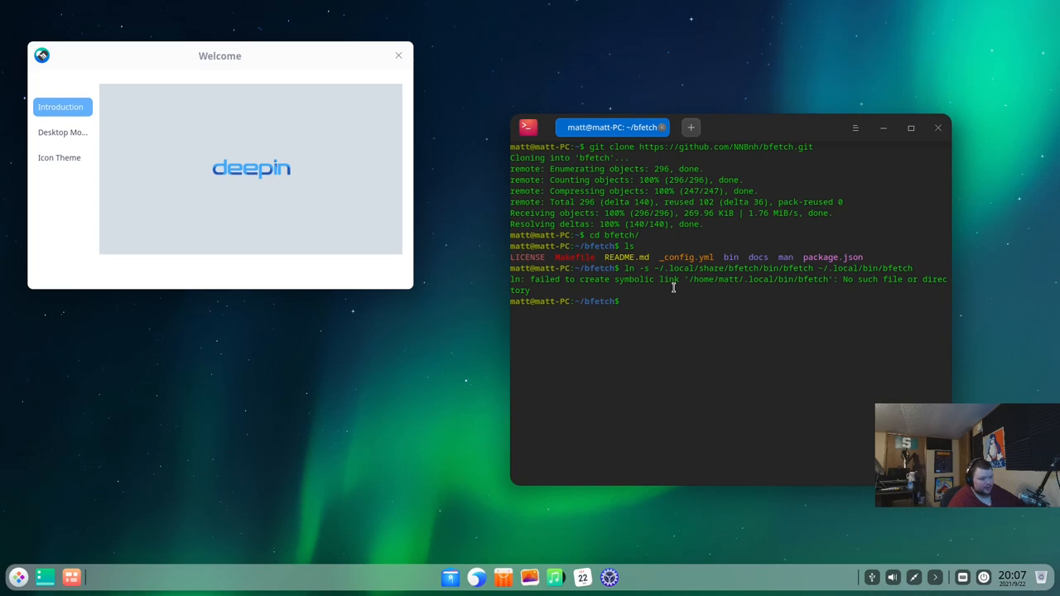
pyautogui.click(938, 127)
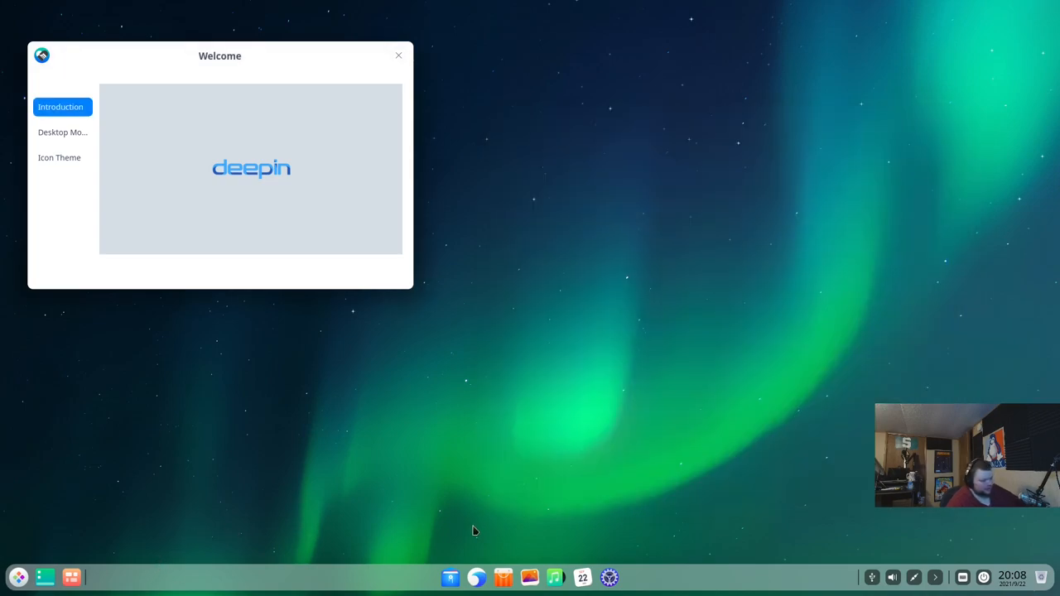
pyautogui.moveTo(476, 558)
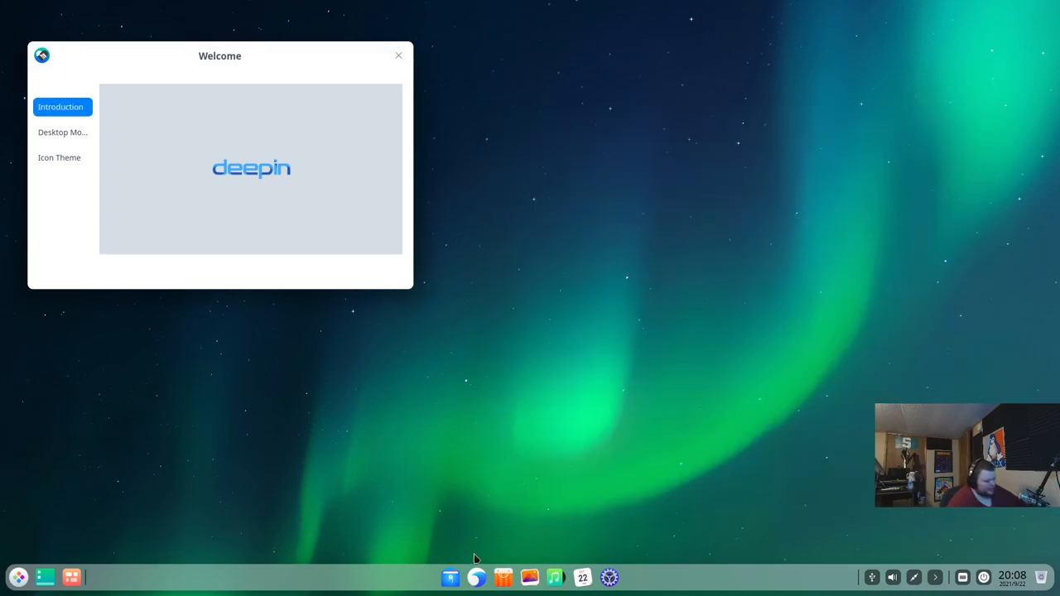
pyautogui.moveTo(623, 586)
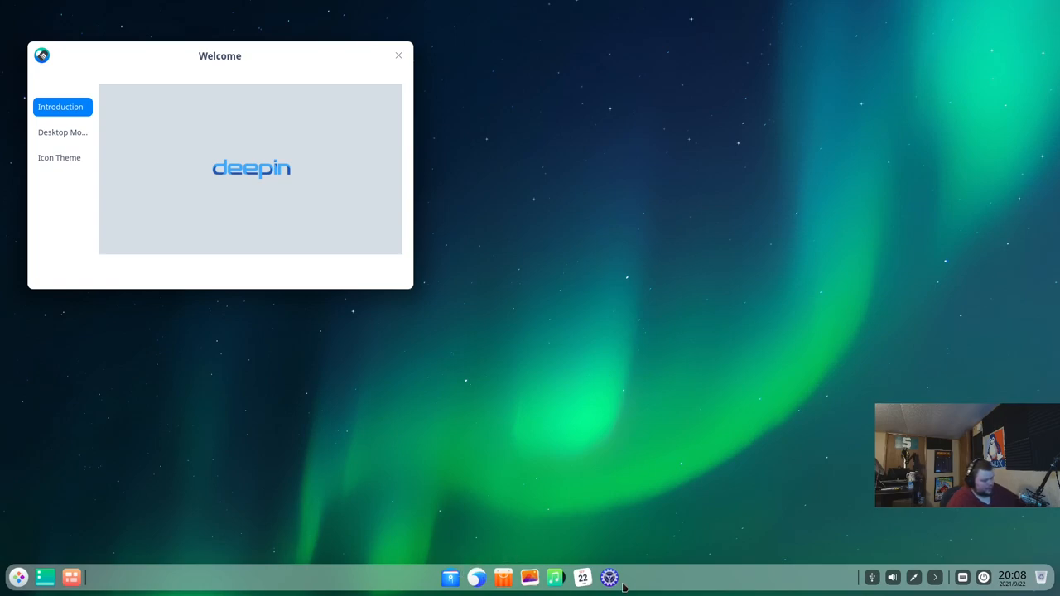
# Step: Open Control Center from the dock and enter 'about' in its settings search field
pyautogui.click(610, 576)
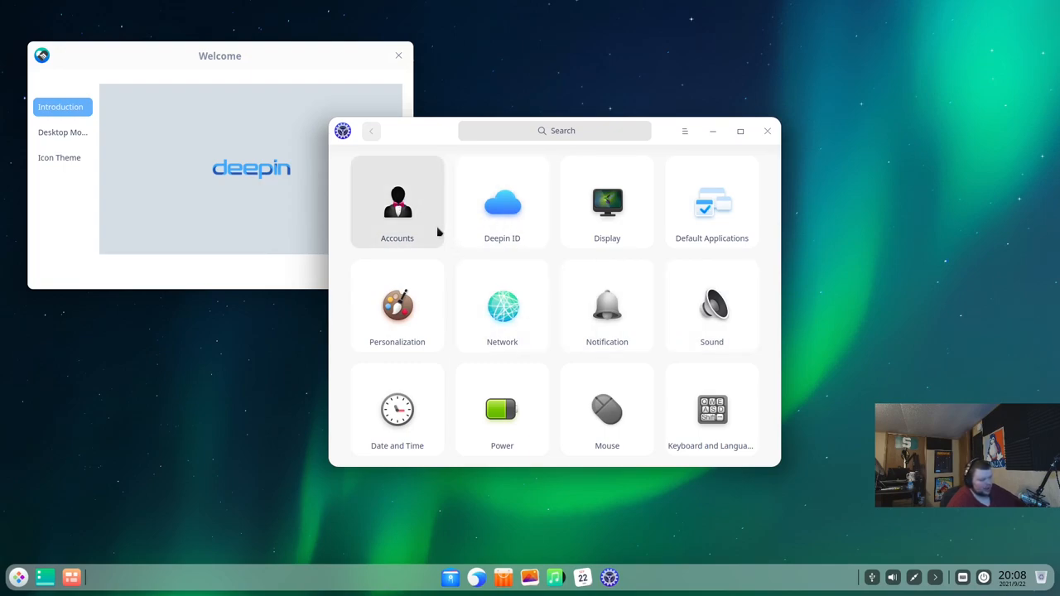
pyautogui.click(555, 130)
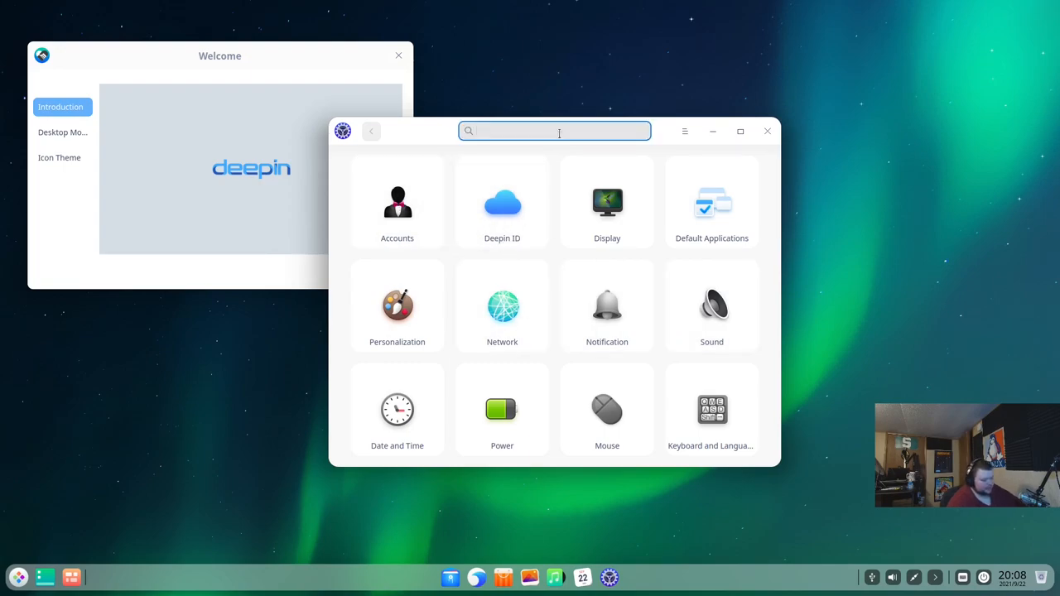
pyautogui.write('about')
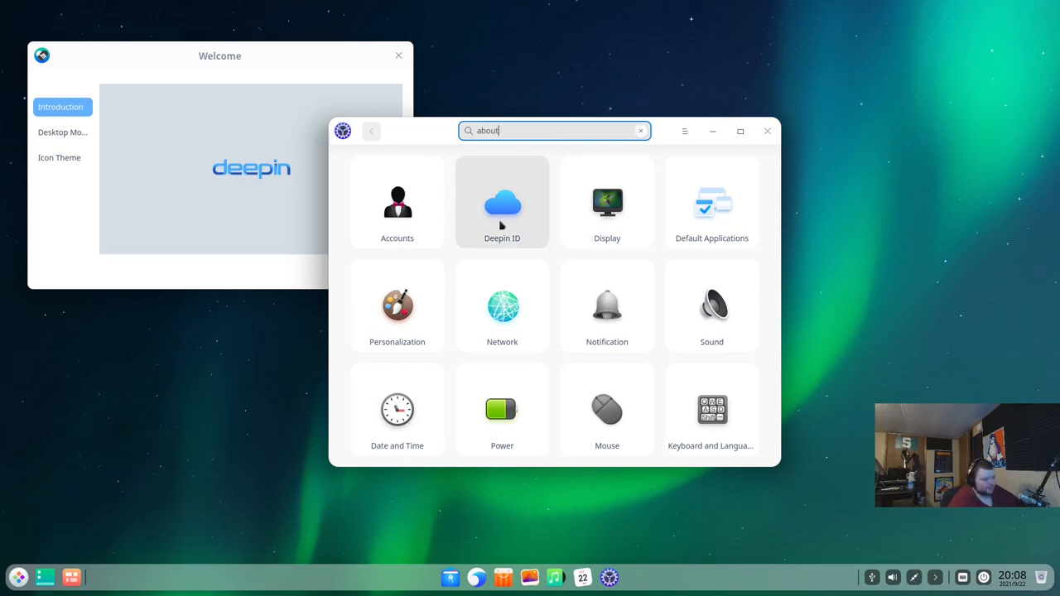
pyautogui.moveTo(712, 305)
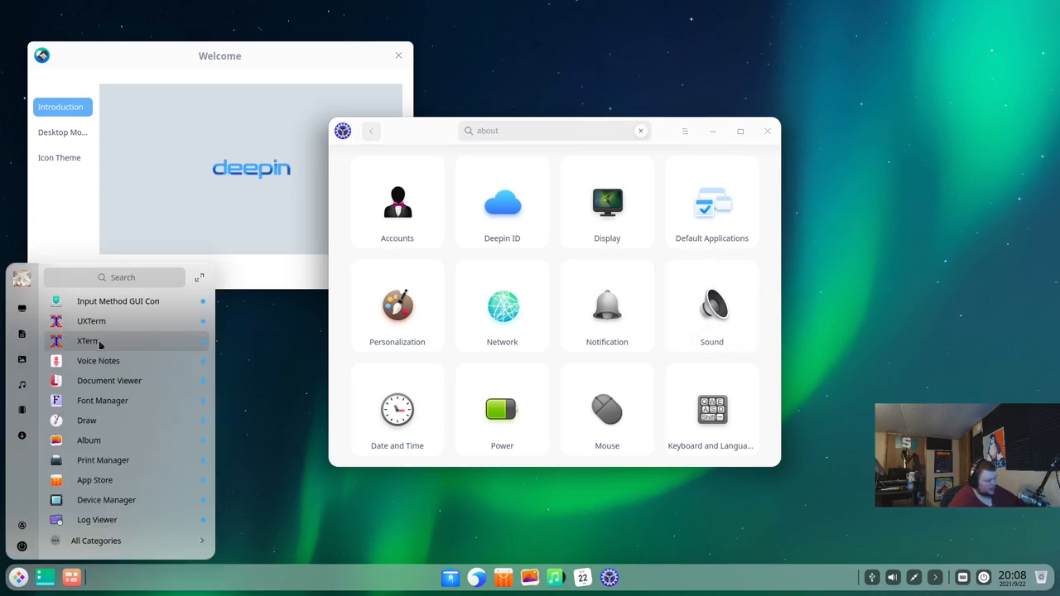
pyautogui.write('term')
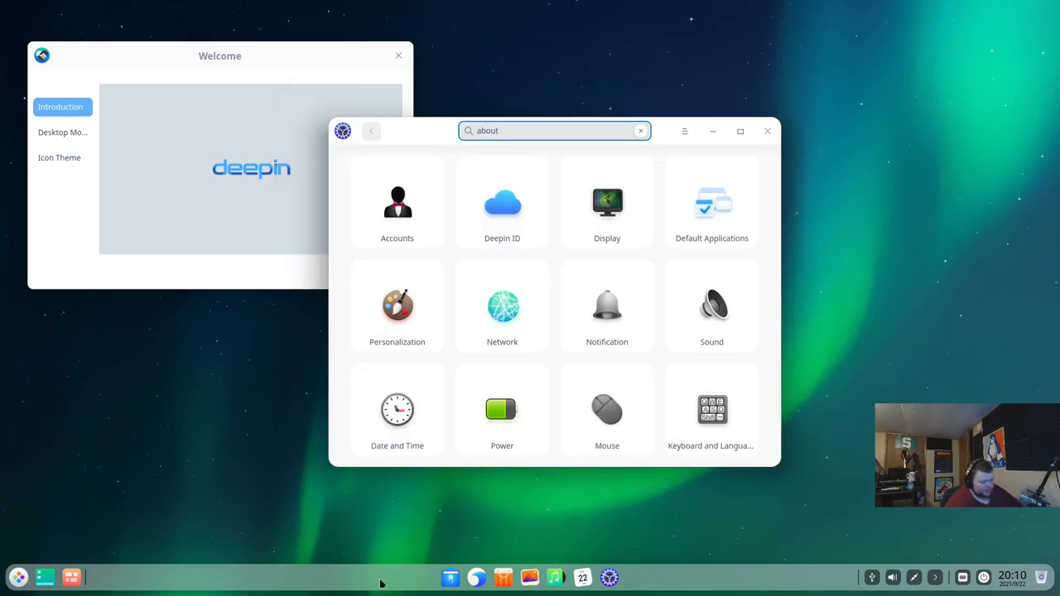
# Step: Launch Terminal via the launcher's 'term' search and run uname -a showing the 5.14.2-exton kernel
pyautogui.click(16, 576)
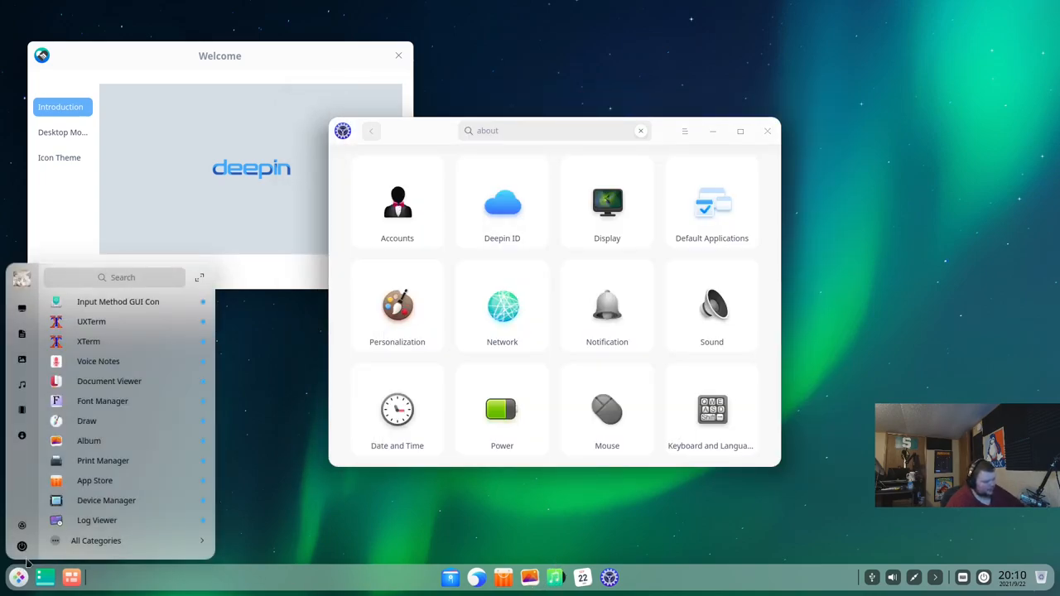
pyautogui.write('termi')
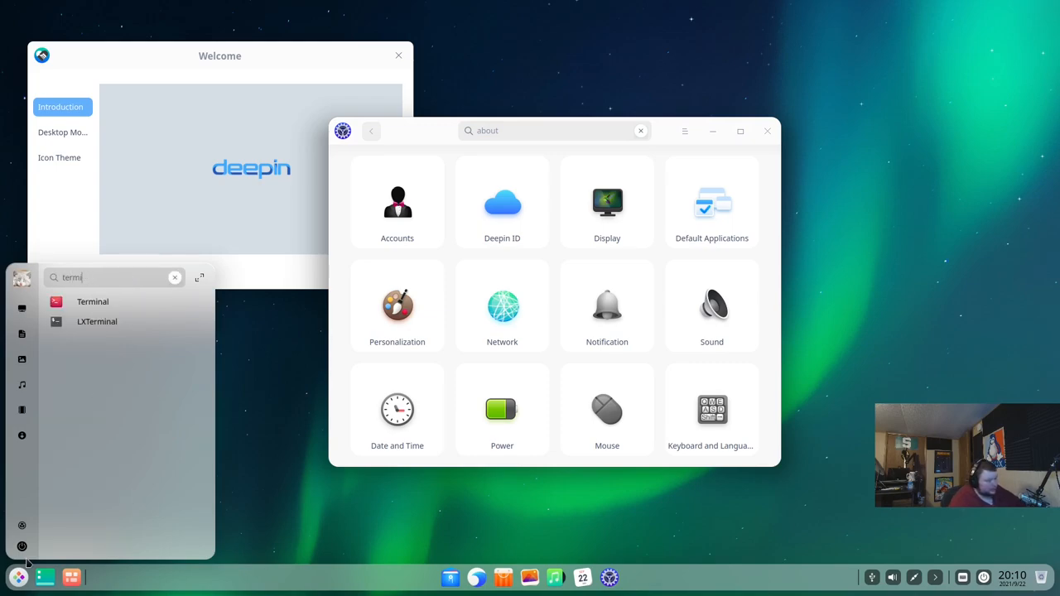
pyautogui.click(93, 302)
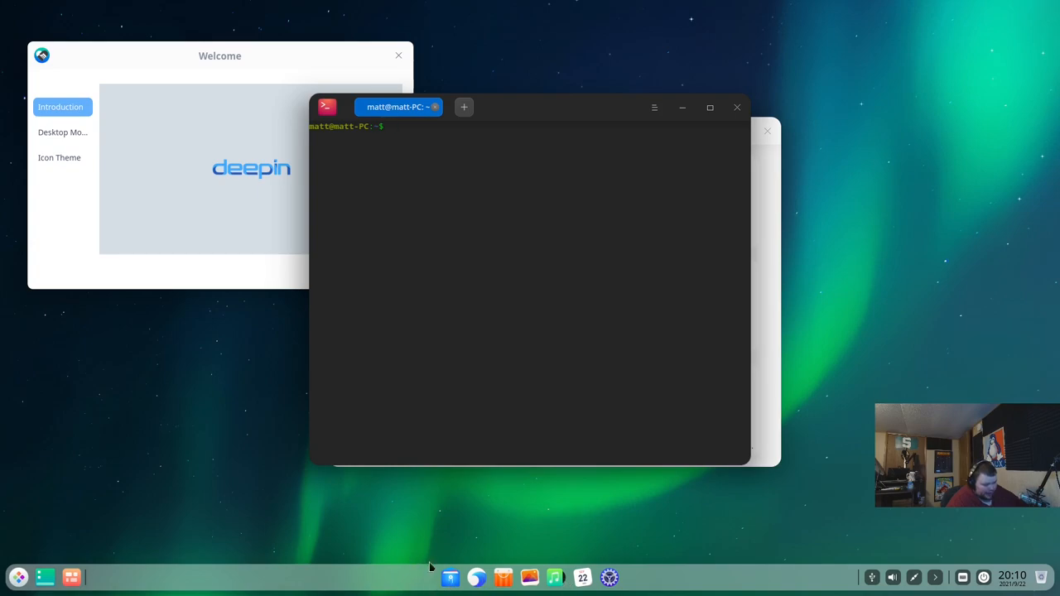
pyautogui.moveTo(583, 577)
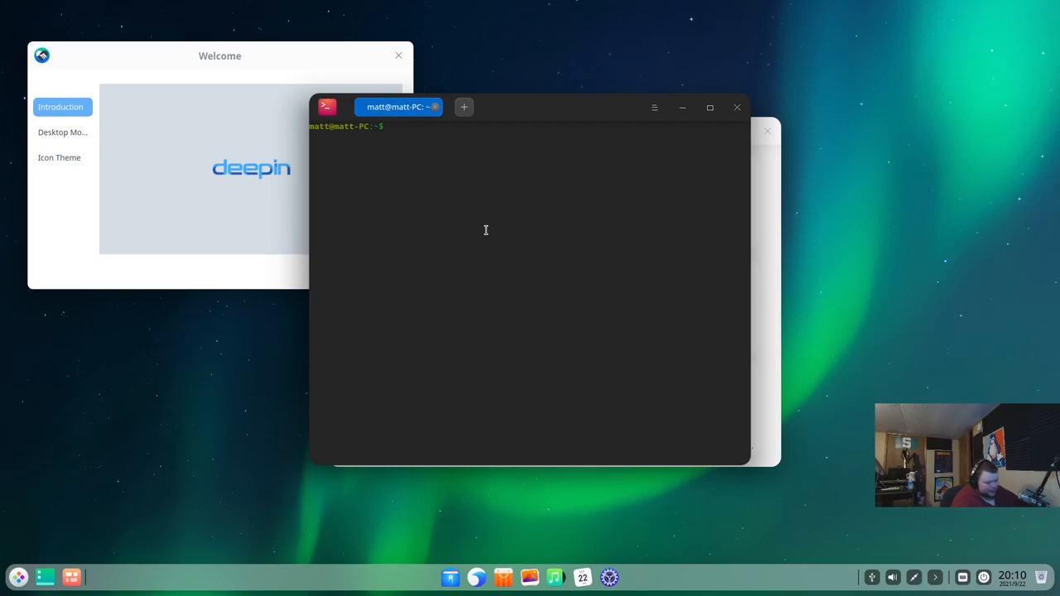
pyautogui.press('Return')
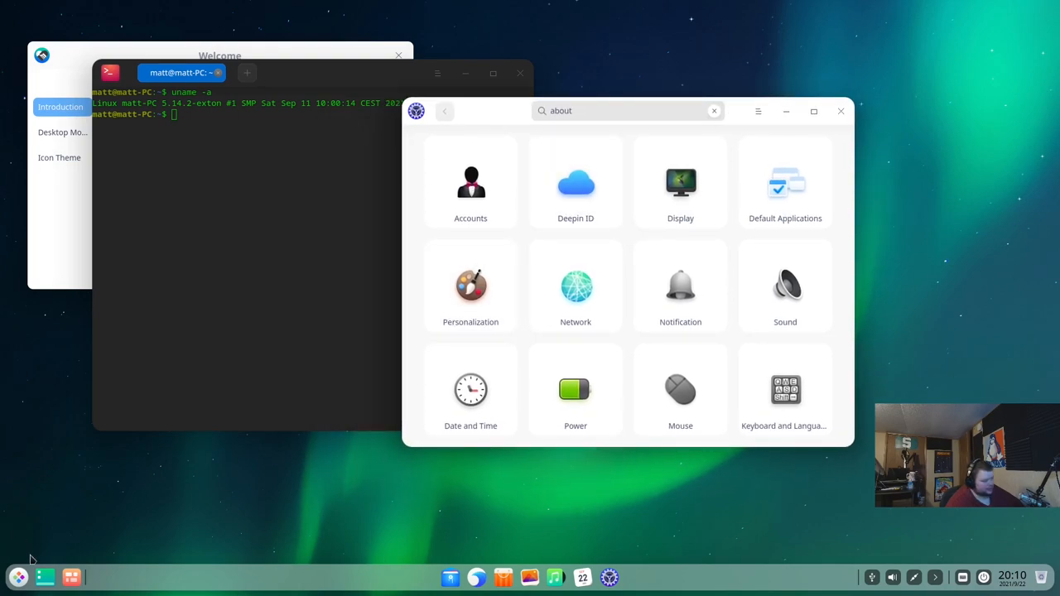
# Step: Scroll through the launcher's full app list, then switch to the All Categories view
pyautogui.click(18, 576)
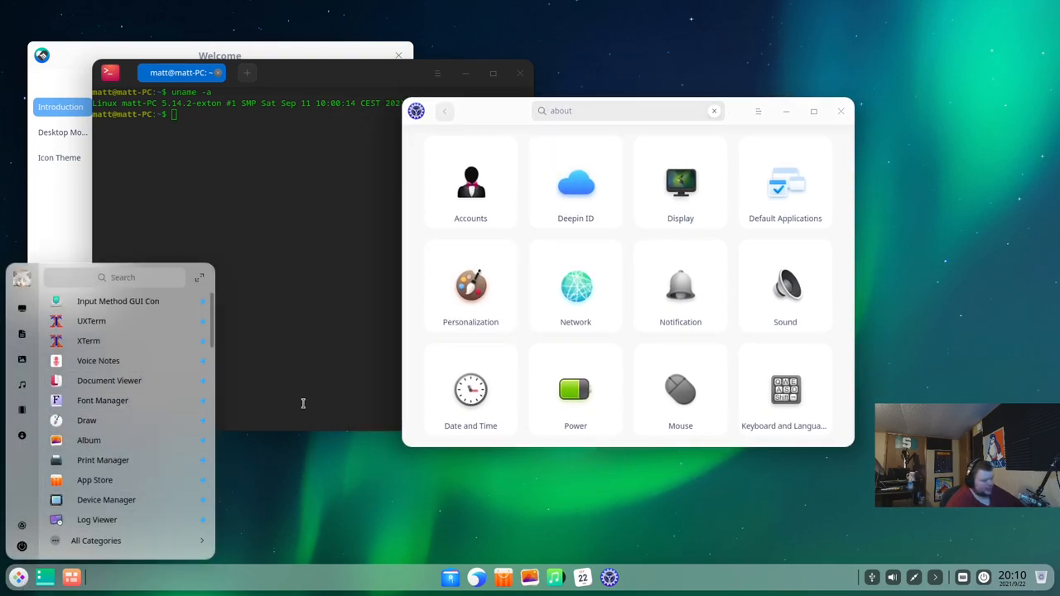
pyautogui.moveTo(118, 301)
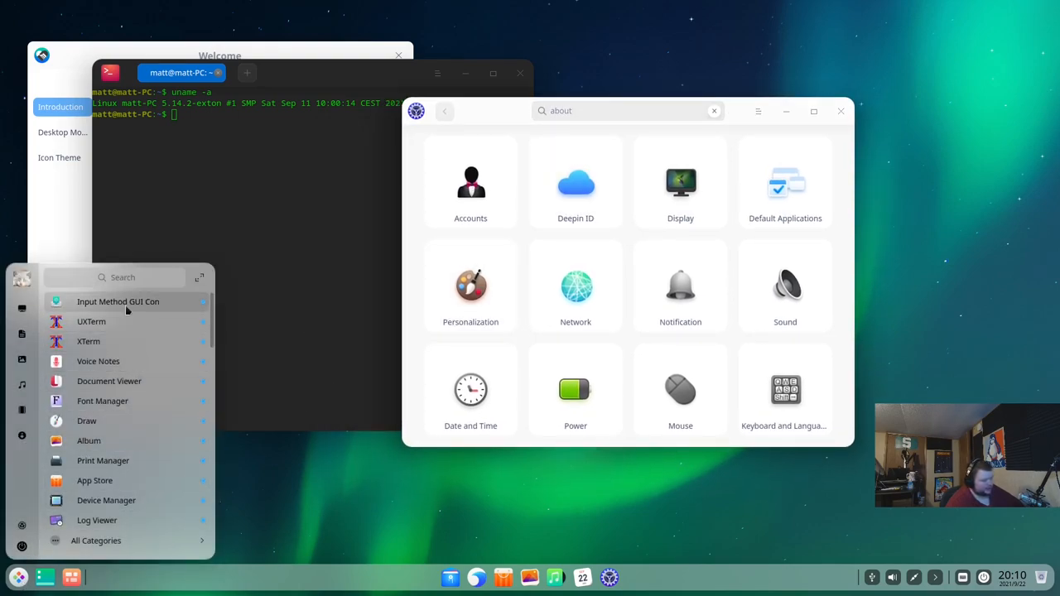
pyautogui.scroll(-3)
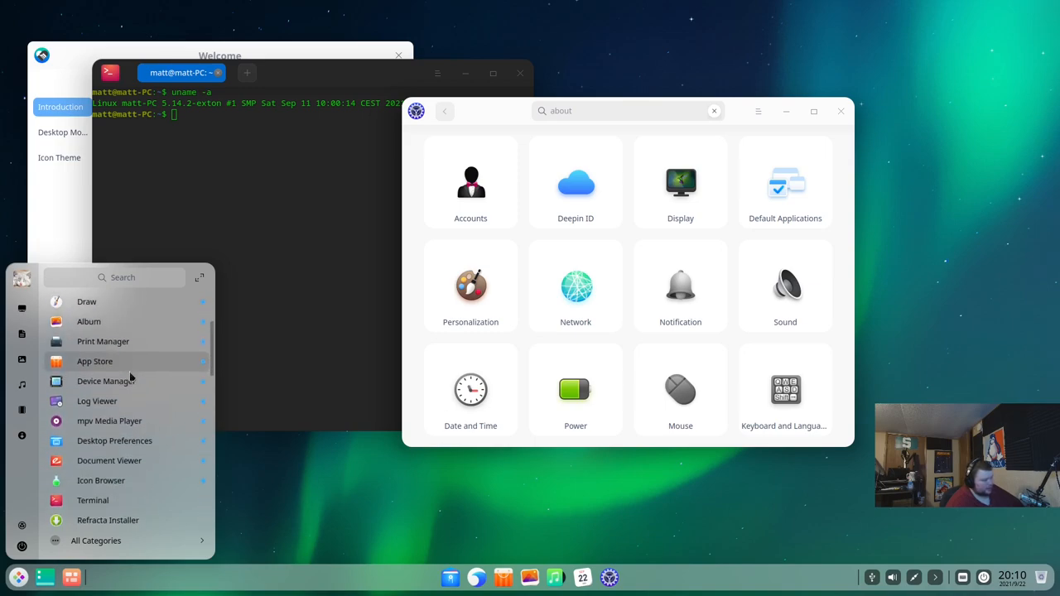
pyautogui.scroll(-3)
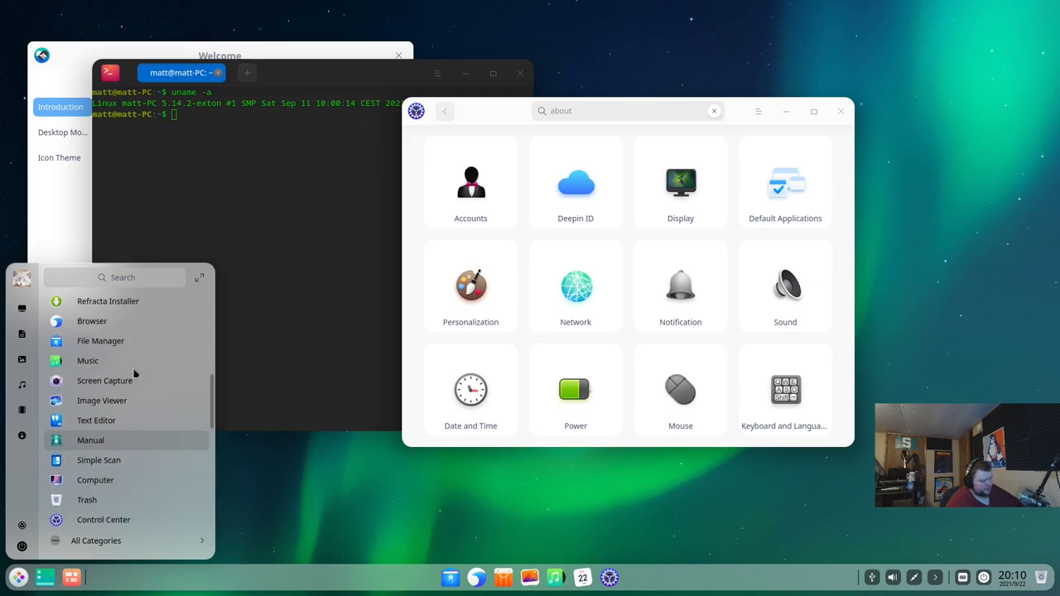
pyautogui.scroll(-3)
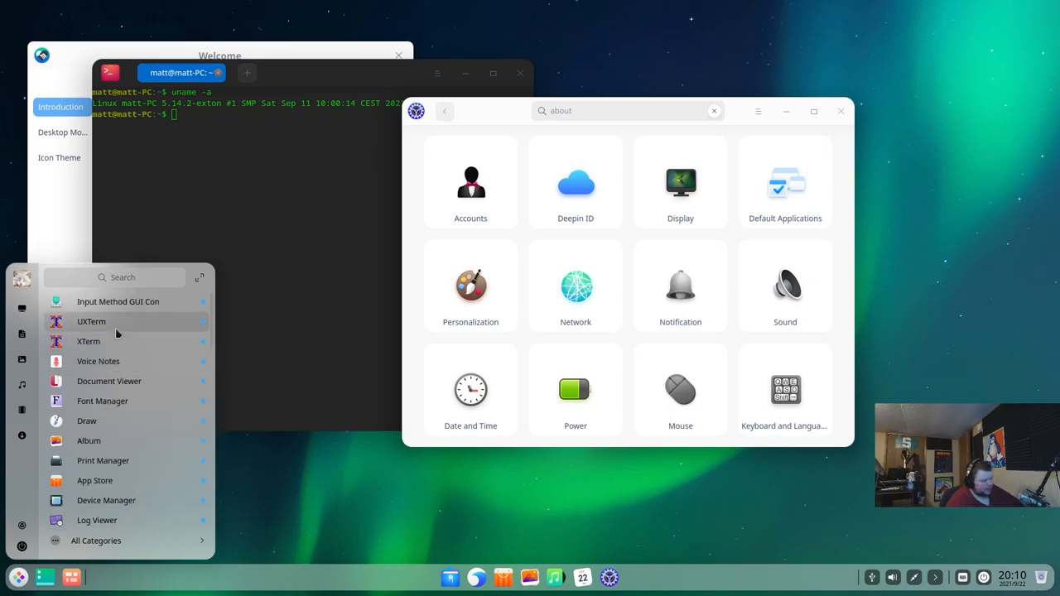
pyautogui.moveTo(119, 381)
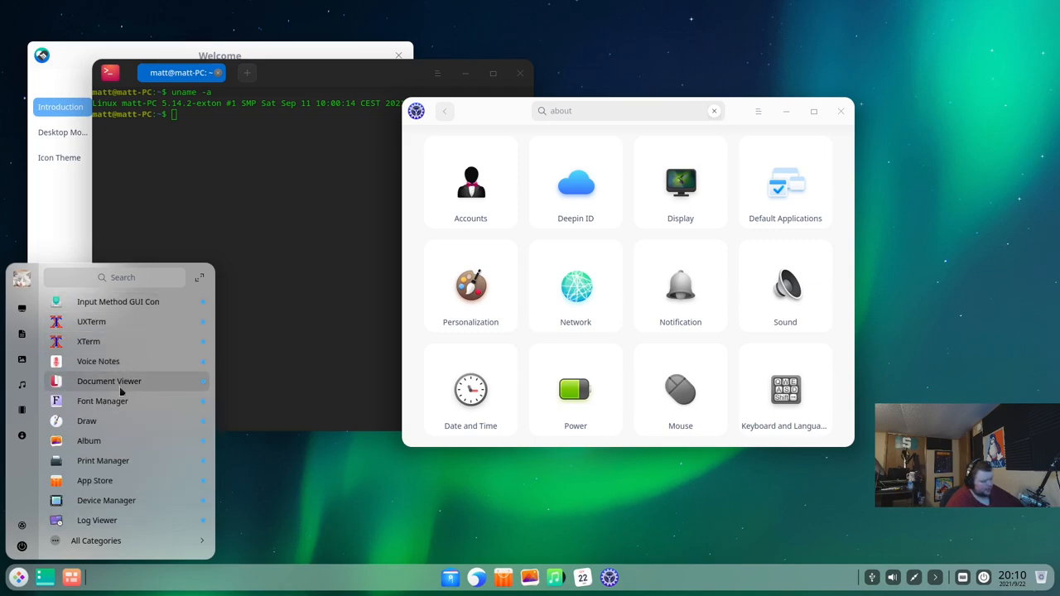
pyautogui.moveTo(123, 441)
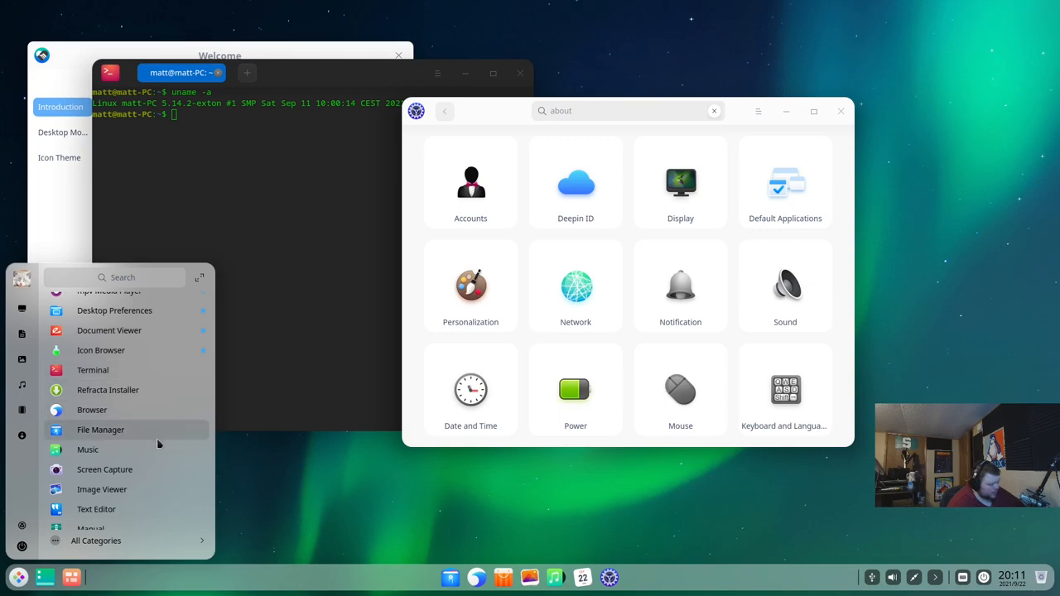
pyautogui.moveTo(156, 470)
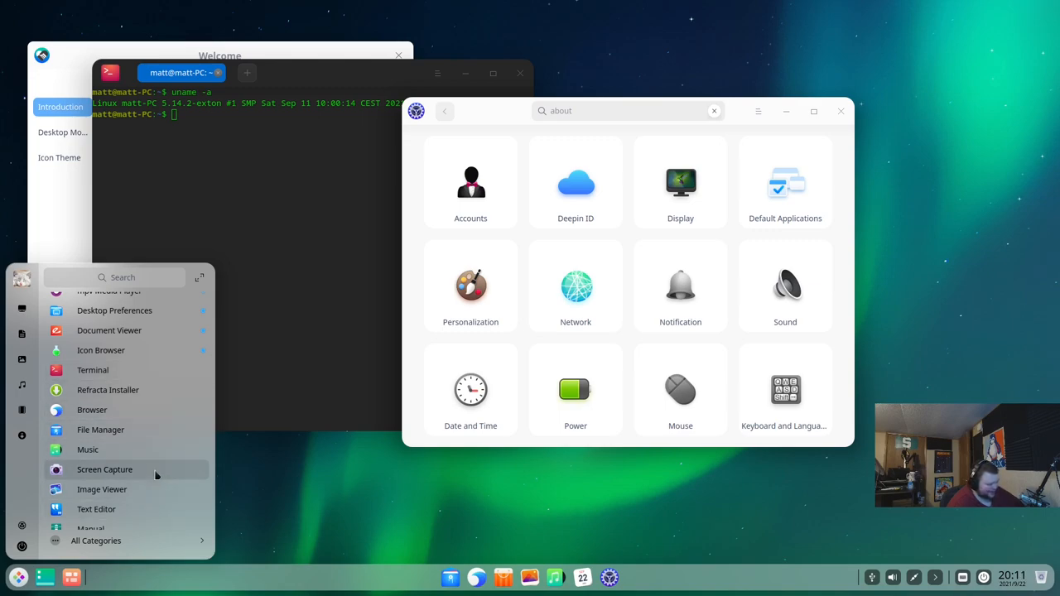
pyautogui.click(96, 540)
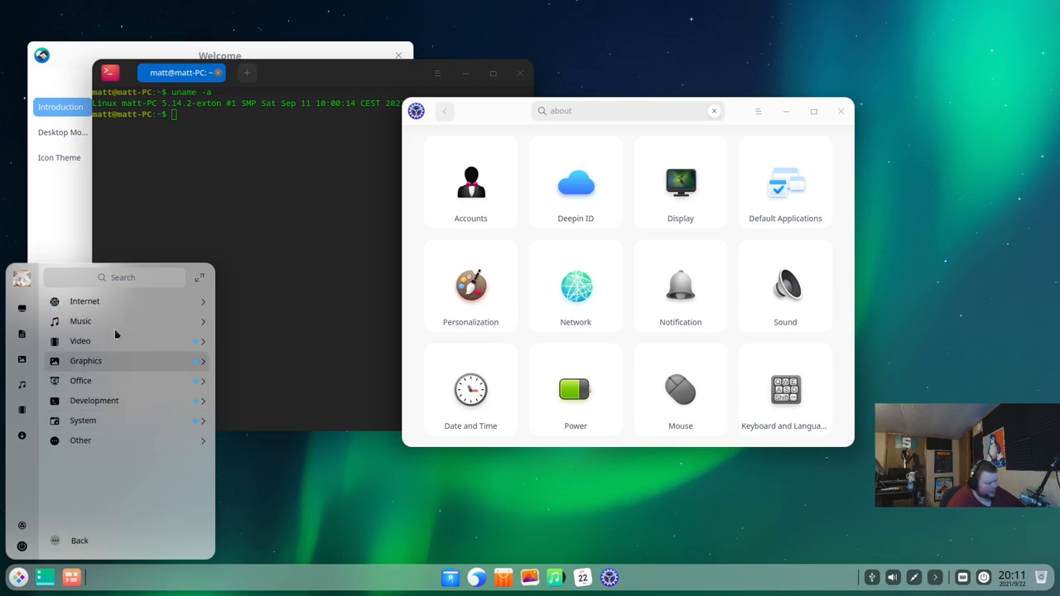
# Step: Launch Firefox from the Internet category and pick the Dark theme in its prompt
pyautogui.click(85, 301)
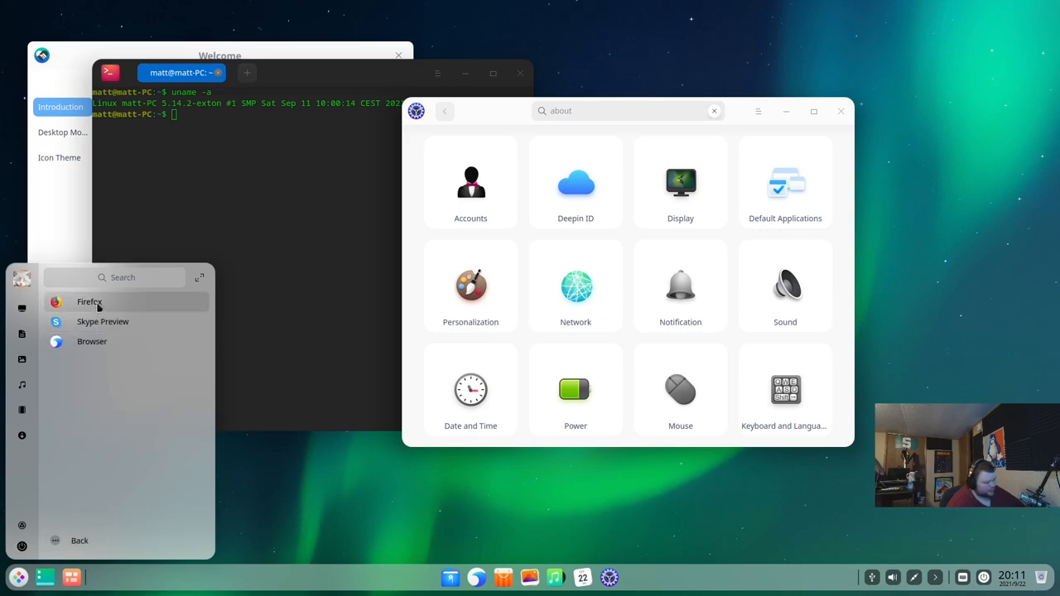
pyautogui.click(90, 301)
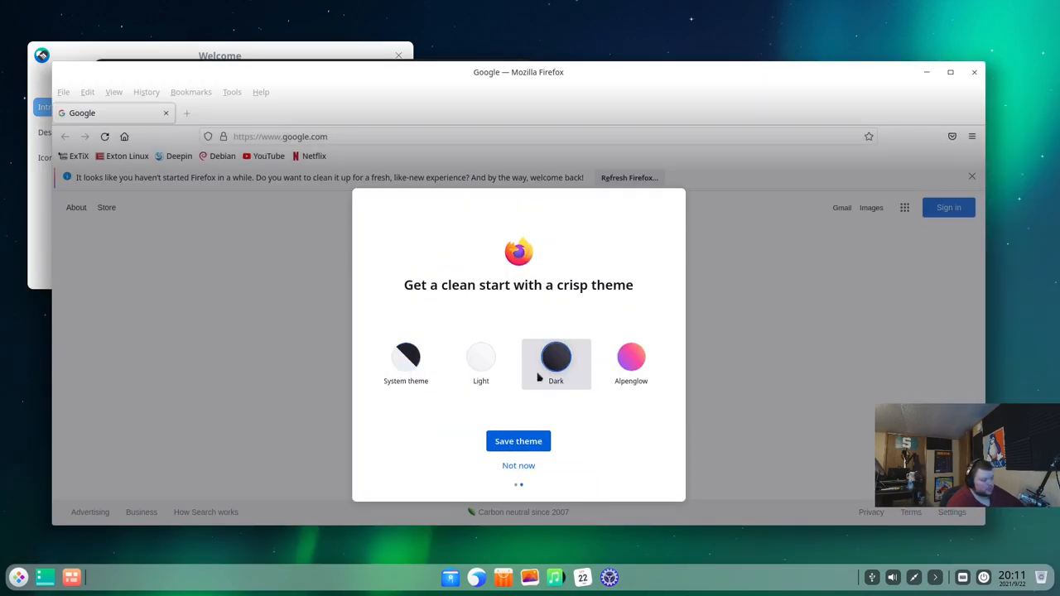
pyautogui.click(518, 464)
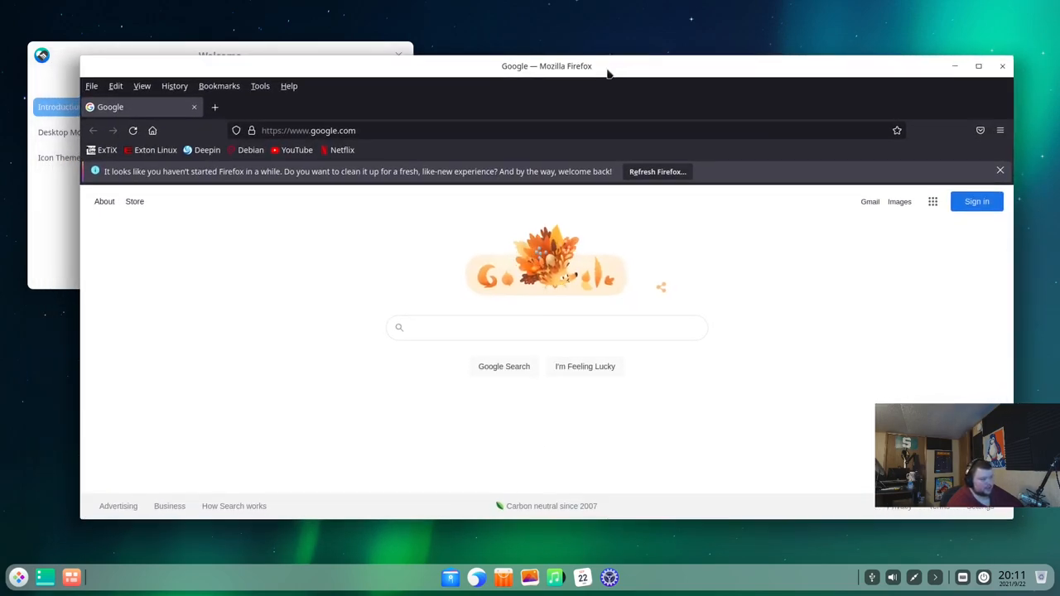
pyautogui.moveTo(1002, 66)
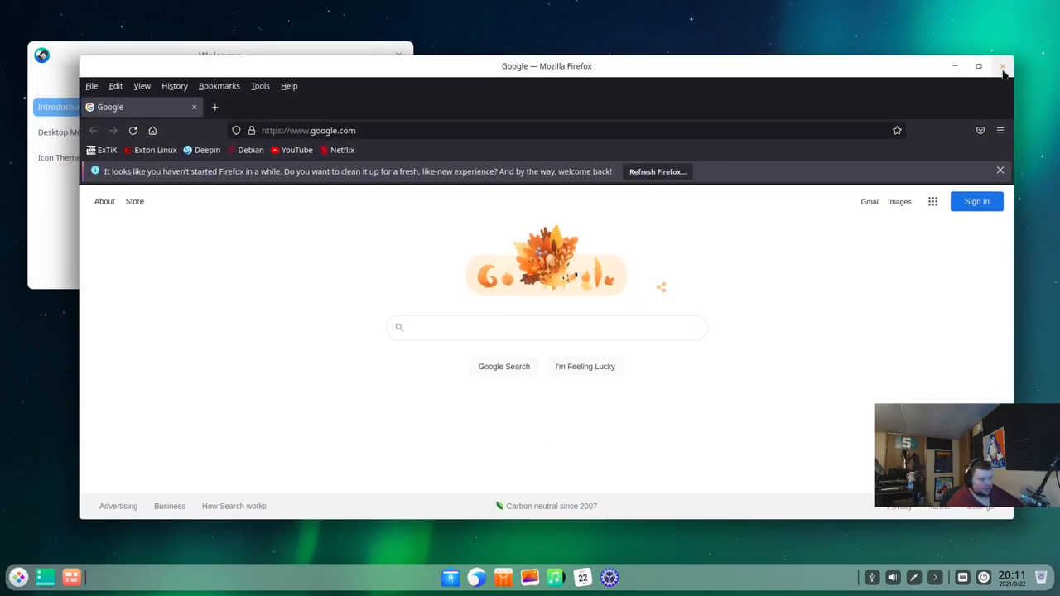
pyautogui.moveTo(1002, 66)
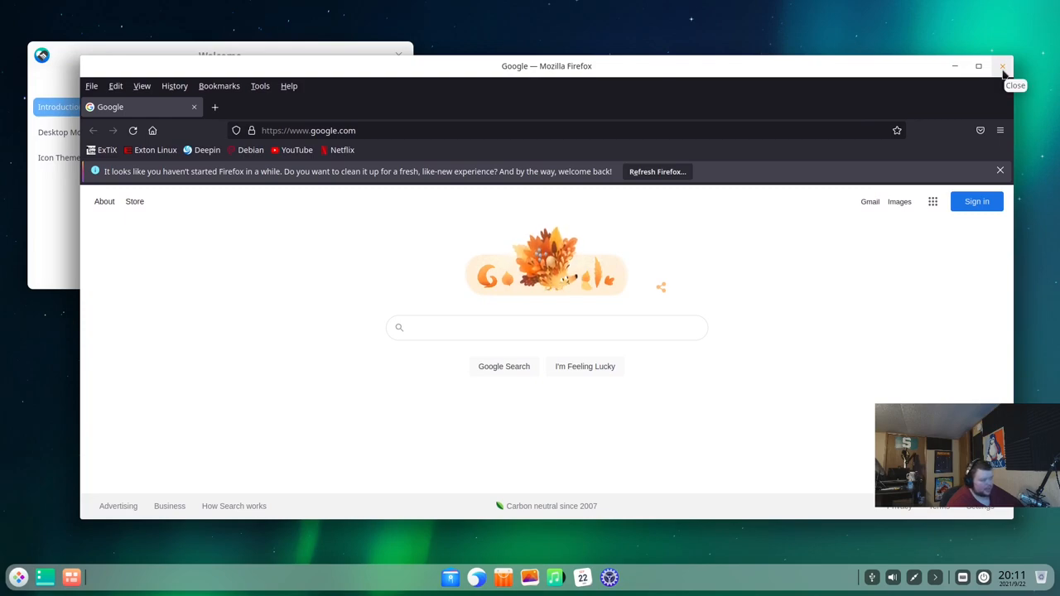
# Step: Close the Firefox window to return to the terminal and Control Center
pyautogui.click(1004, 66)
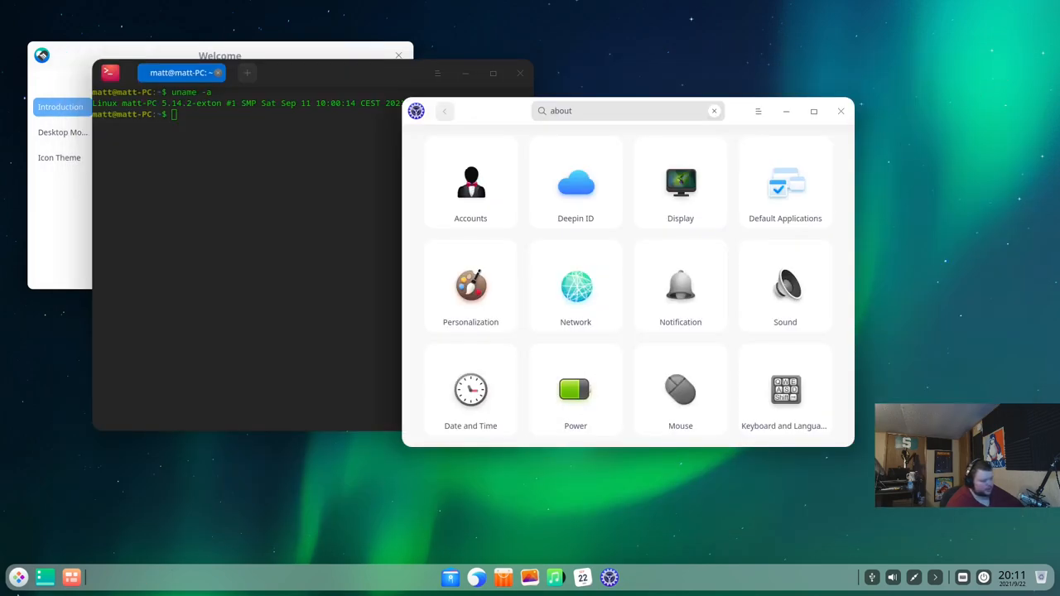
# Step: Reopen the launcher's category list and browse the Music and Video category apps
pyautogui.click(16, 576)
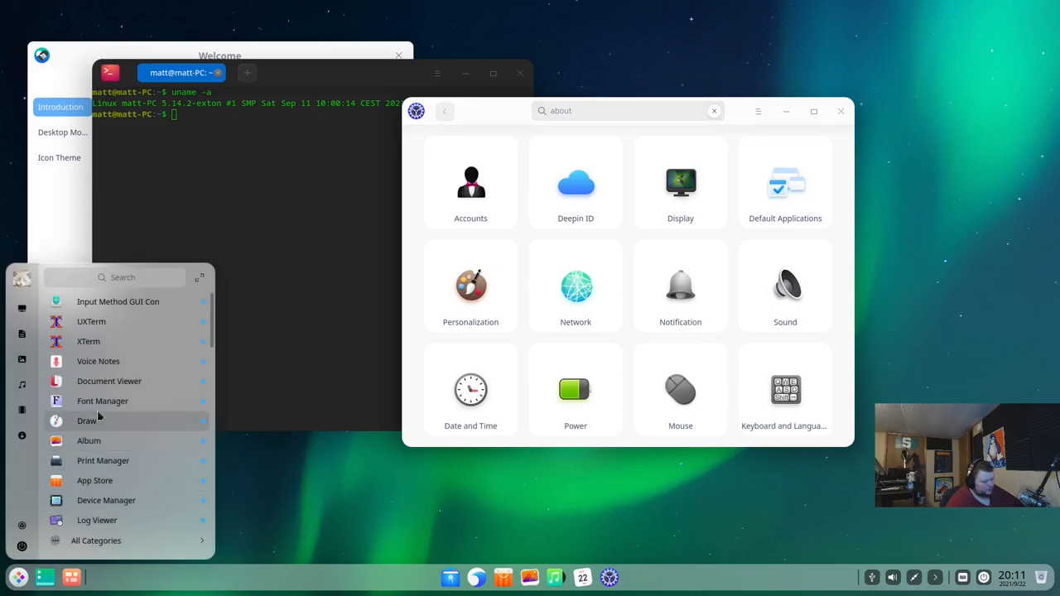
pyautogui.moveTo(99, 547)
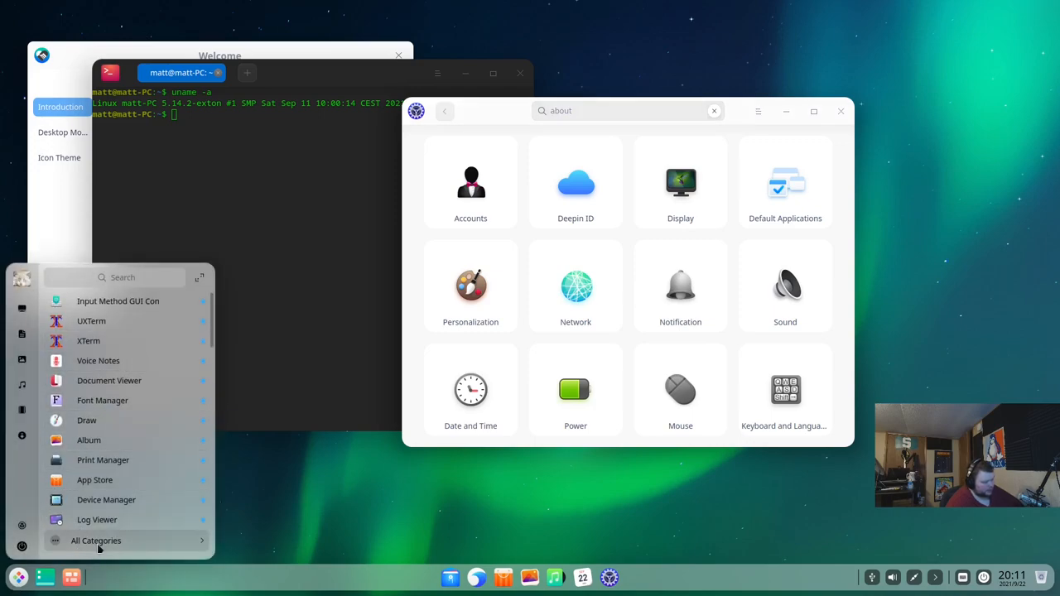
pyautogui.click(96, 540)
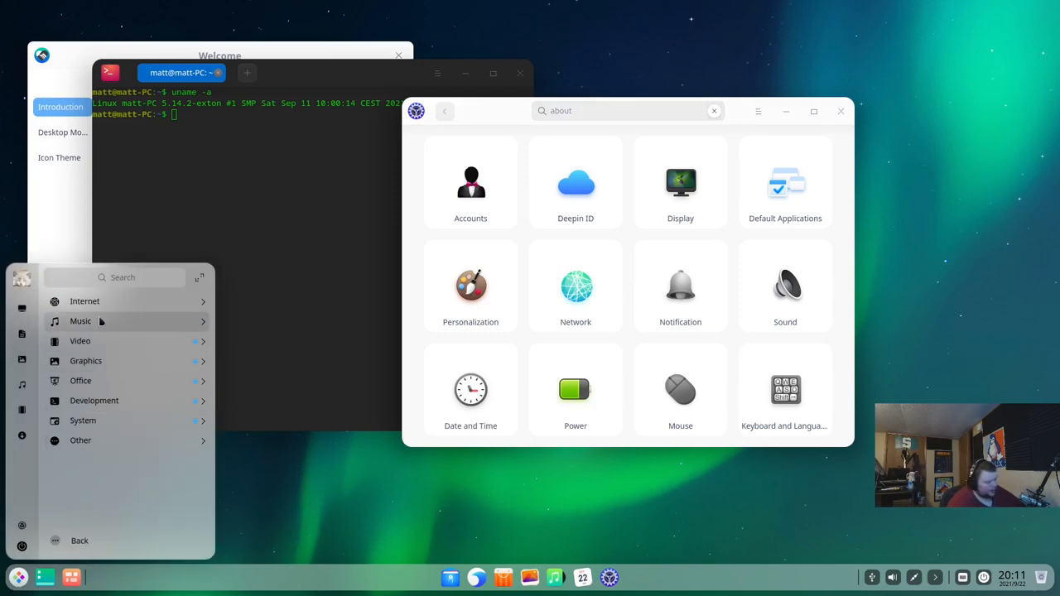
pyautogui.click(85, 302)
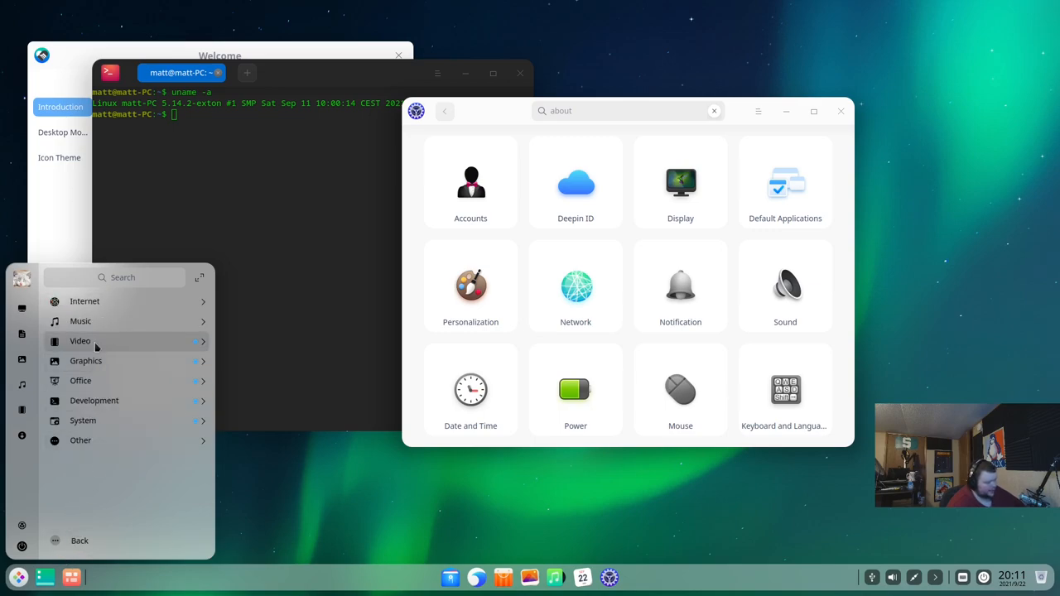
pyautogui.click(79, 322)
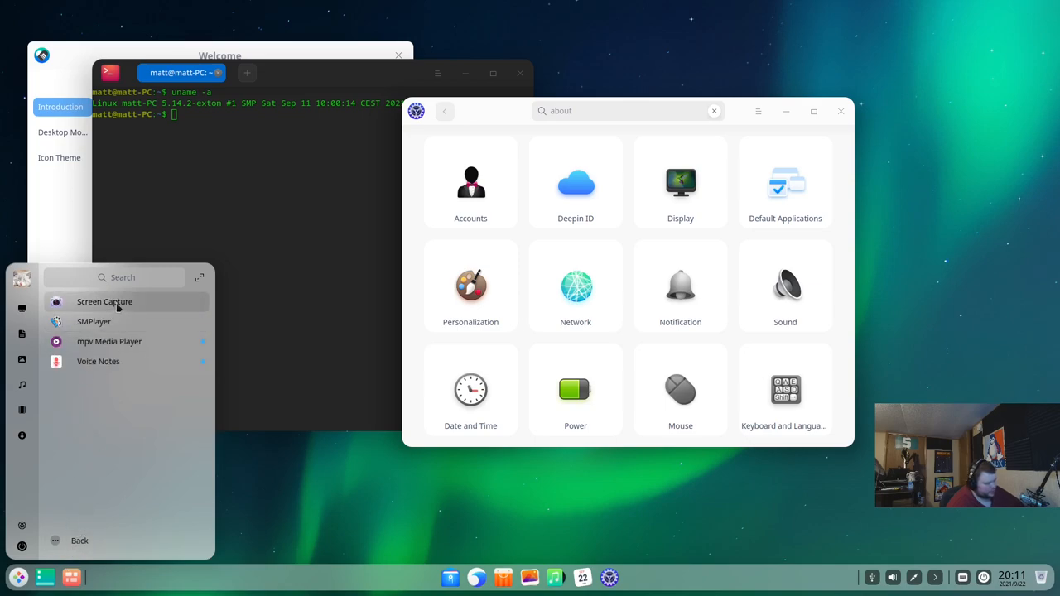
pyautogui.moveTo(129, 361)
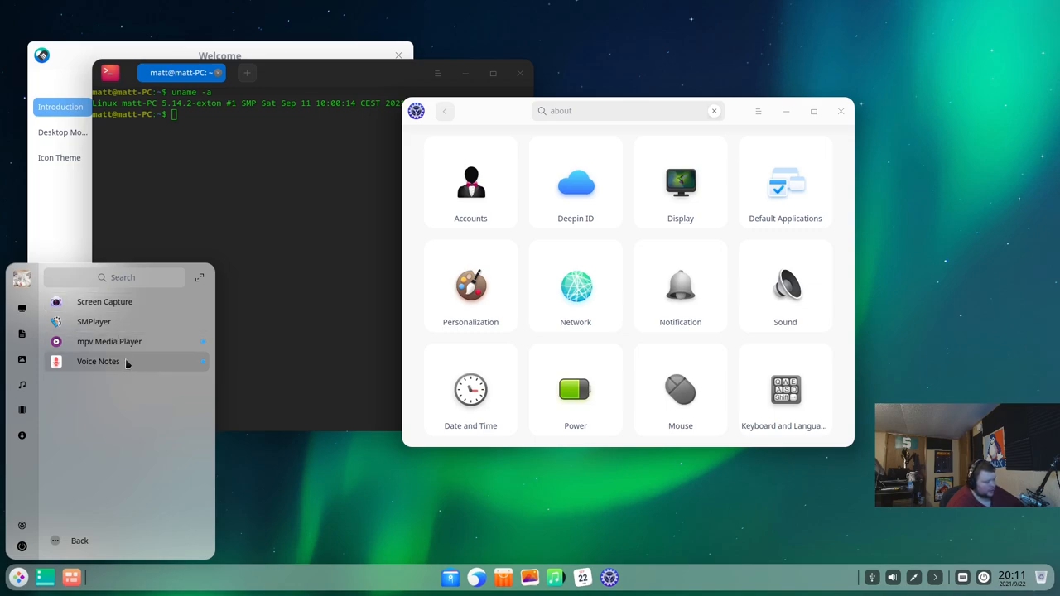
pyautogui.moveTo(93, 322)
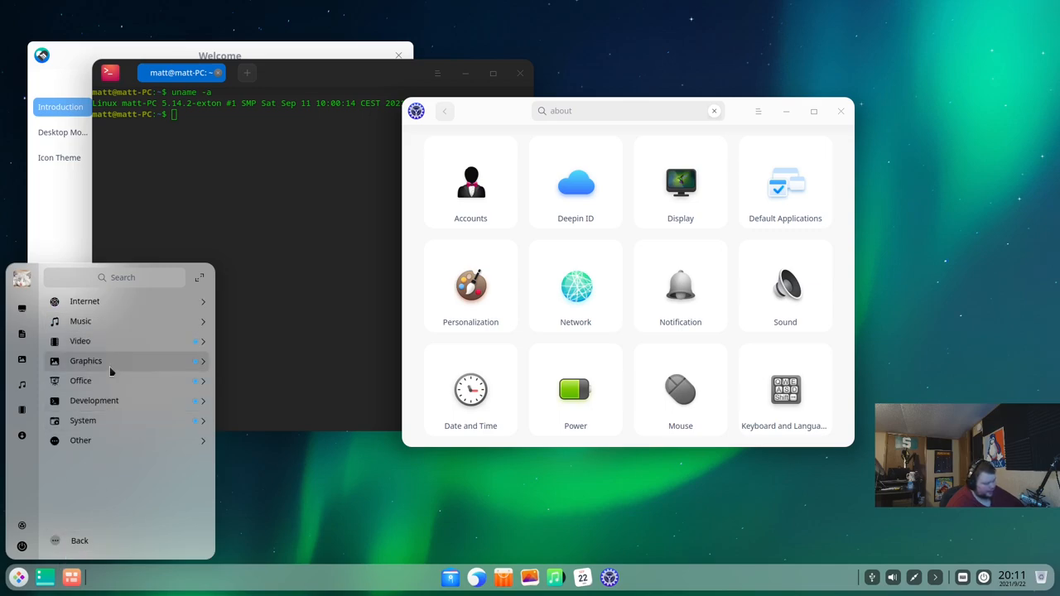
# Step: Browse the Graphics, Development and System category app lists
pyautogui.click(87, 361)
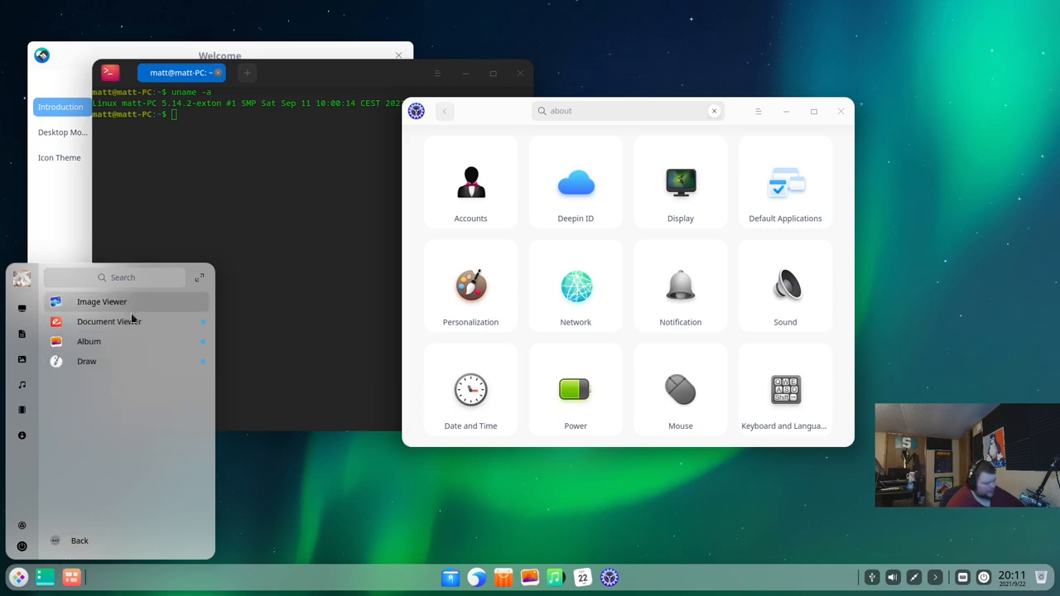
pyautogui.moveTo(81, 520)
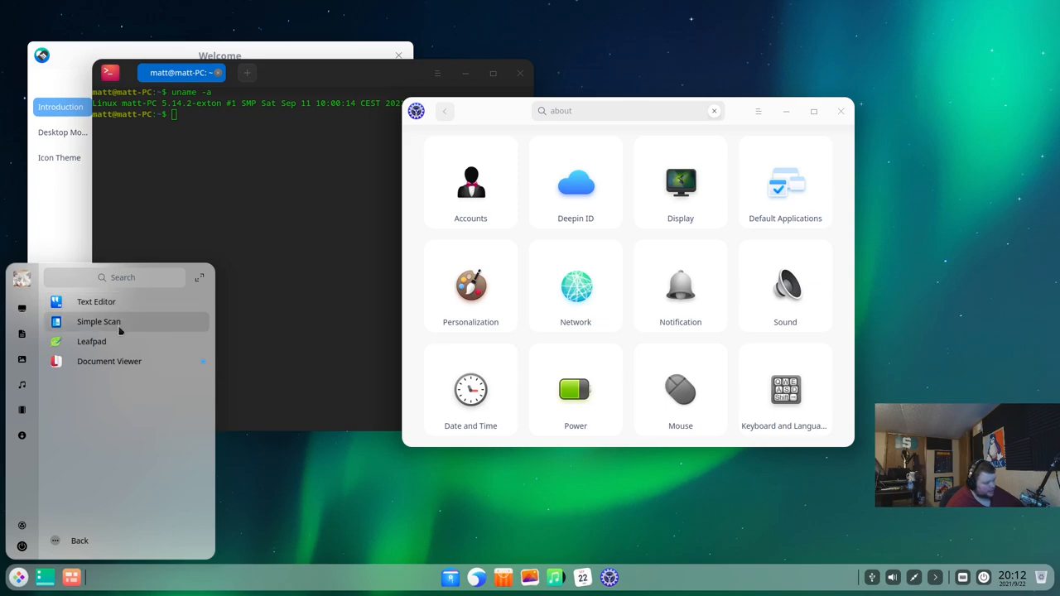
pyautogui.moveTo(129, 377)
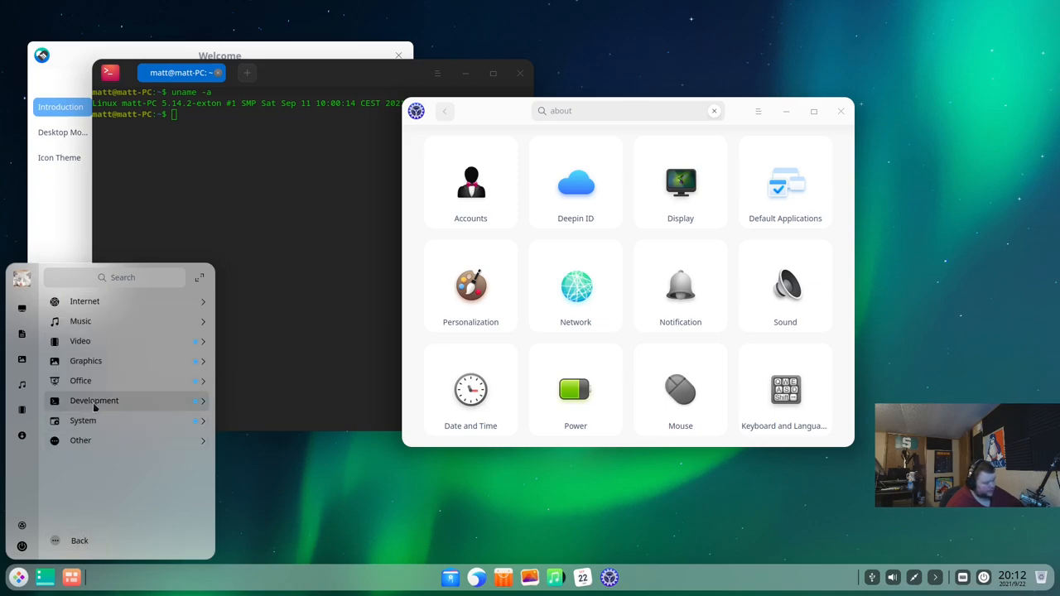
pyautogui.click(92, 401)
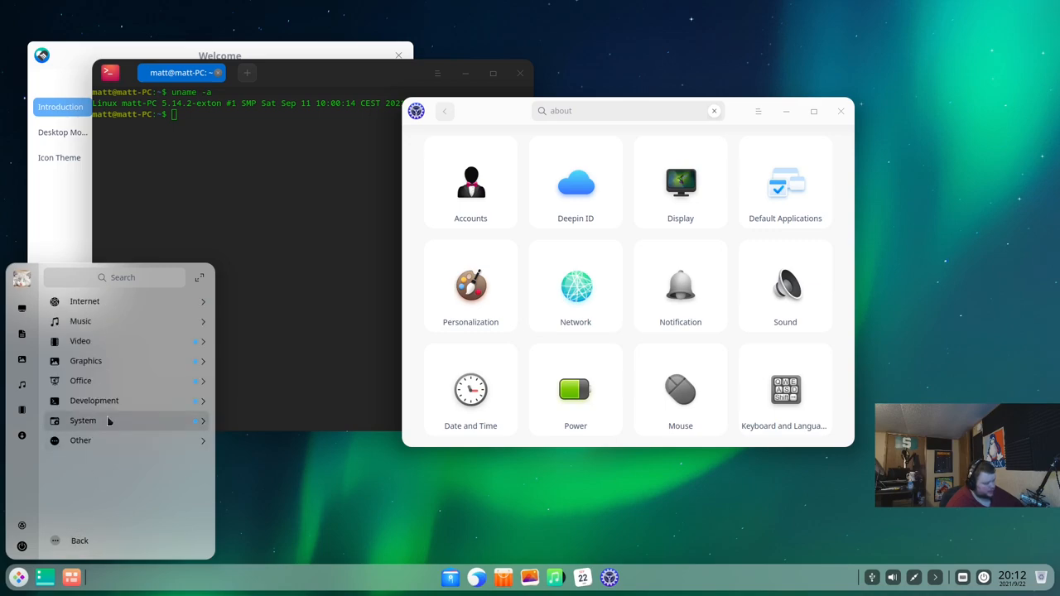
pyautogui.click(83, 421)
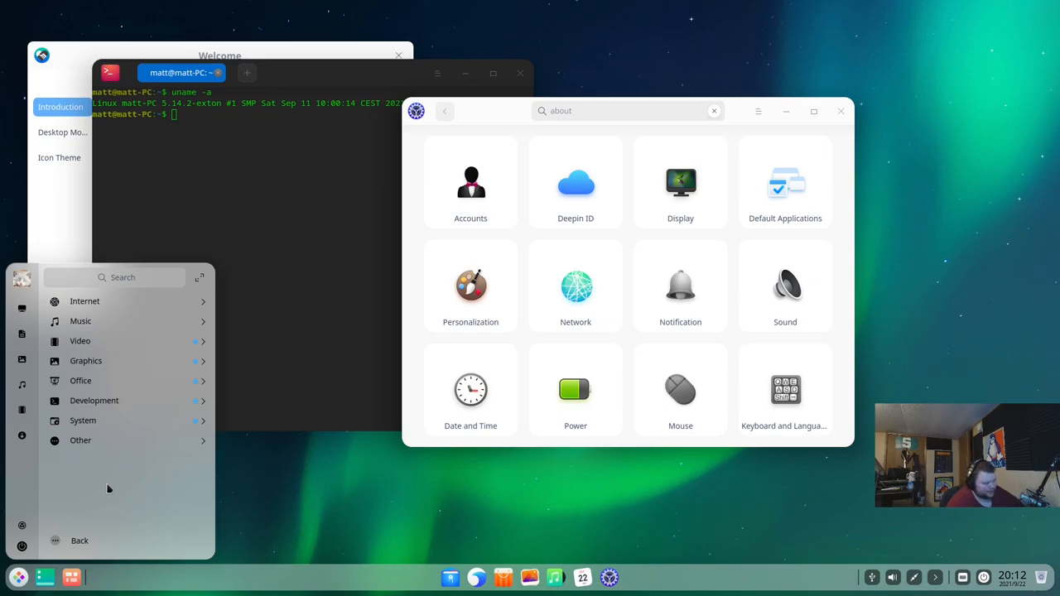
pyautogui.moveTo(129, 440)
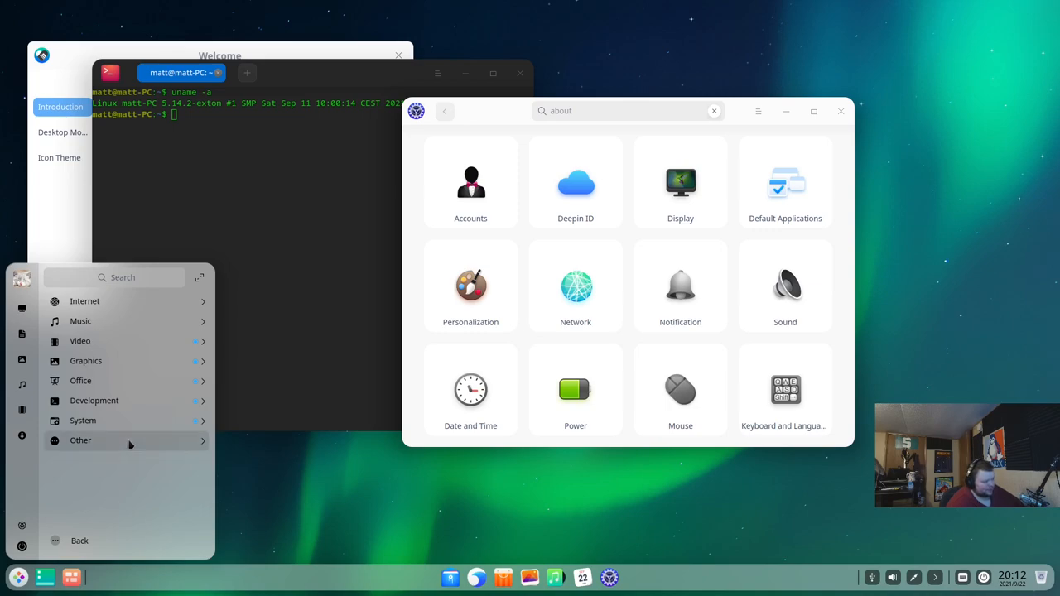
pyautogui.moveTo(109, 307)
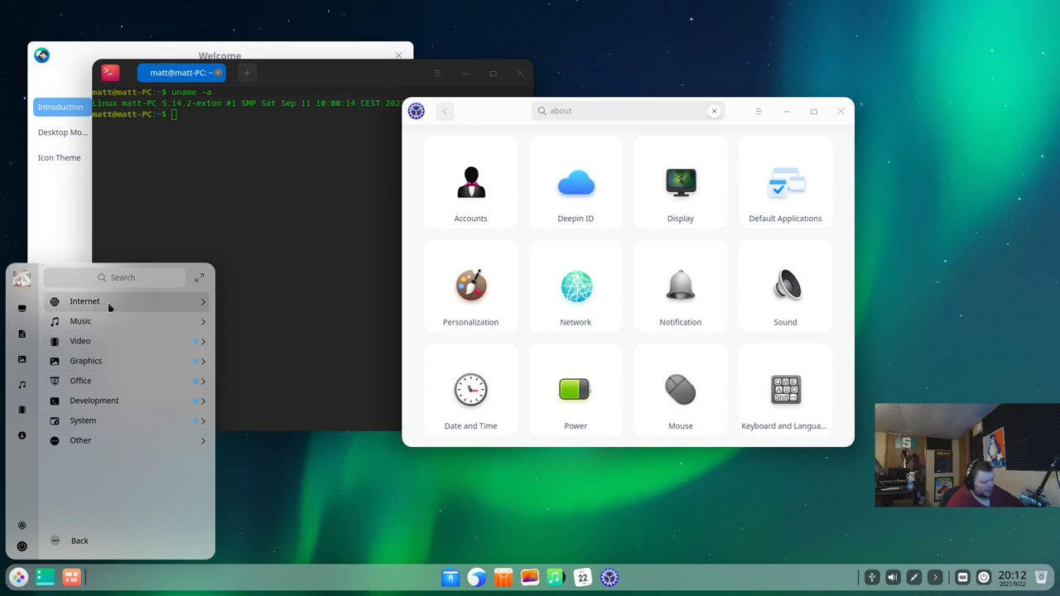
pyautogui.moveTo(109, 333)
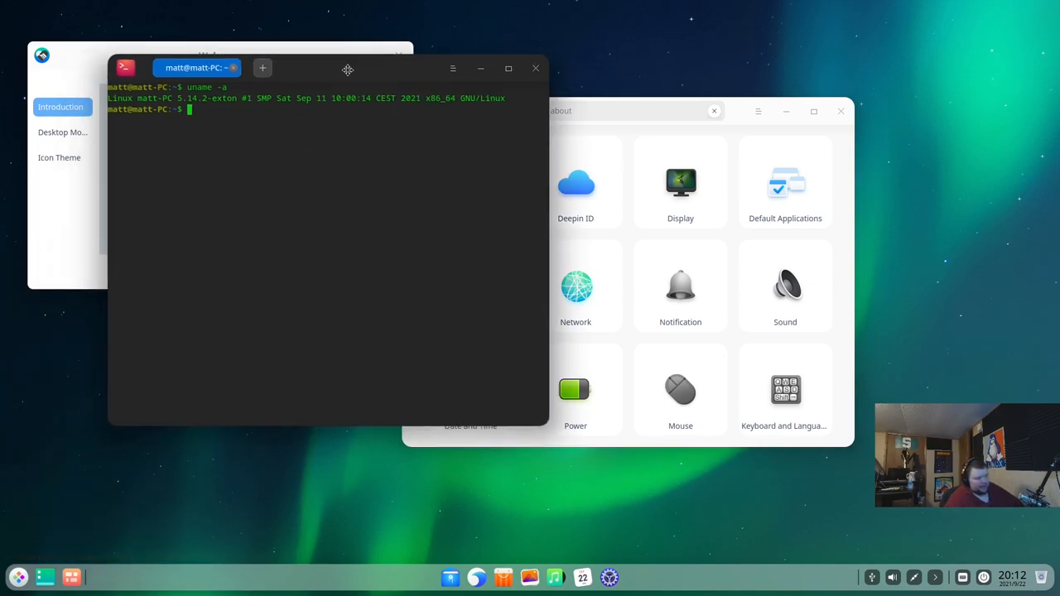
# Step: Drag the terminal window right to reveal the Welcome introduction, then refocus the terminal
pyautogui.moveTo(348, 68); pyautogui.dragTo(676, 51)
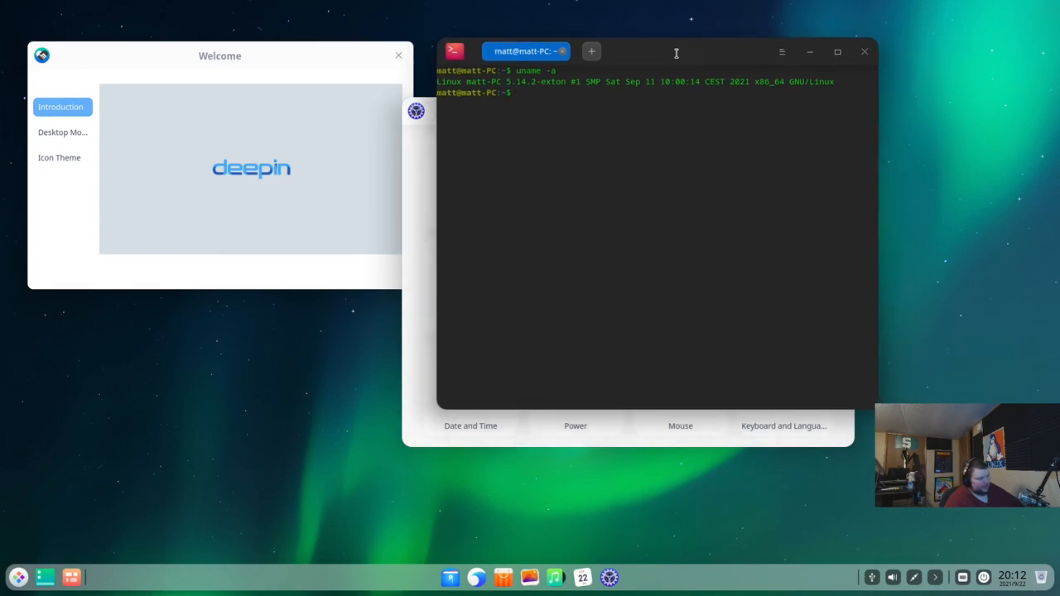
pyautogui.moveTo(496, 315)
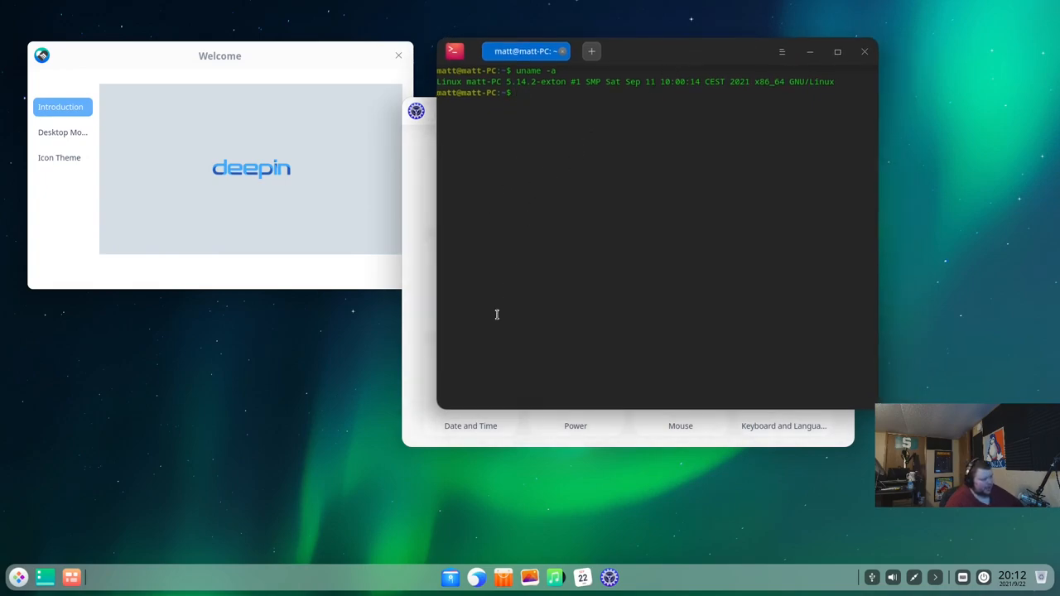
pyautogui.click(477, 576)
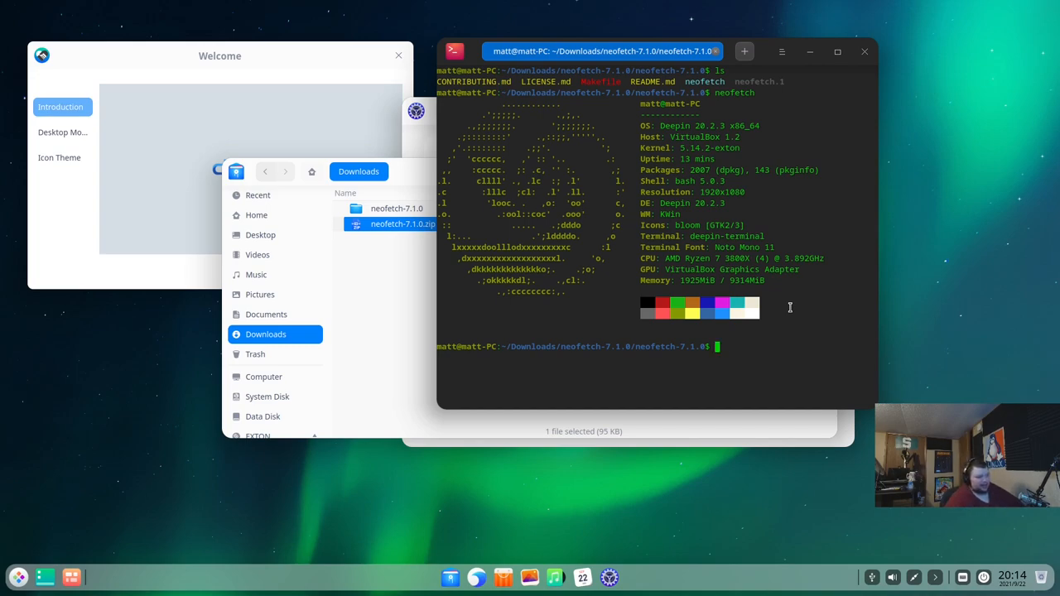
pyautogui.moveTo(715, 129)
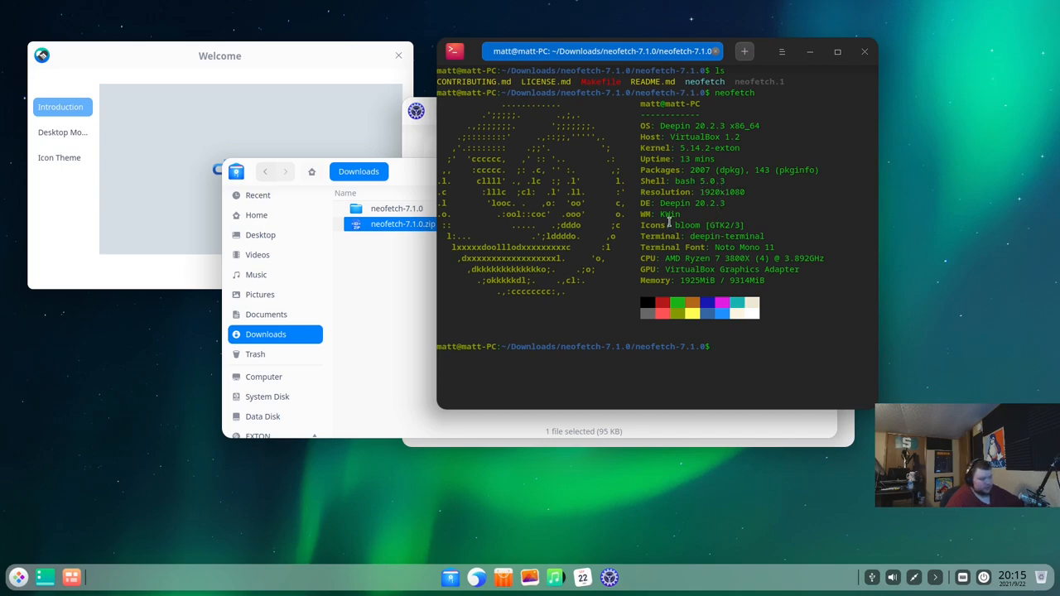
# Step: Select the KWin window manager entry in the neofetch report, then list earlier command entries
pyautogui.doubleClick(670, 213)
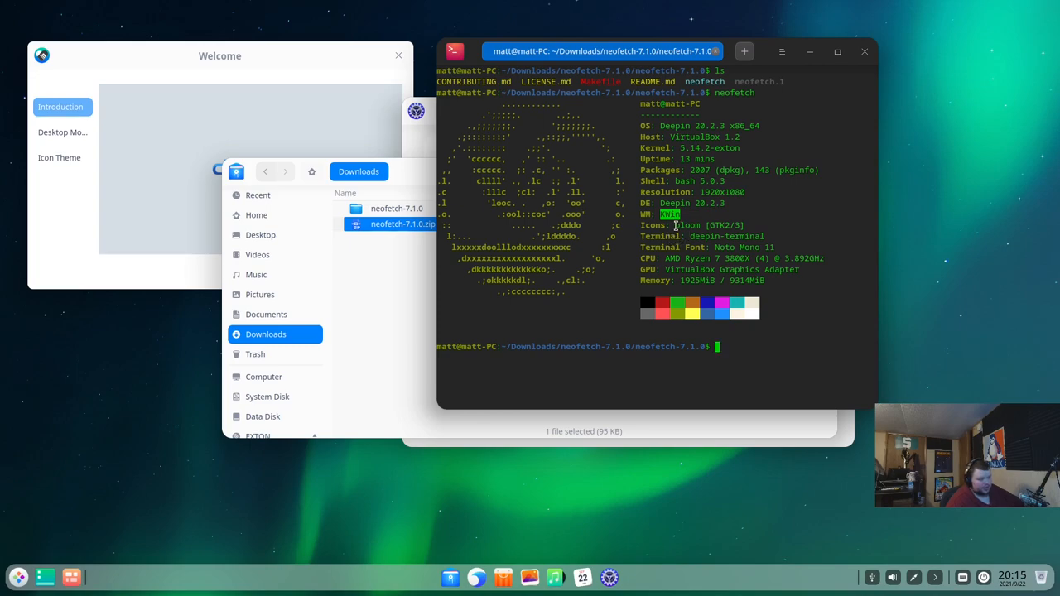
pyautogui.moveTo(742, 272)
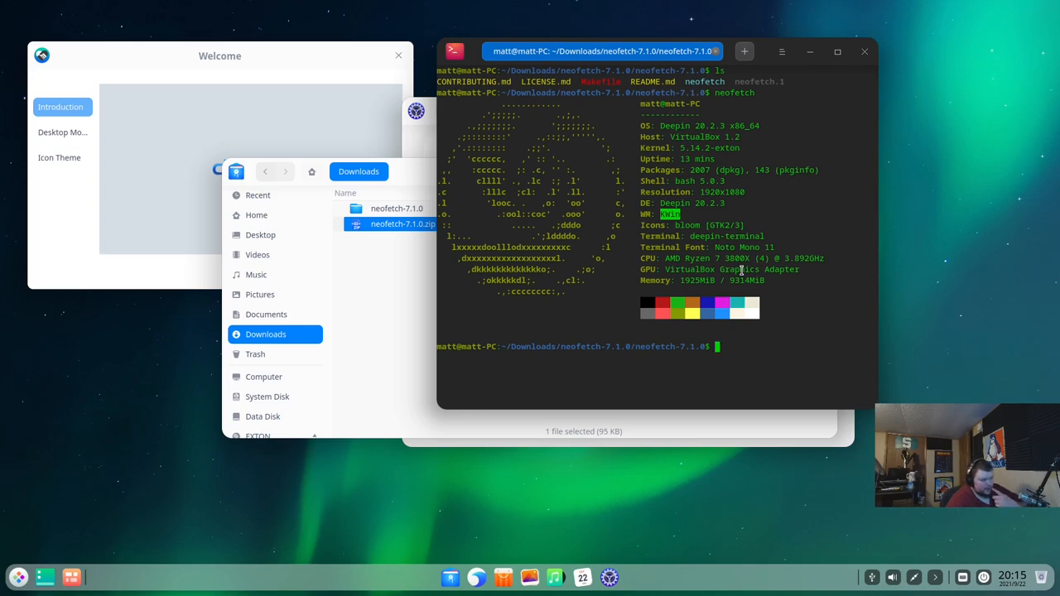
pyautogui.moveTo(768, 54)
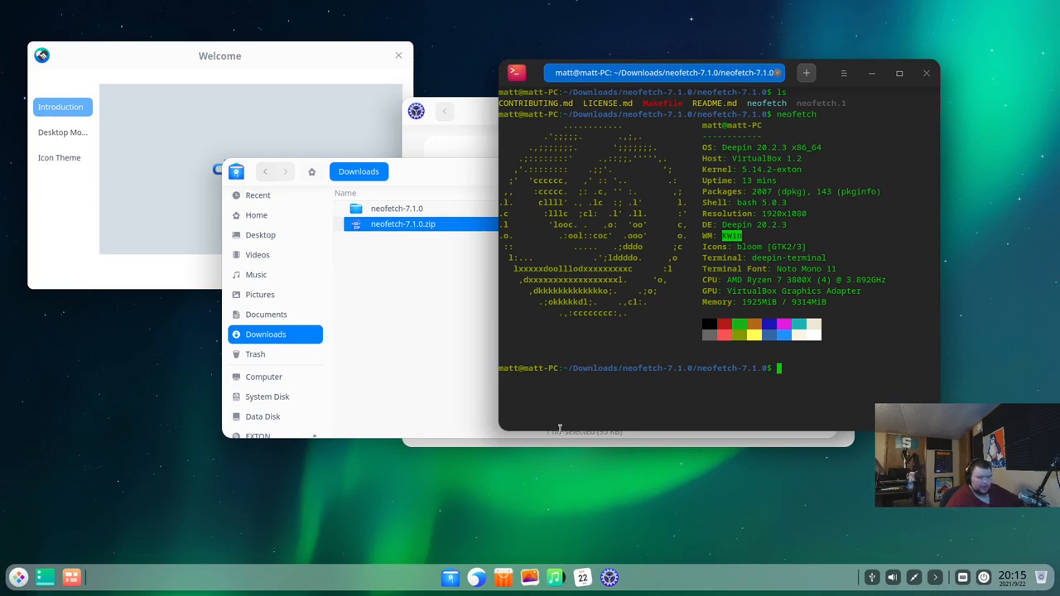
pyautogui.moveTo(477, 576)
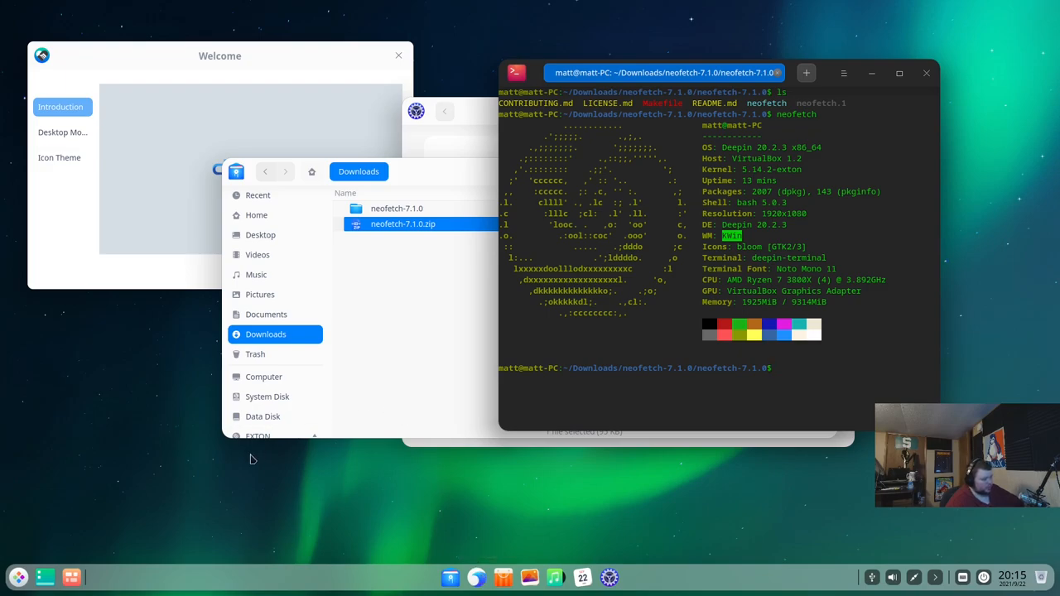
pyautogui.click(45, 576)
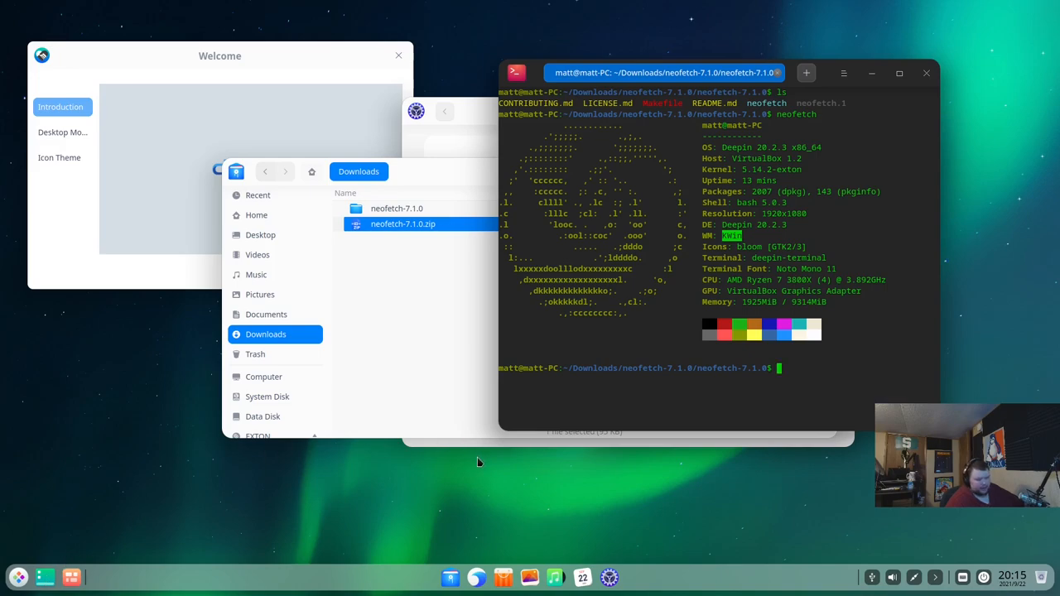
pyautogui.moveTo(484, 454)
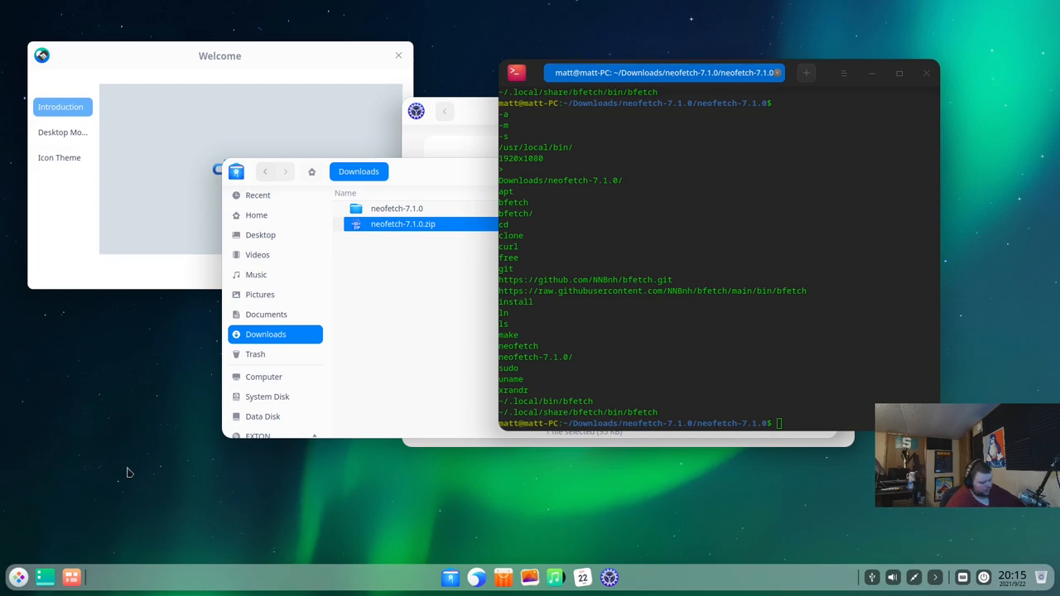
pyautogui.moveTo(136, 478)
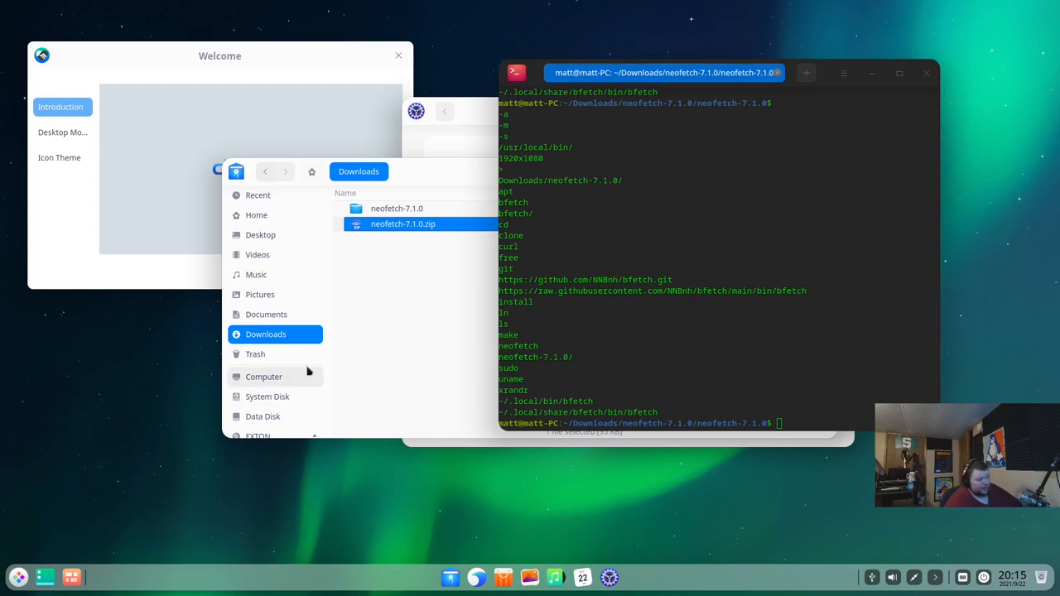
pyautogui.moveTo(431, 167)
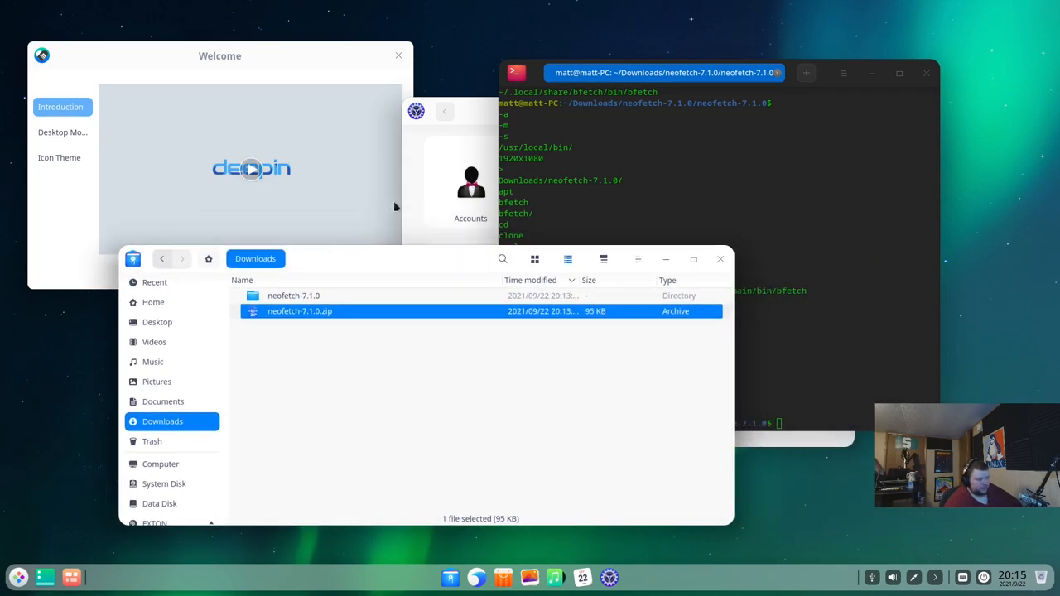
pyautogui.moveTo(152, 455)
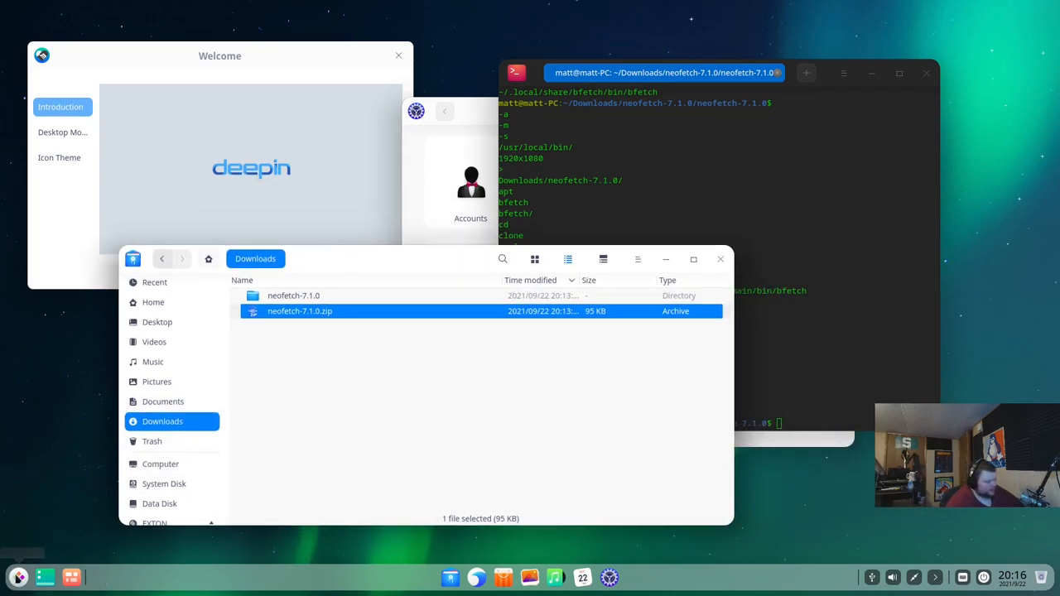
# Step: Bring up the application launcher over the enlarged Downloads detailed list view
pyautogui.click(18, 576)
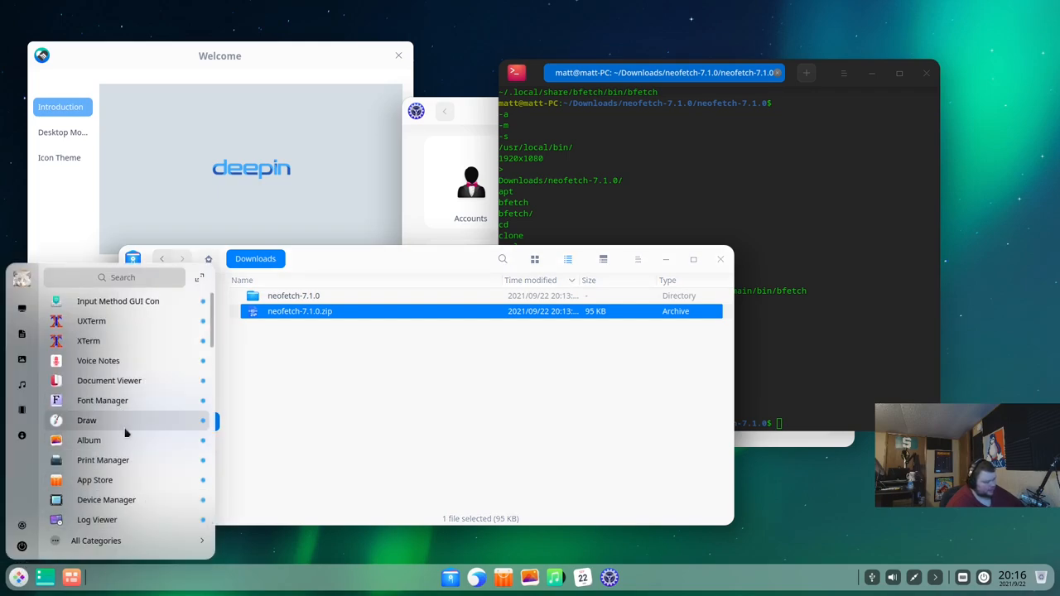
# Step: Browse into the launcher's System category and scroll down toward File Manager PCManFM
pyautogui.click(96, 540)
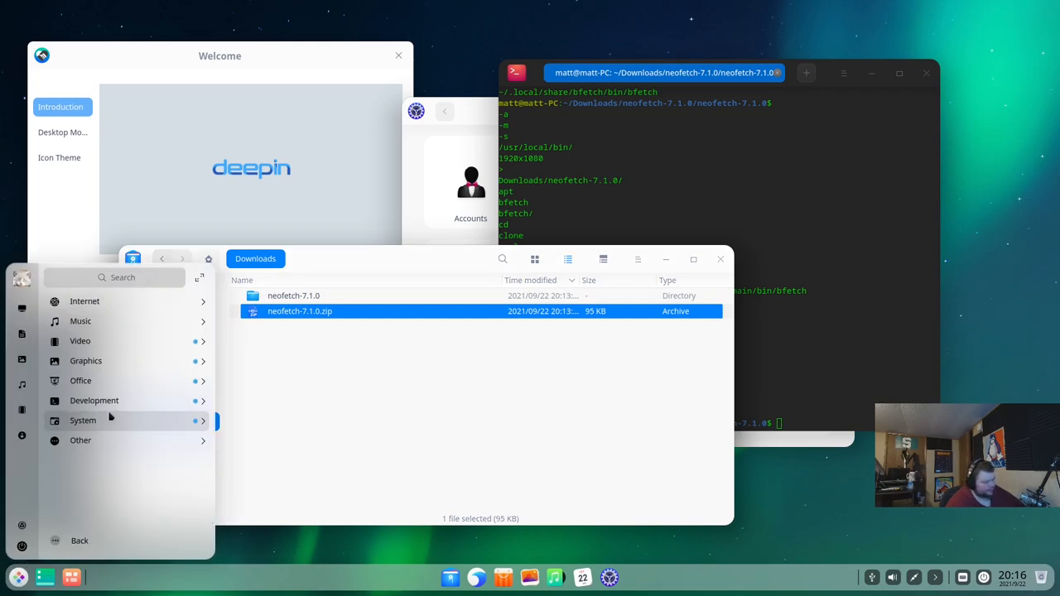
pyautogui.click(83, 421)
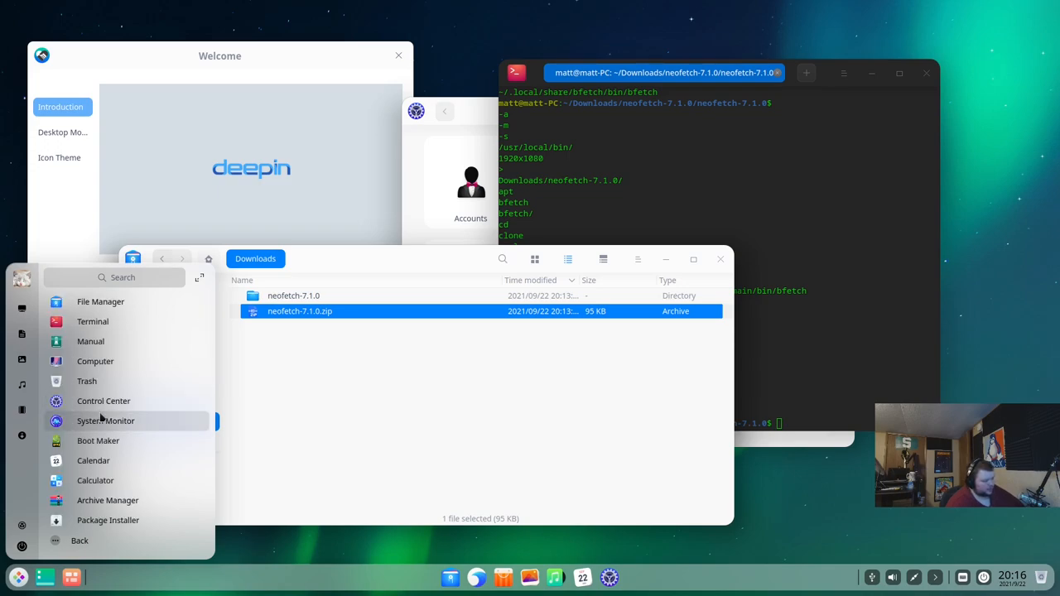
pyautogui.scroll(-3)
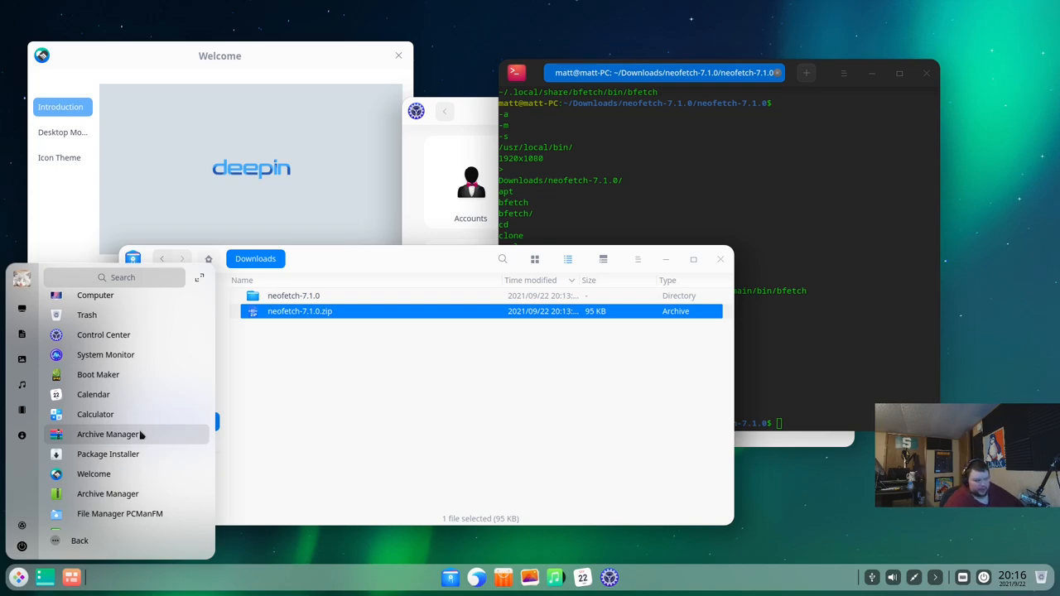
pyautogui.moveTo(108, 453)
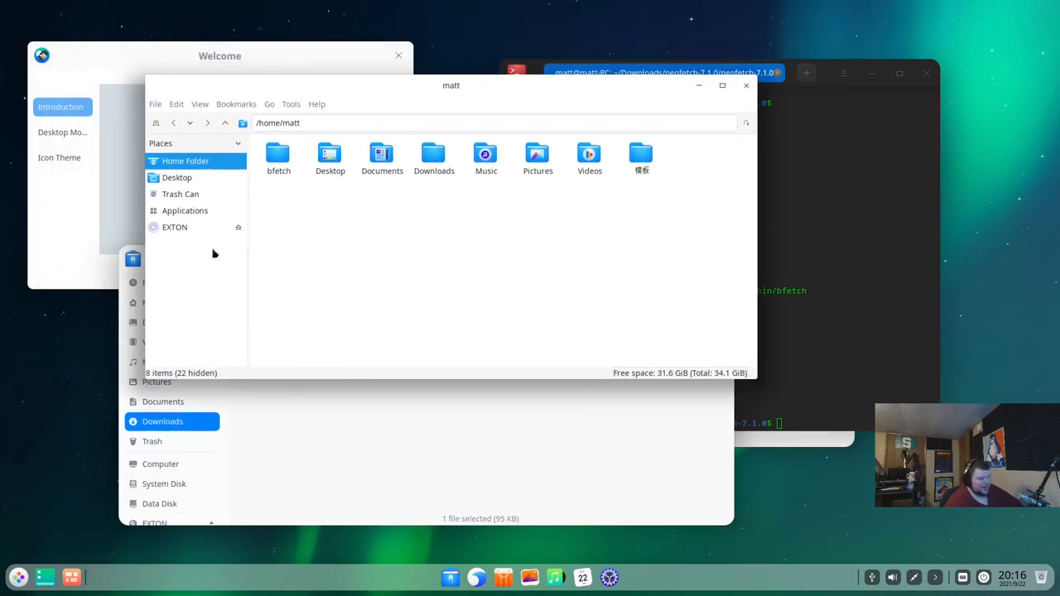
pyautogui.moveTo(189, 276)
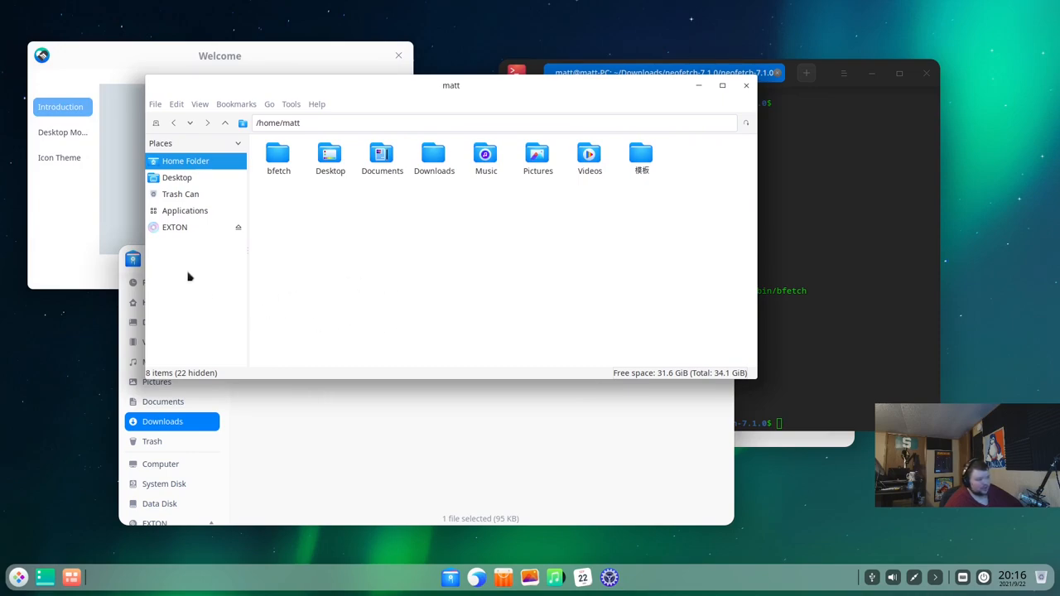
pyautogui.moveTo(626, 274)
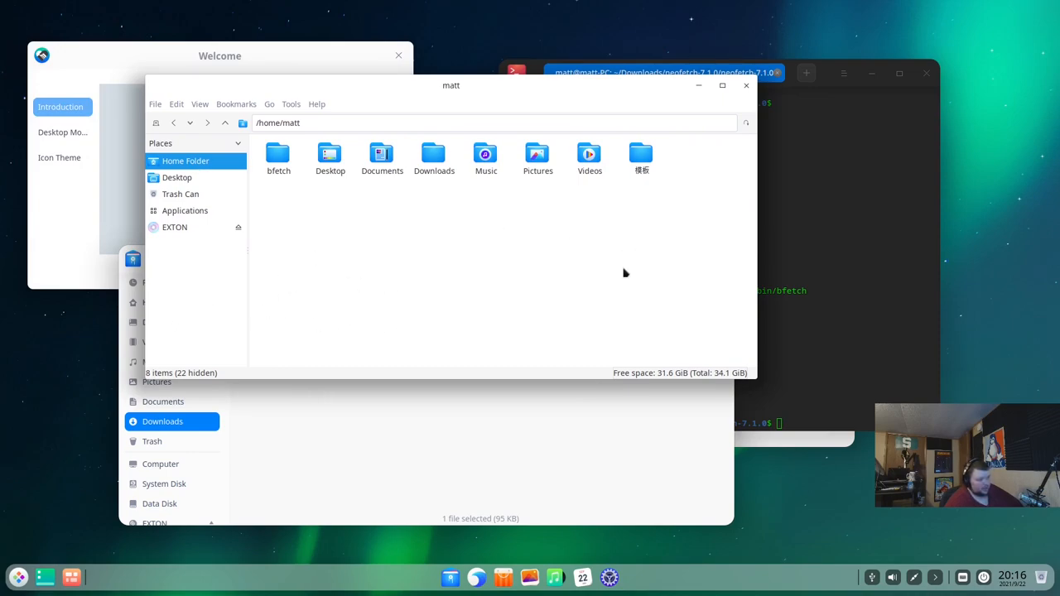
pyautogui.moveTo(537, 230)
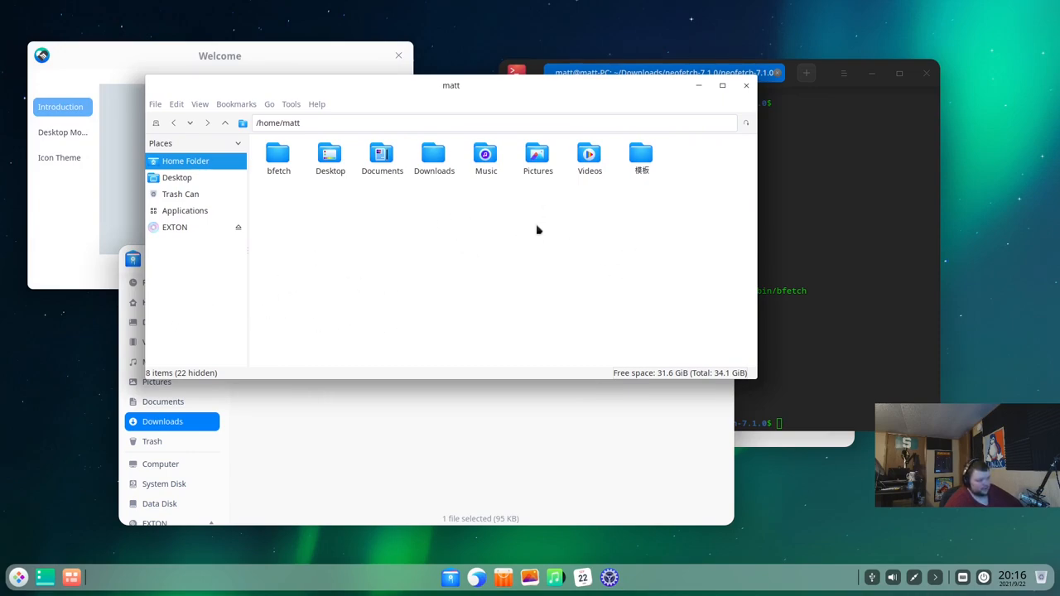
pyautogui.moveTo(401, 146)
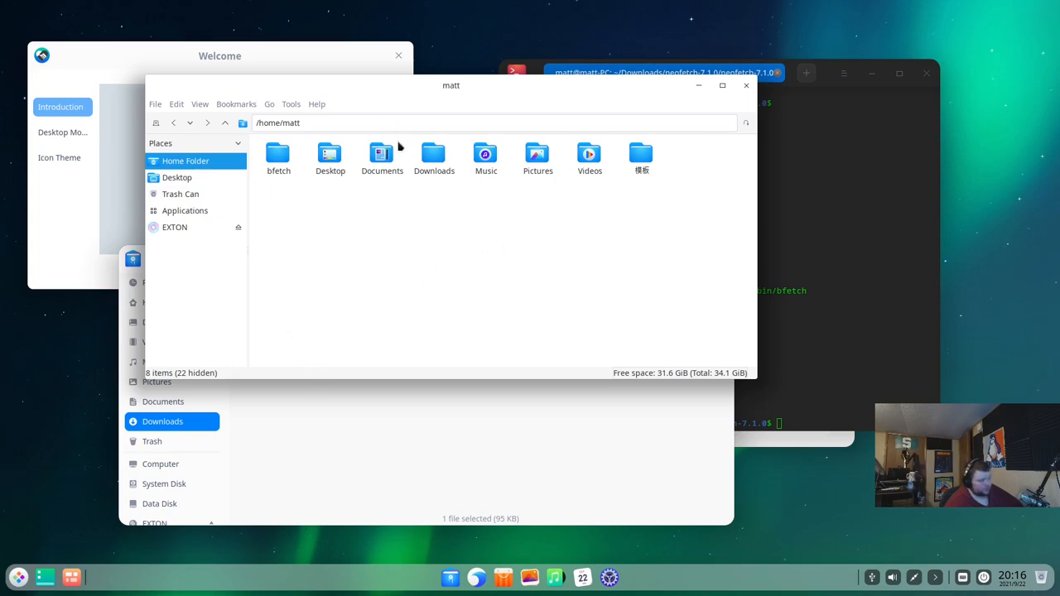
# Step: Reopen the launcher's System category and scroll past Refracta Installer to Synaptic, XTerm and UXTerm
pyautogui.click(17, 577)
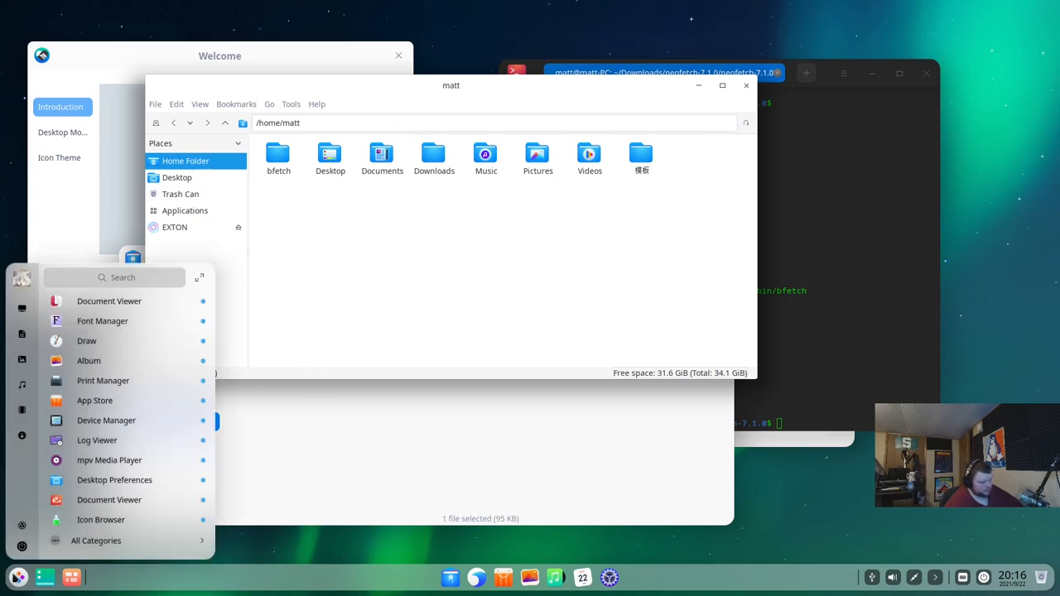
pyautogui.moveTo(142, 460)
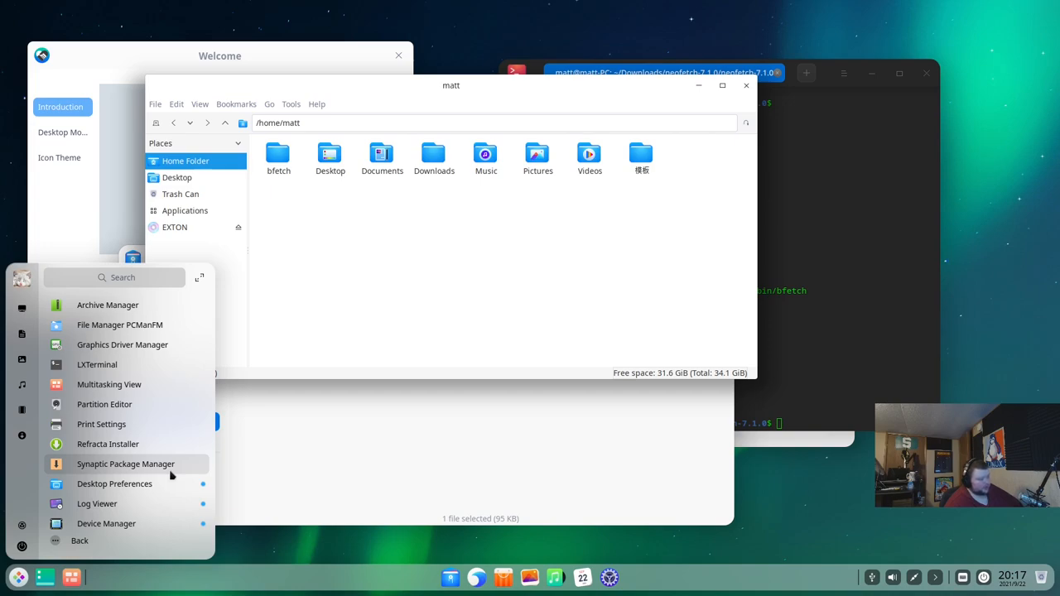
pyautogui.scroll(-3)
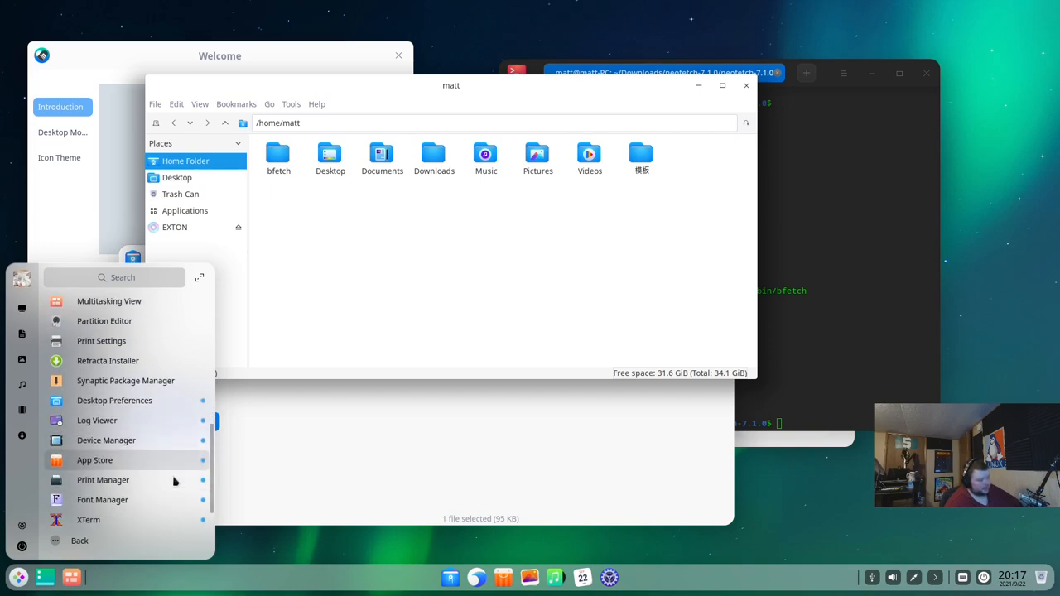
pyautogui.scroll(-3)
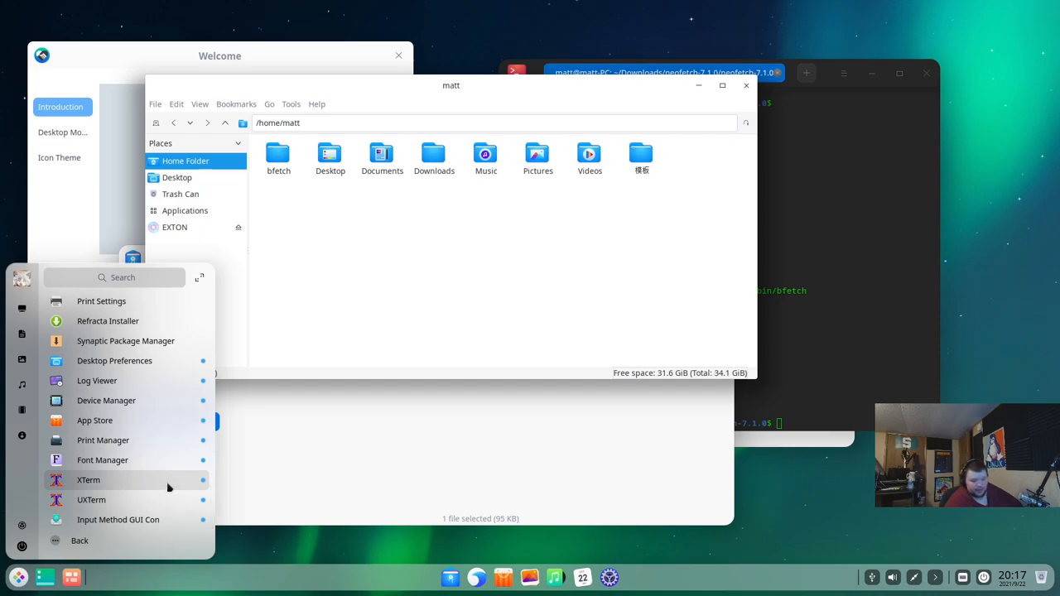
pyautogui.moveTo(401, 451)
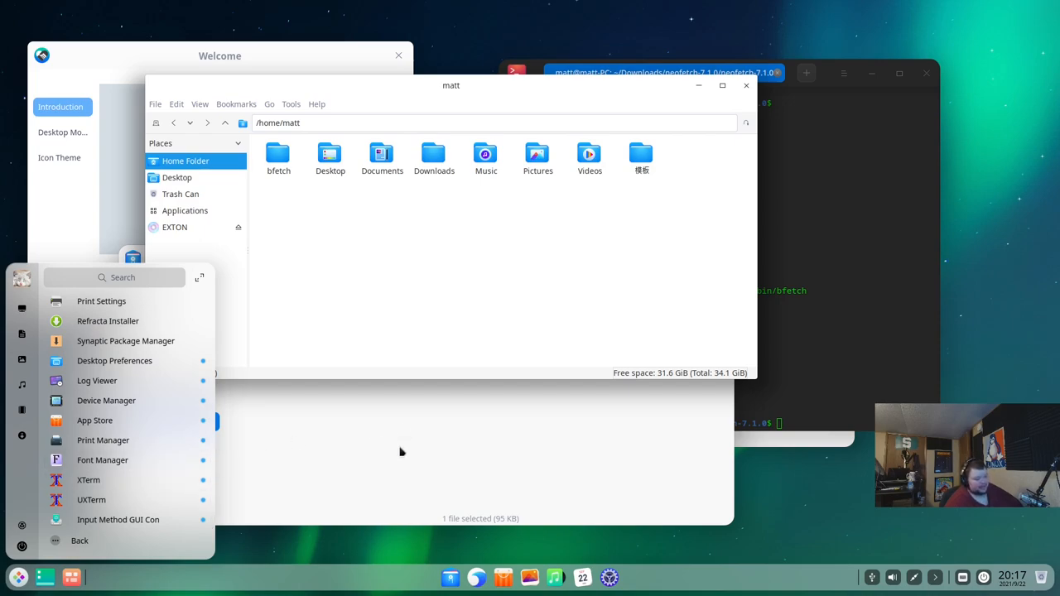